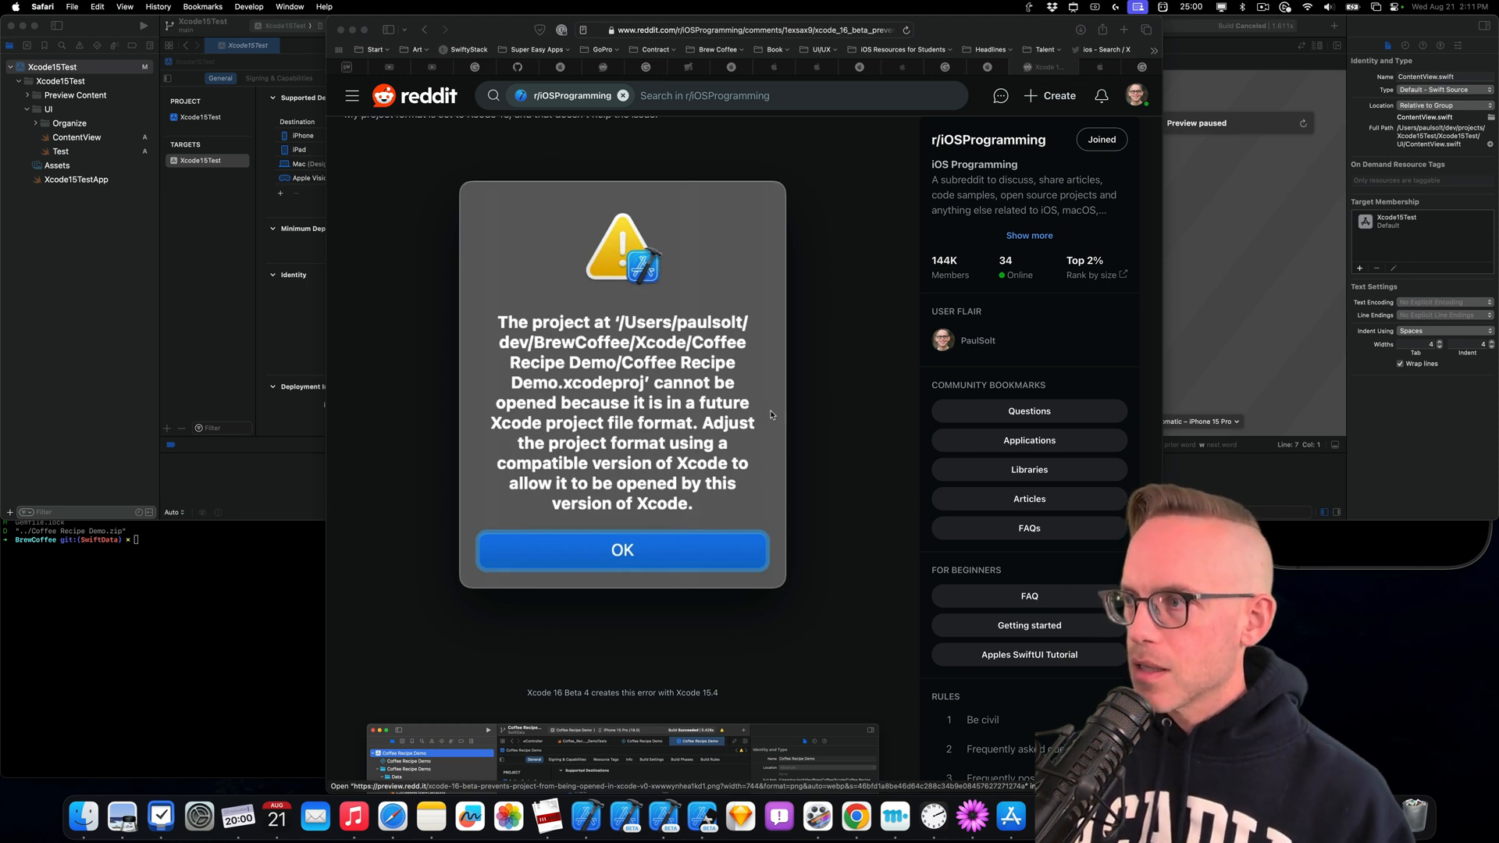
pyautogui.moveTo(767, 401)
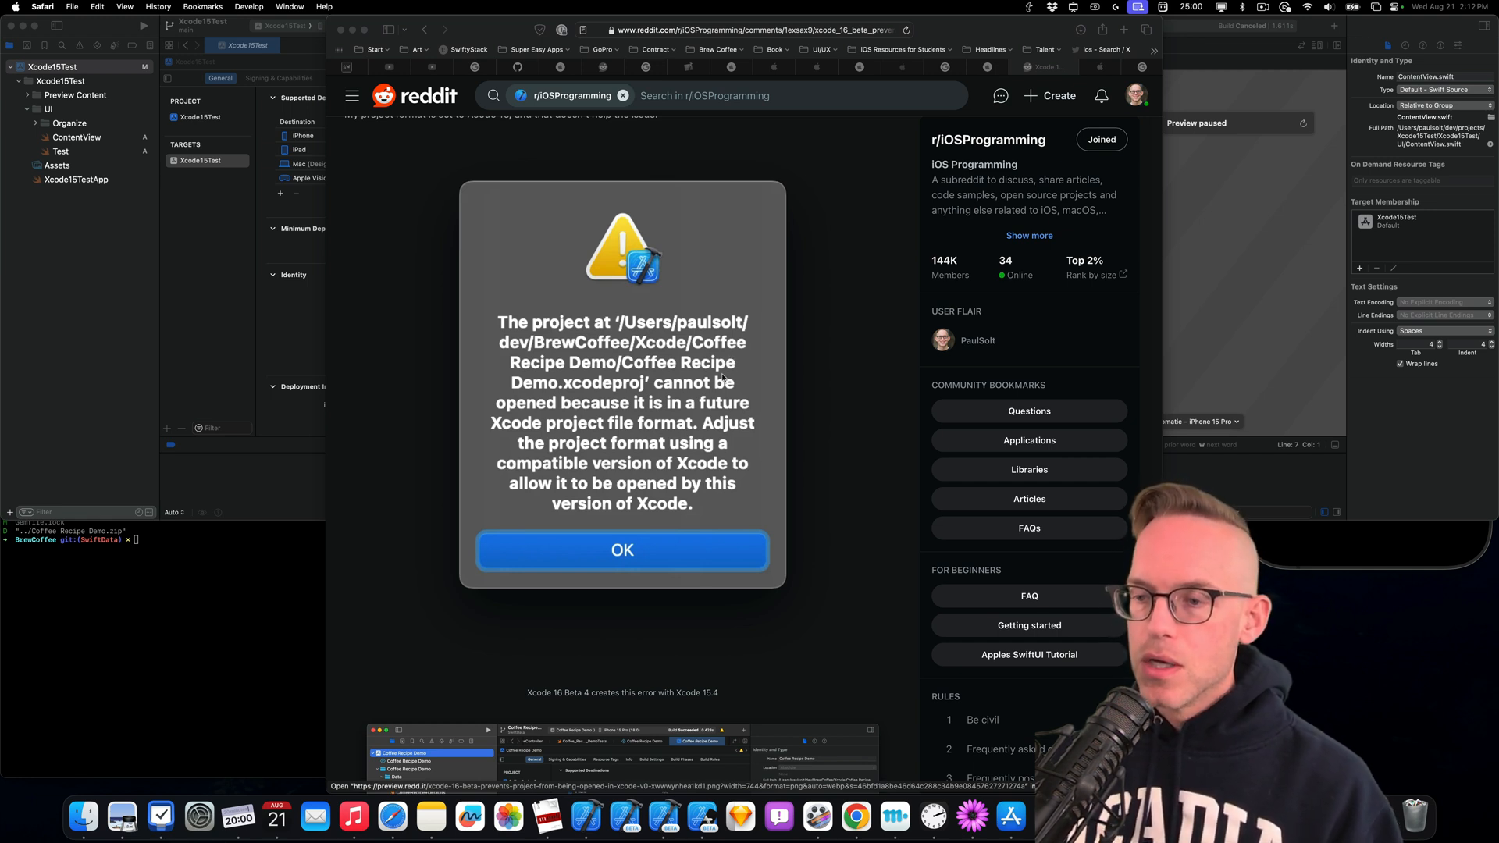
# Scroll the forum thread, then move from the forums tab to the Xcode 16 release notes
pyautogui.scroll(-3)
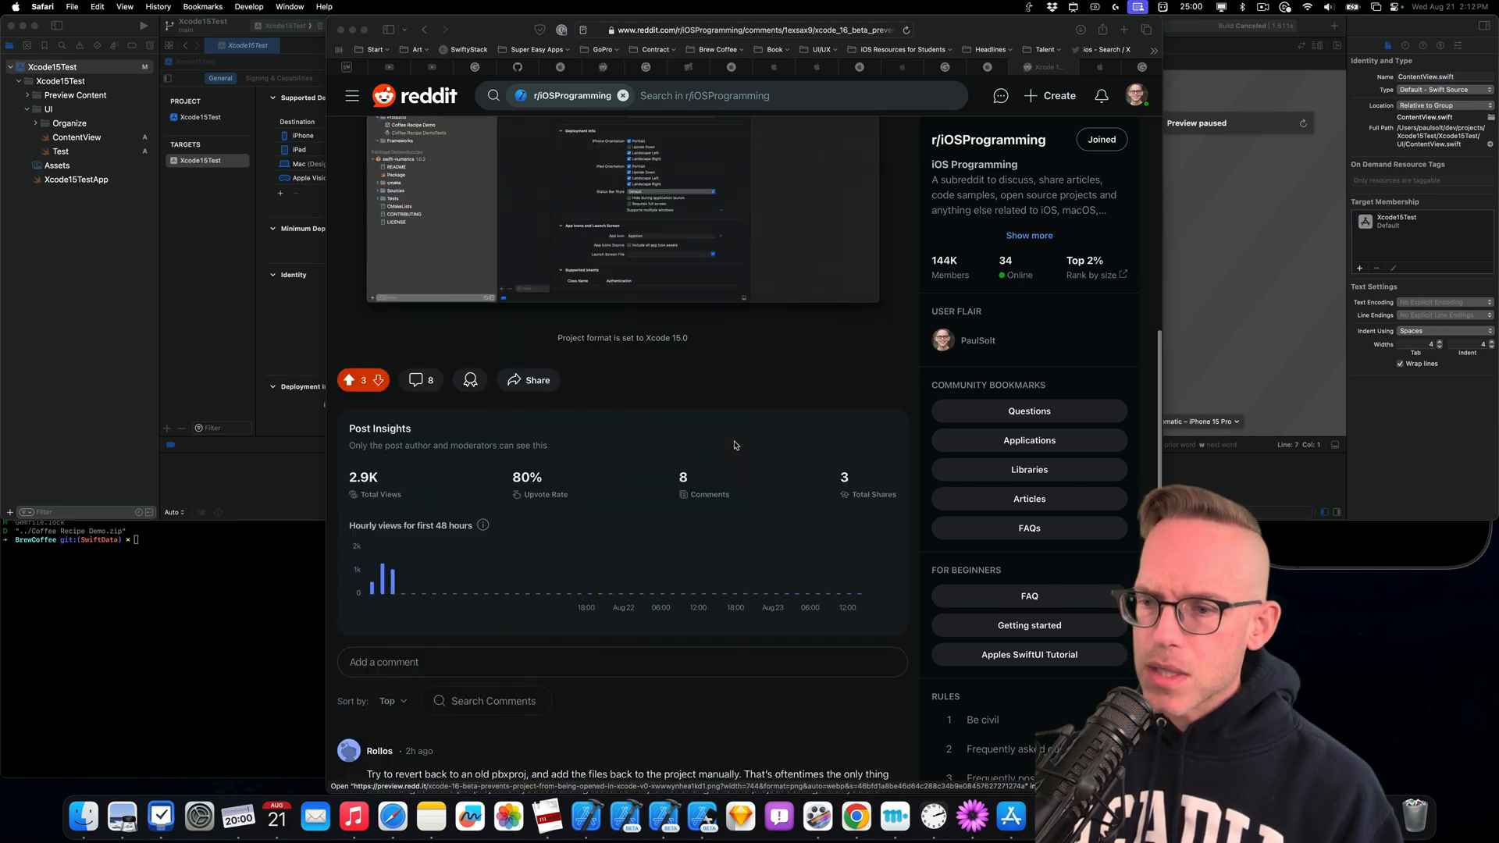
pyautogui.scroll(-3)
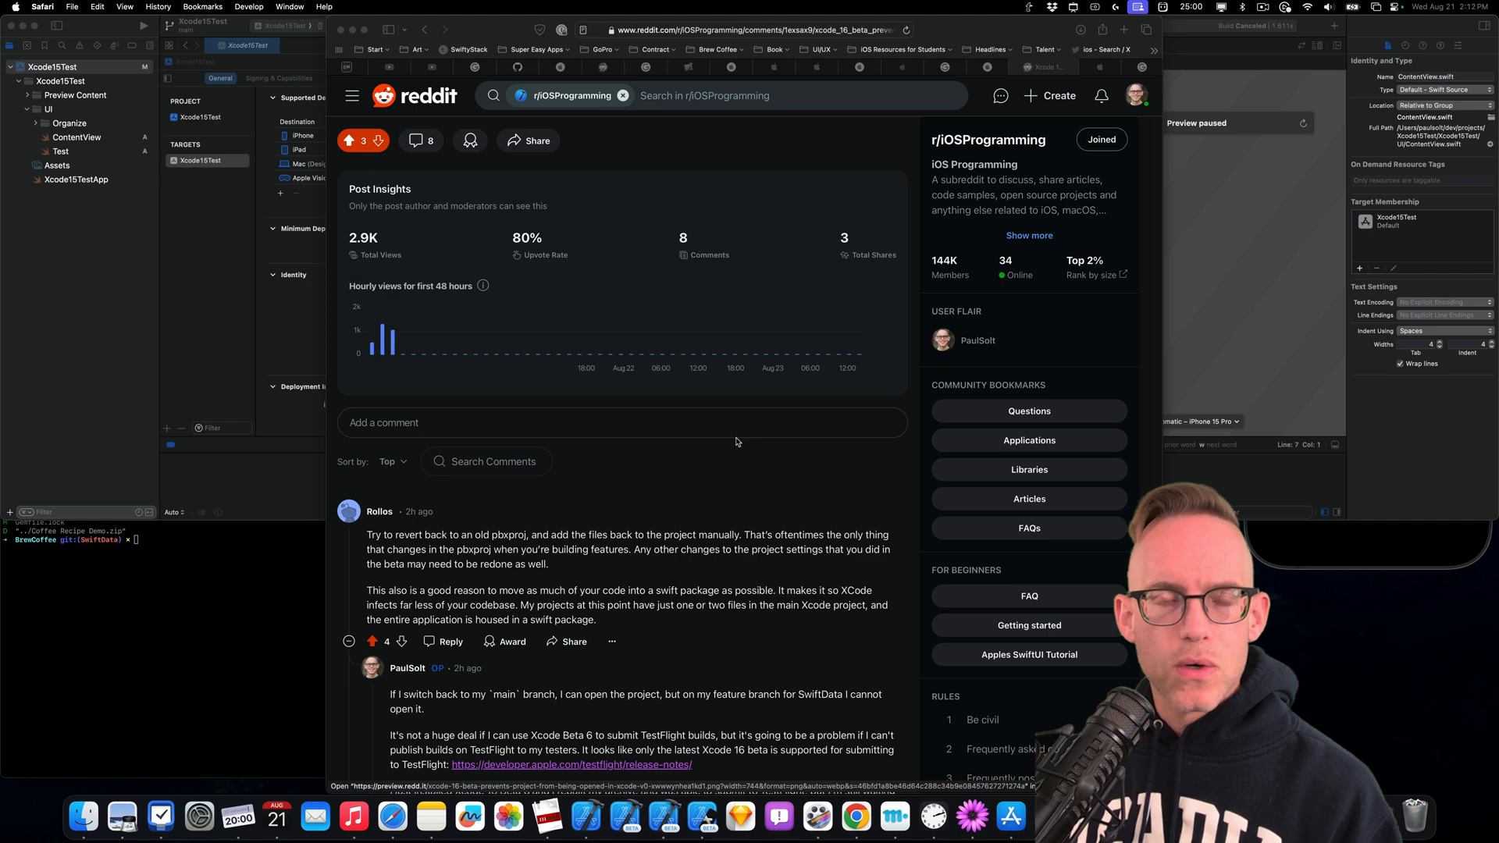
pyautogui.scroll(-3)
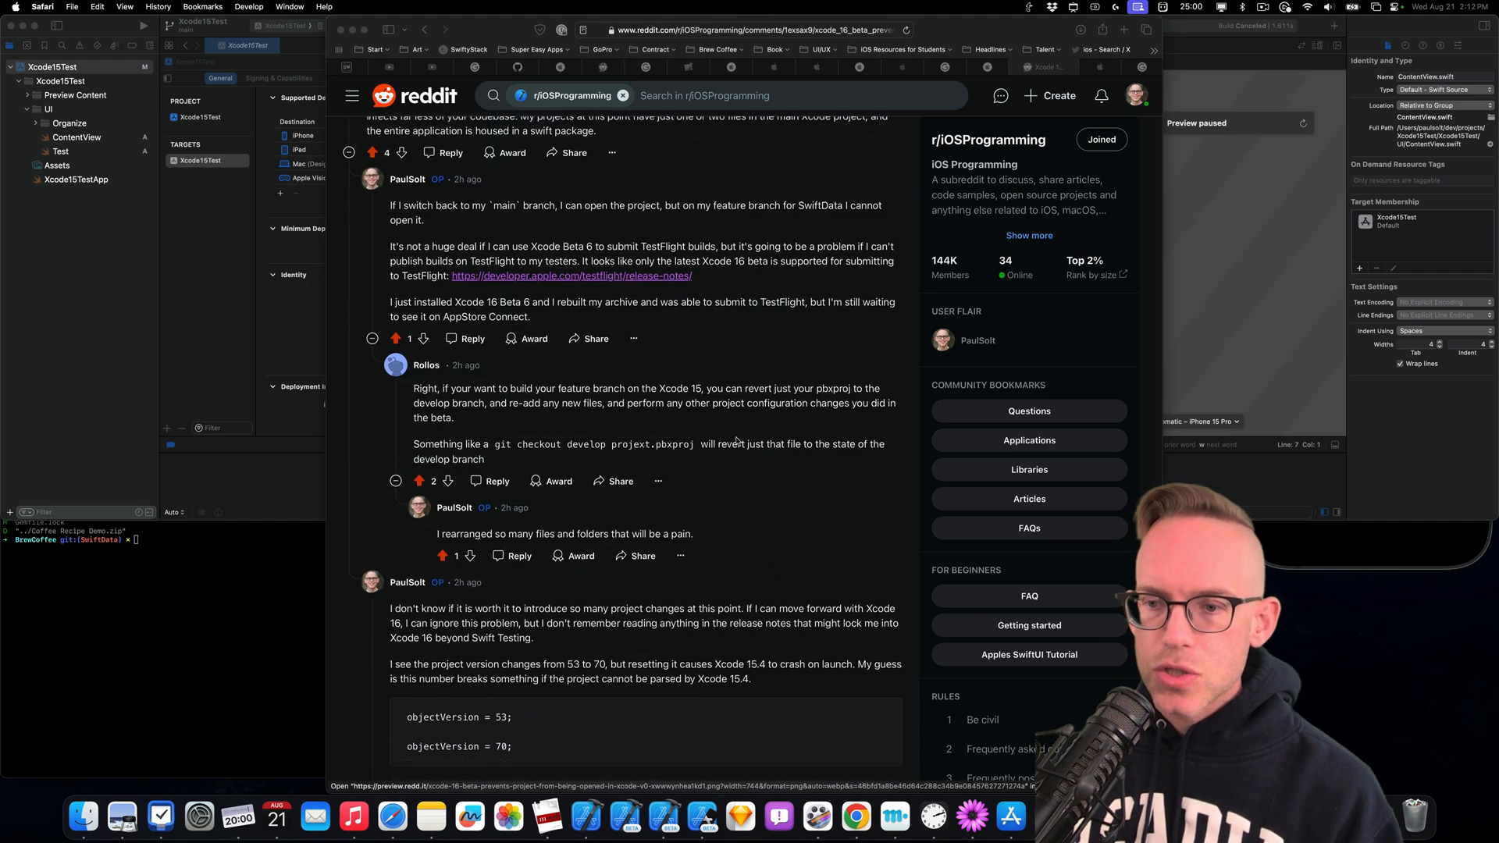
pyautogui.scroll(-3)
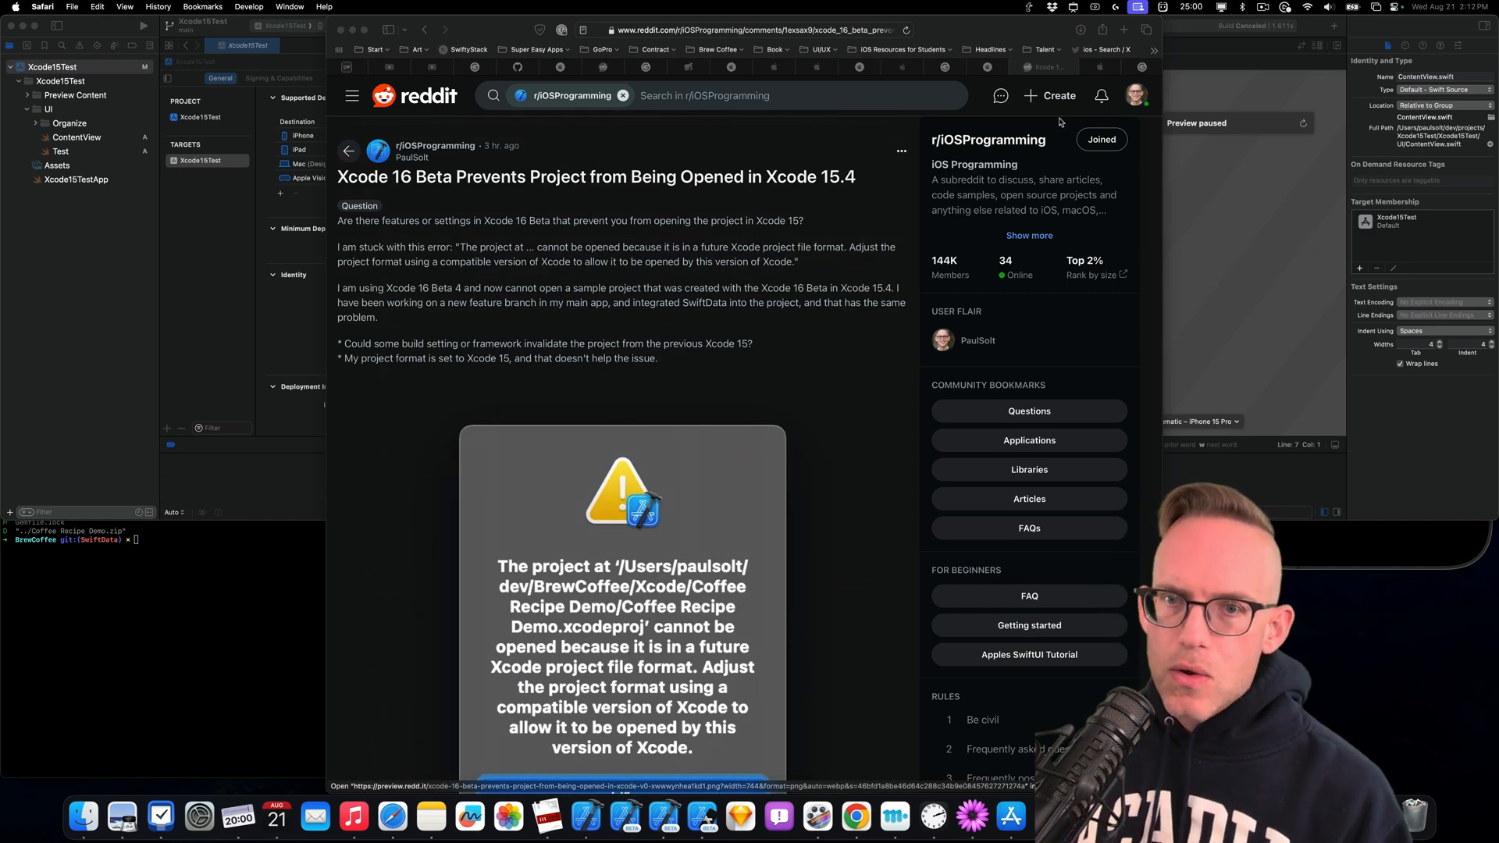
pyautogui.click(1089, 67)
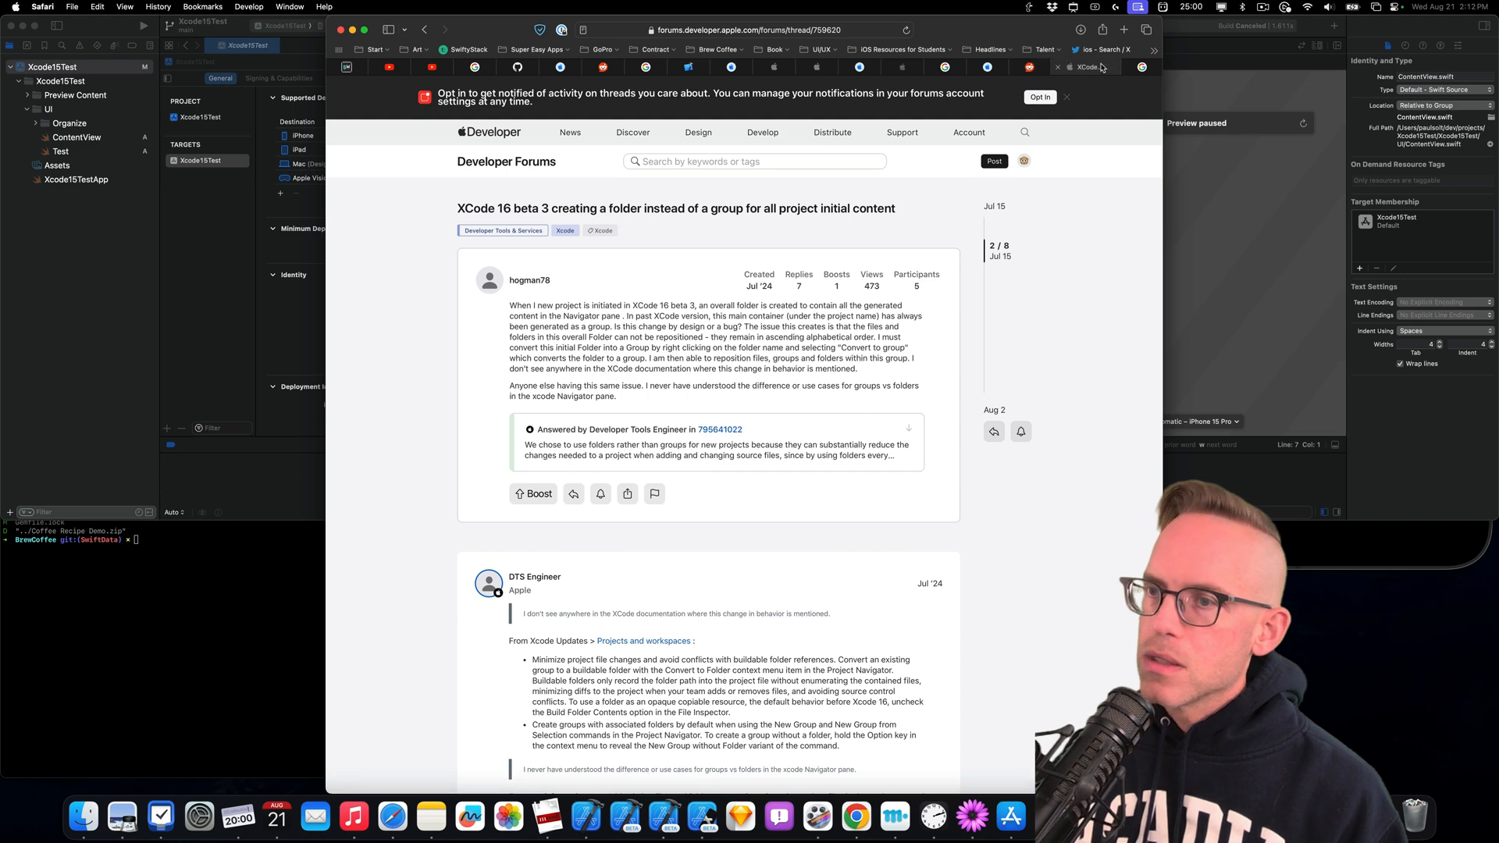
pyautogui.click(1002, 67)
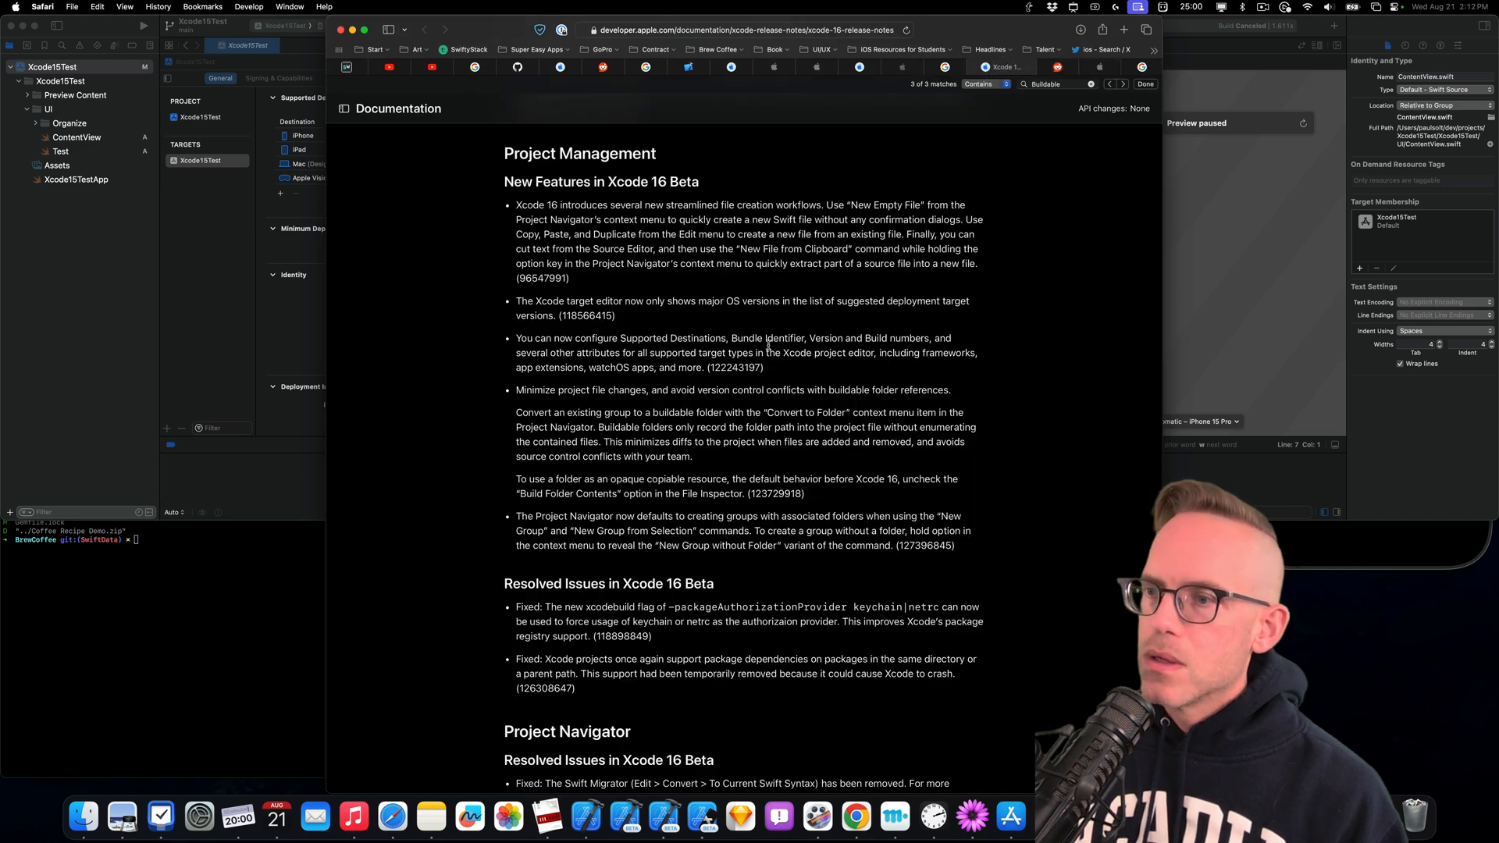
# Scroll the release notes down to the Project Management buildable-folder entry
pyautogui.scroll(-3)
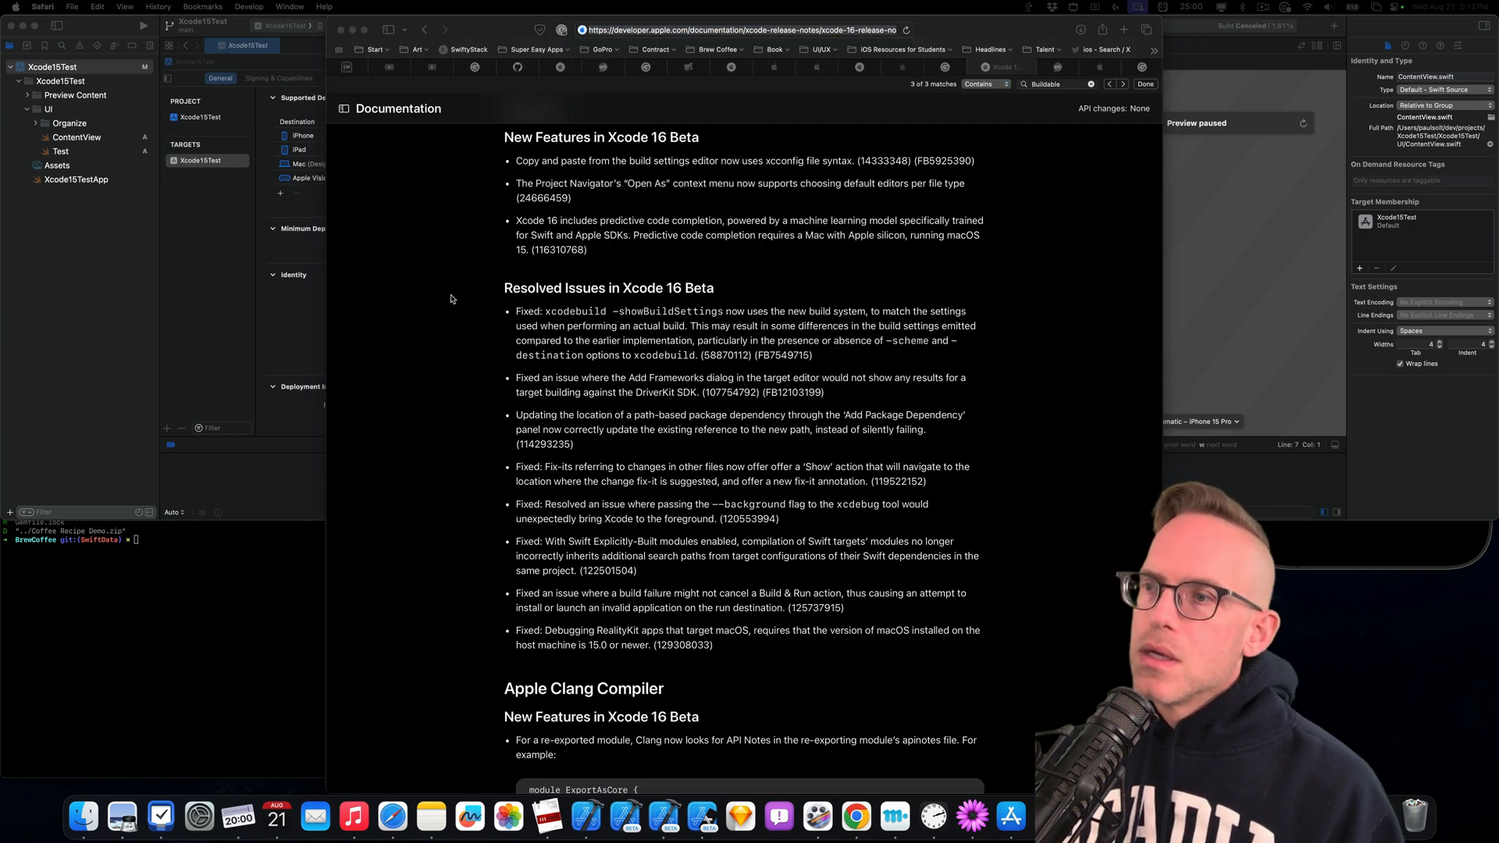
pyautogui.click(742, 30)
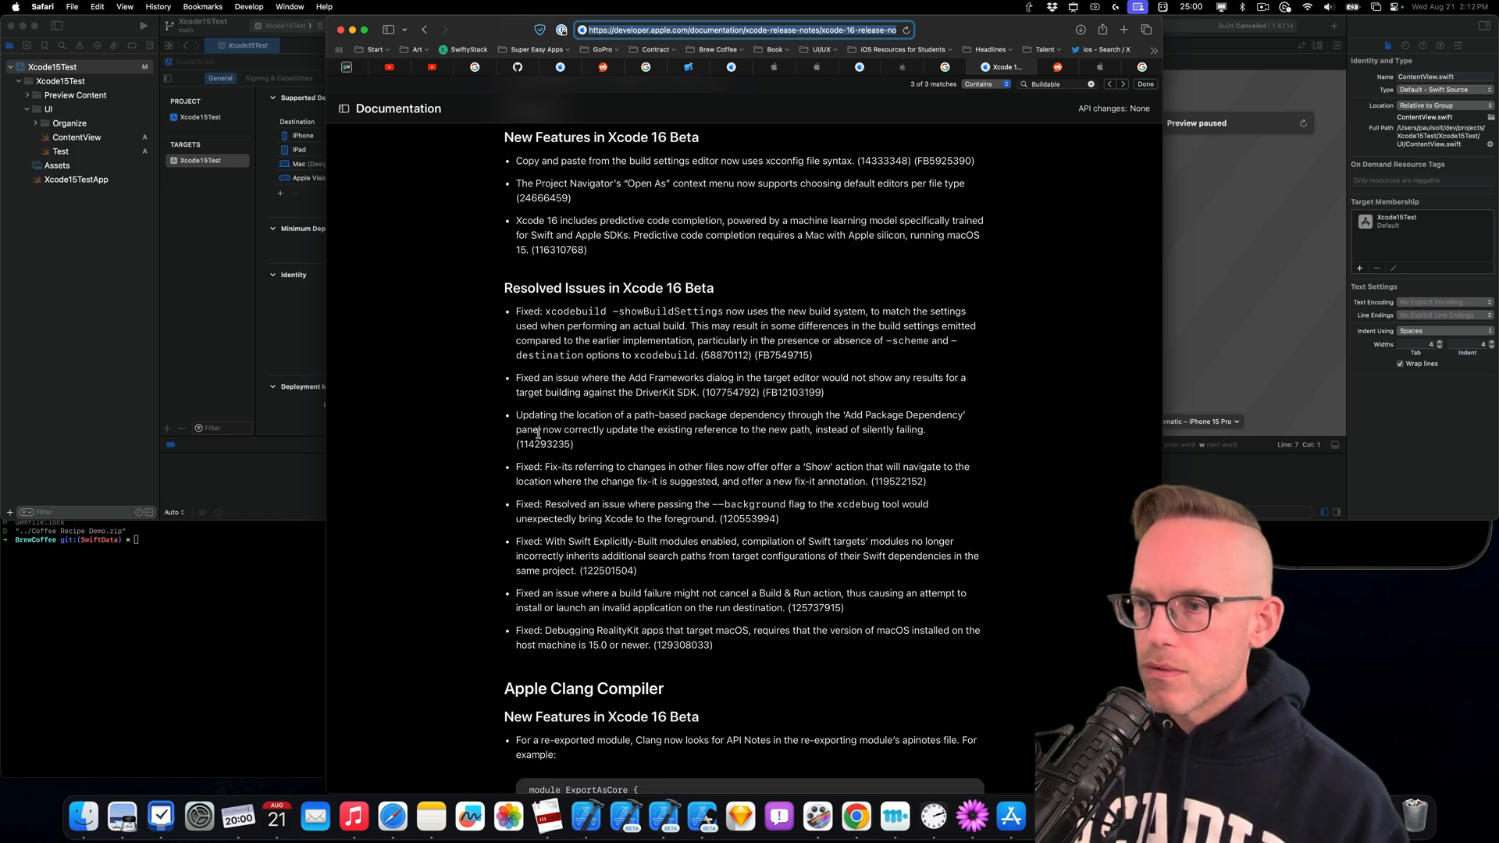
pyautogui.scroll(-3)
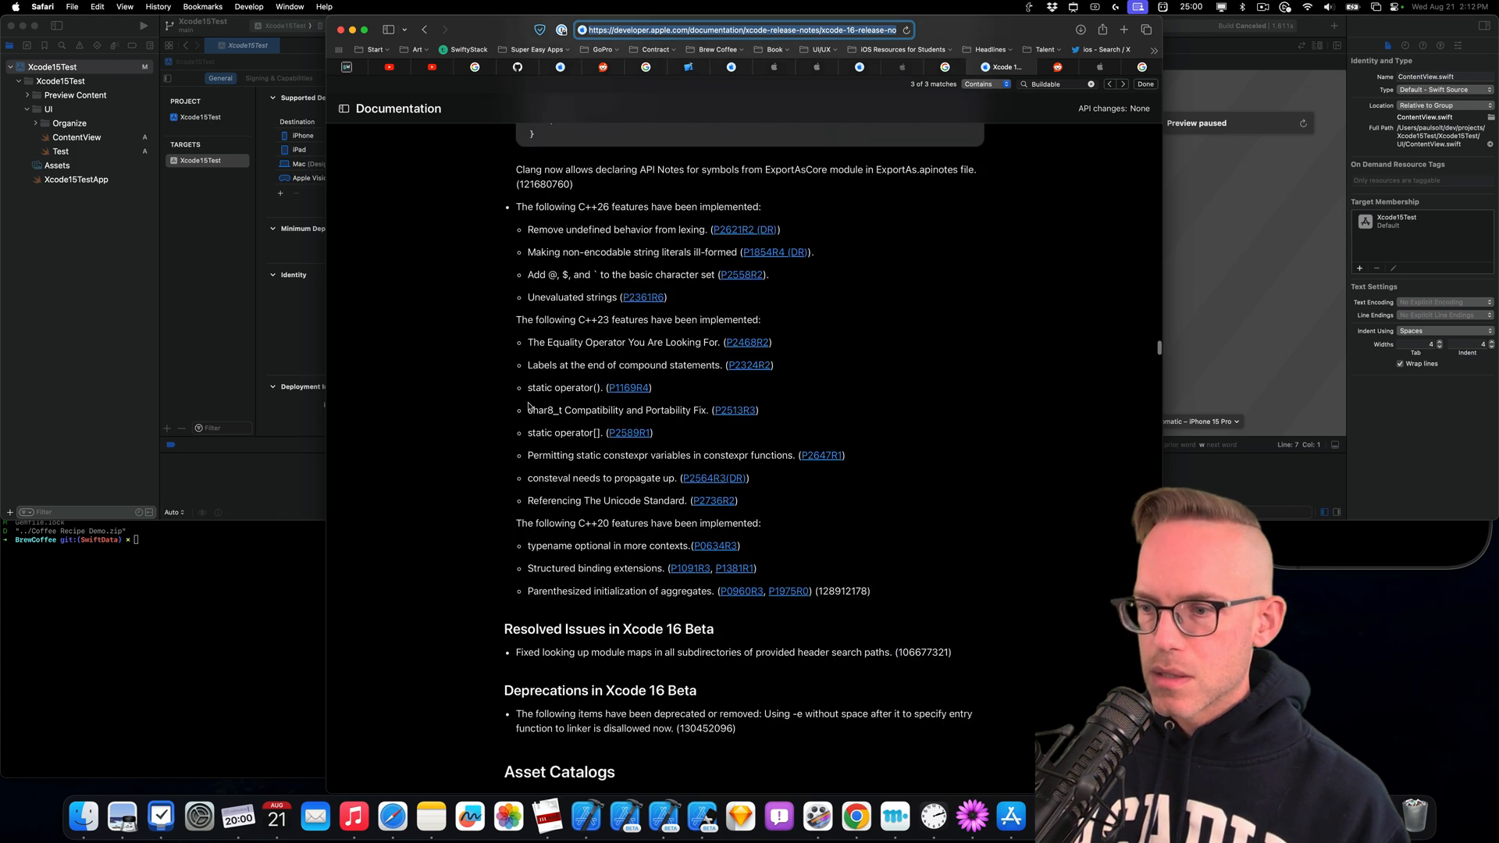
pyautogui.scroll(-3)
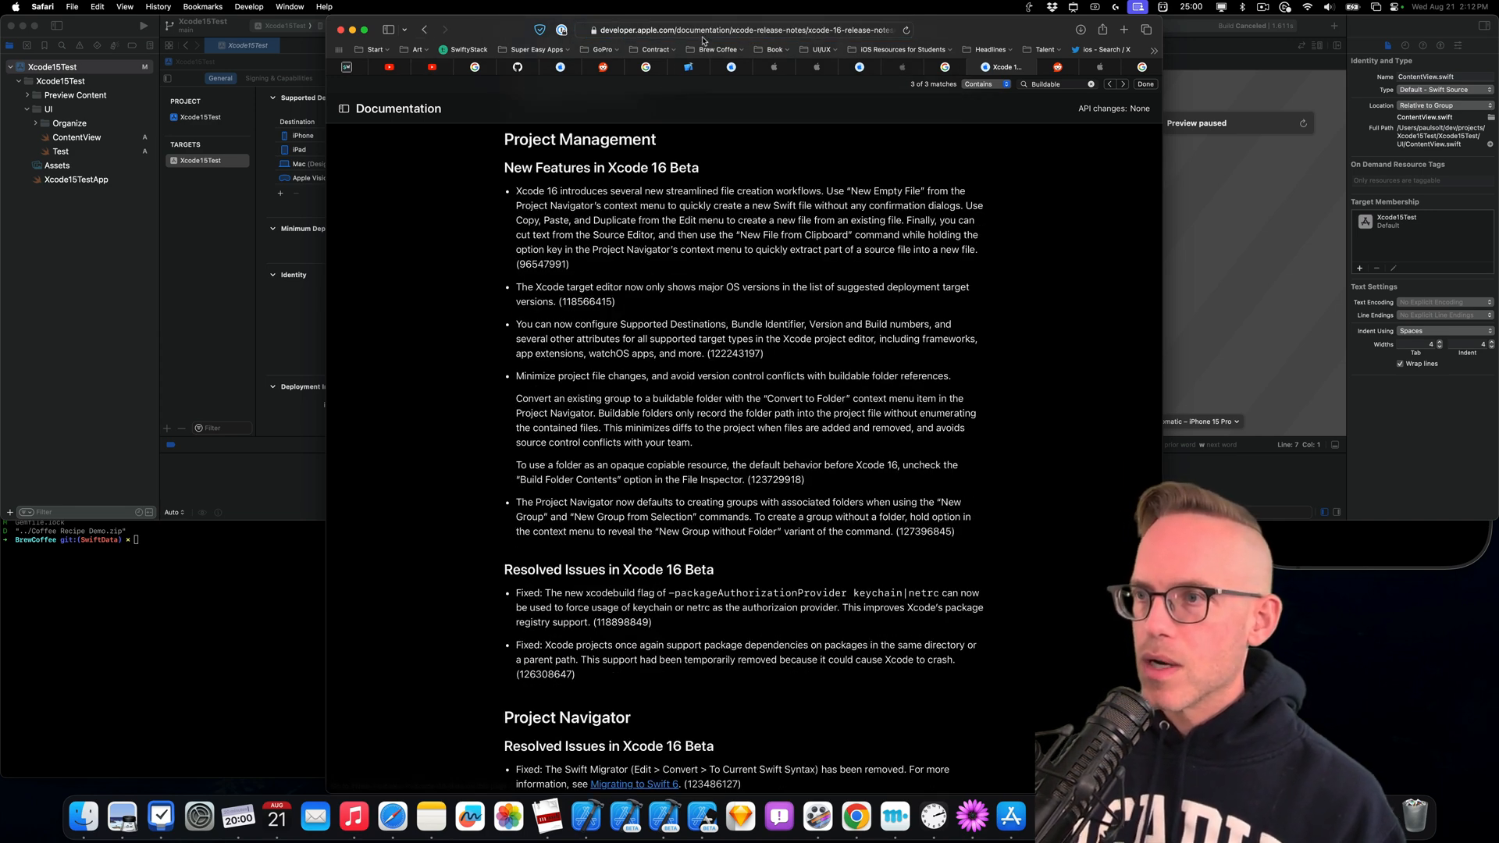
pyautogui.moveTo(557, 239)
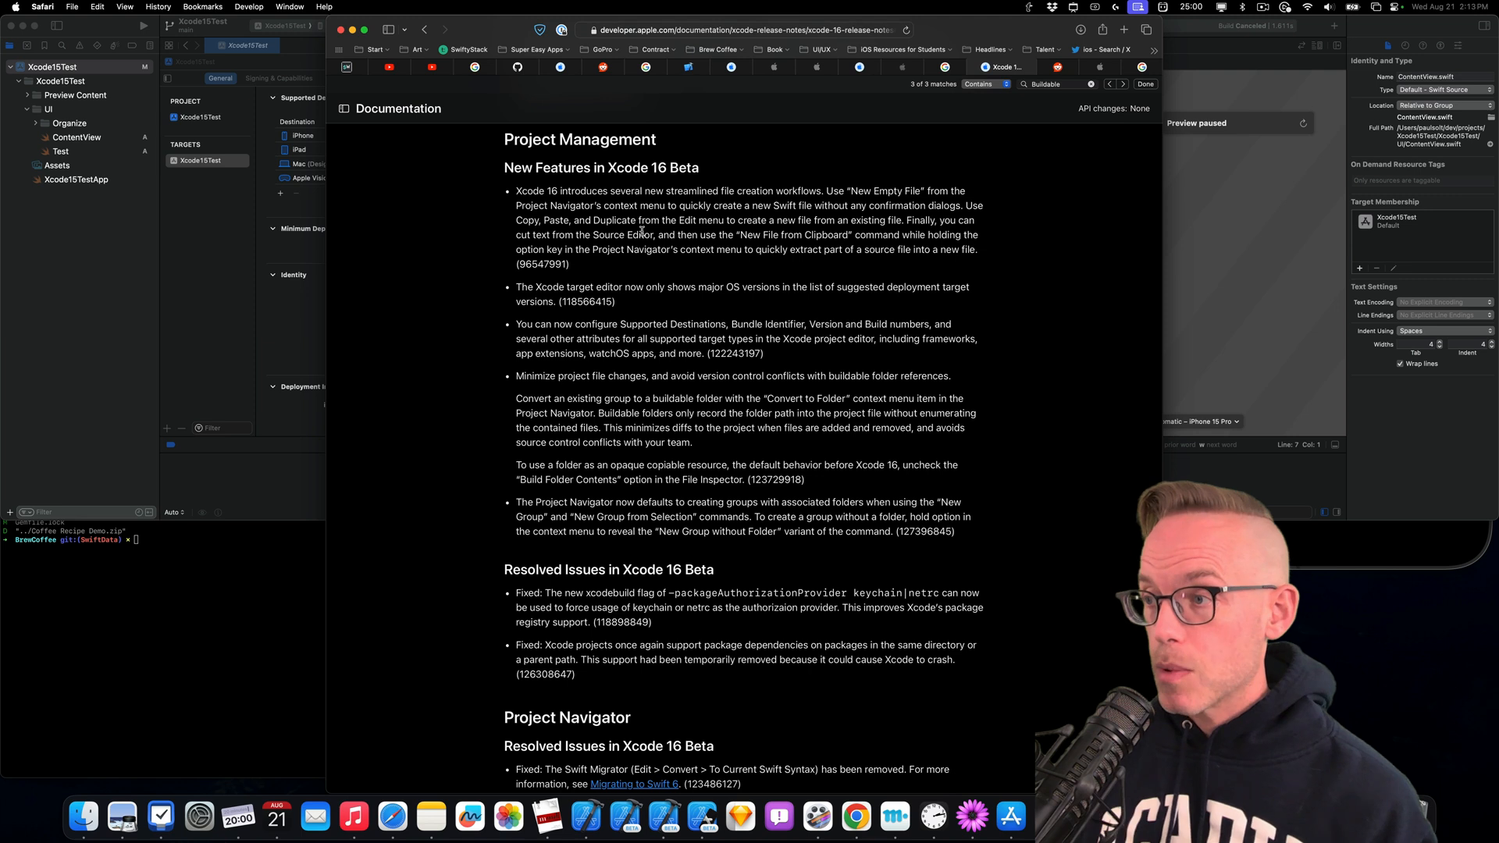
pyautogui.moveTo(643, 232)
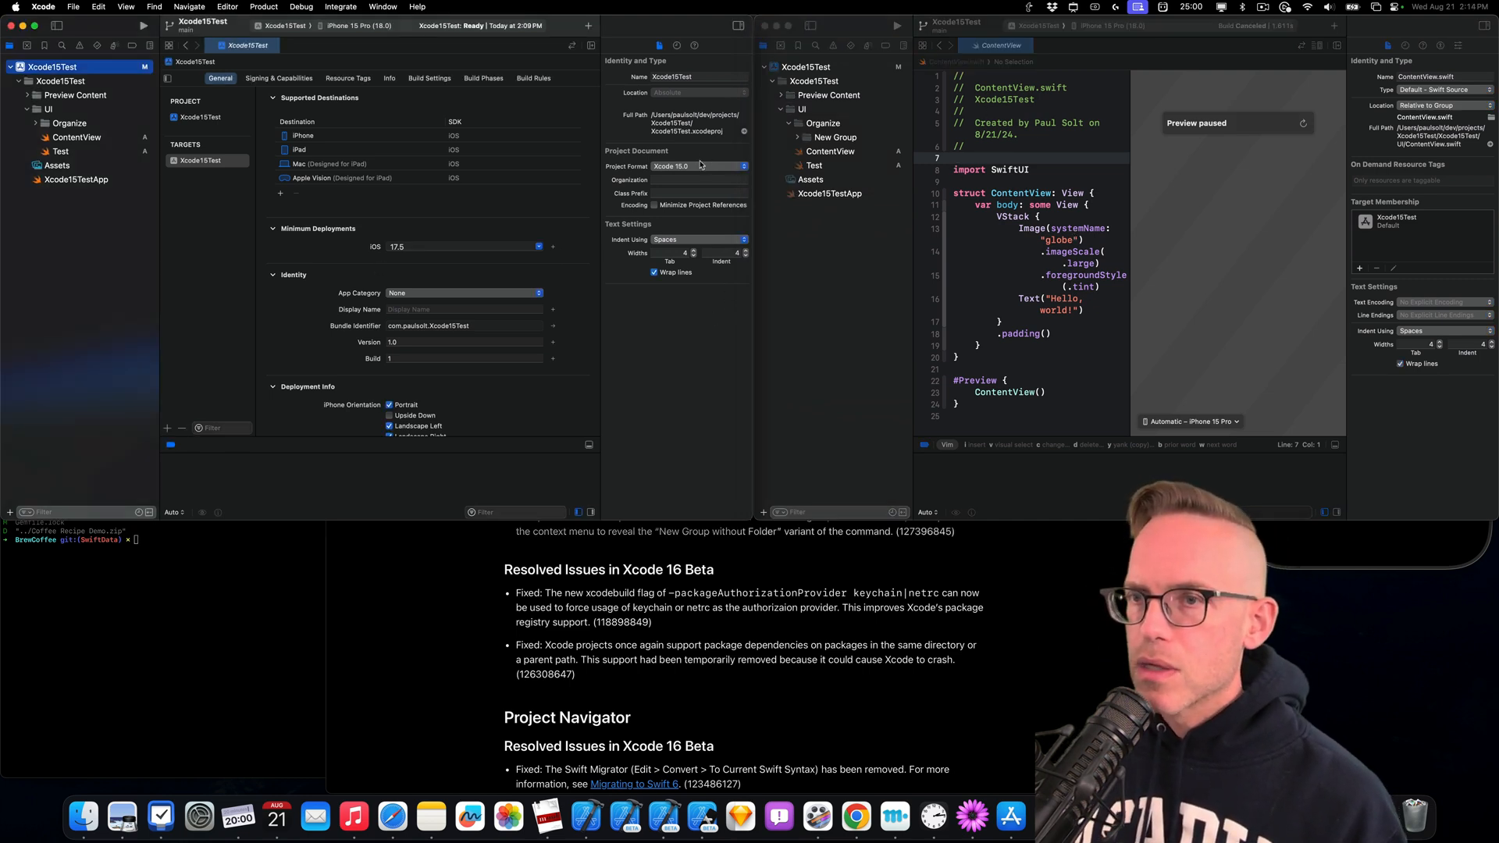
# Set Xcode15Test's Project Format to Xcode 14.0 and review grouping options for UI and ContentView
pyautogui.click(698, 166)
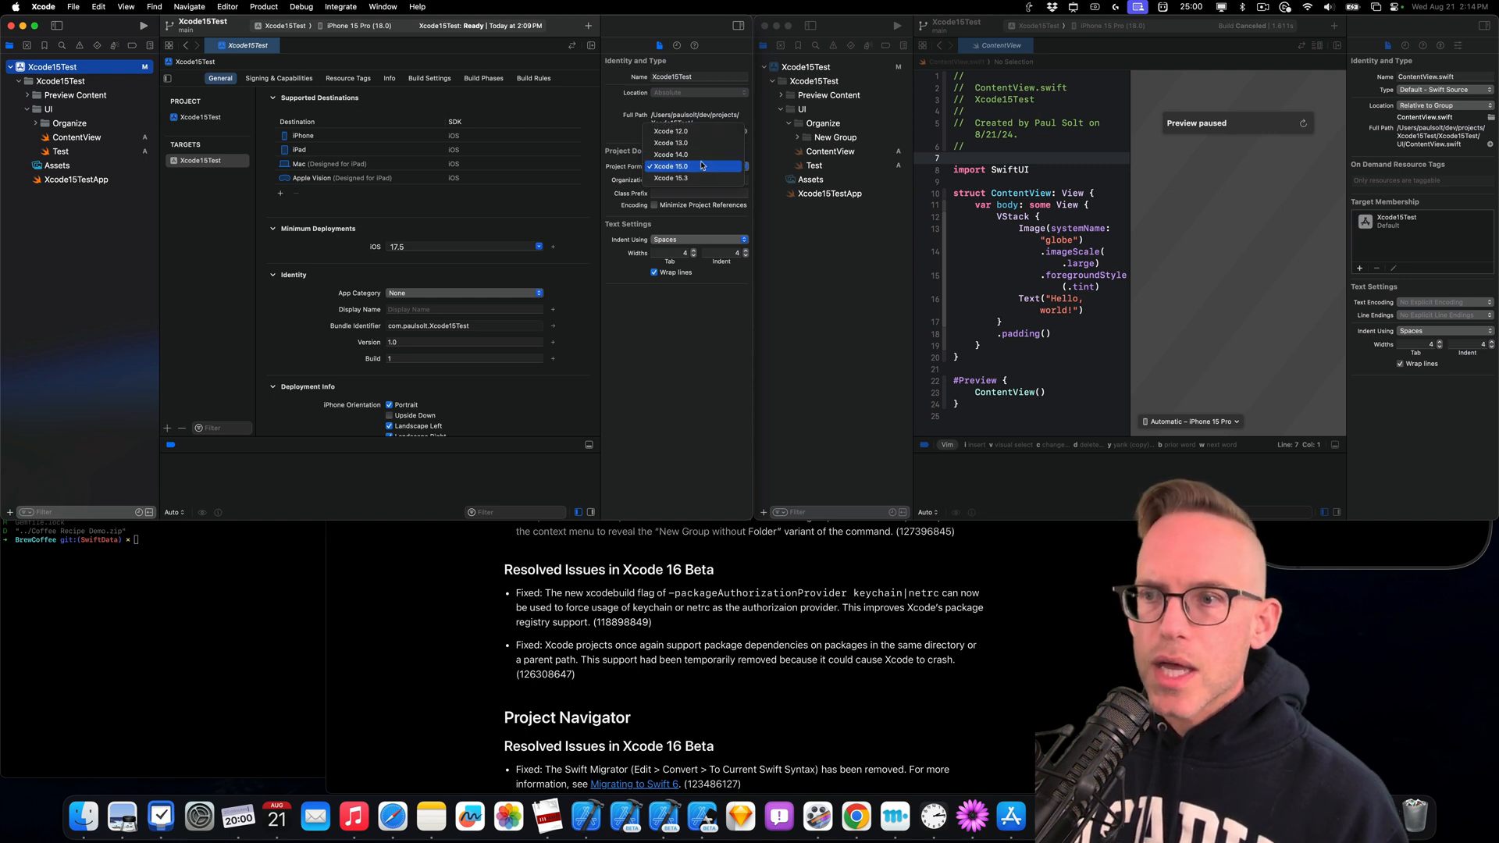
pyautogui.click(673, 166)
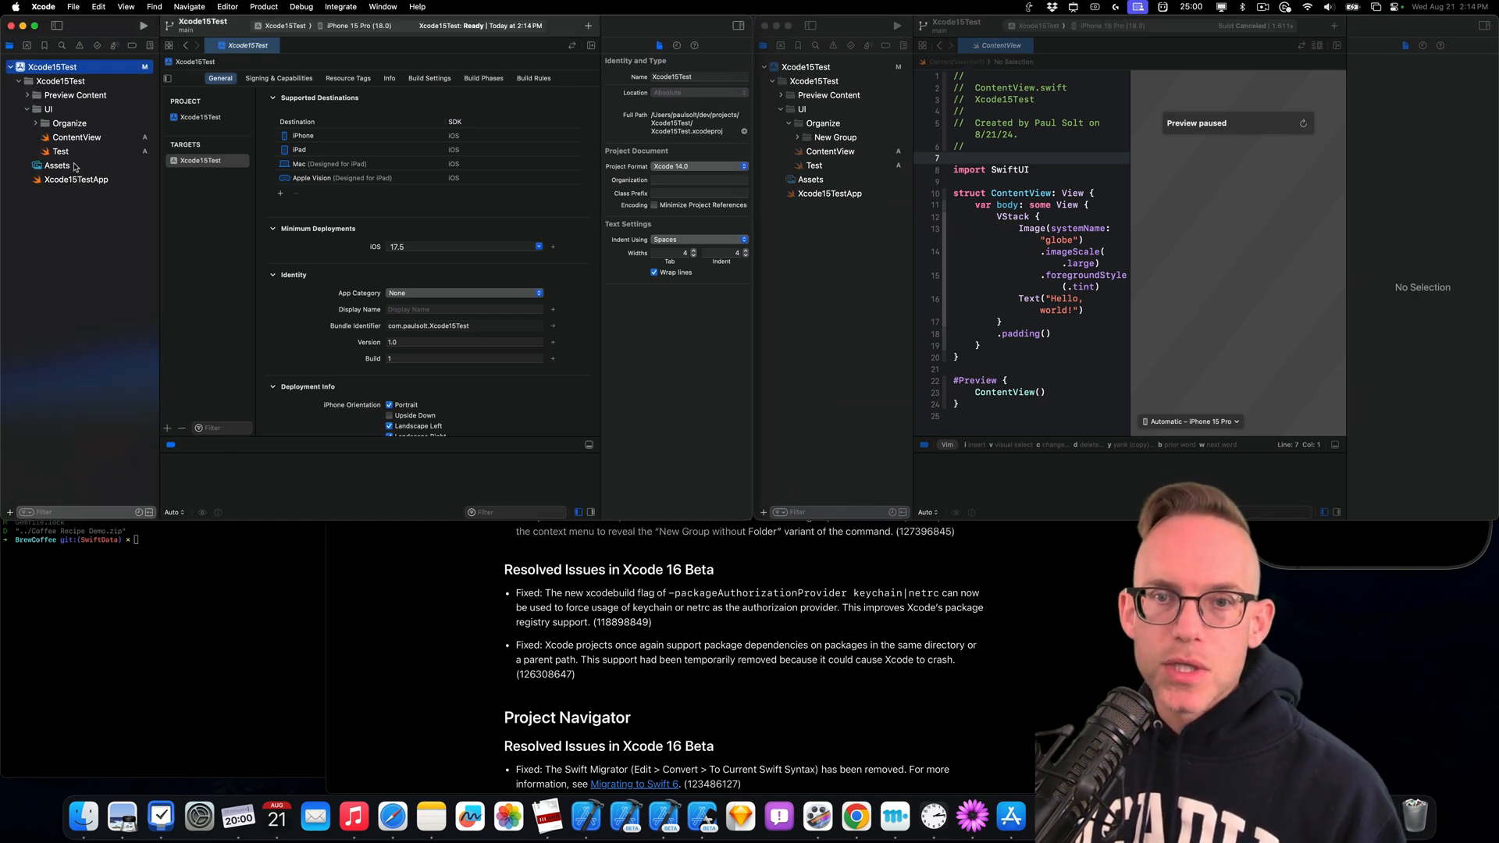
pyautogui.rightClick(45, 109)
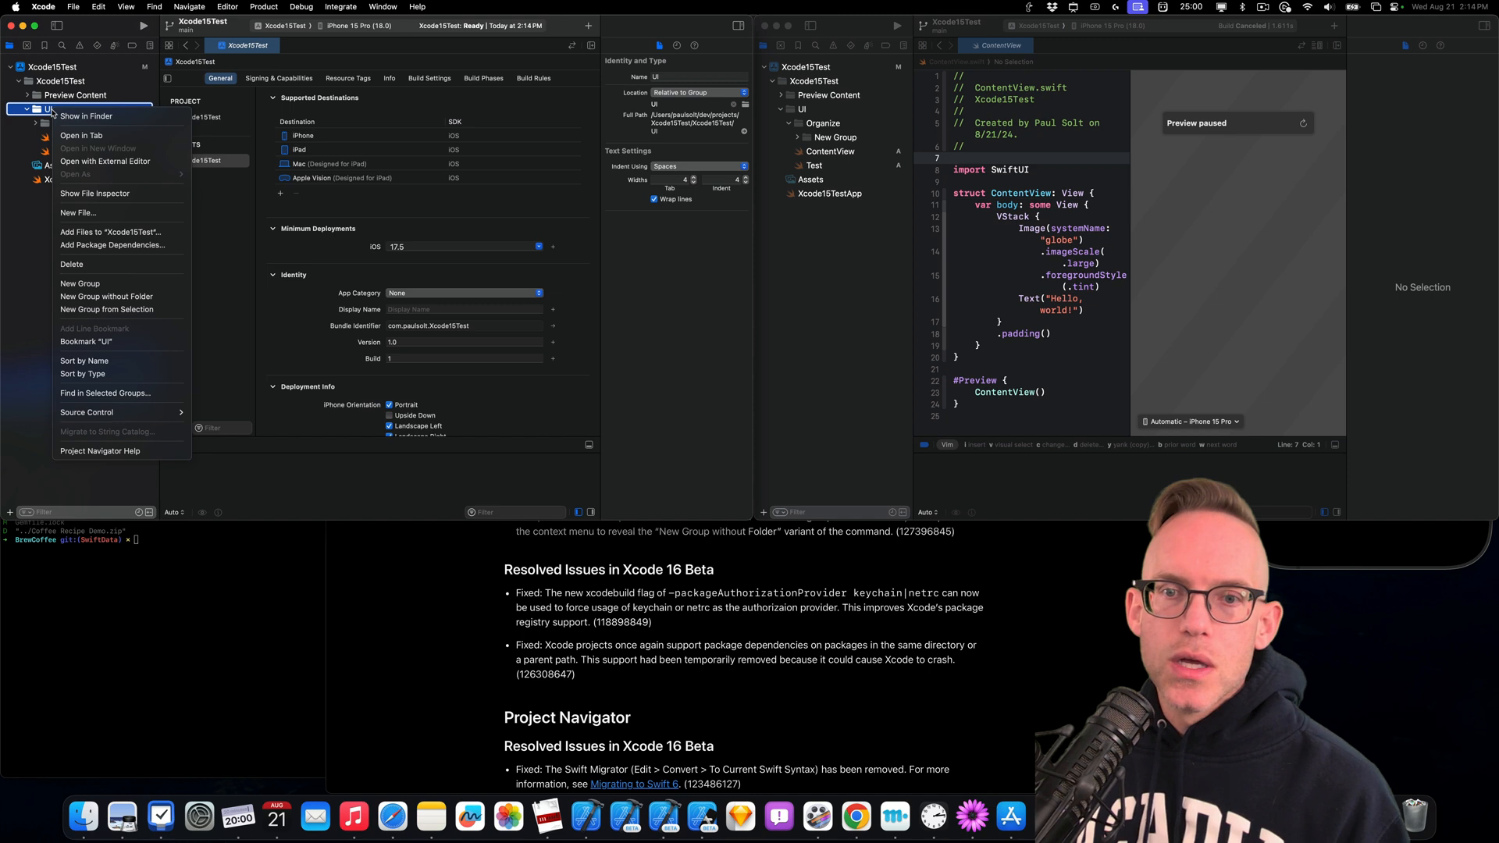
pyautogui.moveTo(107, 301)
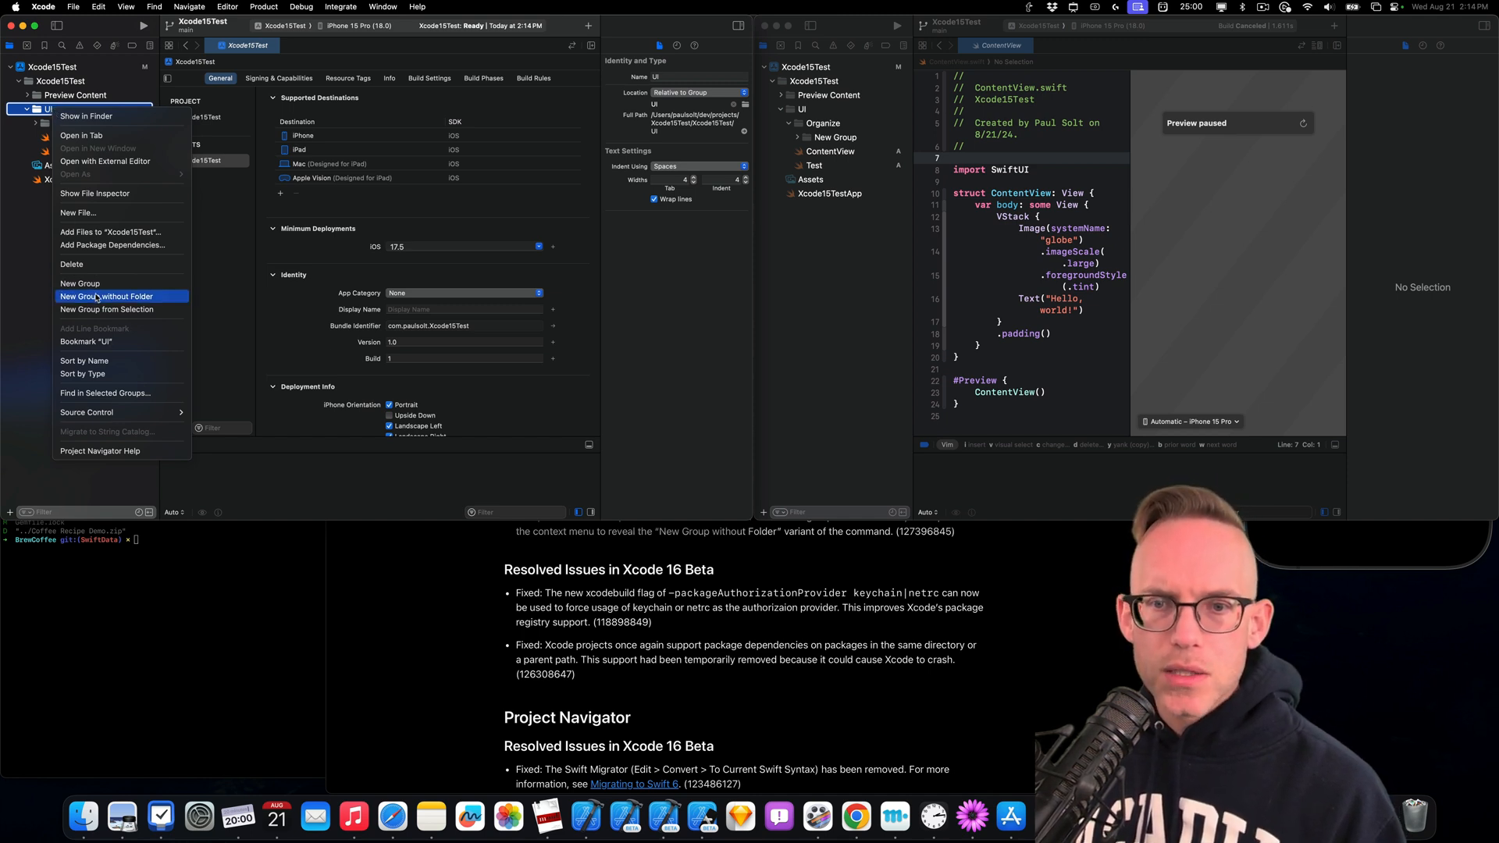
pyautogui.moveTo(81, 283)
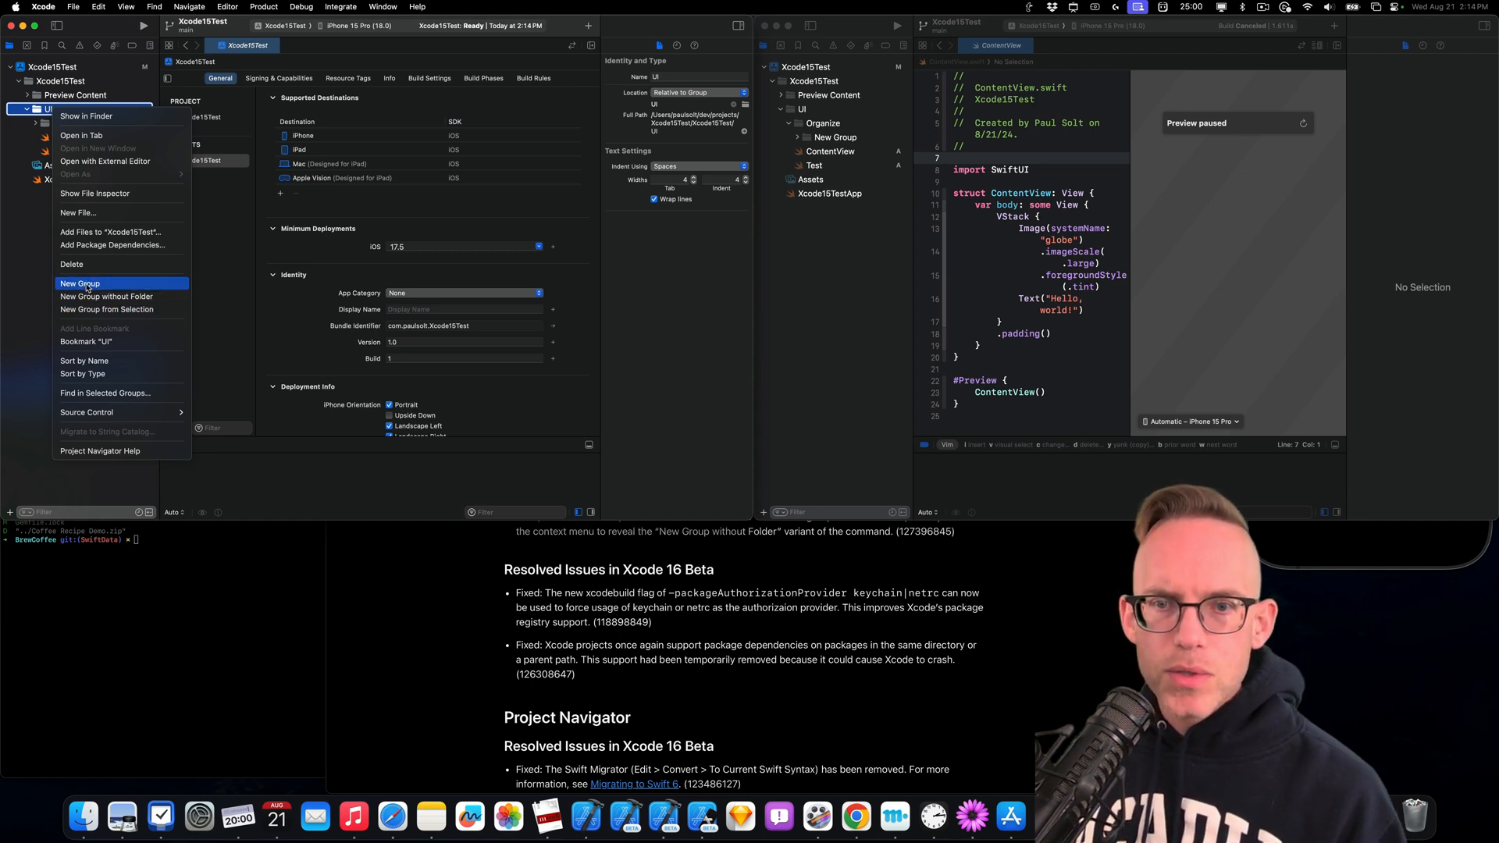
pyautogui.moveTo(107, 309)
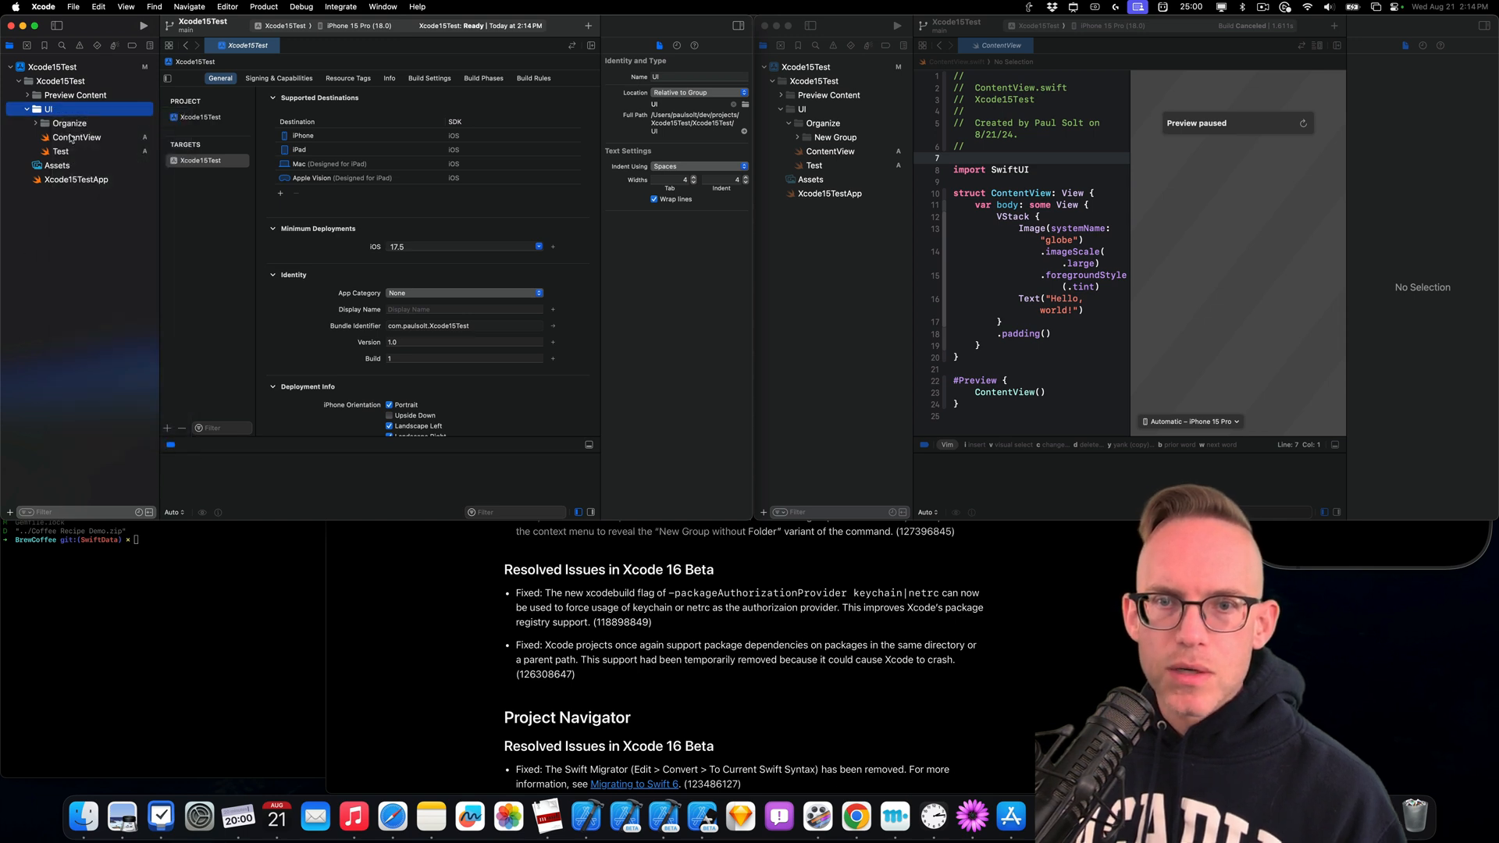
pyautogui.rightClick(78, 137)
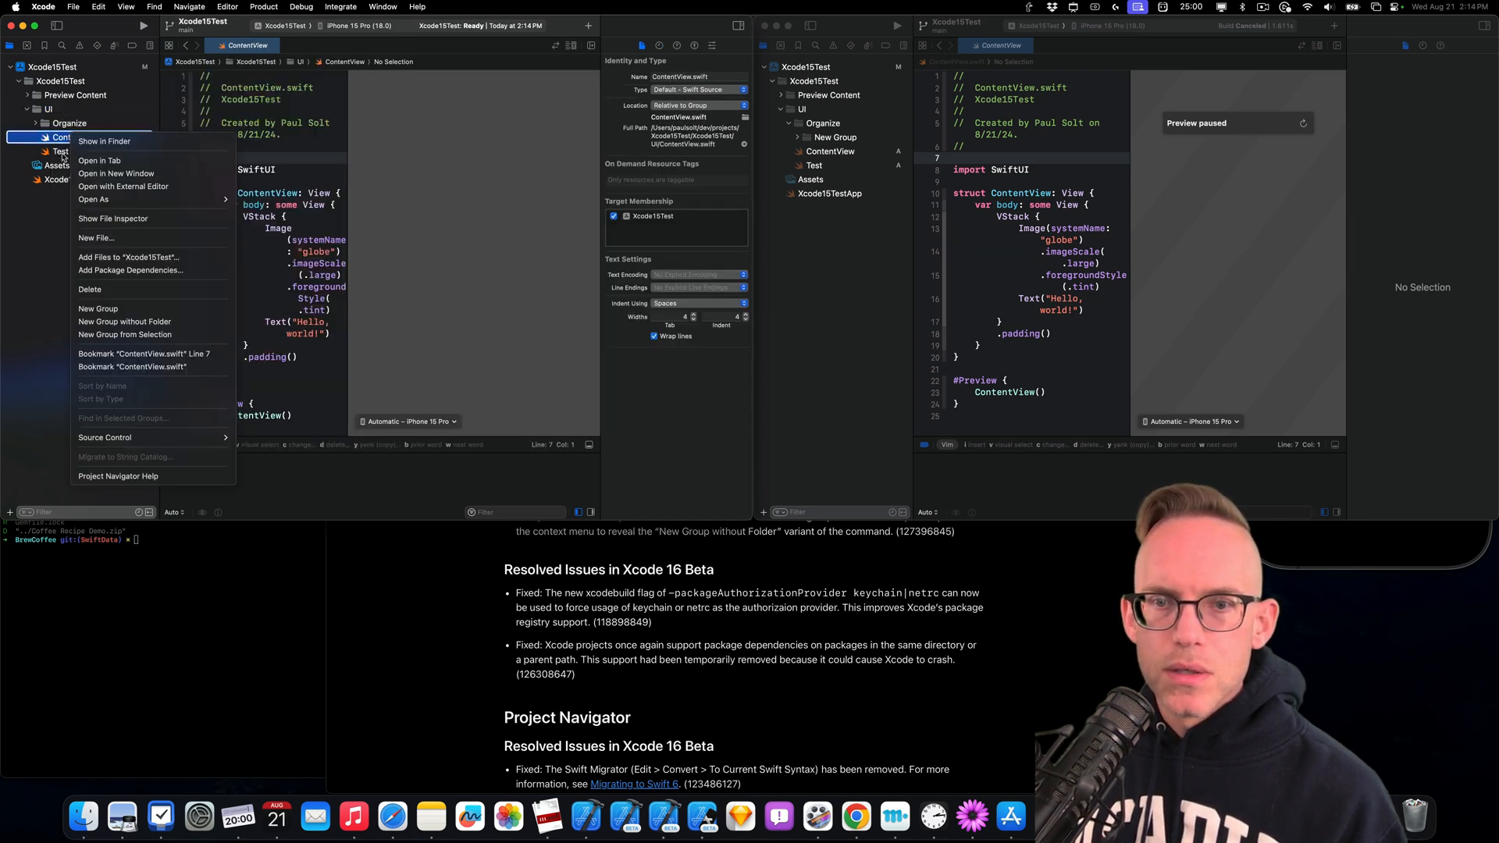
pyautogui.moveTo(125, 260)
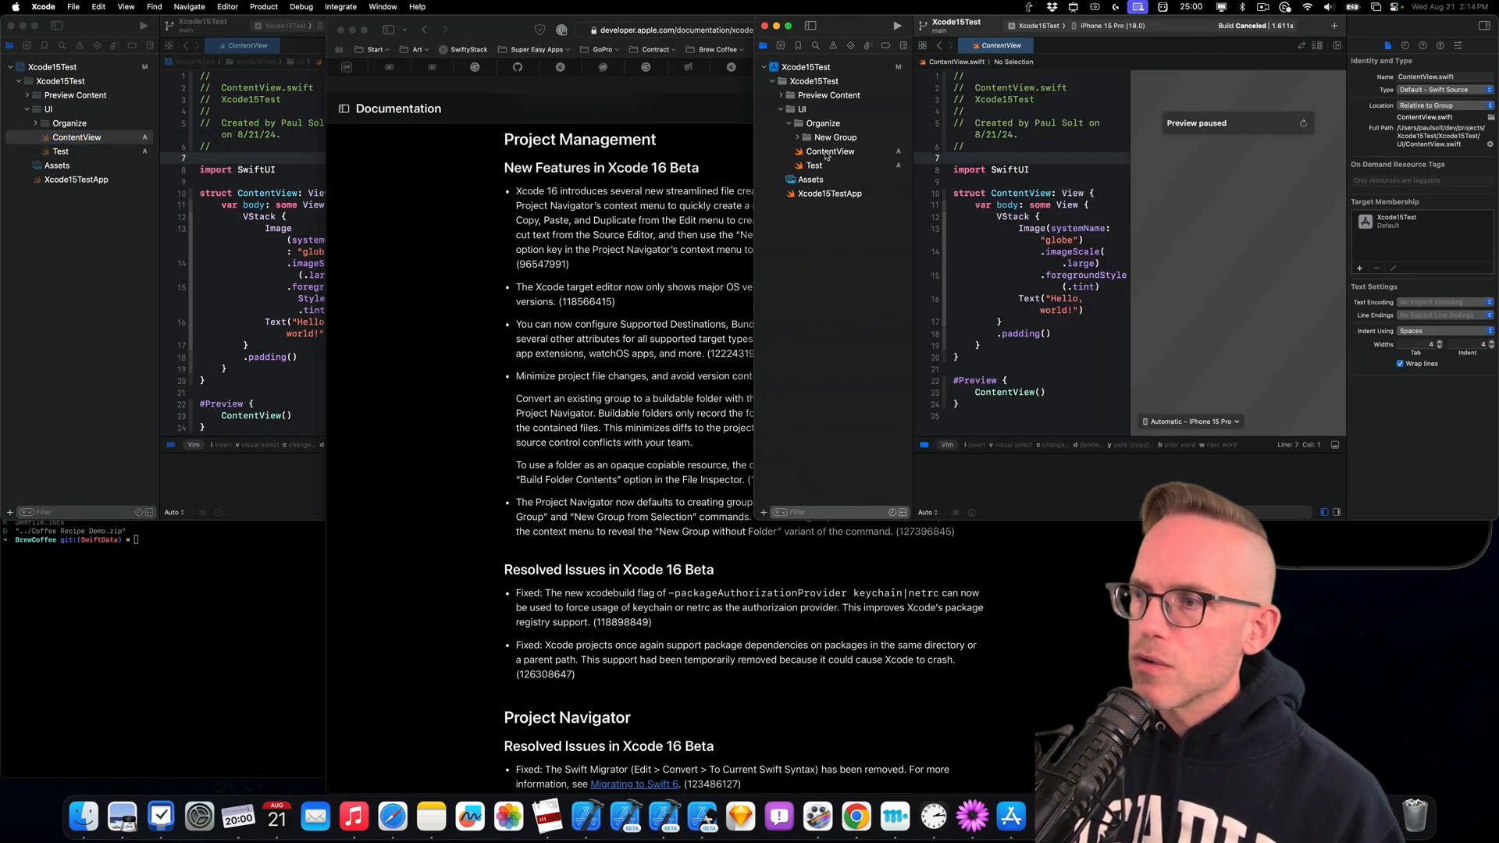
# Show ContentView's context menu in the Xcode 16 navigator to see its group and folder options
pyautogui.rightClick(831, 151)
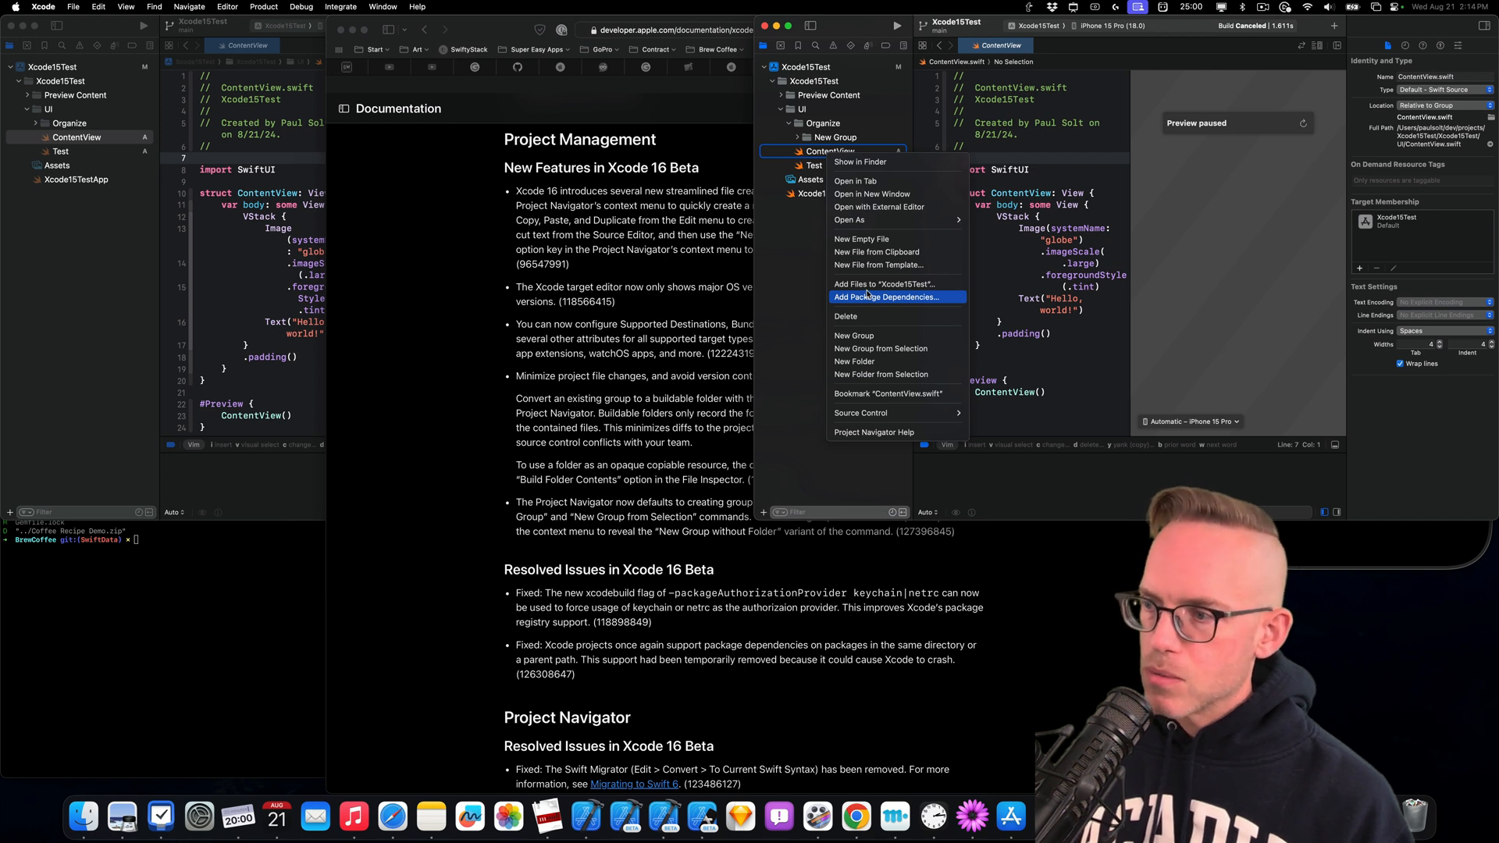
pyautogui.moveTo(853, 336)
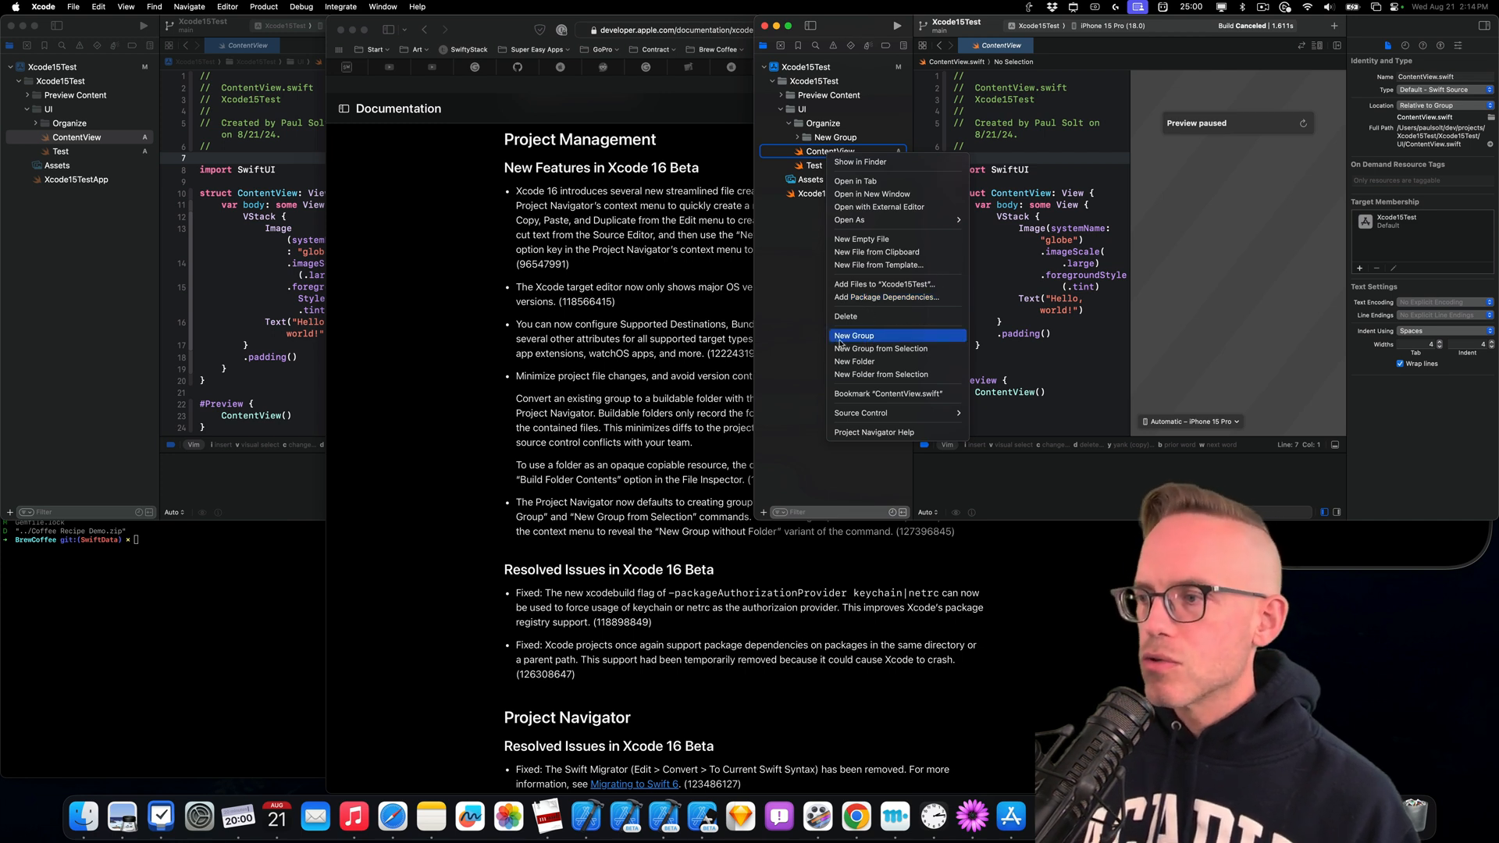
pyautogui.moveTo(881, 374)
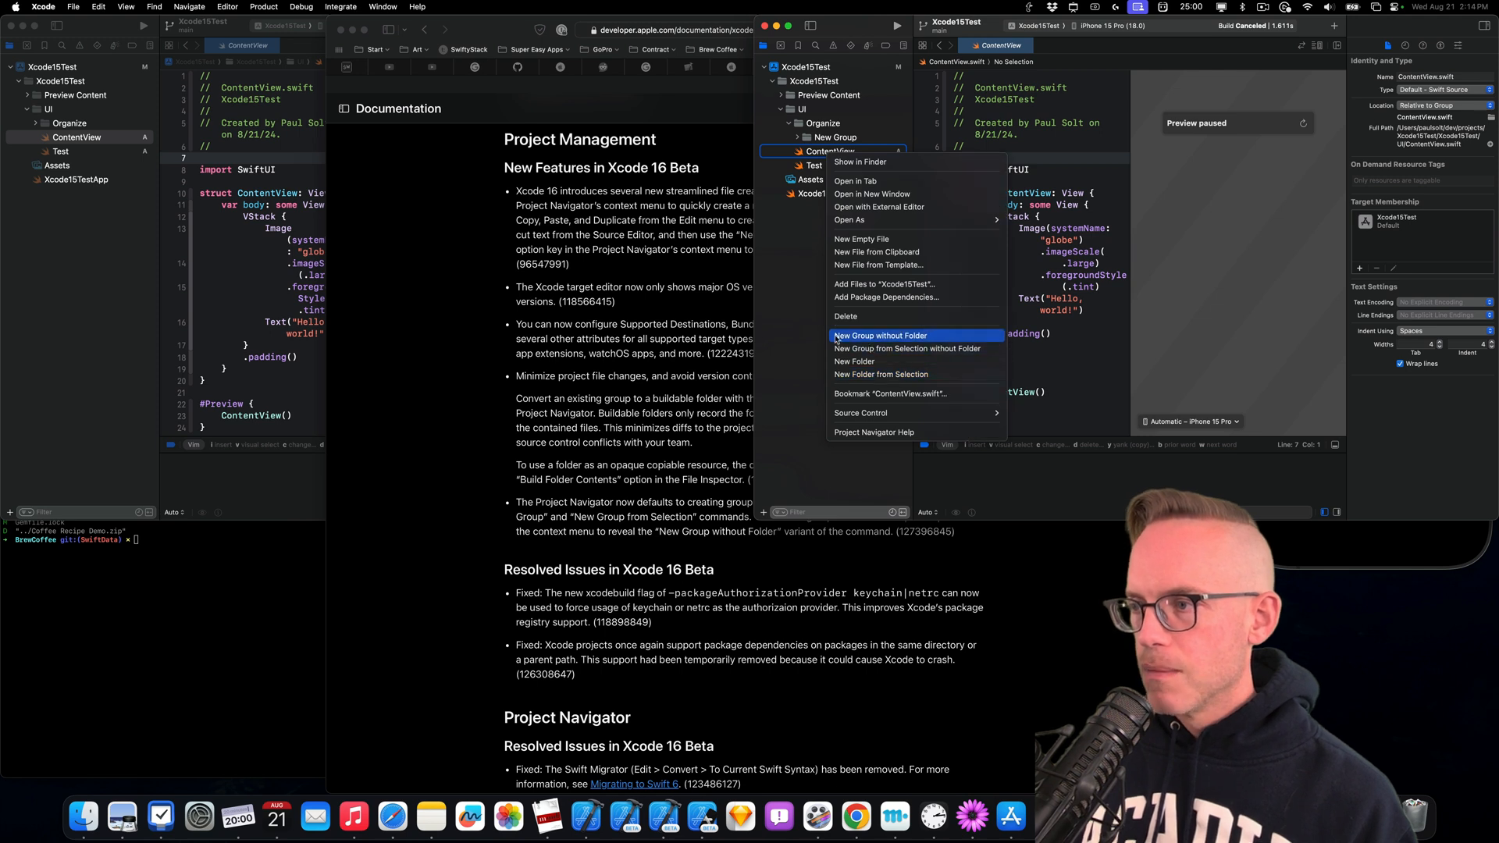
pyautogui.moveTo(878, 341)
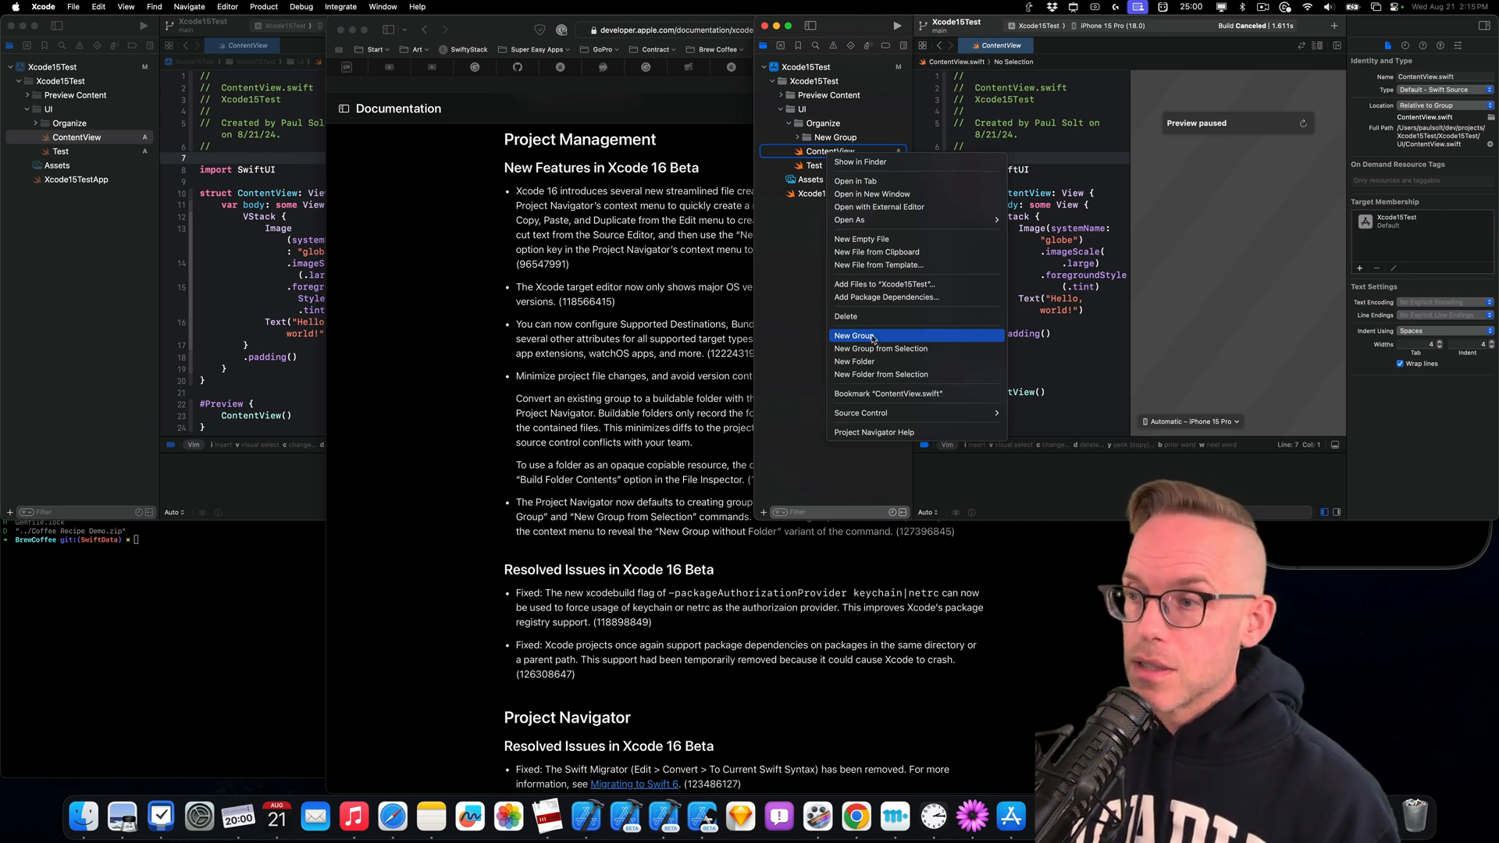
pyautogui.moveTo(871, 322)
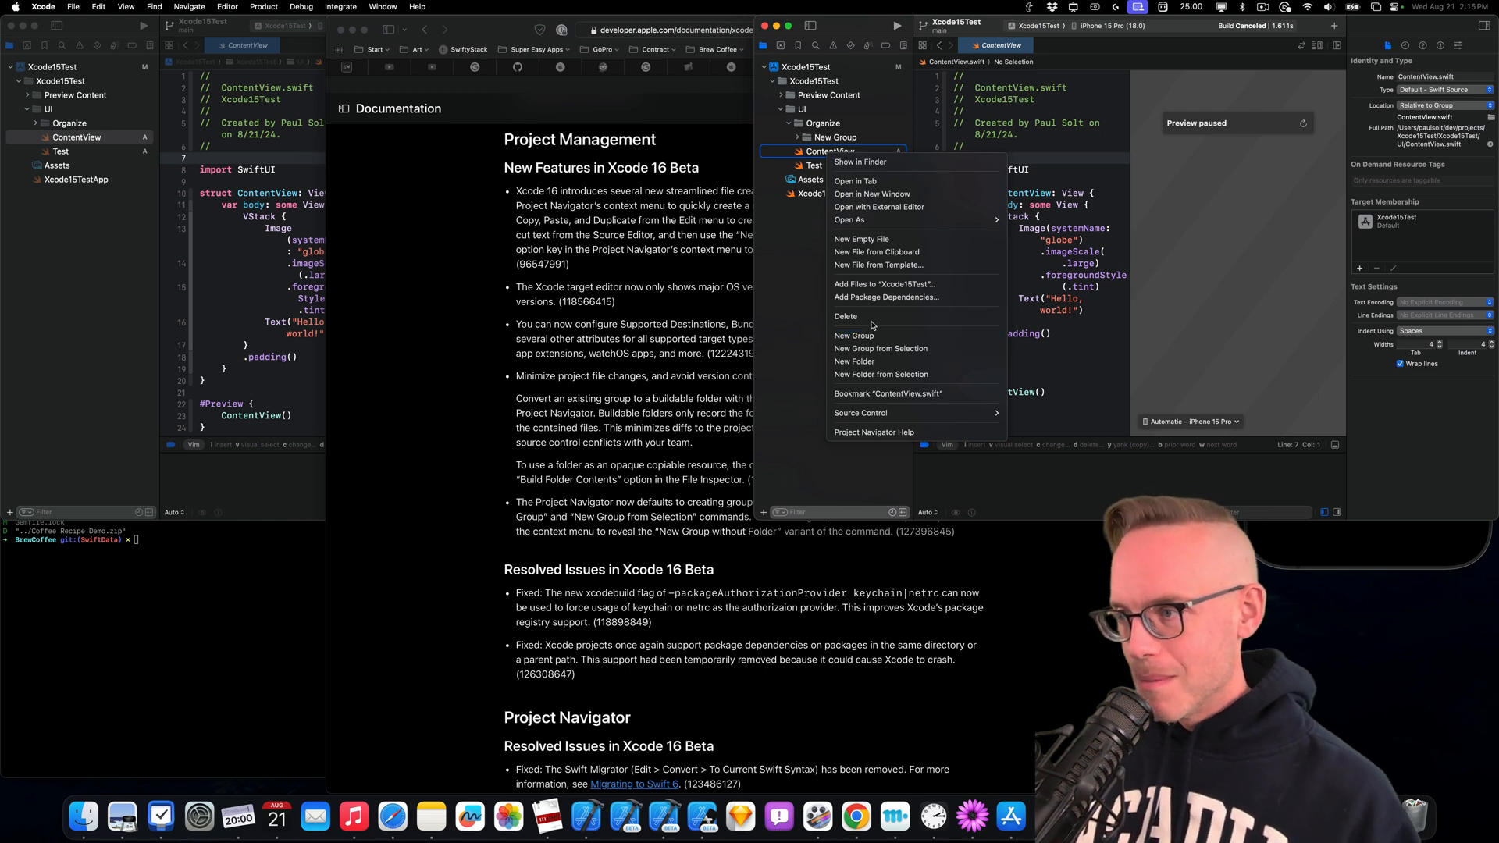
pyautogui.moveTo(871, 317)
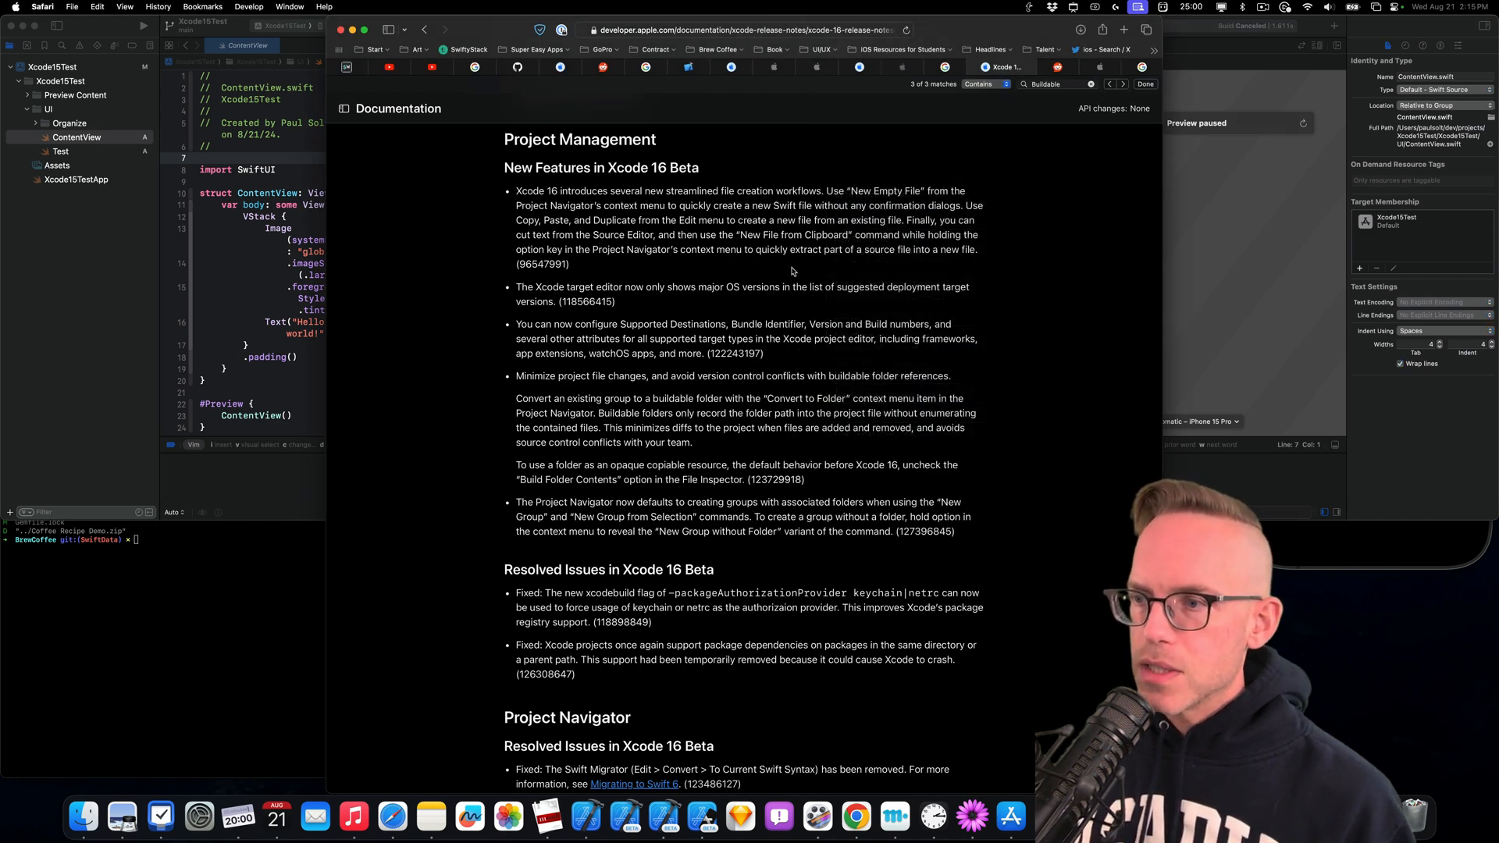
pyautogui.moveTo(563, 434)
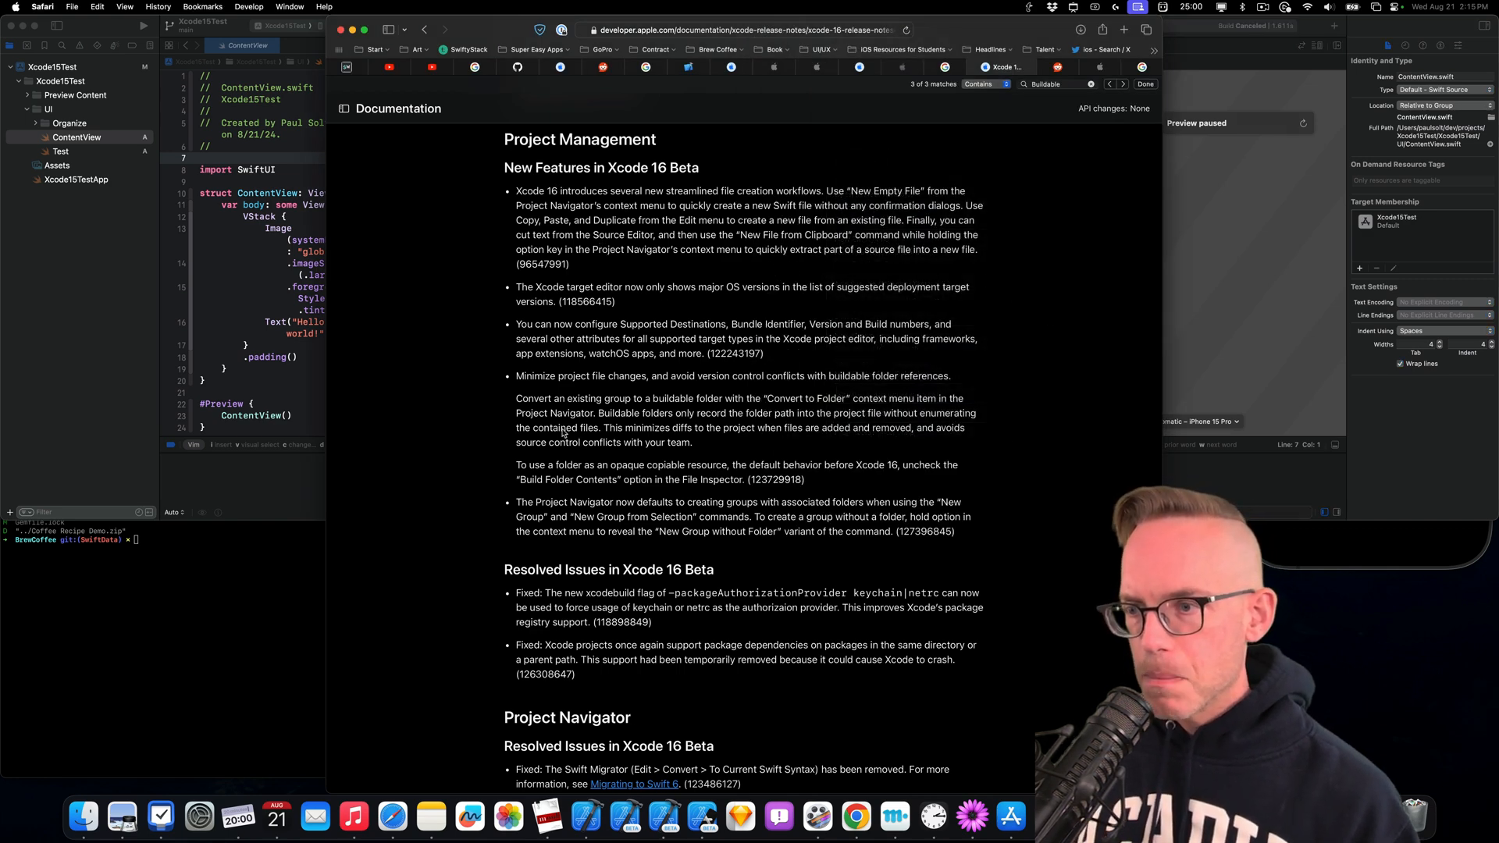
pyautogui.doubleClick(532, 375)
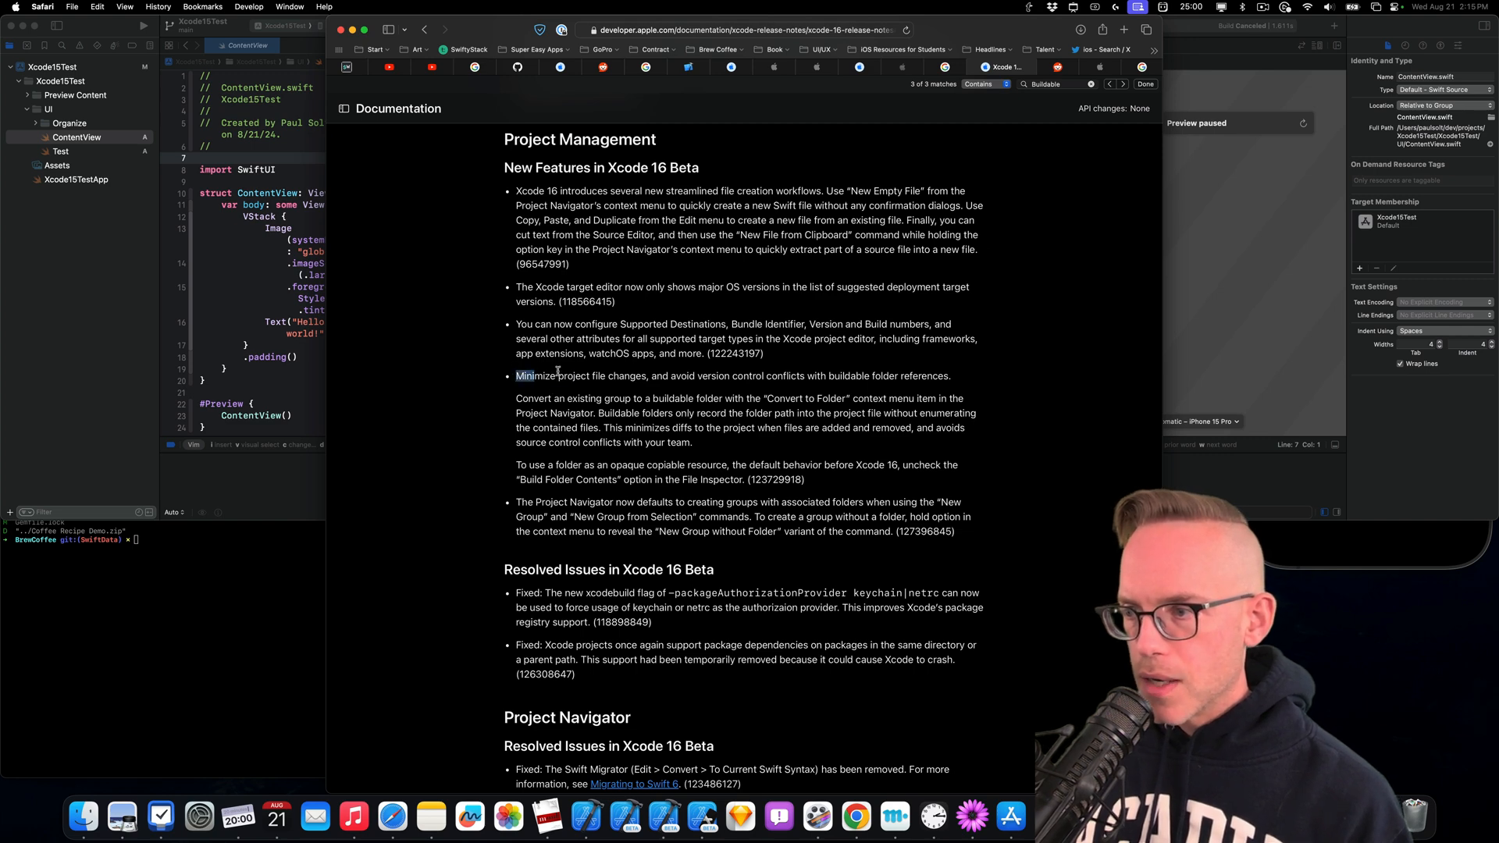
pyautogui.moveTo(516, 375); pyautogui.dragTo(983, 519)
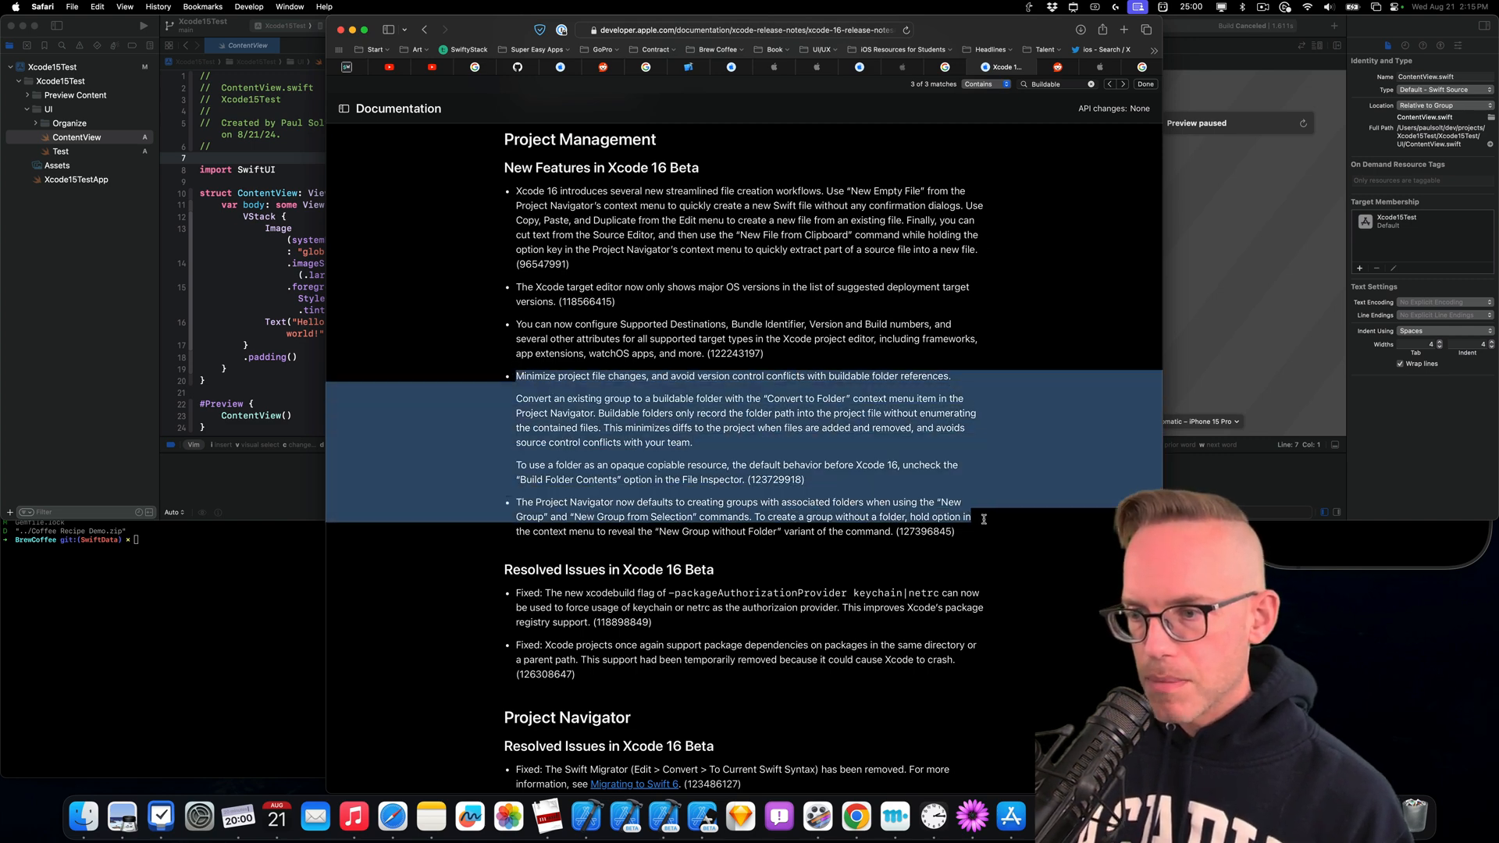
pyautogui.click(918, 511)
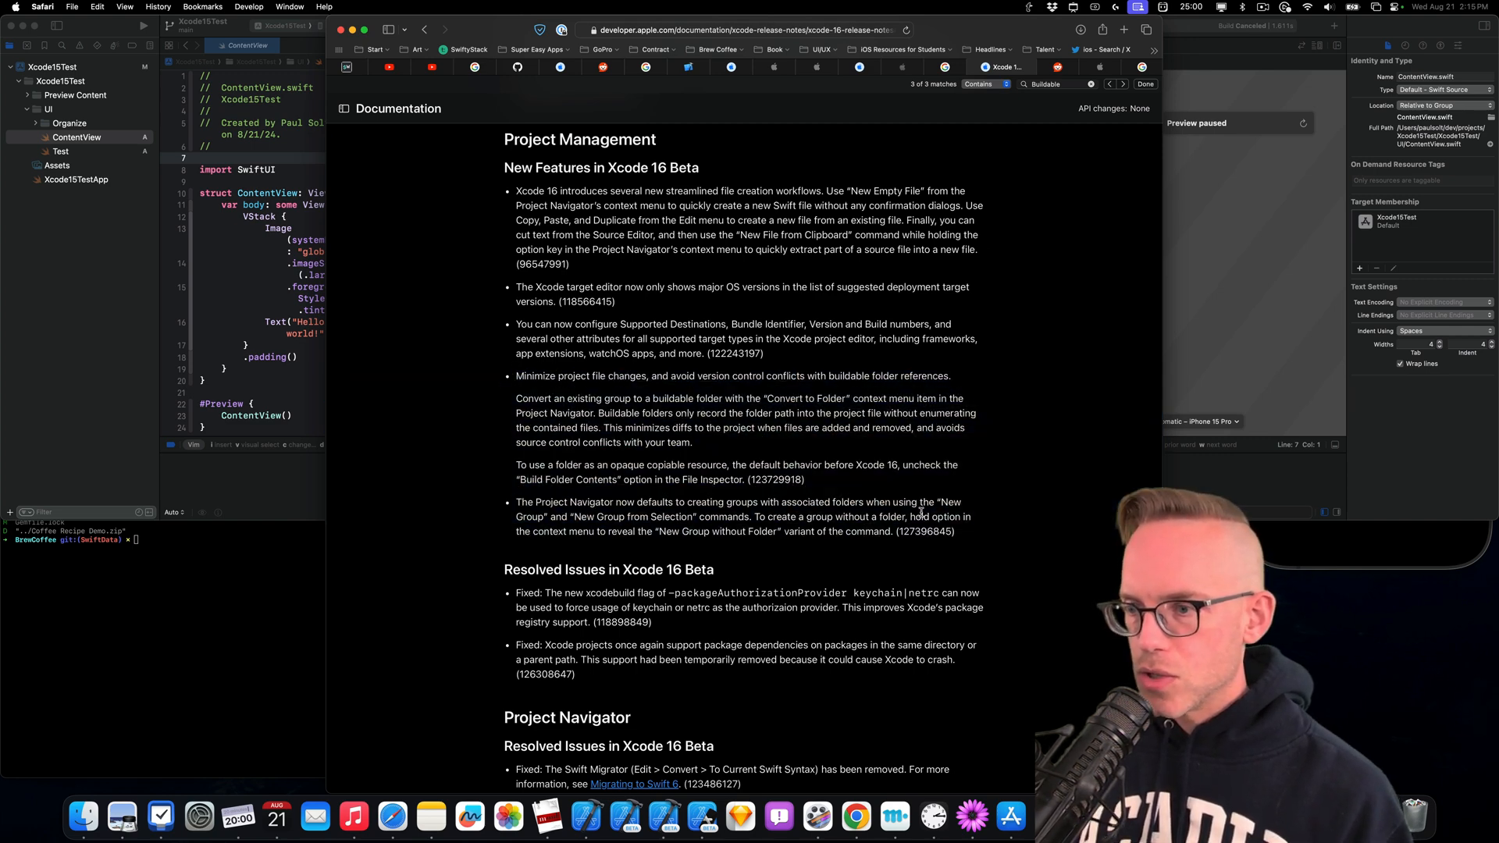
pyautogui.doubleClick(536, 375)
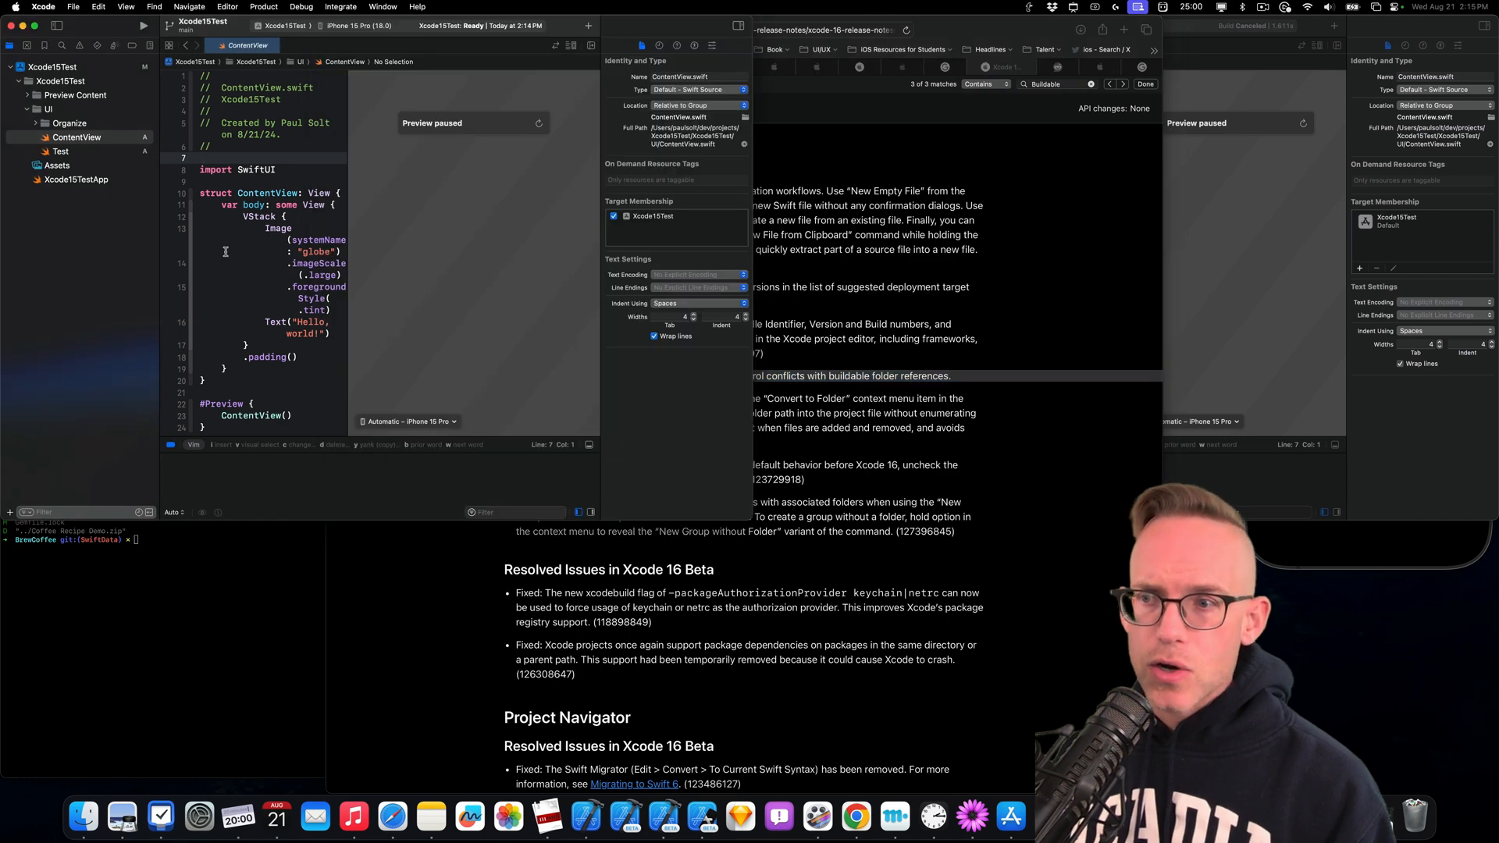
# Open Test.swift, then ContentView in the Xcode 16 project, and inspect New Group and Preview Content
pyautogui.click(60, 151)
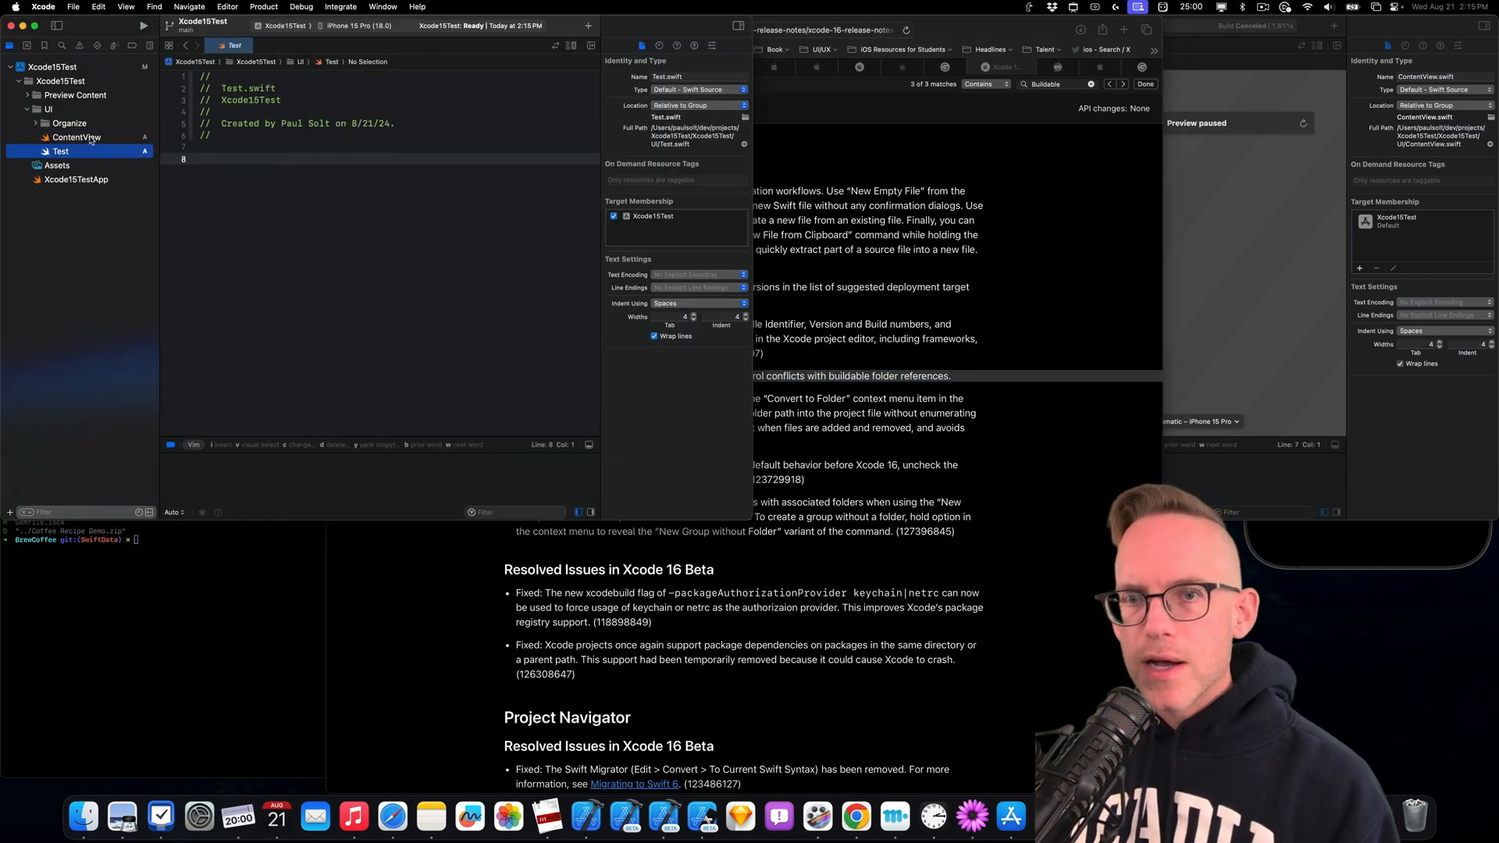
pyautogui.click(77, 137)
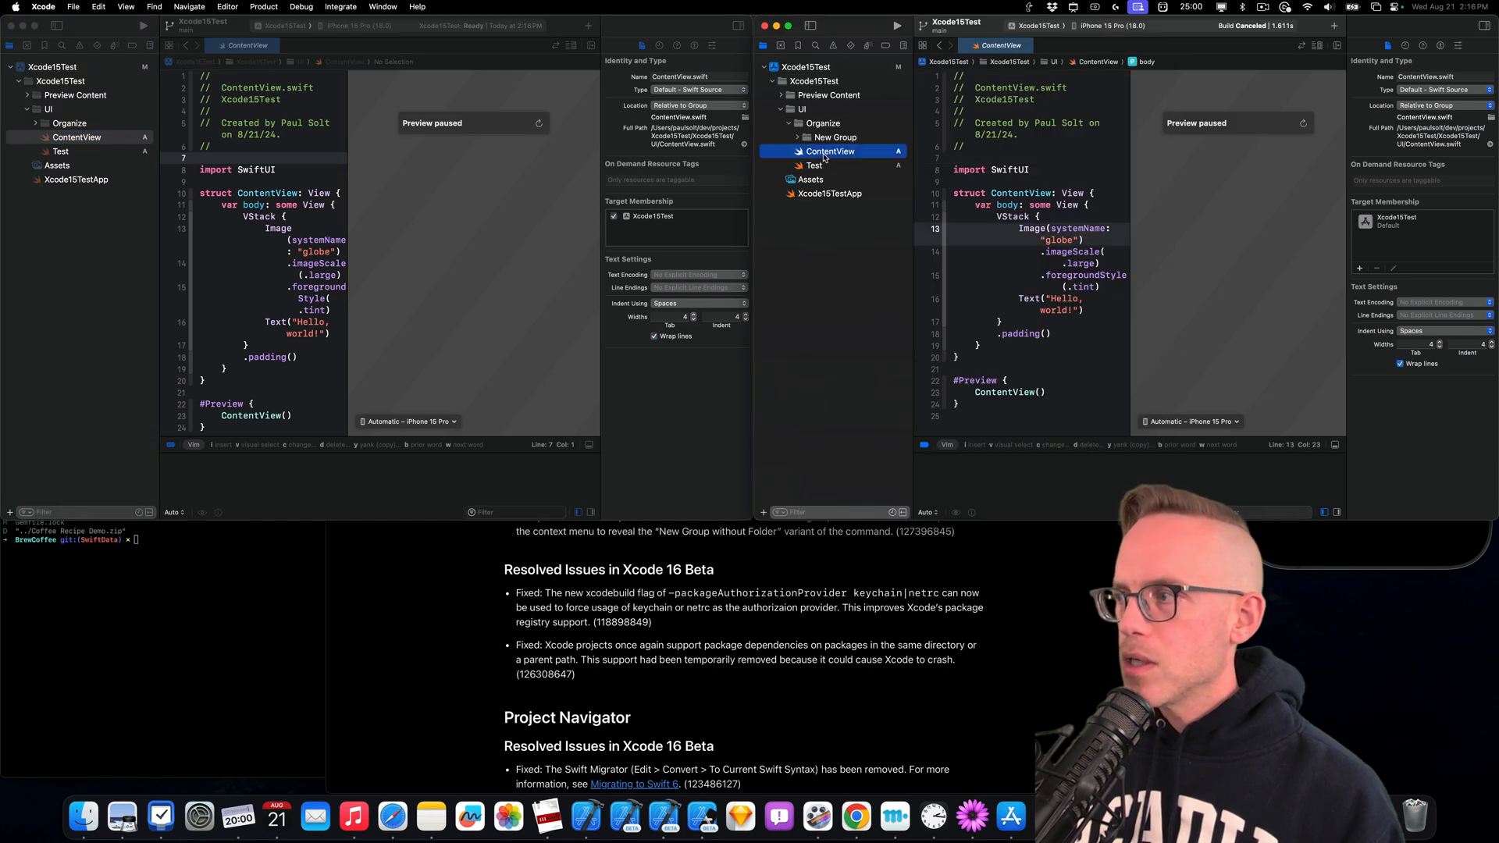
pyautogui.click(814, 166)
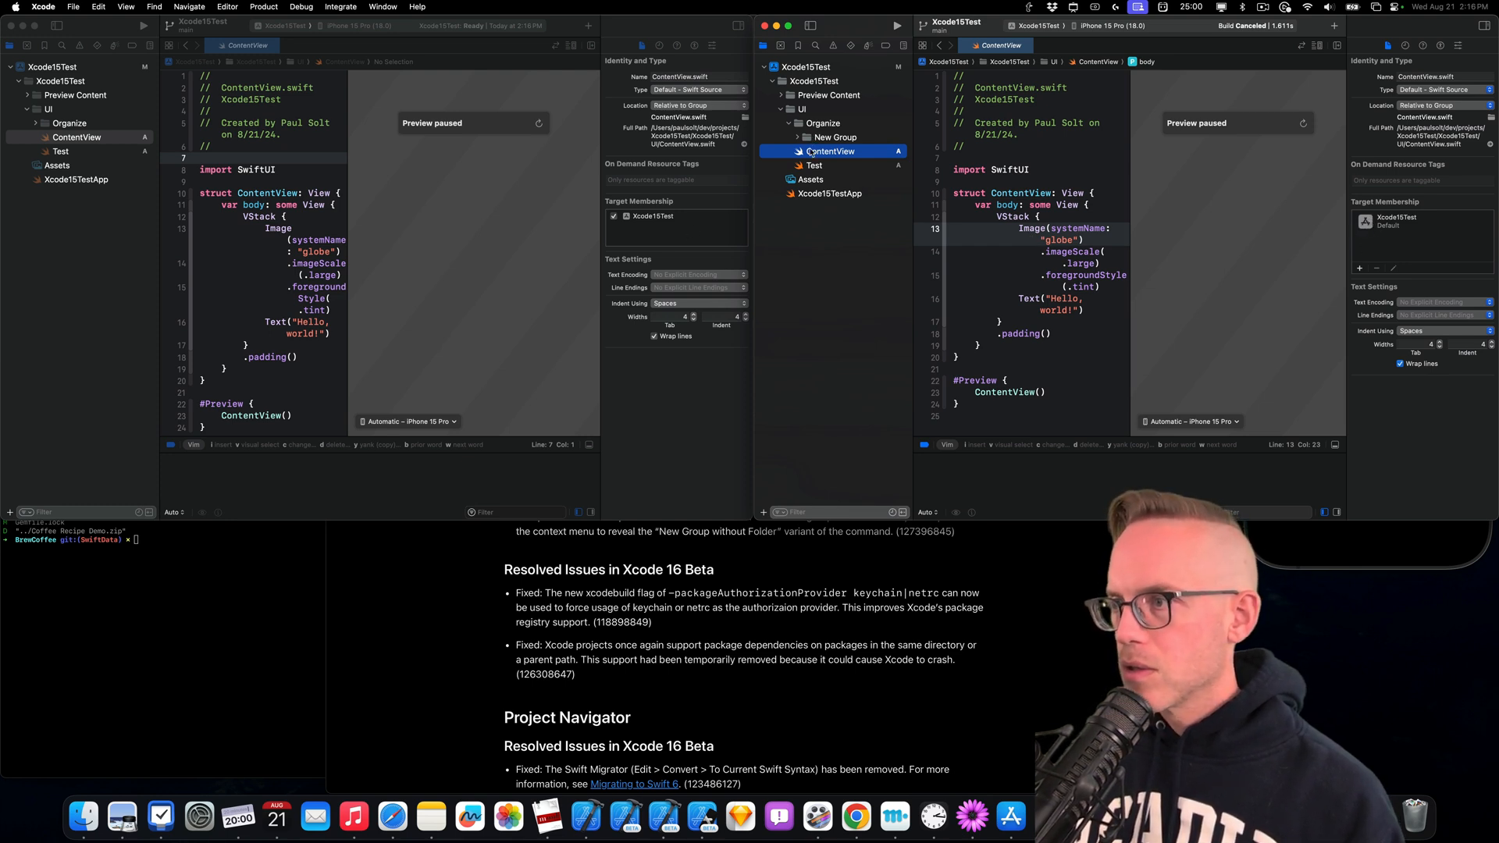
pyautogui.click(833, 137)
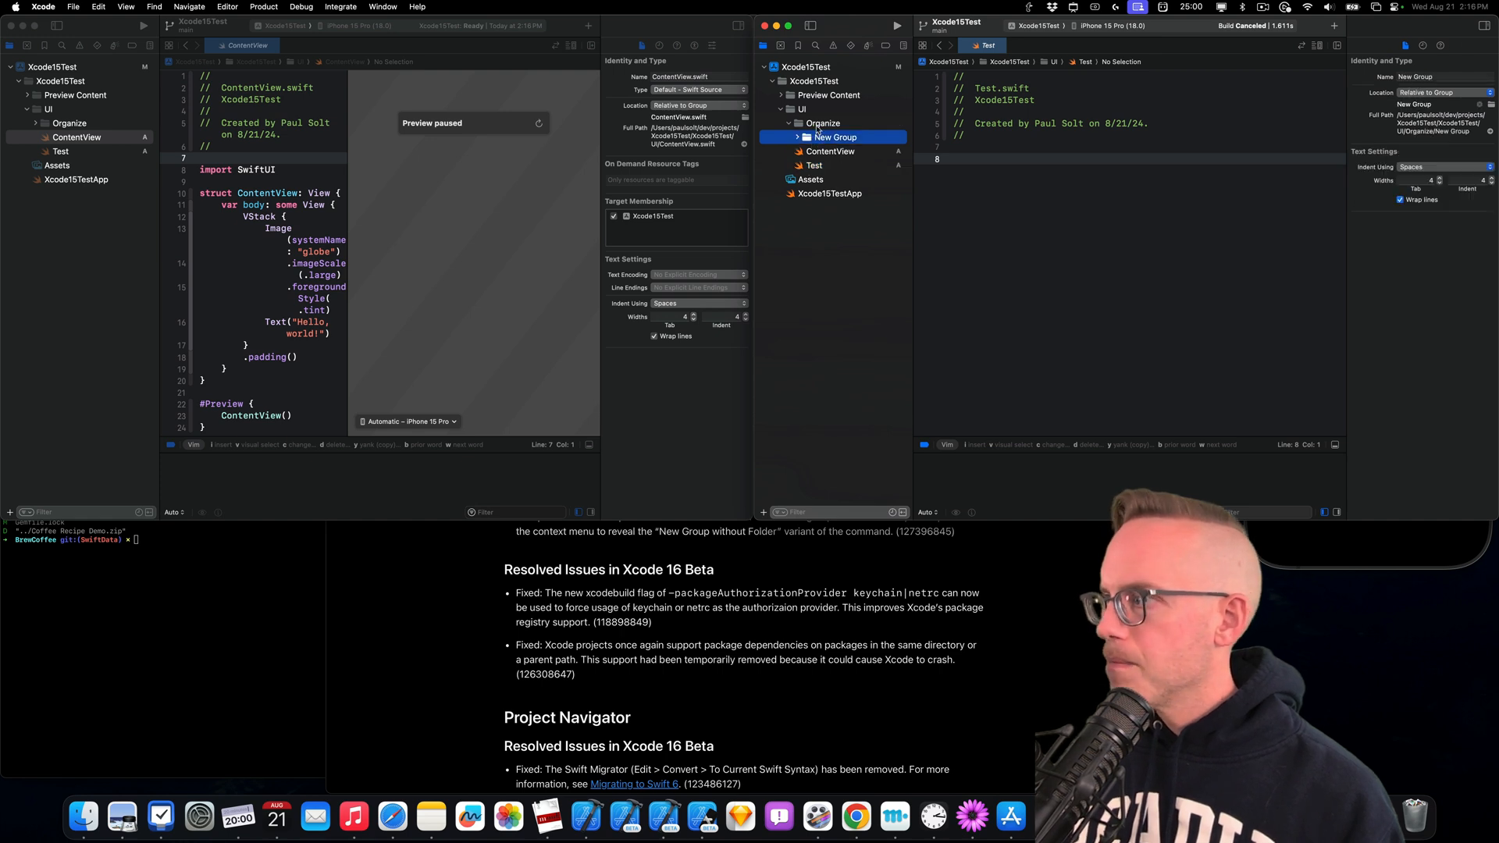
pyautogui.click(828, 95)
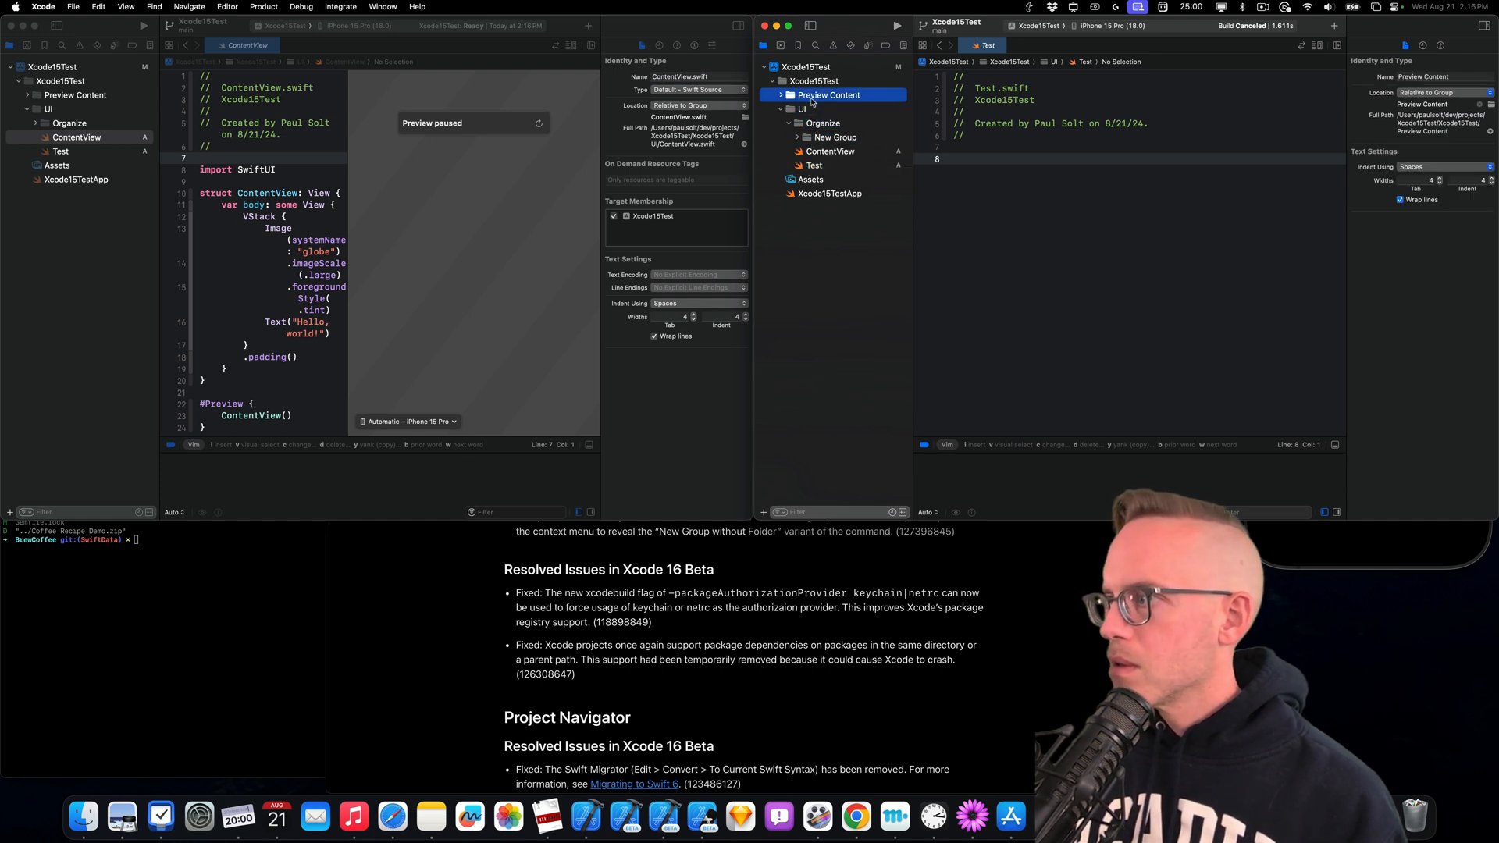
pyautogui.click(807, 65)
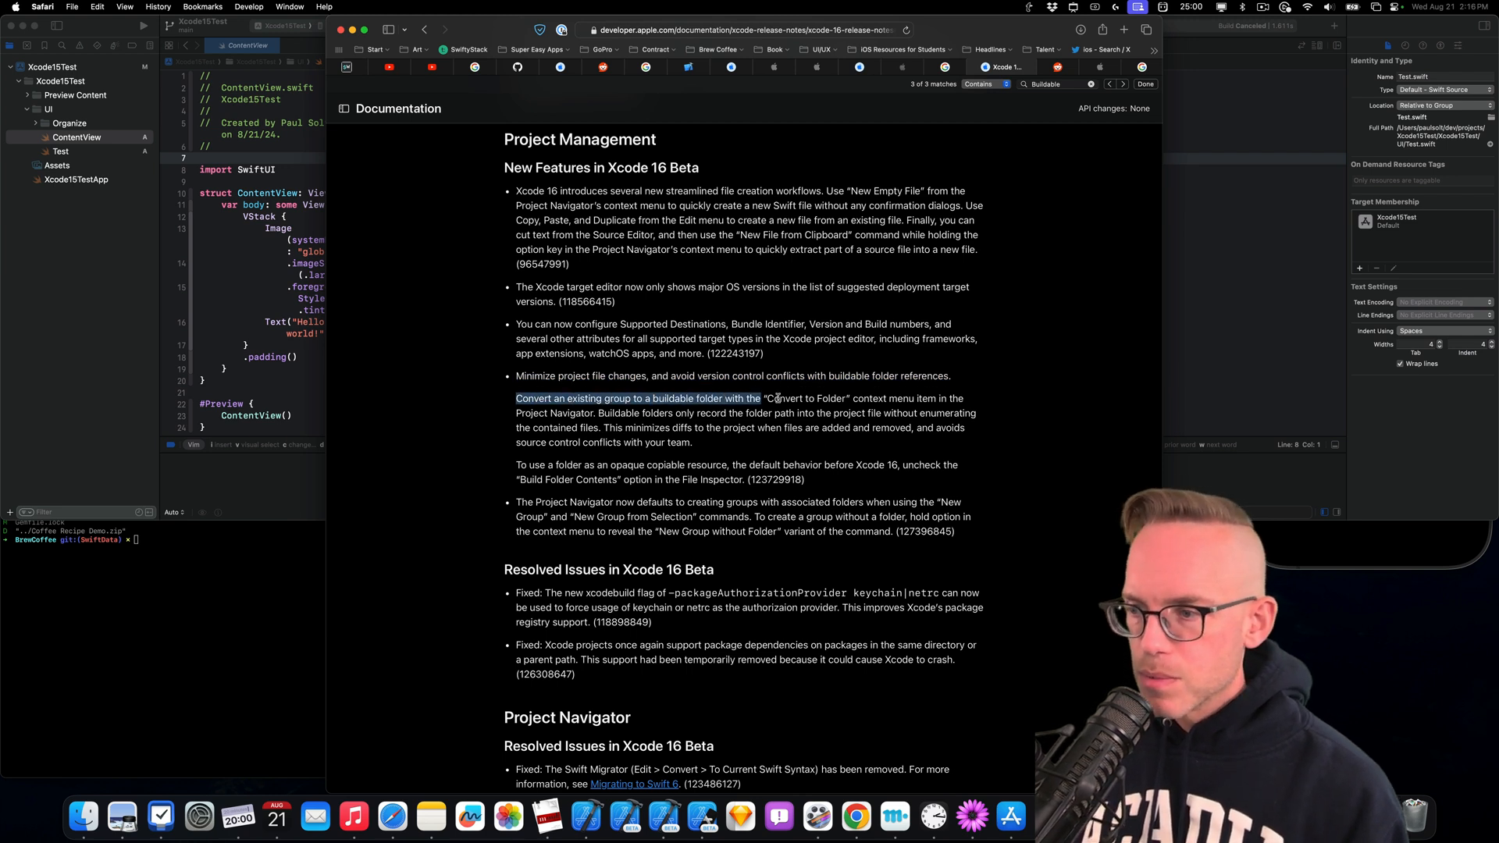
# Highlight the notes on converting groups to buildable folders and the Build Folder Contents option
pyautogui.moveTo(759, 398); pyautogui.dragTo(849, 397)
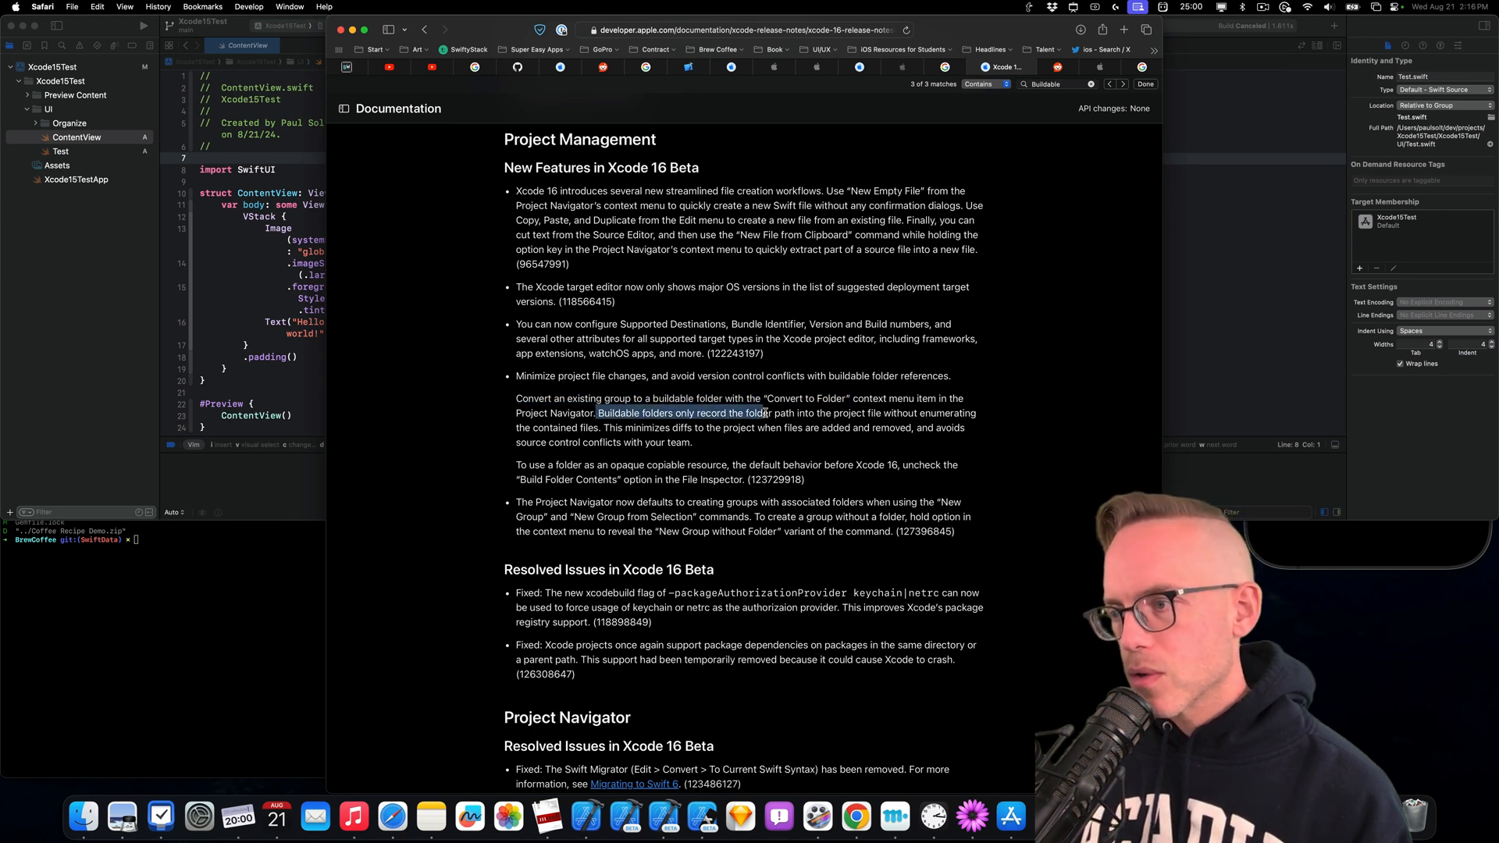
pyautogui.moveTo(769, 412); pyautogui.dragTo(976, 412)
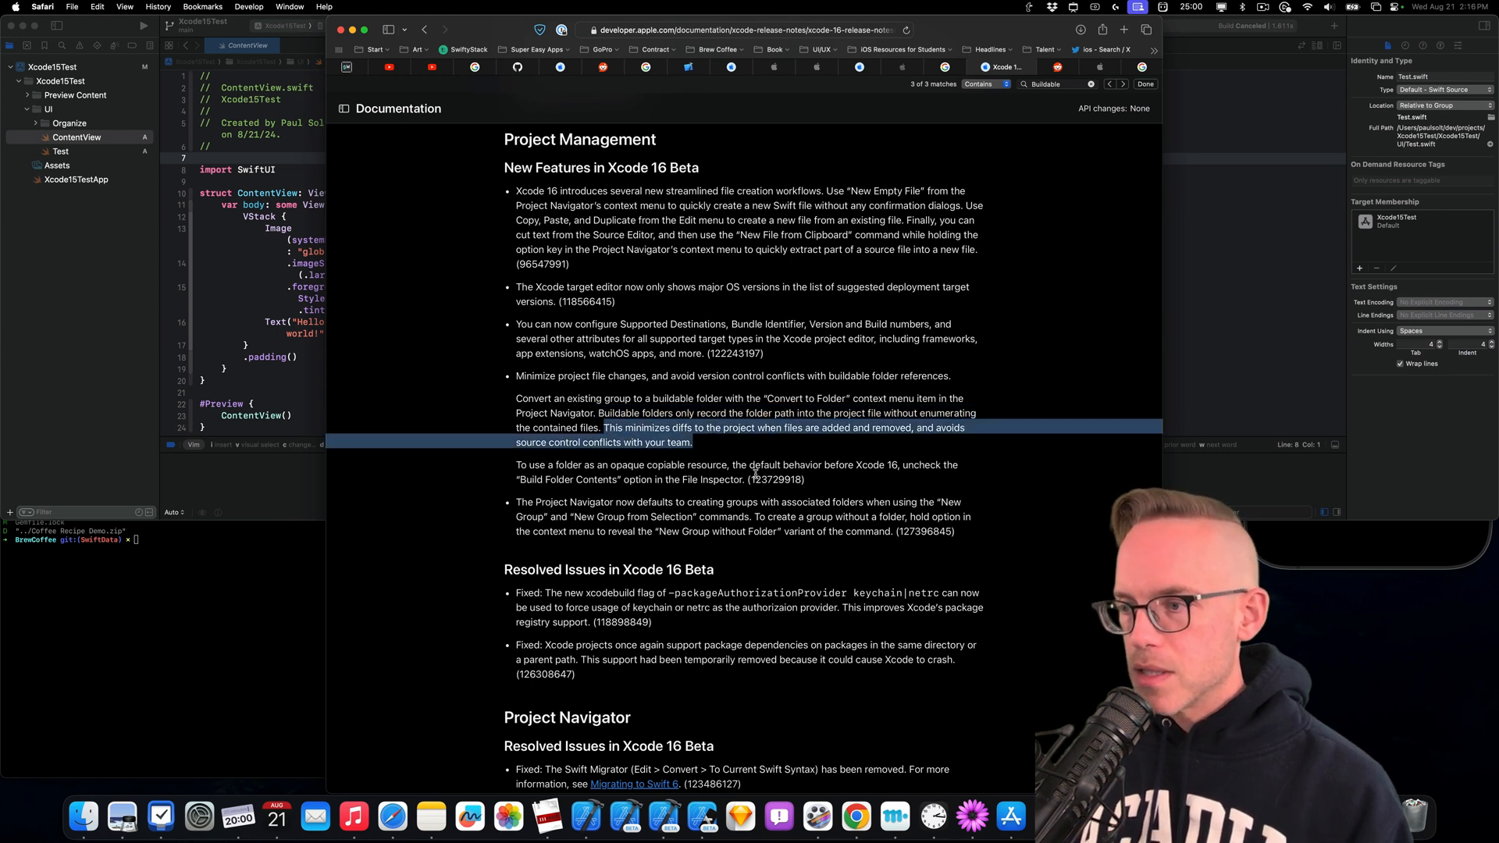
pyautogui.moveTo(796, 459)
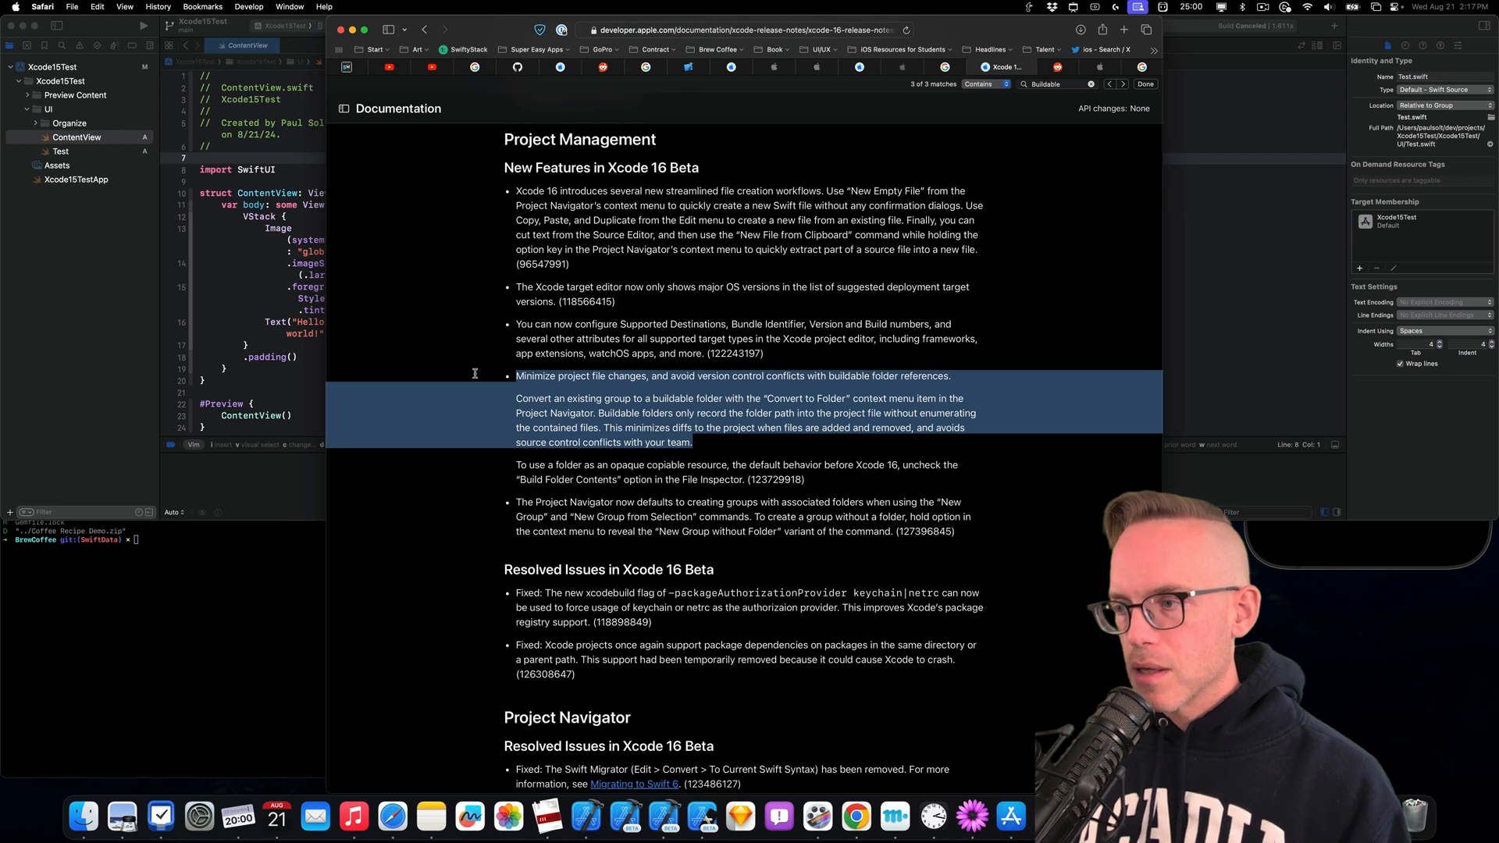
pyautogui.moveTo(804, 442)
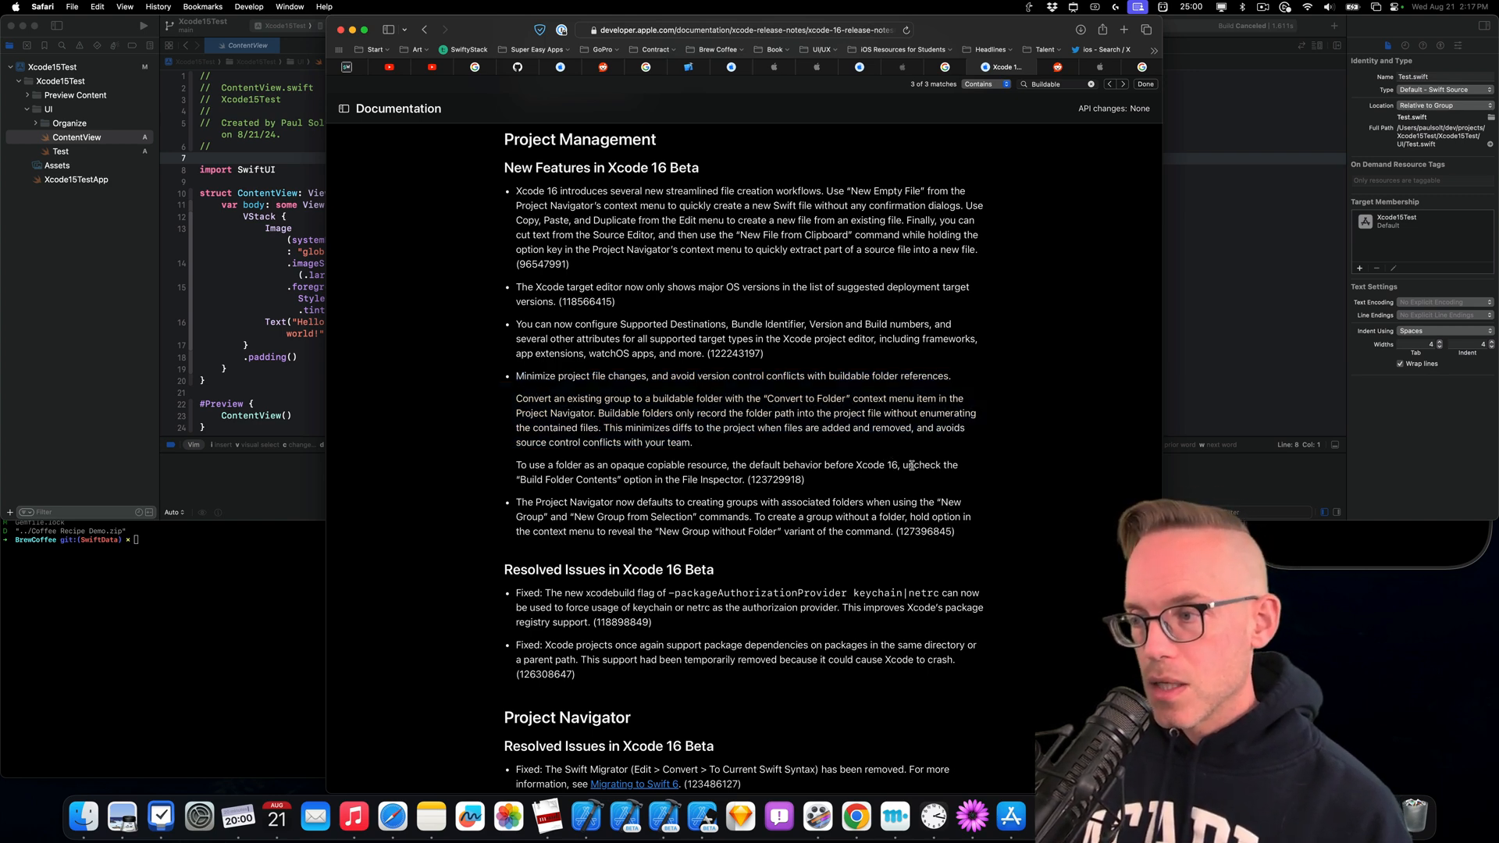
pyautogui.doubleClick(567, 478)
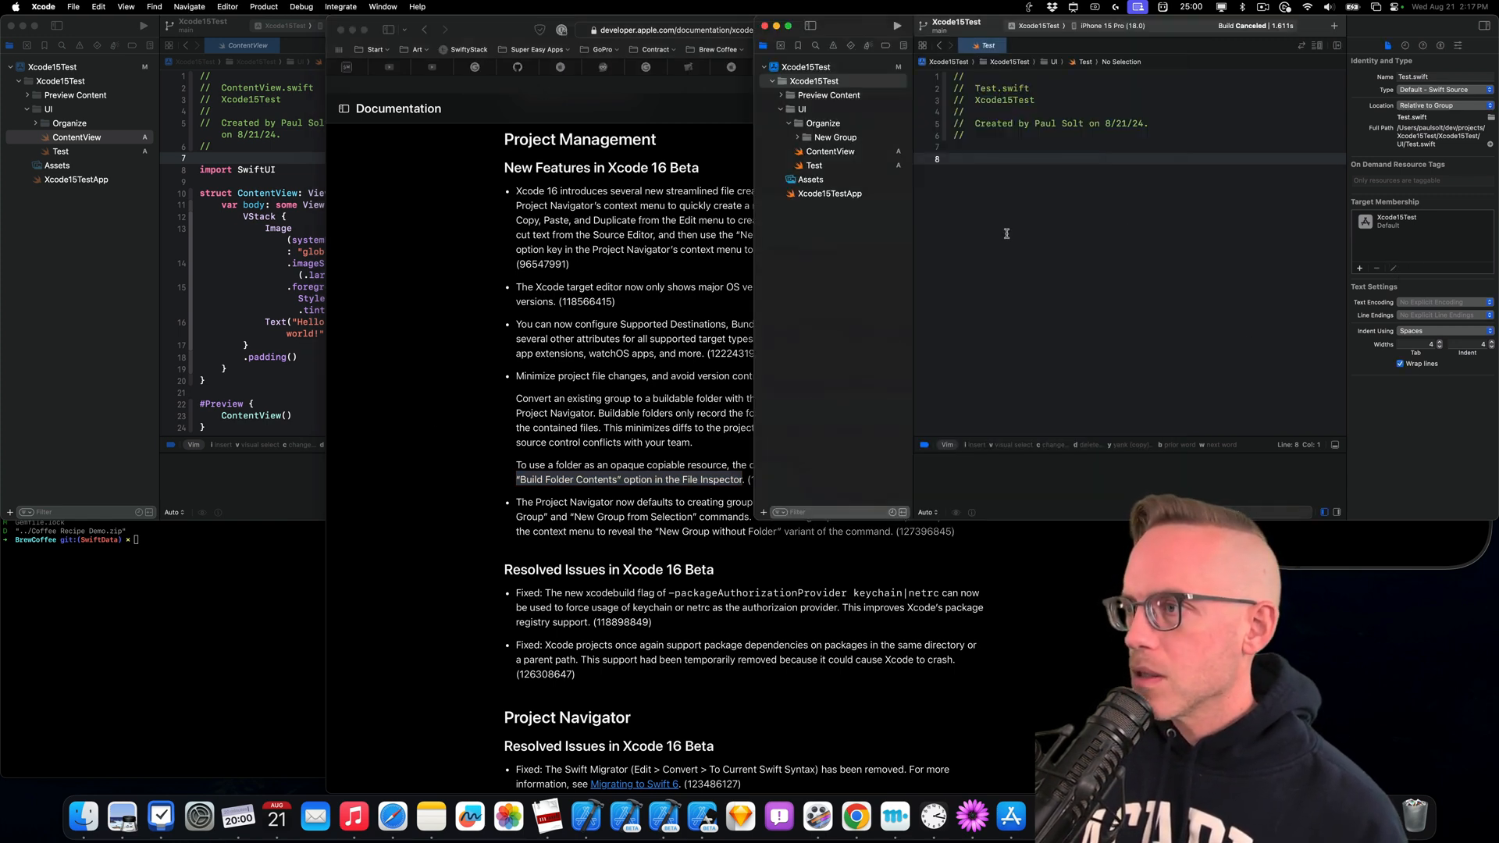
# Inspect the Organize, UI, Xcode15Test and Preview Content items in the File Inspector
pyautogui.click(822, 122)
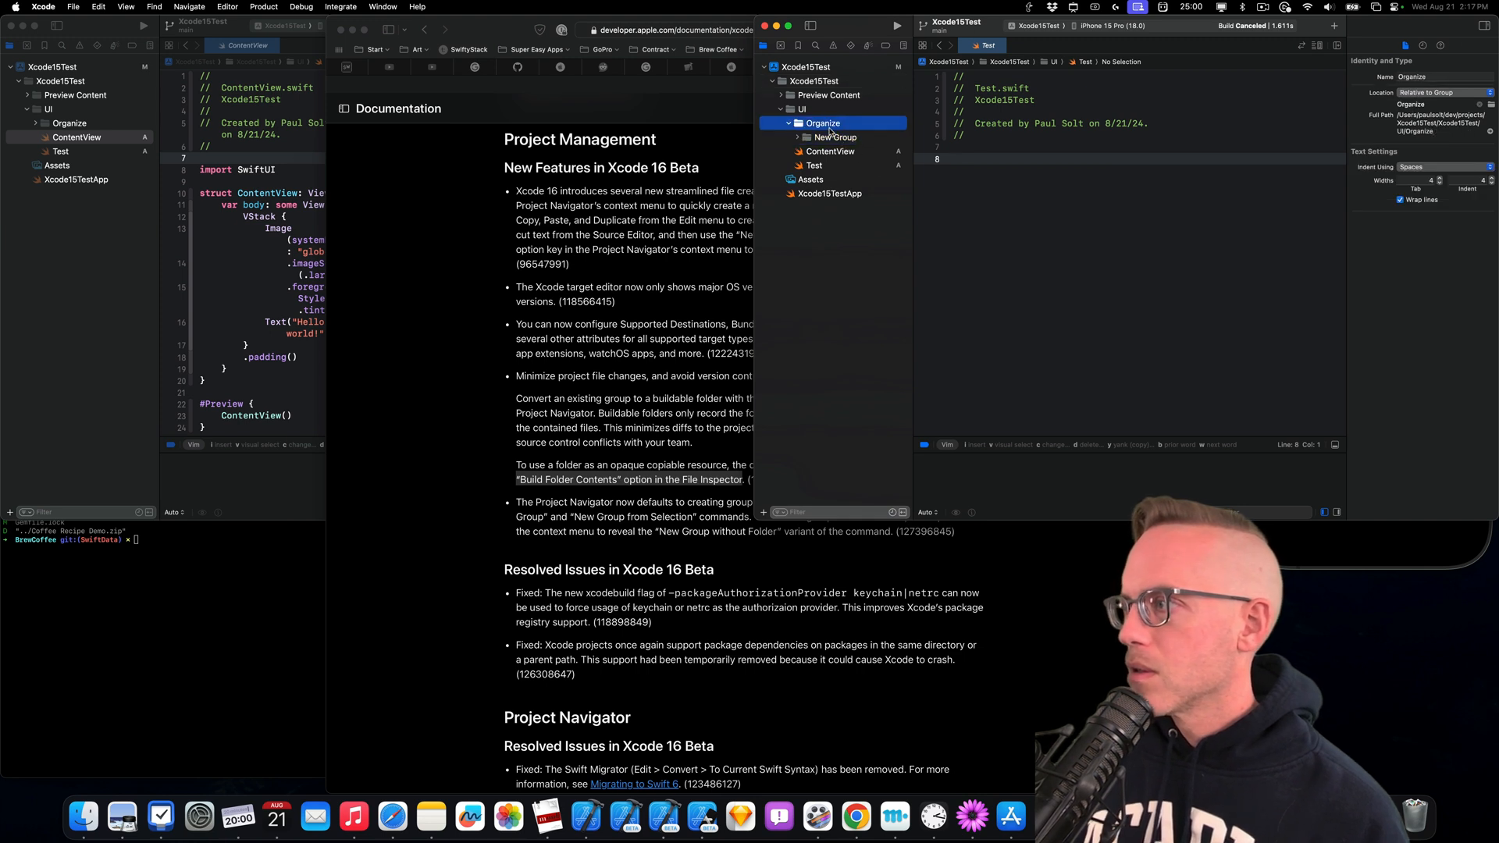
pyautogui.click(800, 110)
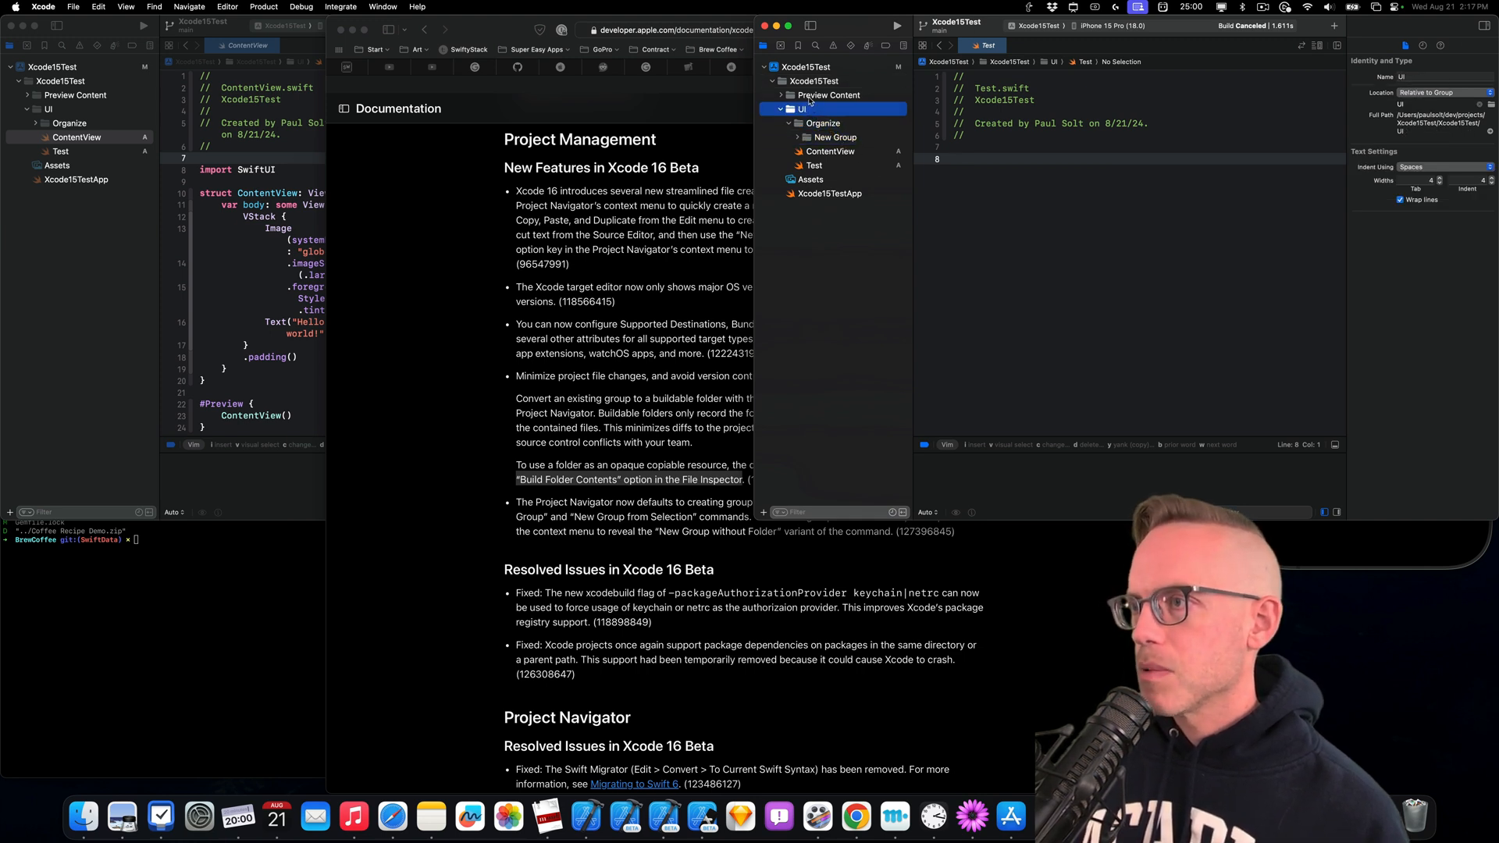
pyautogui.click(814, 80)
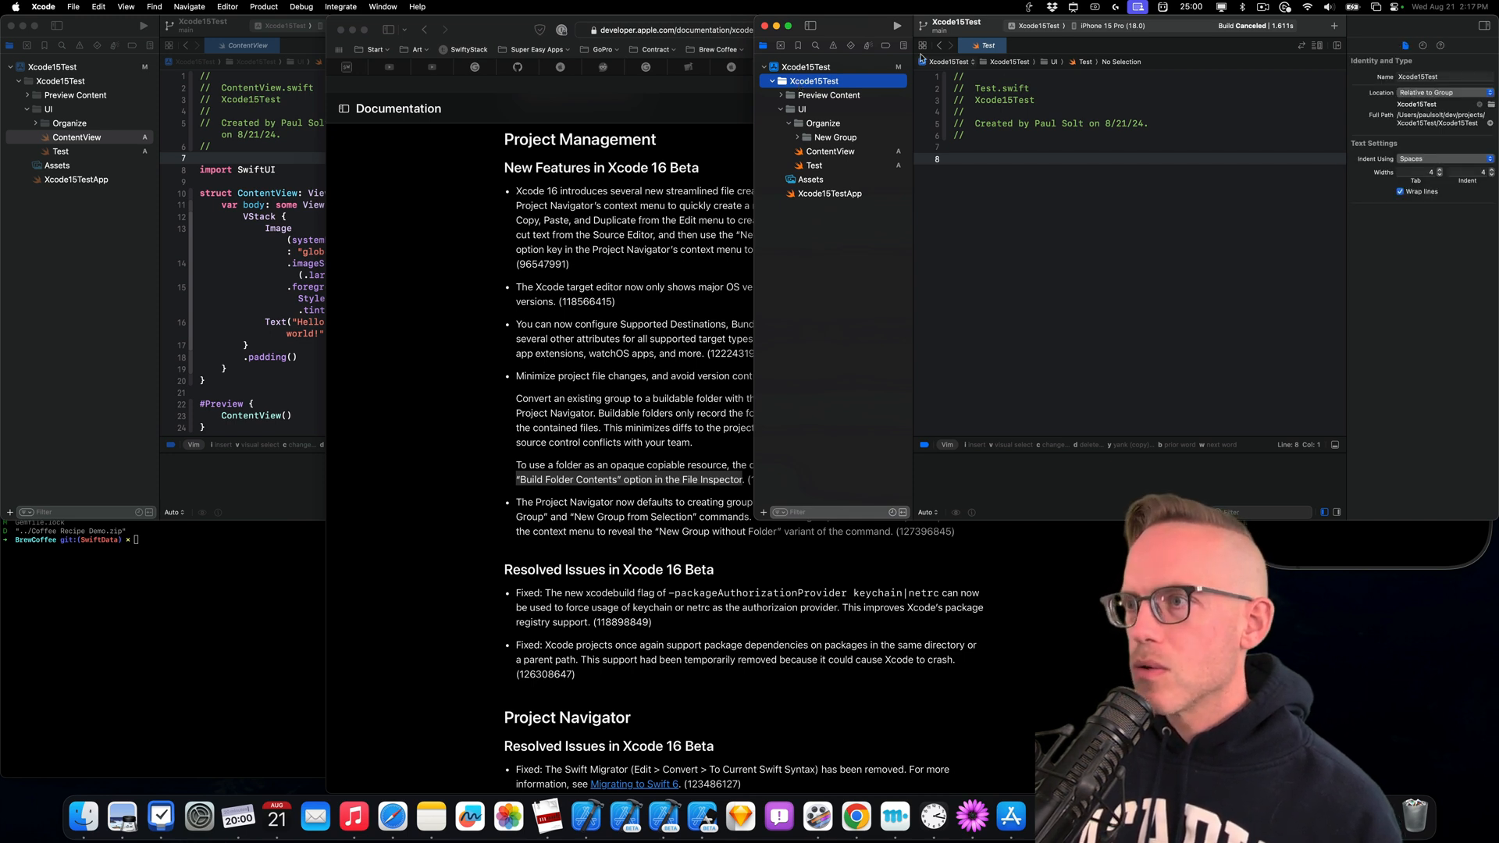
pyautogui.click(829, 94)
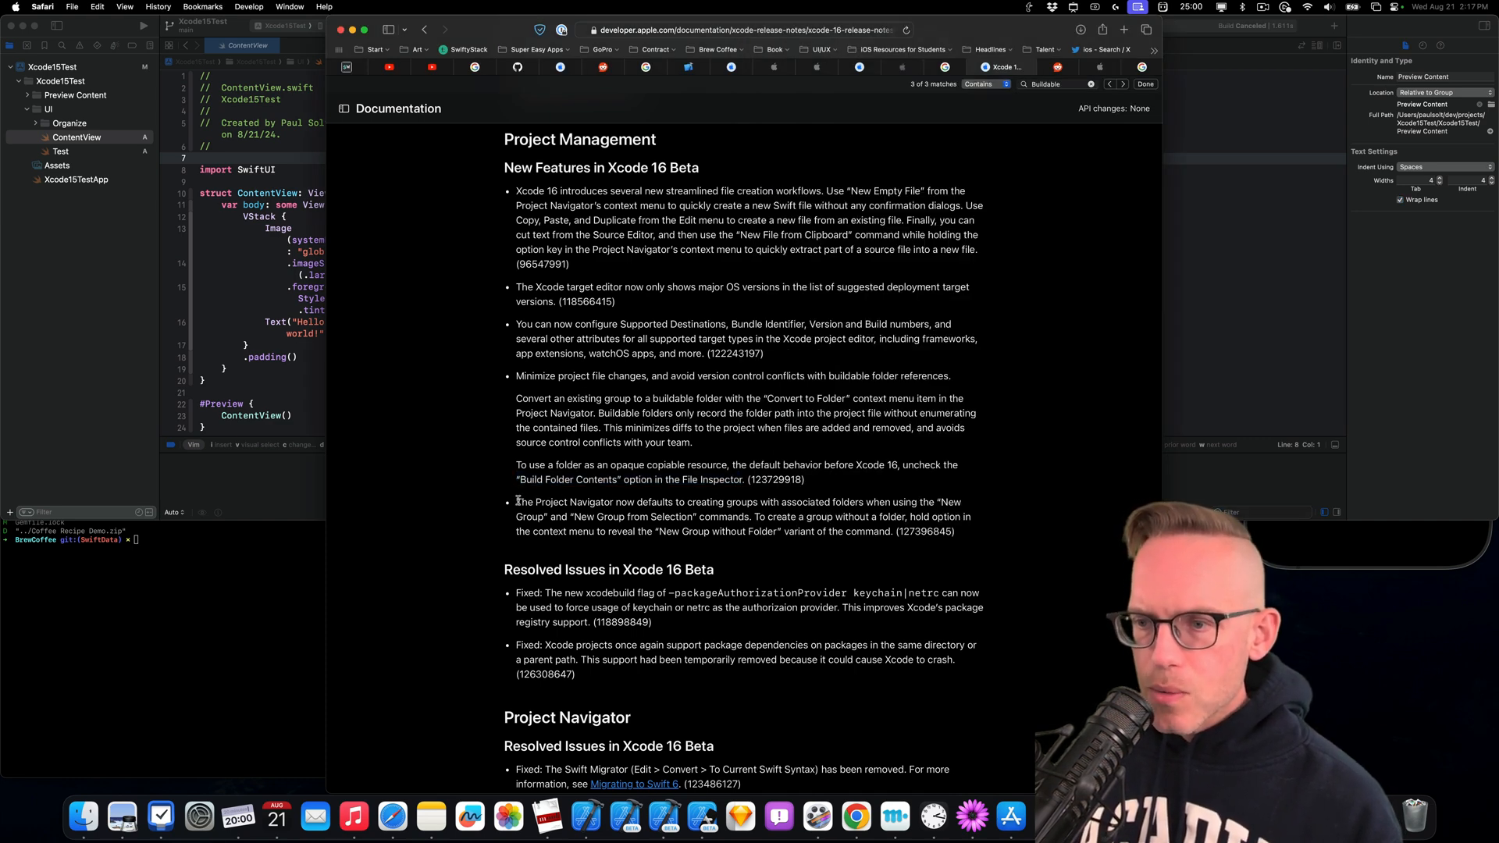
# Highlight the notes on New Group creating associated folders and making groups without folders
pyautogui.moveTo(516, 502); pyautogui.dragTo(833, 501)
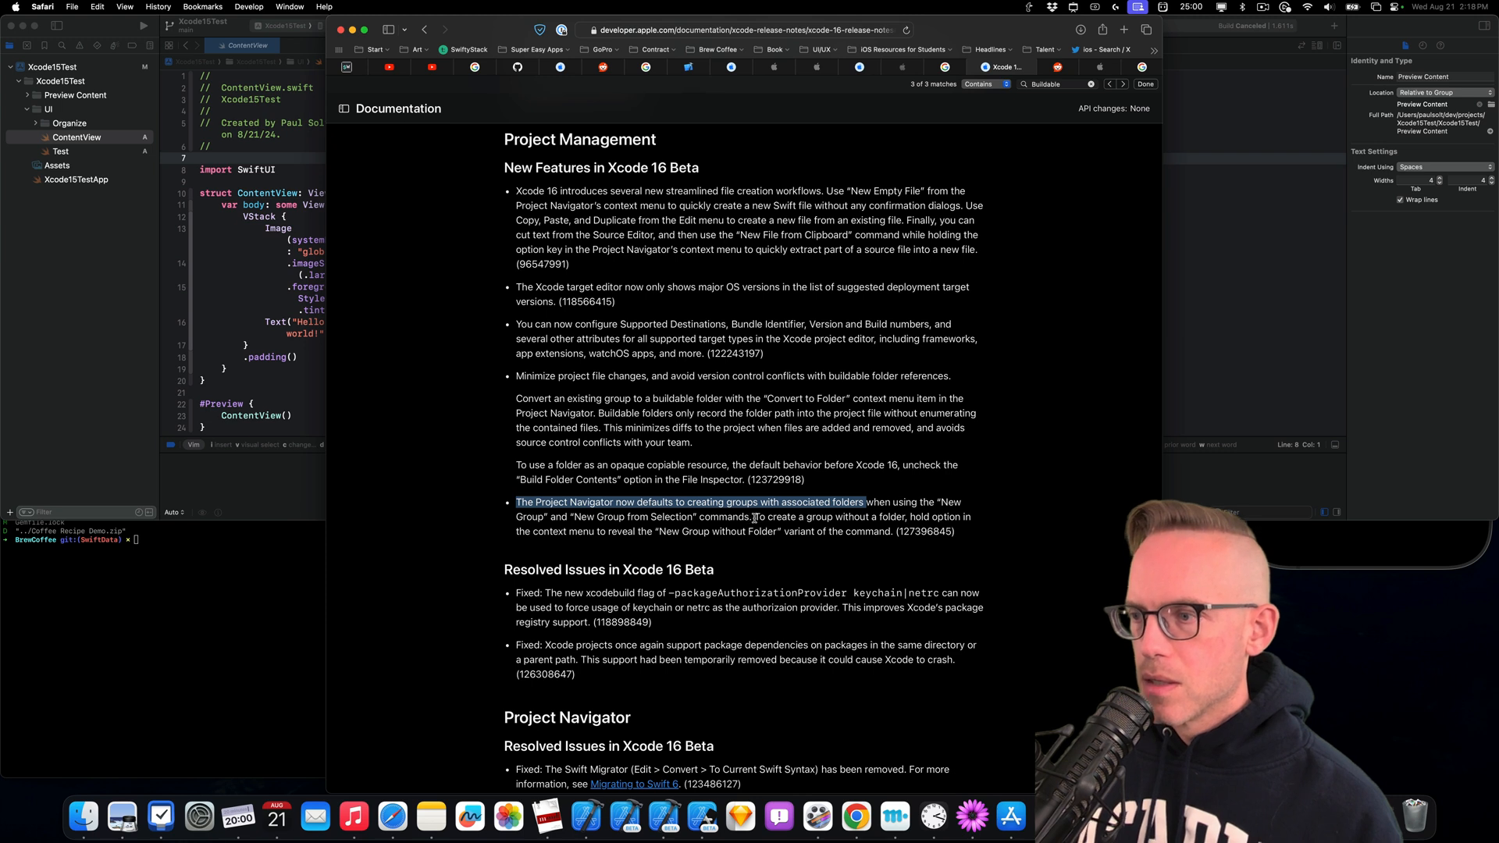
pyautogui.moveTo(754, 516); pyautogui.dragTo(608, 530)
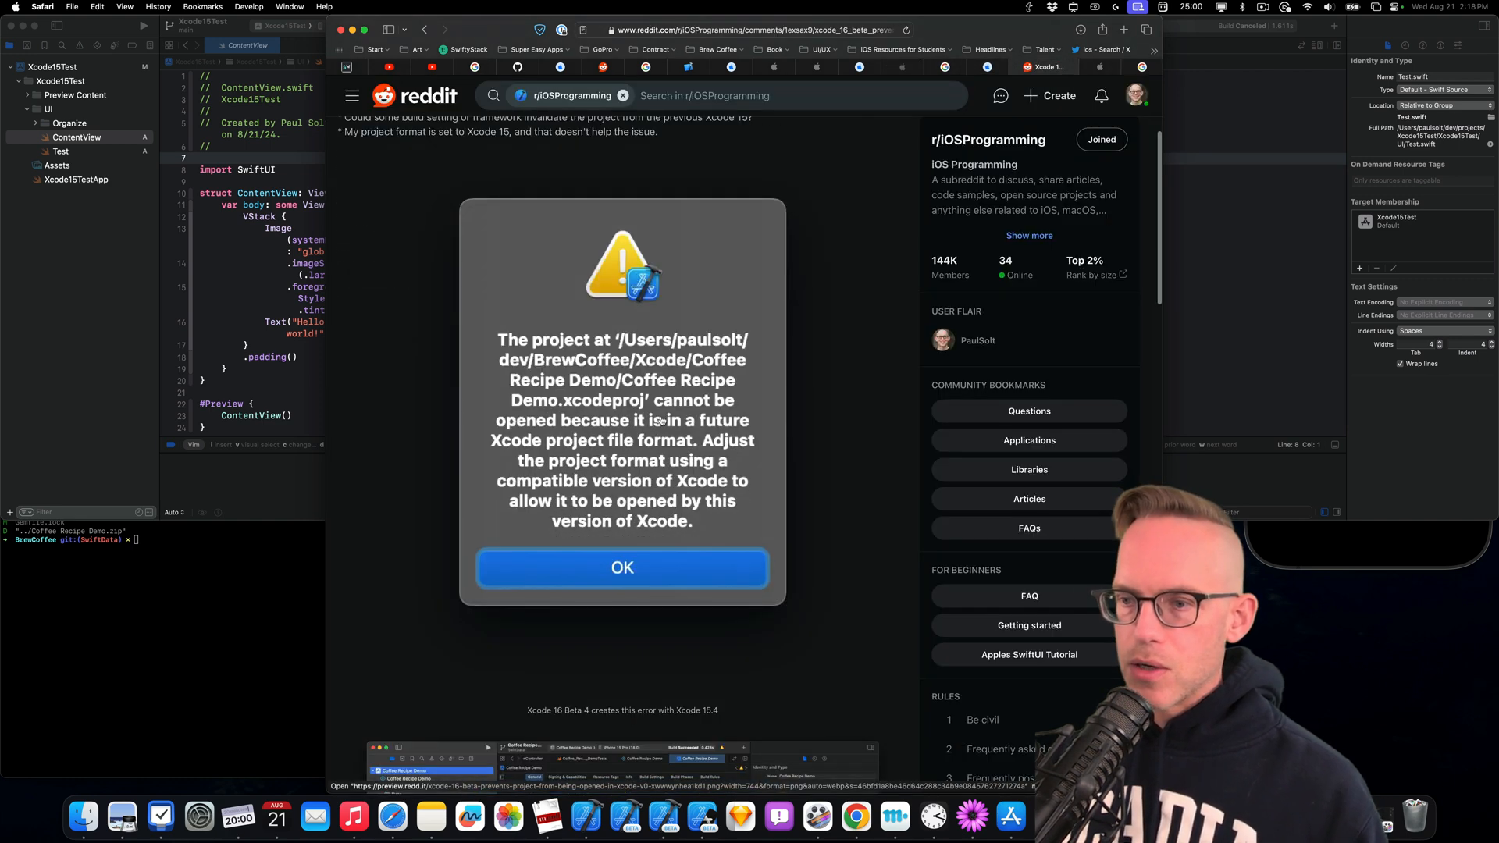
pyautogui.moveTo(657, 501)
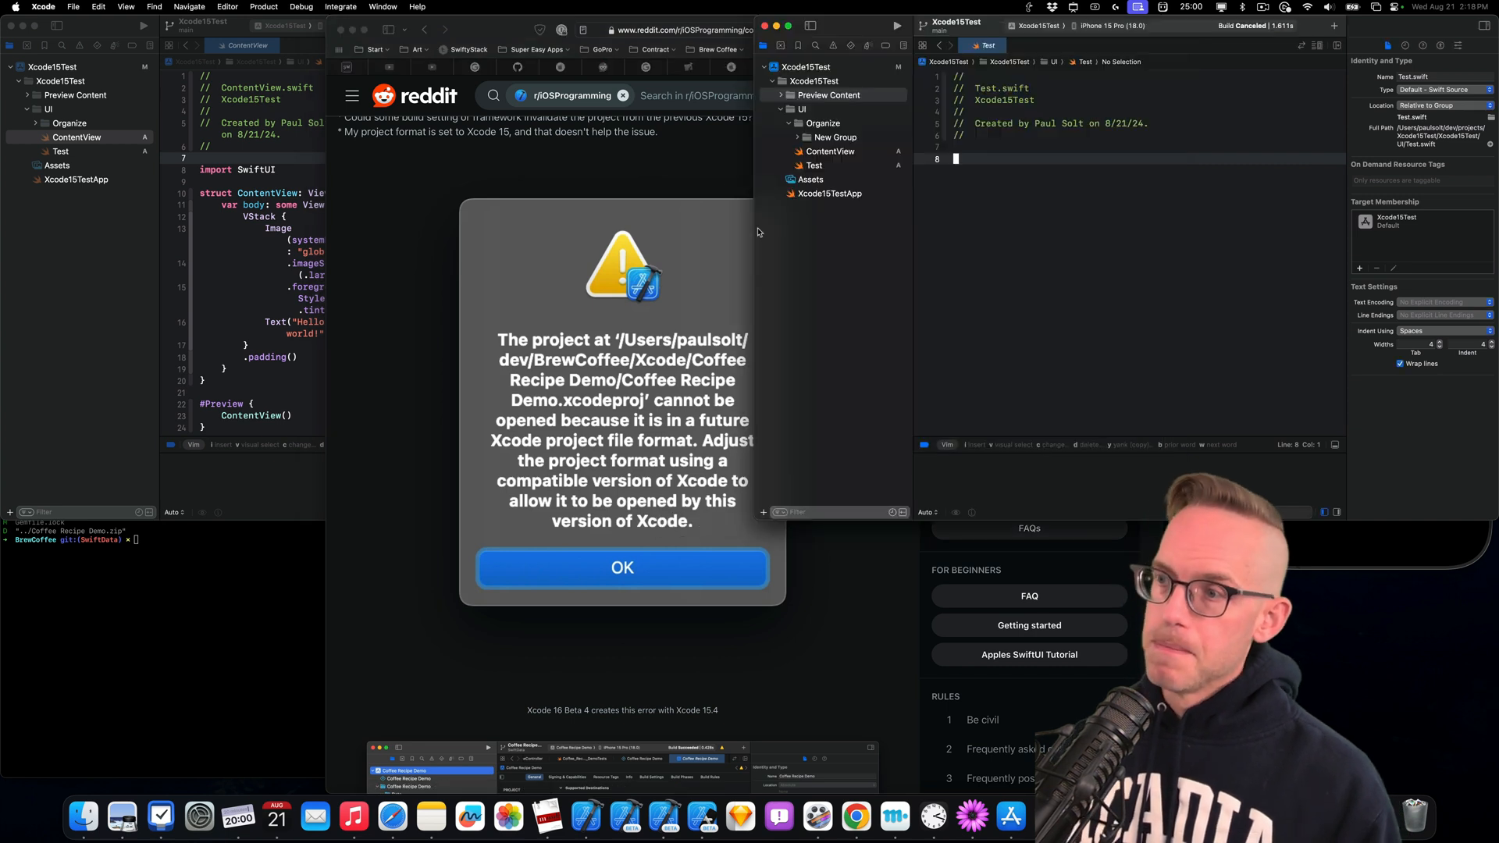
pyautogui.moveTo(297, 520)
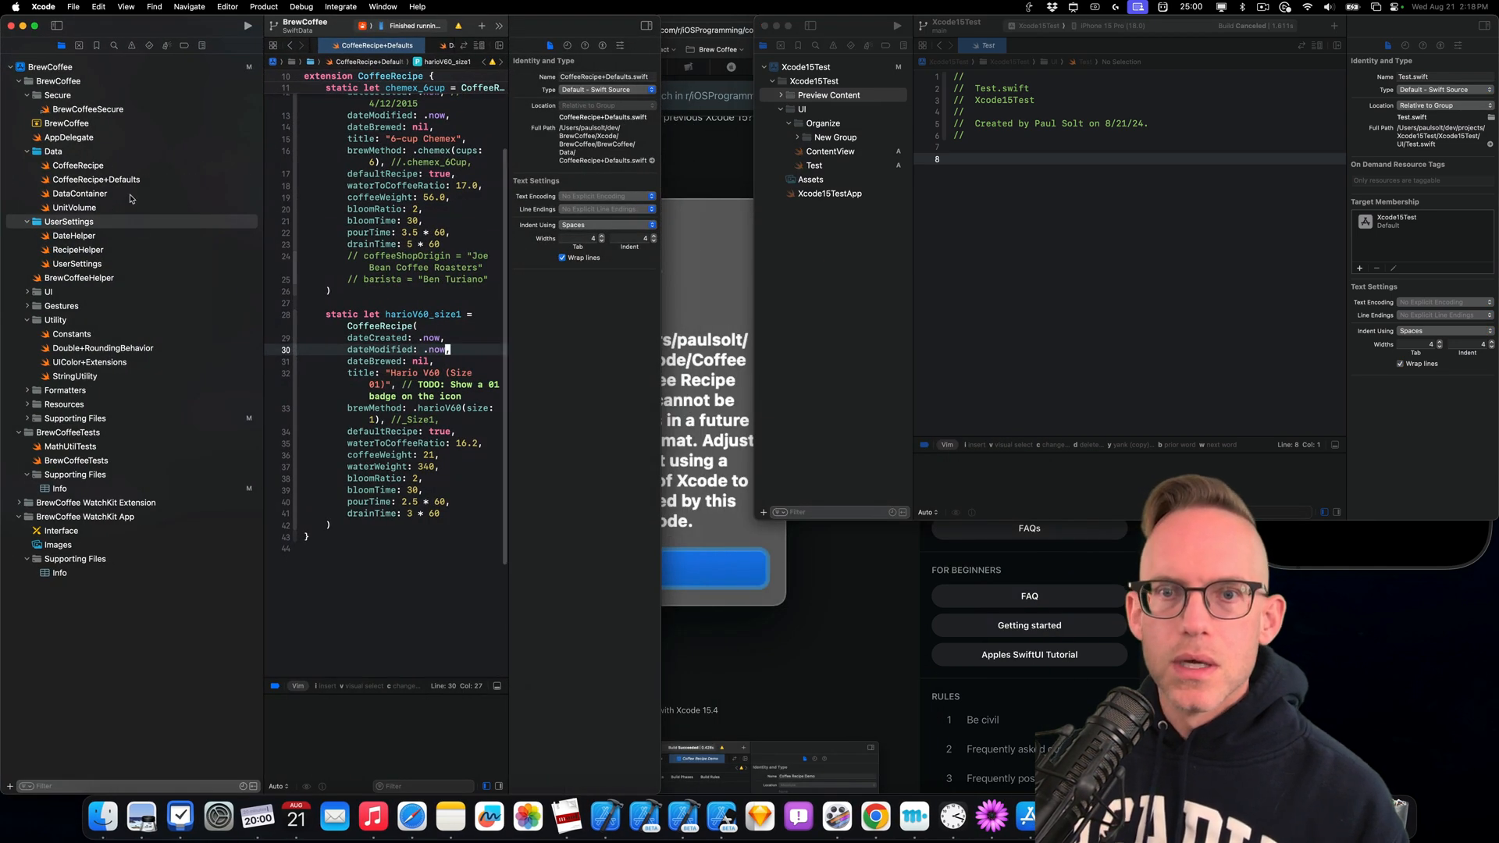
# Inspect the UserSettings and Data groups and show UserSettings' files in Finder
pyautogui.click(69, 221)
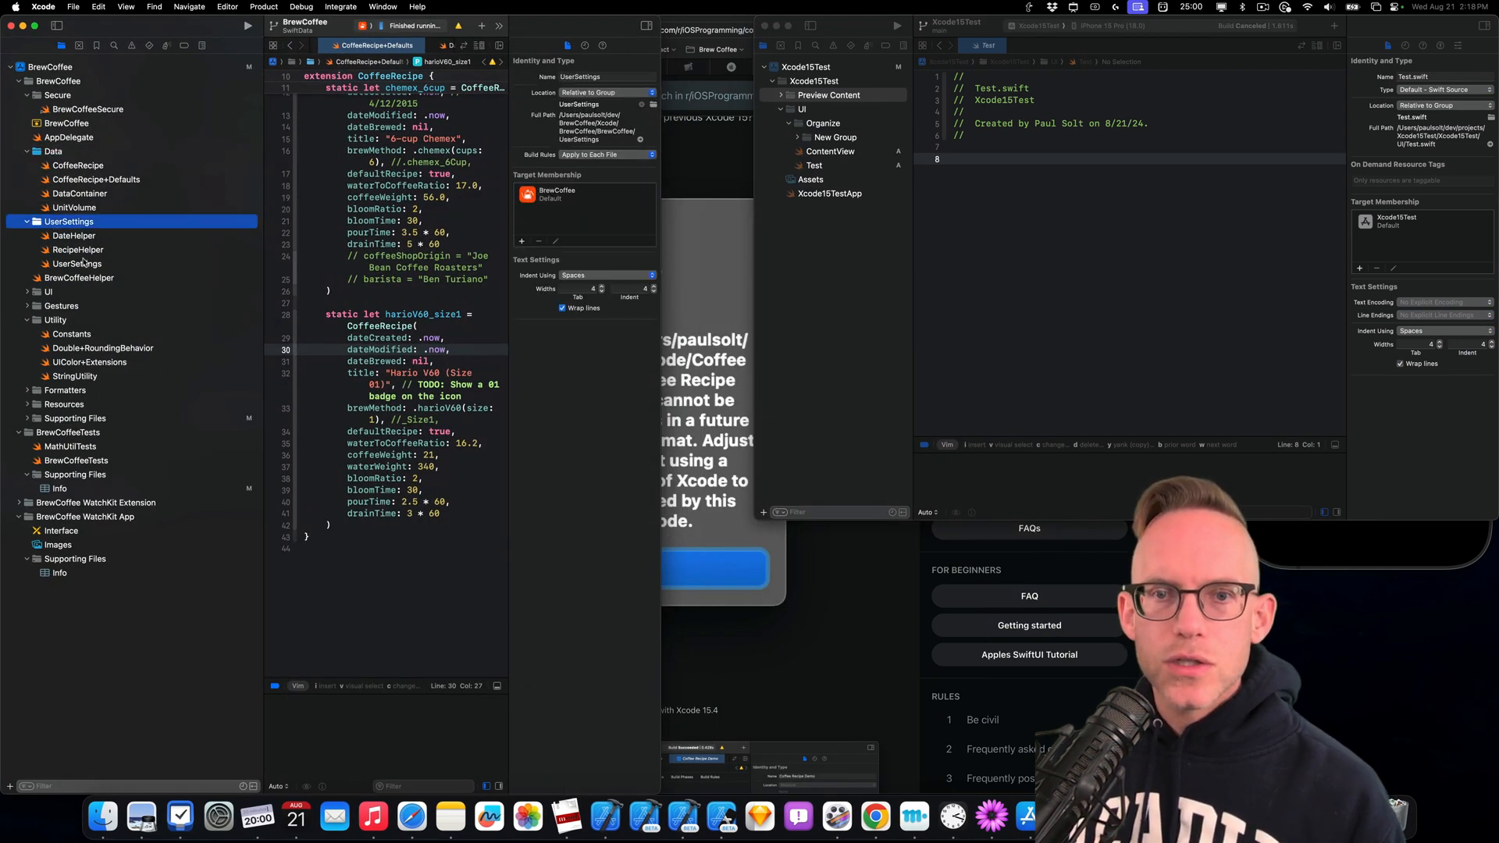
pyautogui.click(52, 151)
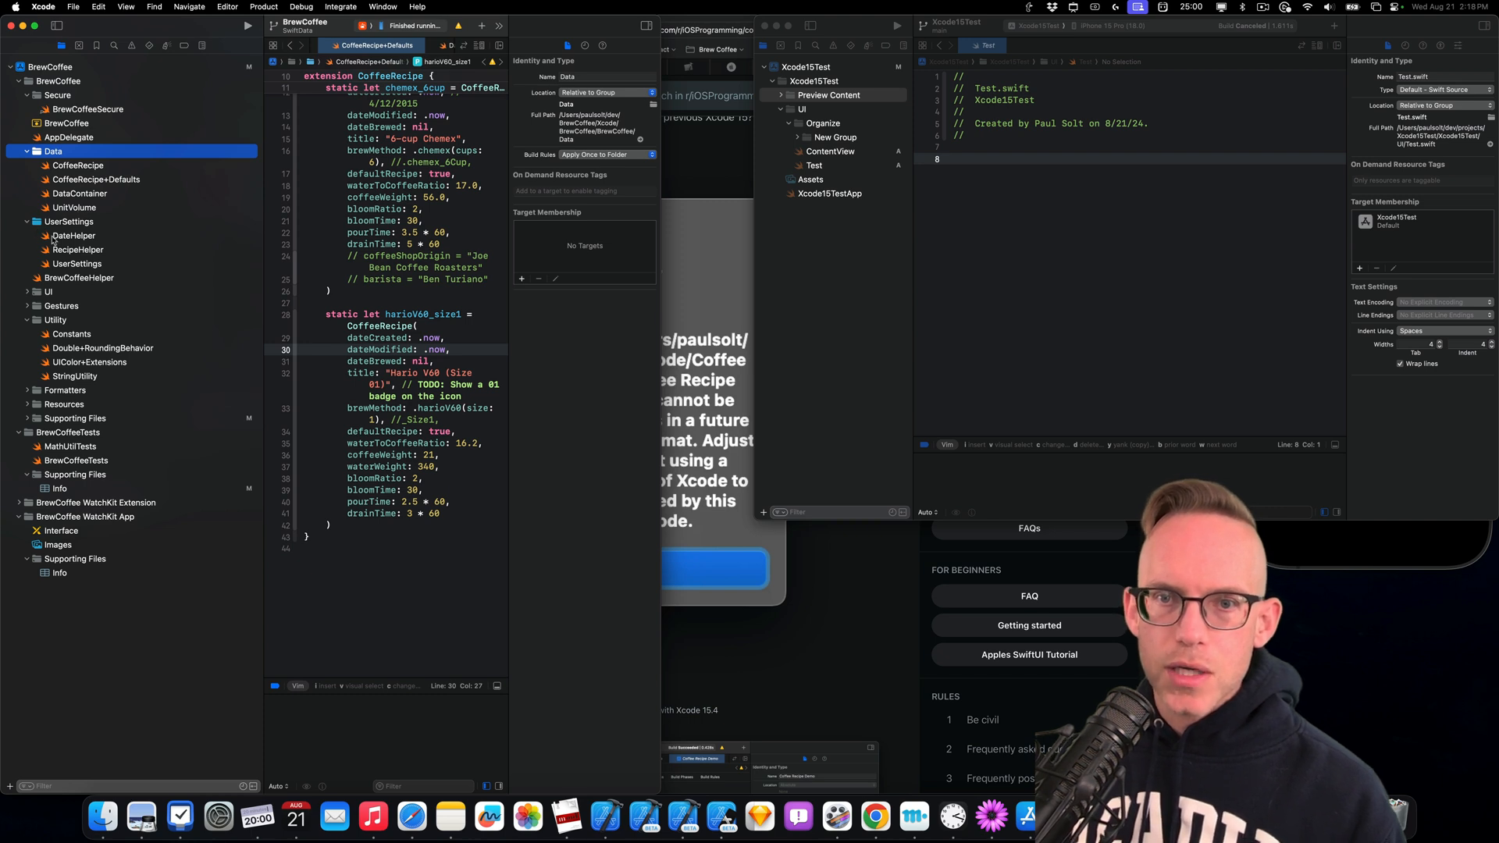
pyautogui.rightClick(68, 221)
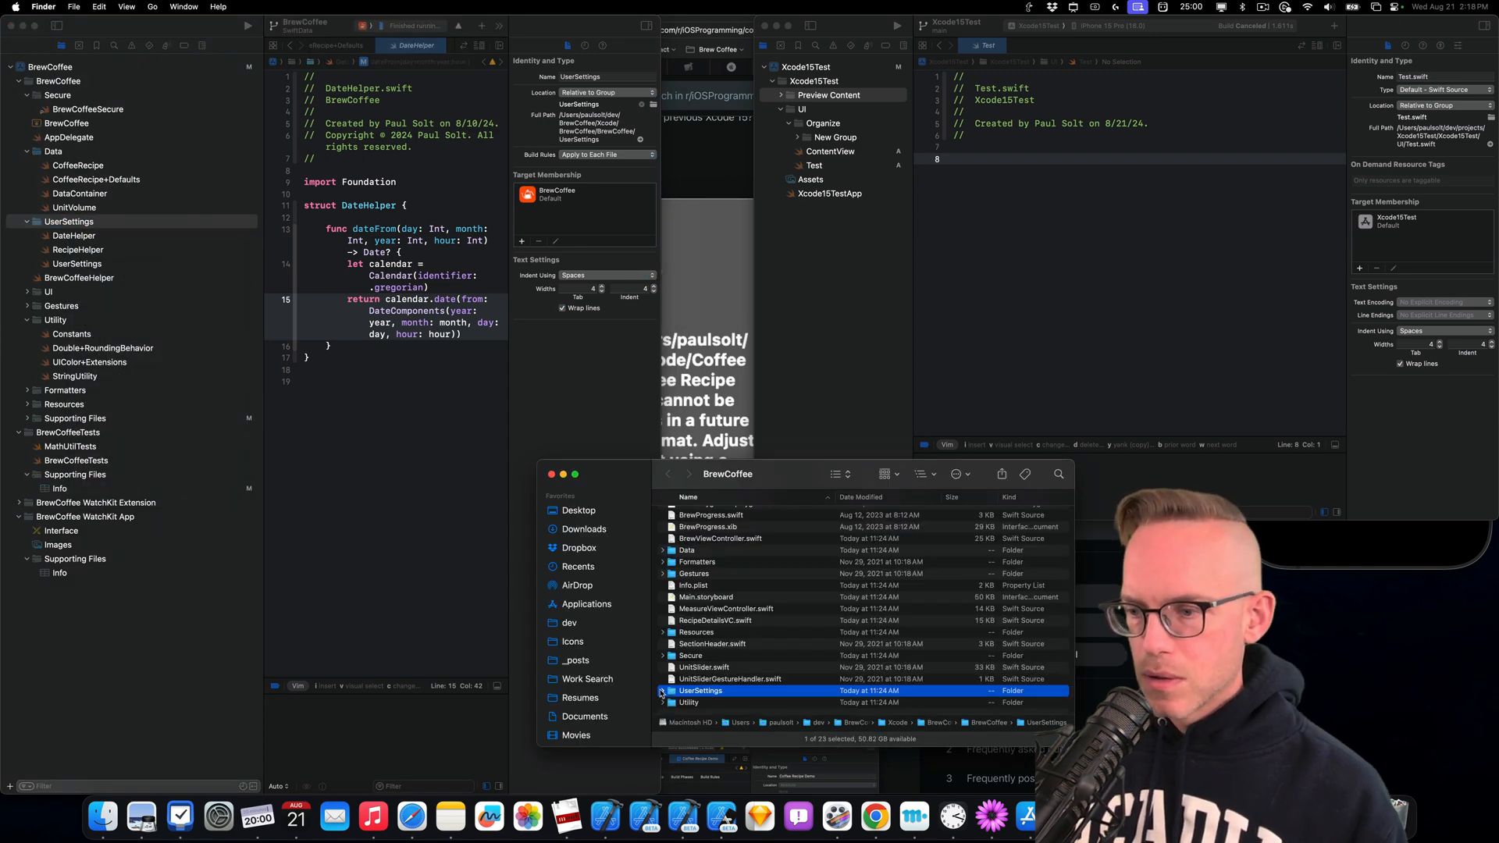
pyautogui.click(661, 691)
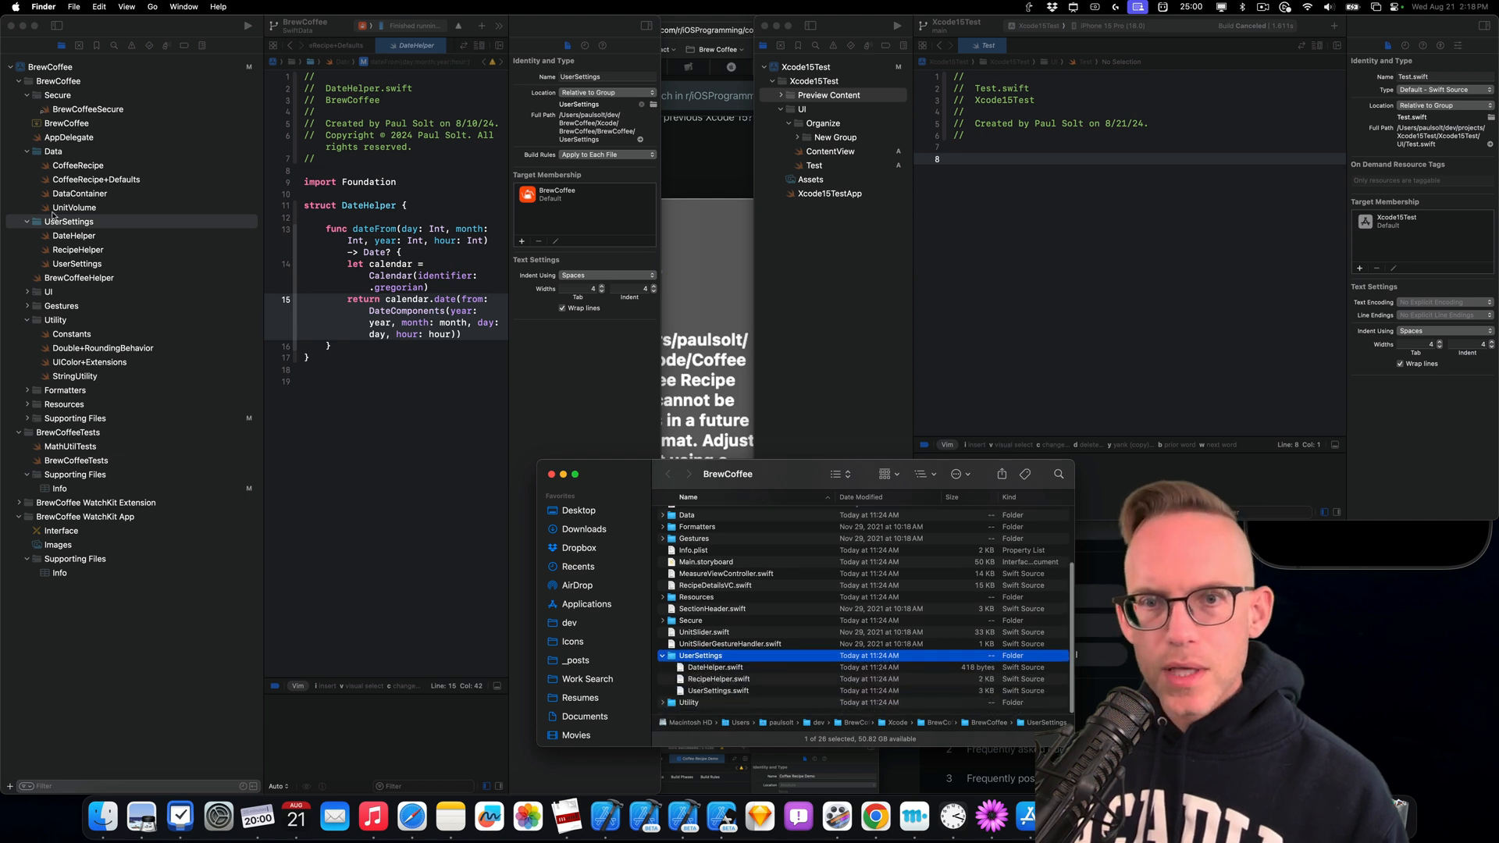
# Open DateHelper and review the actions for DateHelper, UserSettings and the Utility group
pyautogui.click(74, 235)
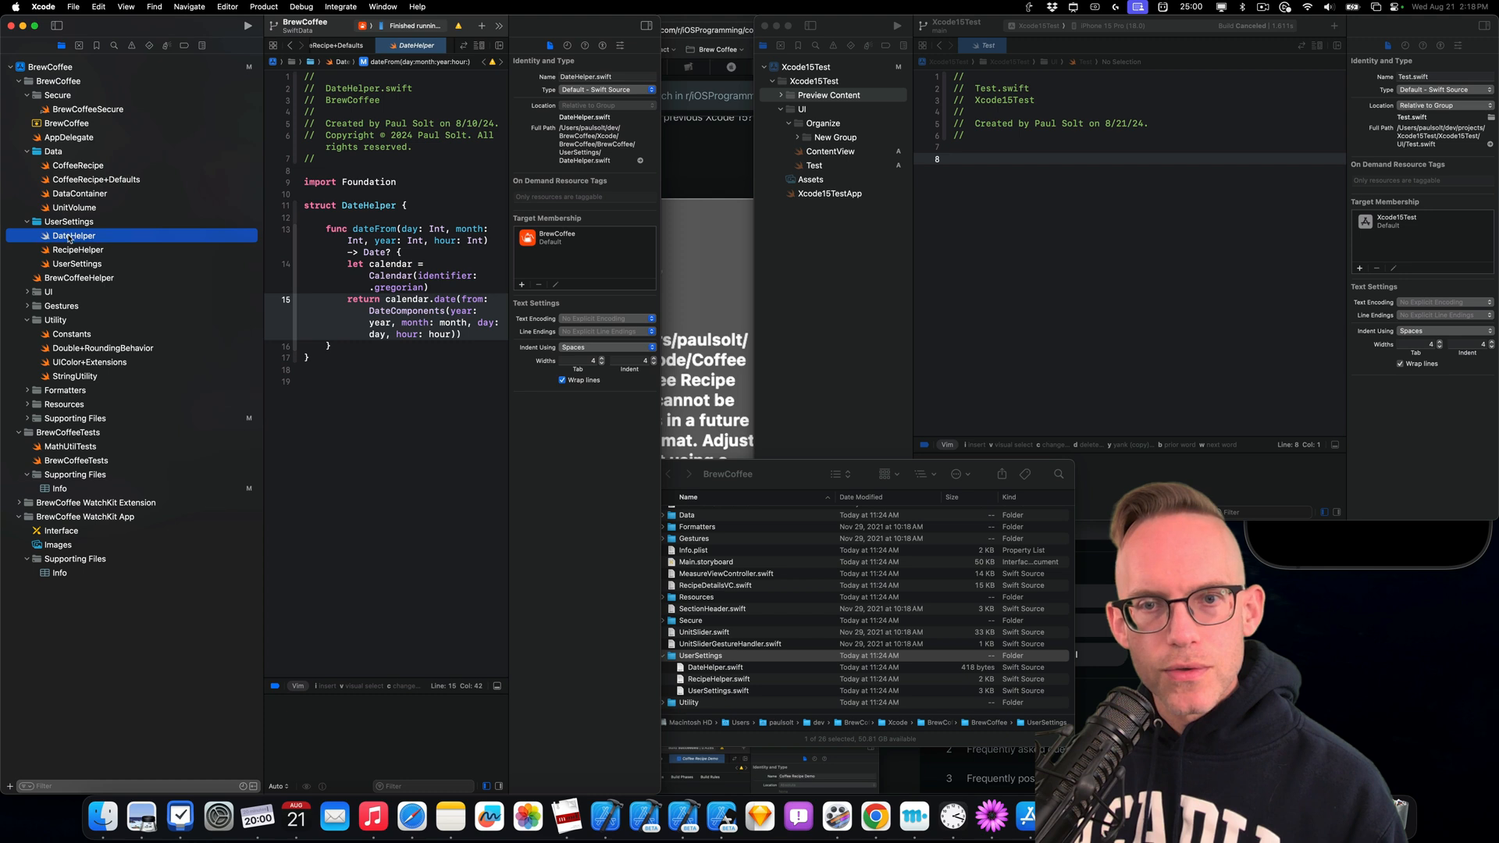
pyautogui.rightClick(73, 235)
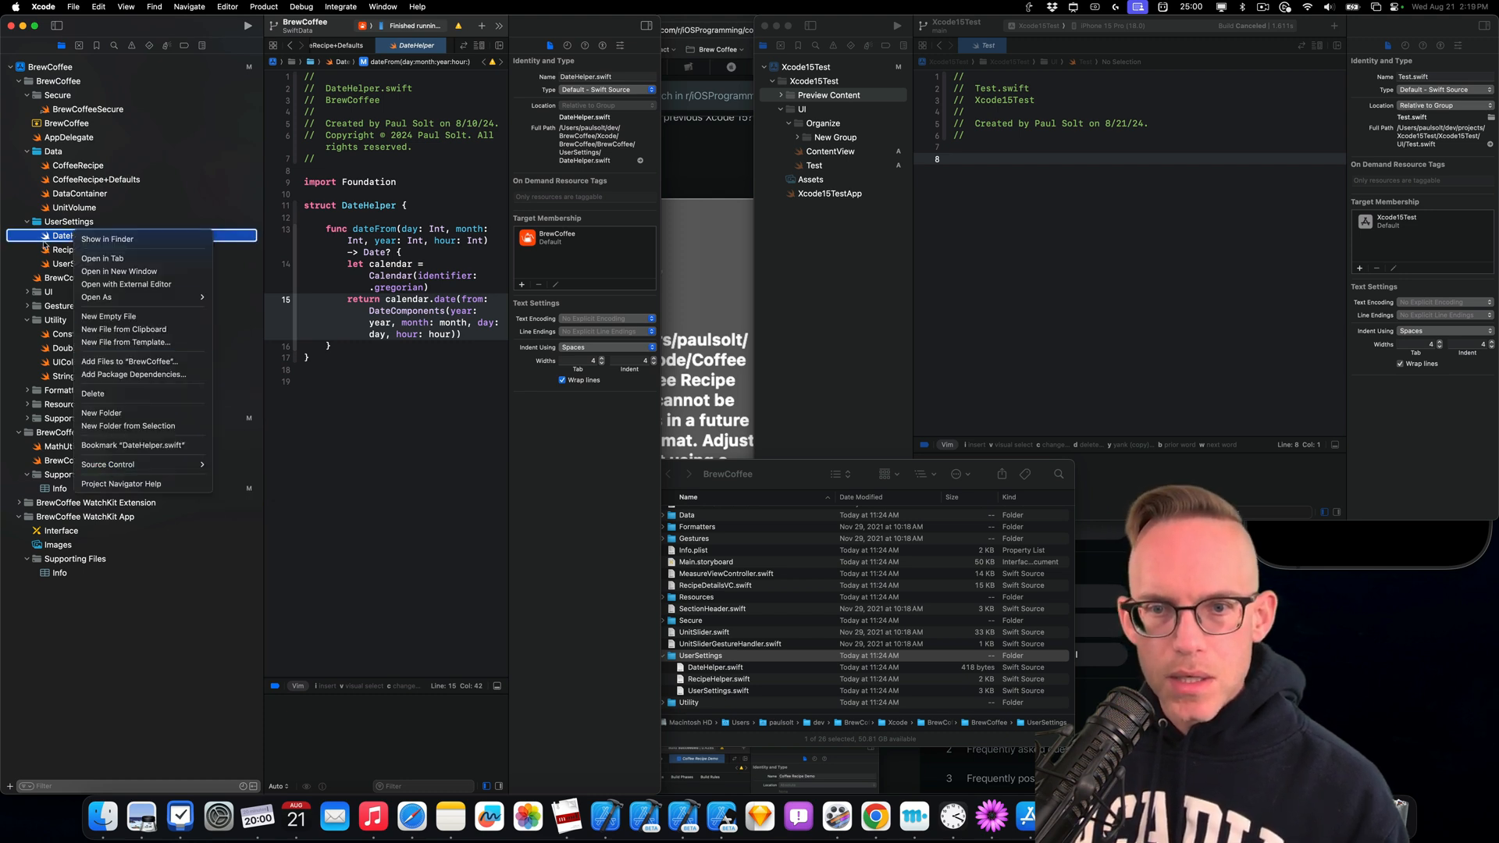
pyautogui.click(68, 221)
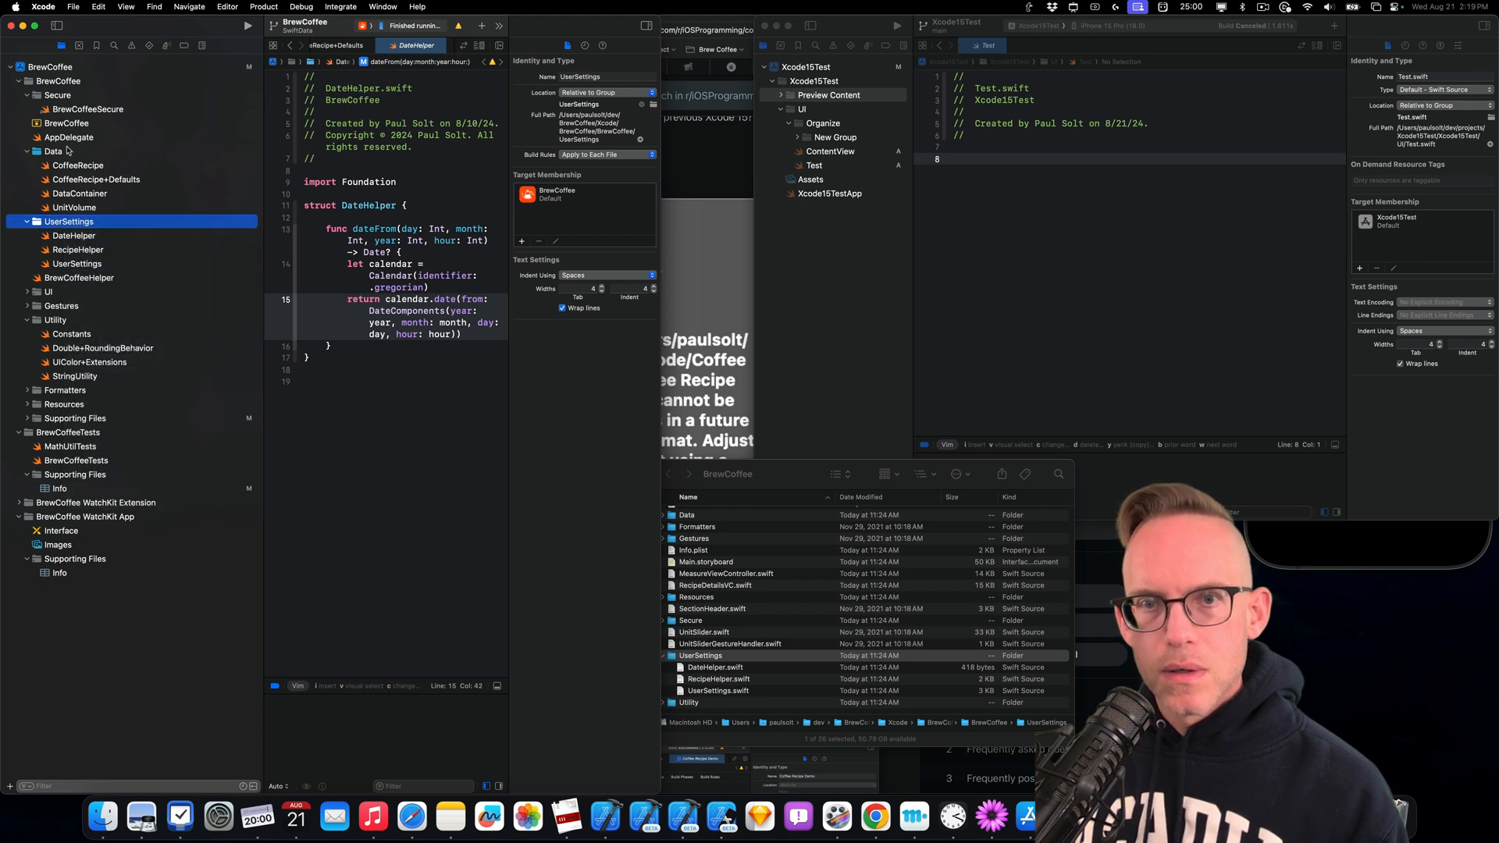
pyautogui.rightClick(55, 320)
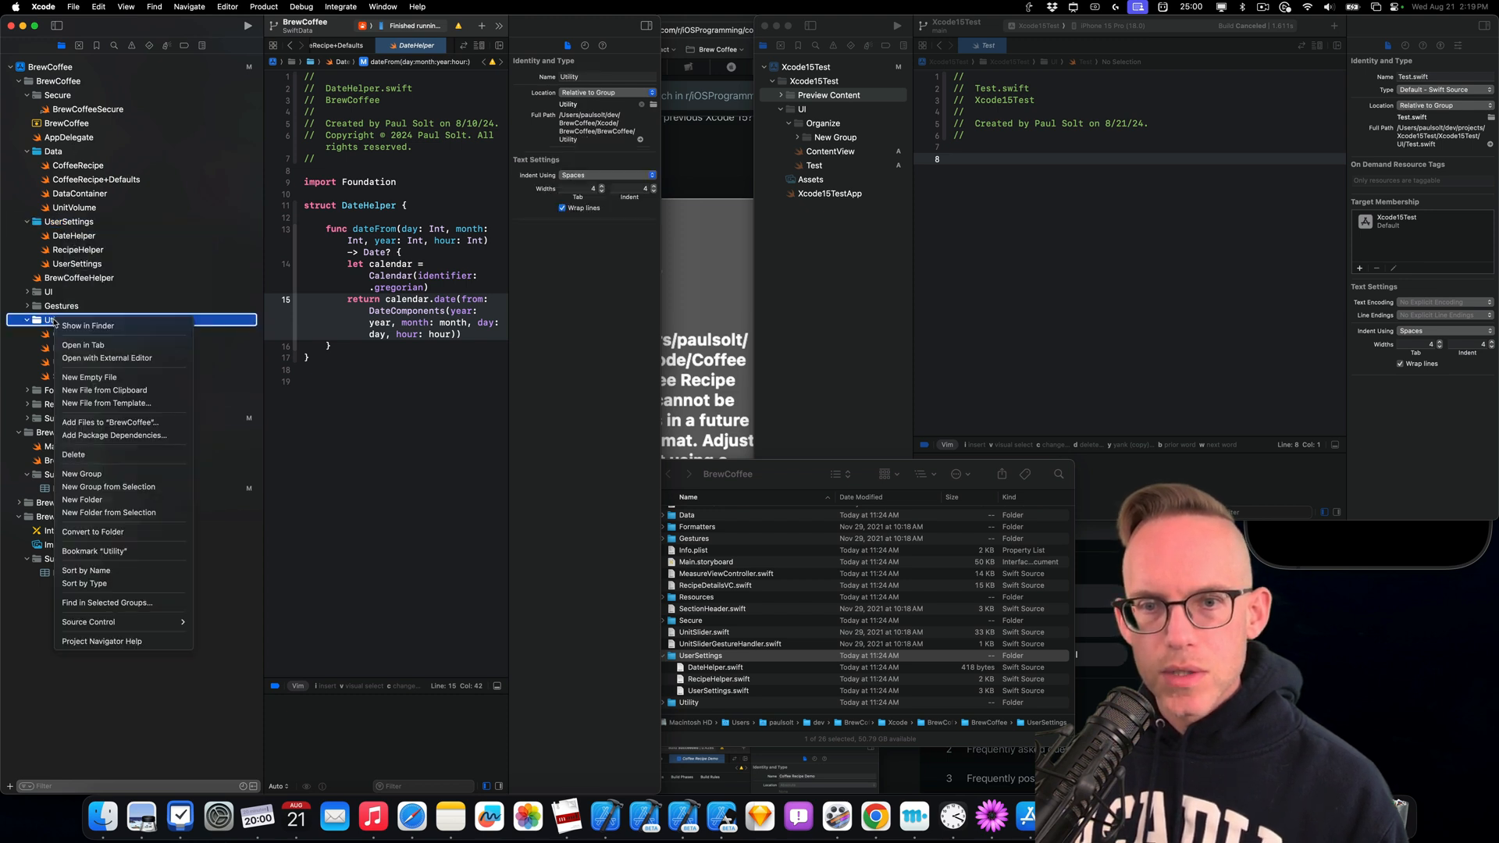
pyautogui.moveTo(85, 584)
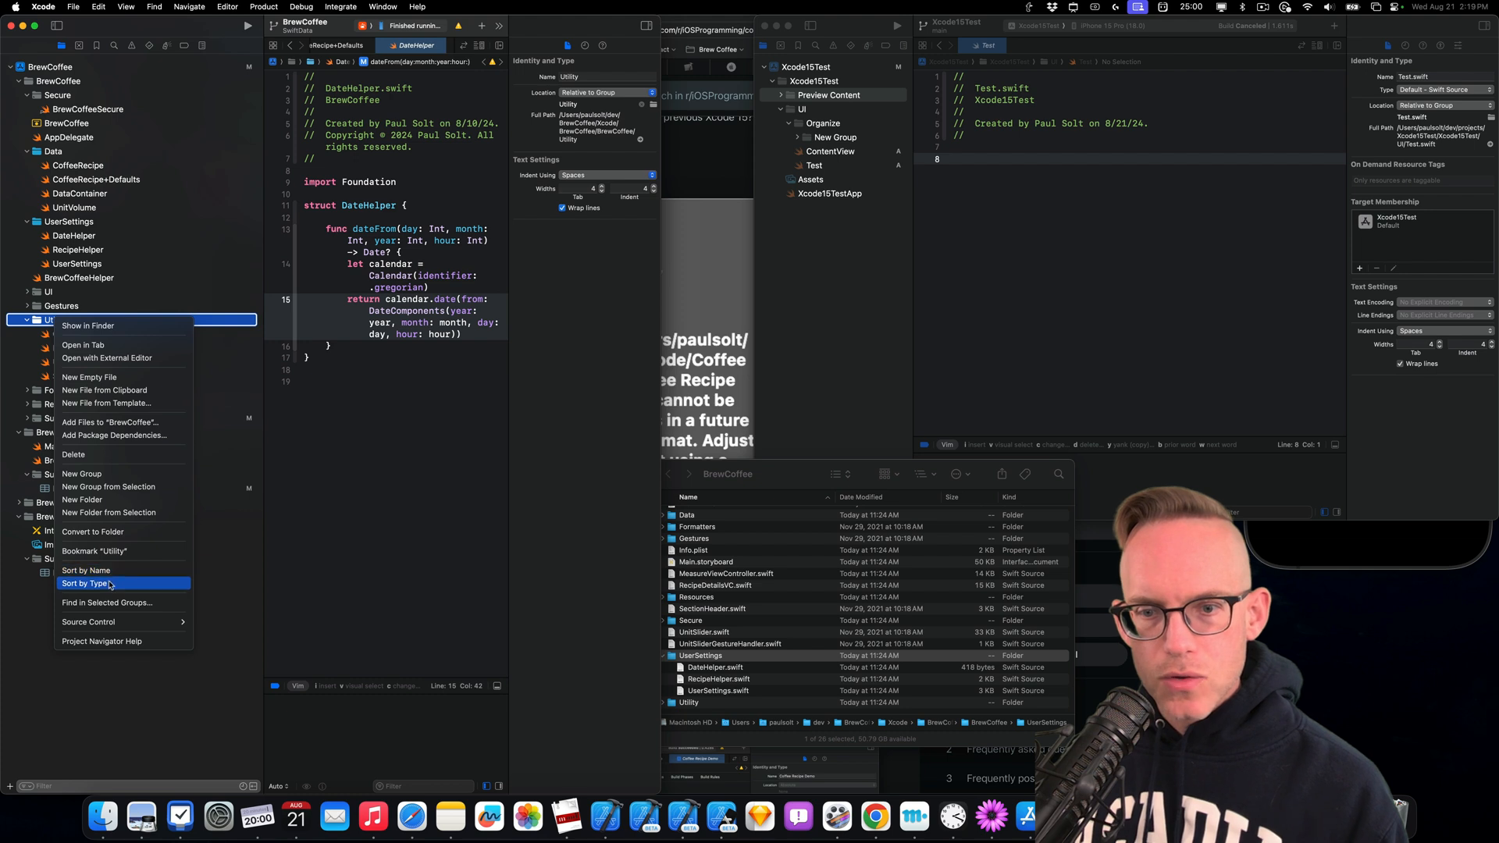
pyautogui.click(86, 583)
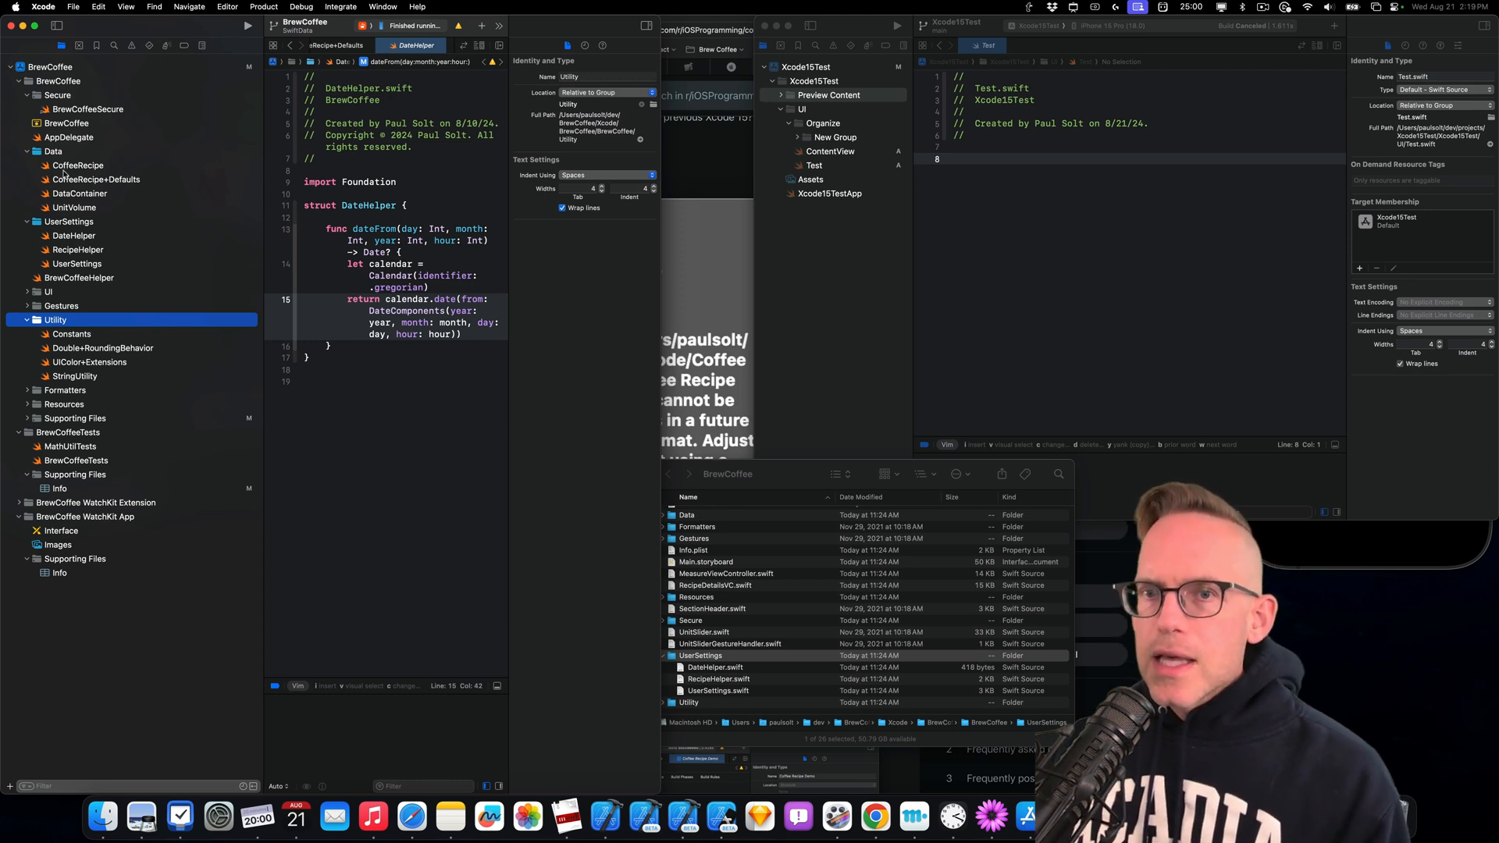
pyautogui.moveTo(604, 817)
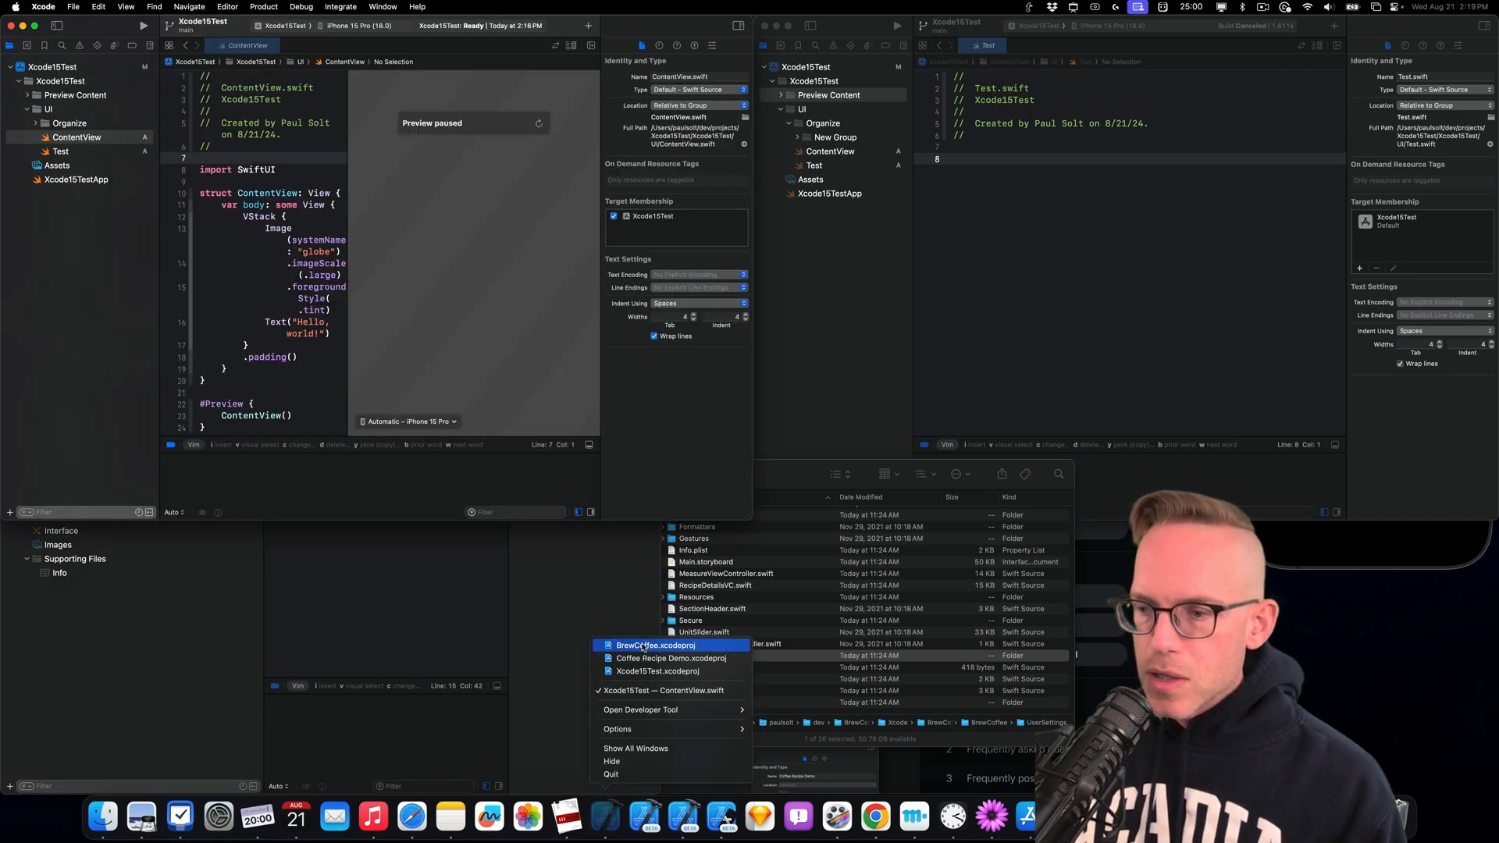
pyautogui.click(654, 646)
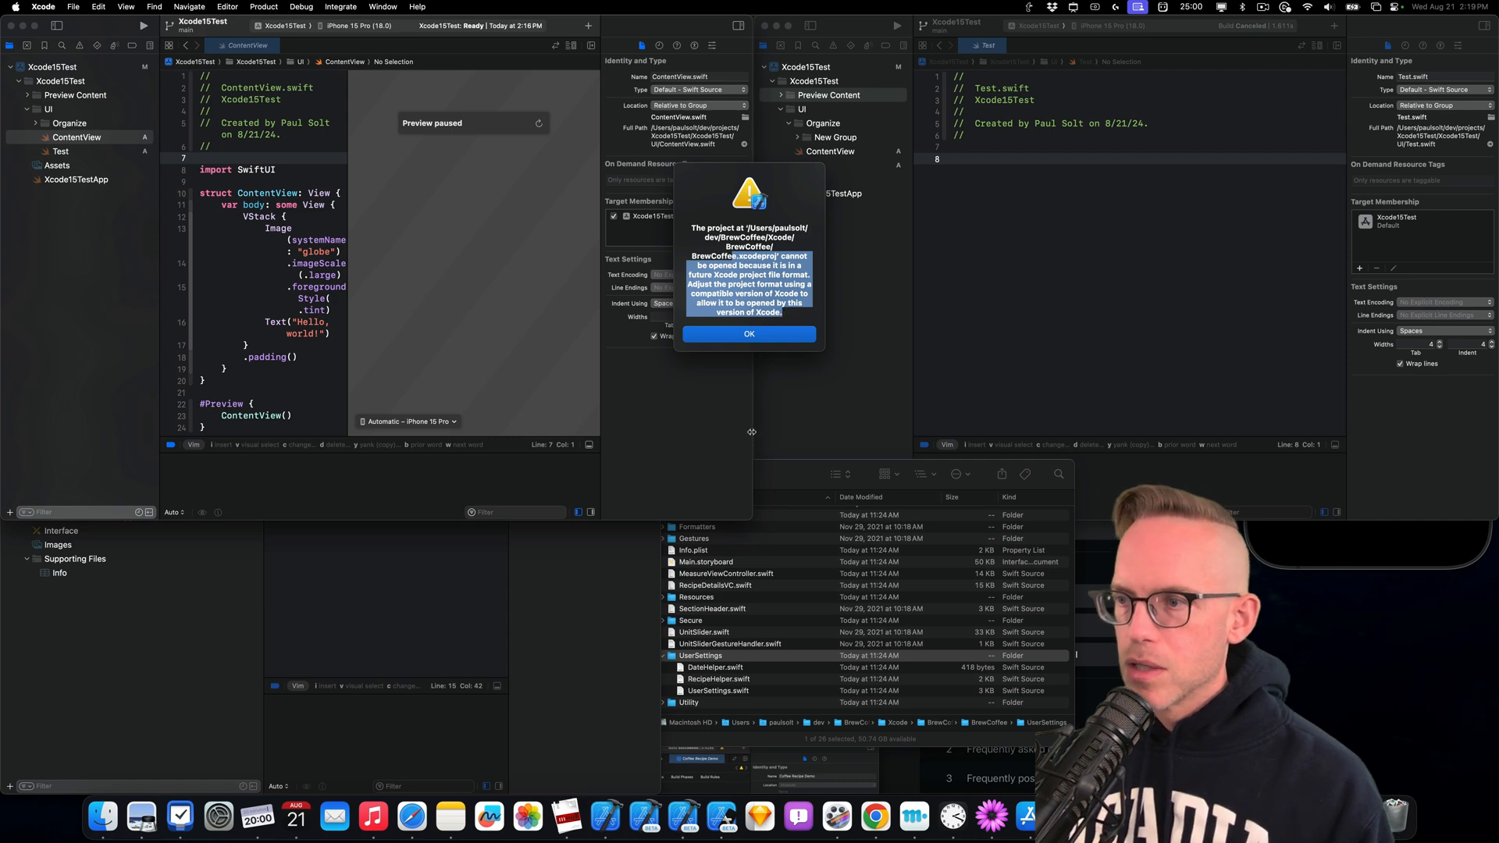
pyautogui.moveTo(418, 667)
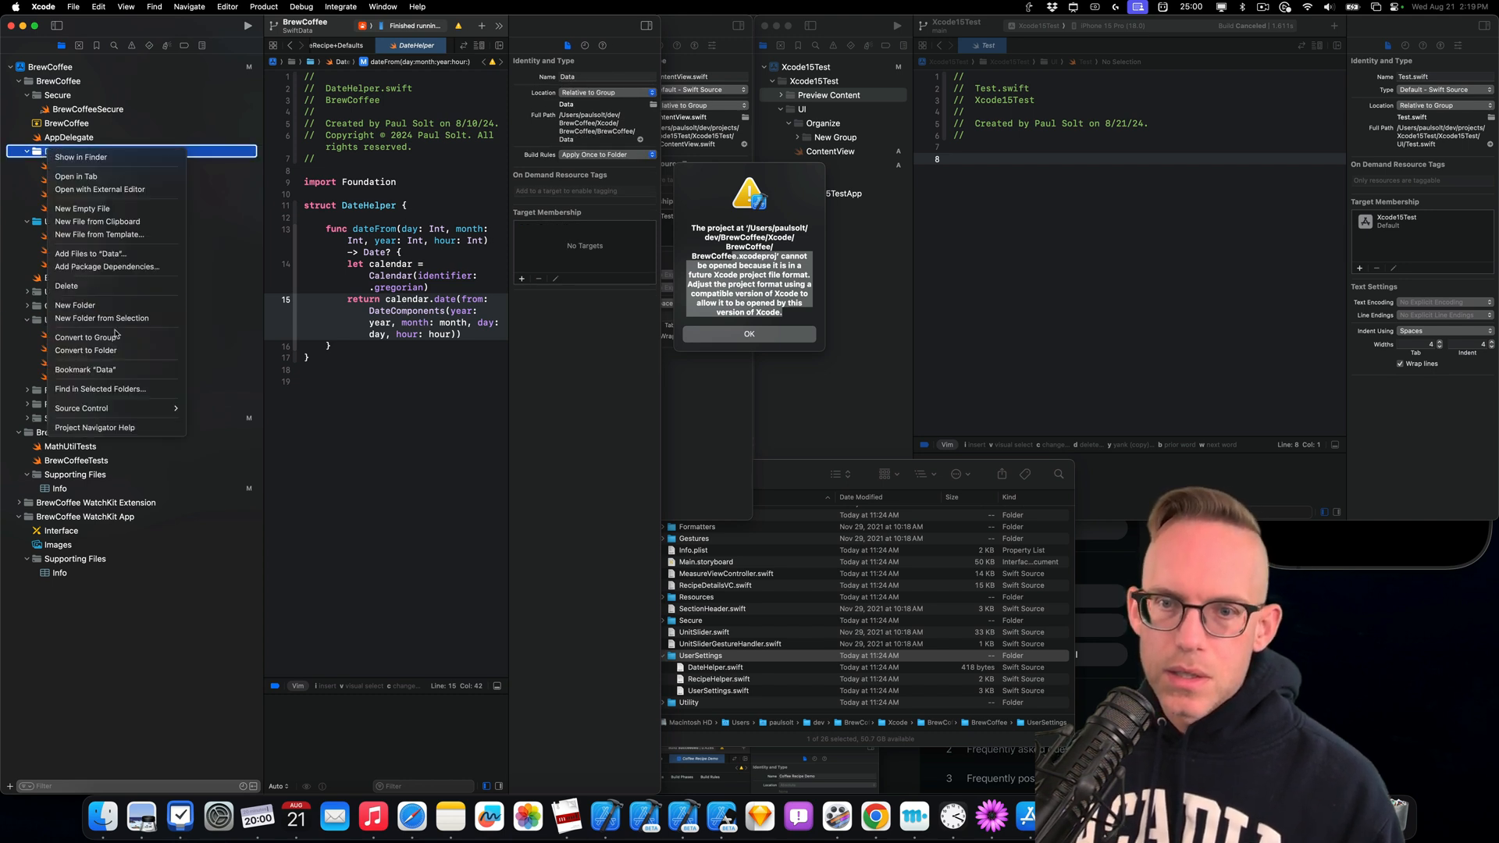
pyautogui.moveTo(85, 349)
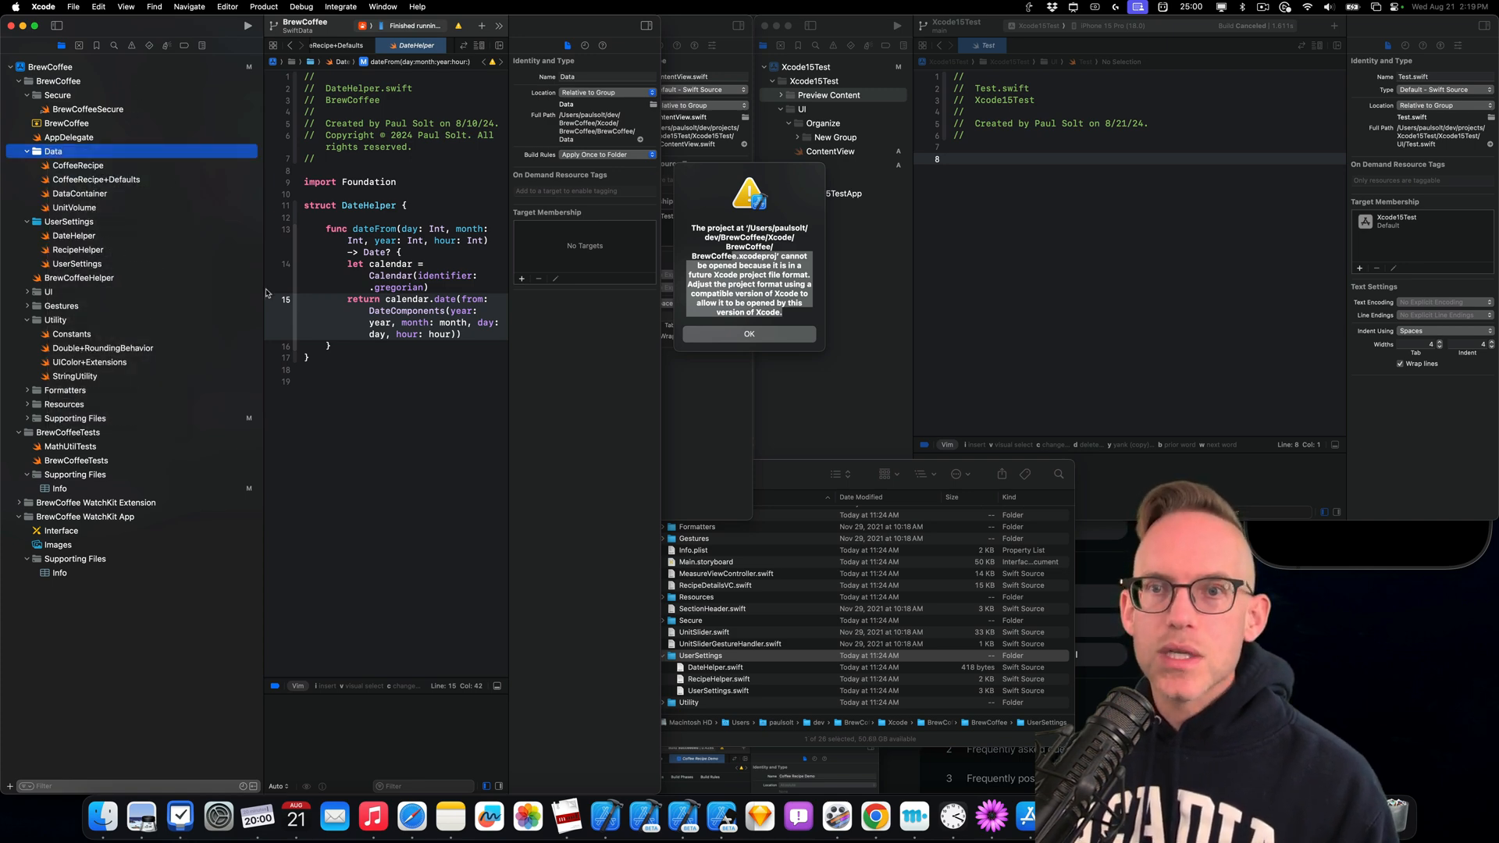
# Dismiss the format warning, confirm Xcode 16.0 beta 6, and open Data's conversion options
pyautogui.click(749, 335)
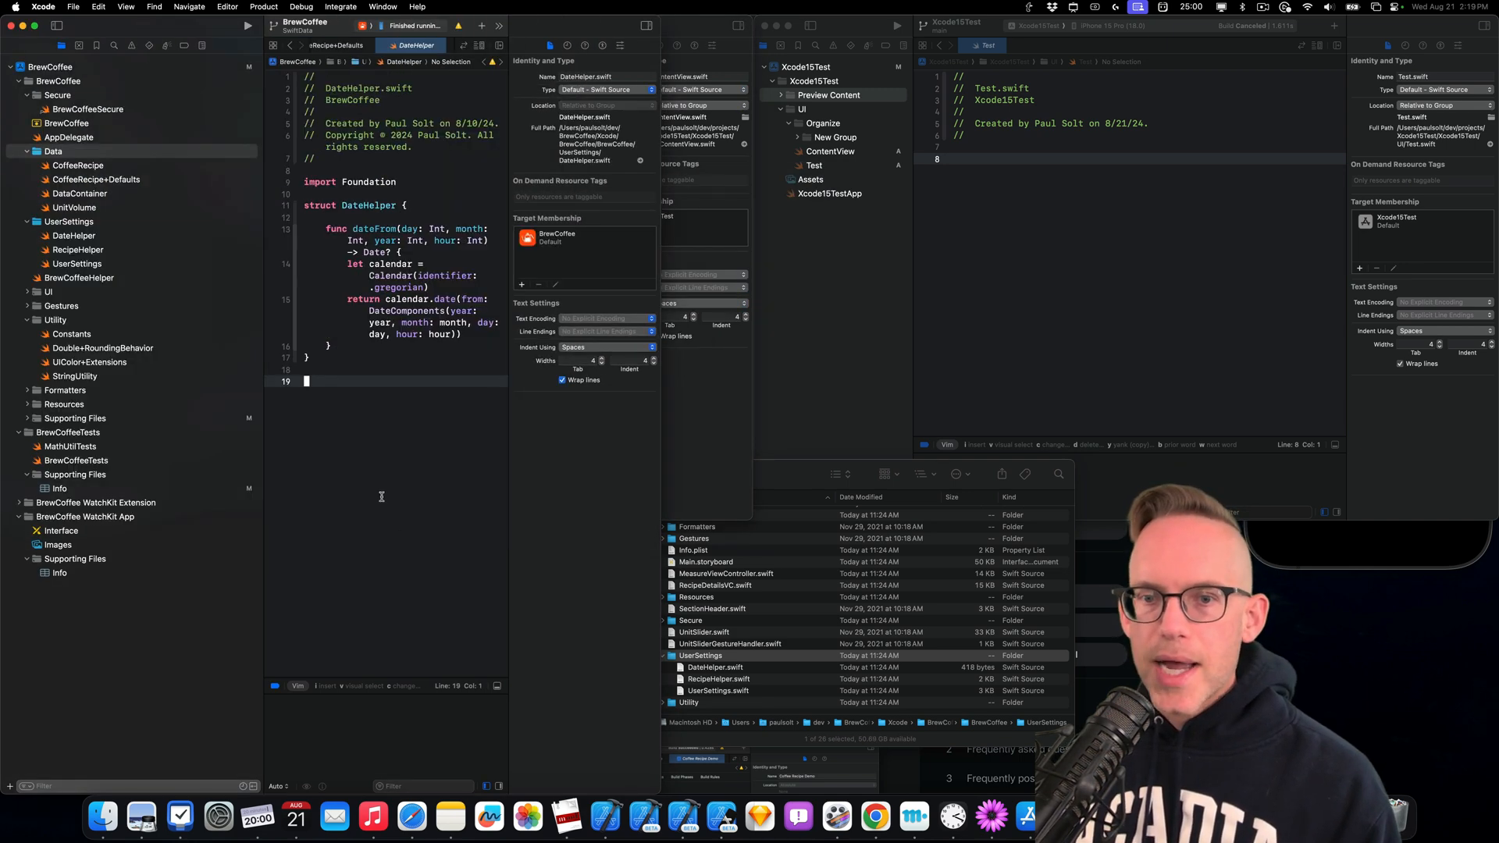
pyautogui.click(42, 7)
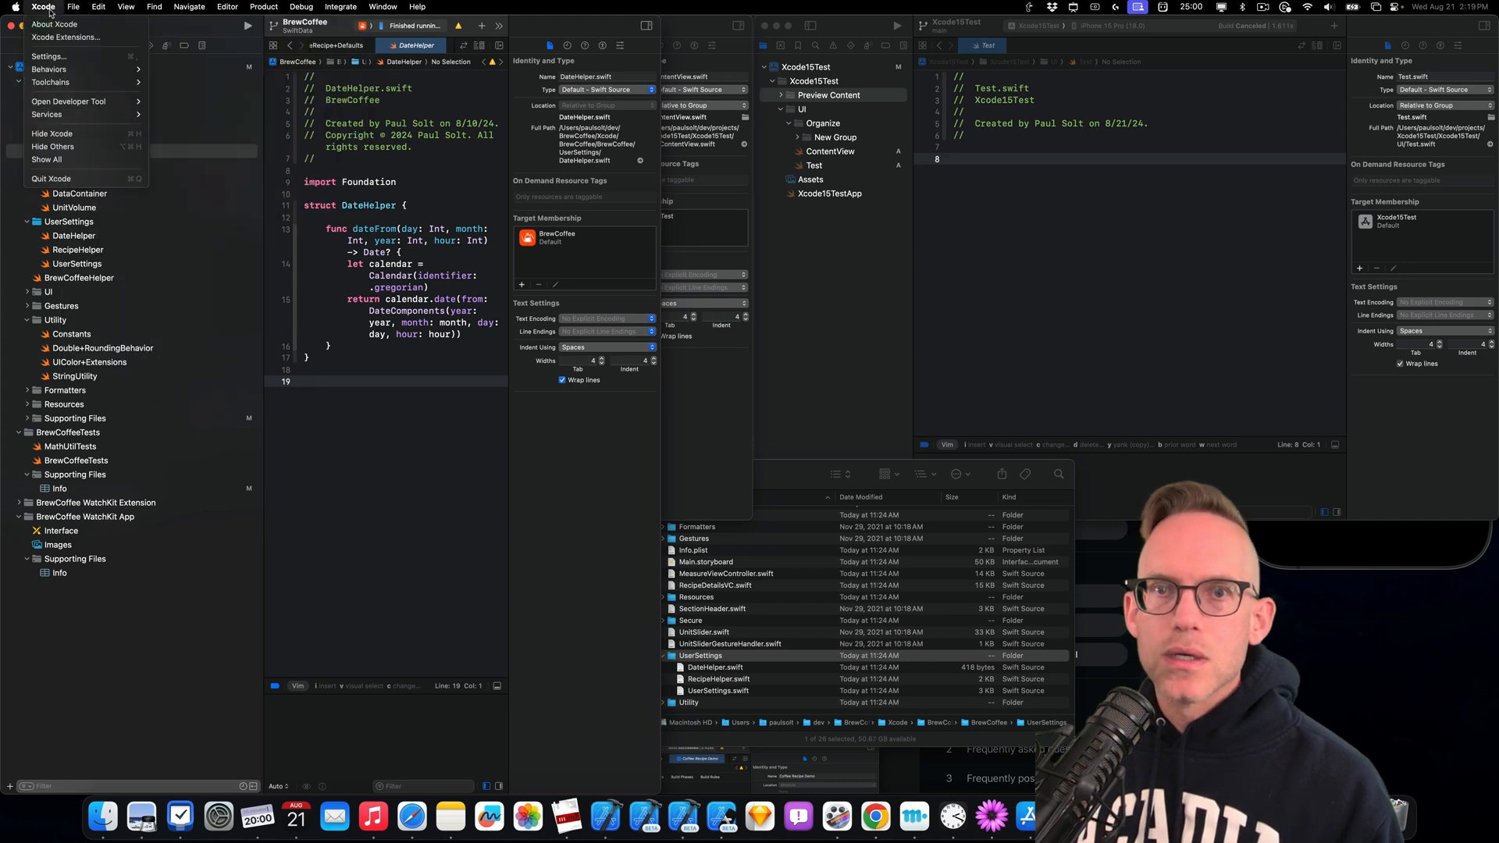
pyautogui.click(54, 24)
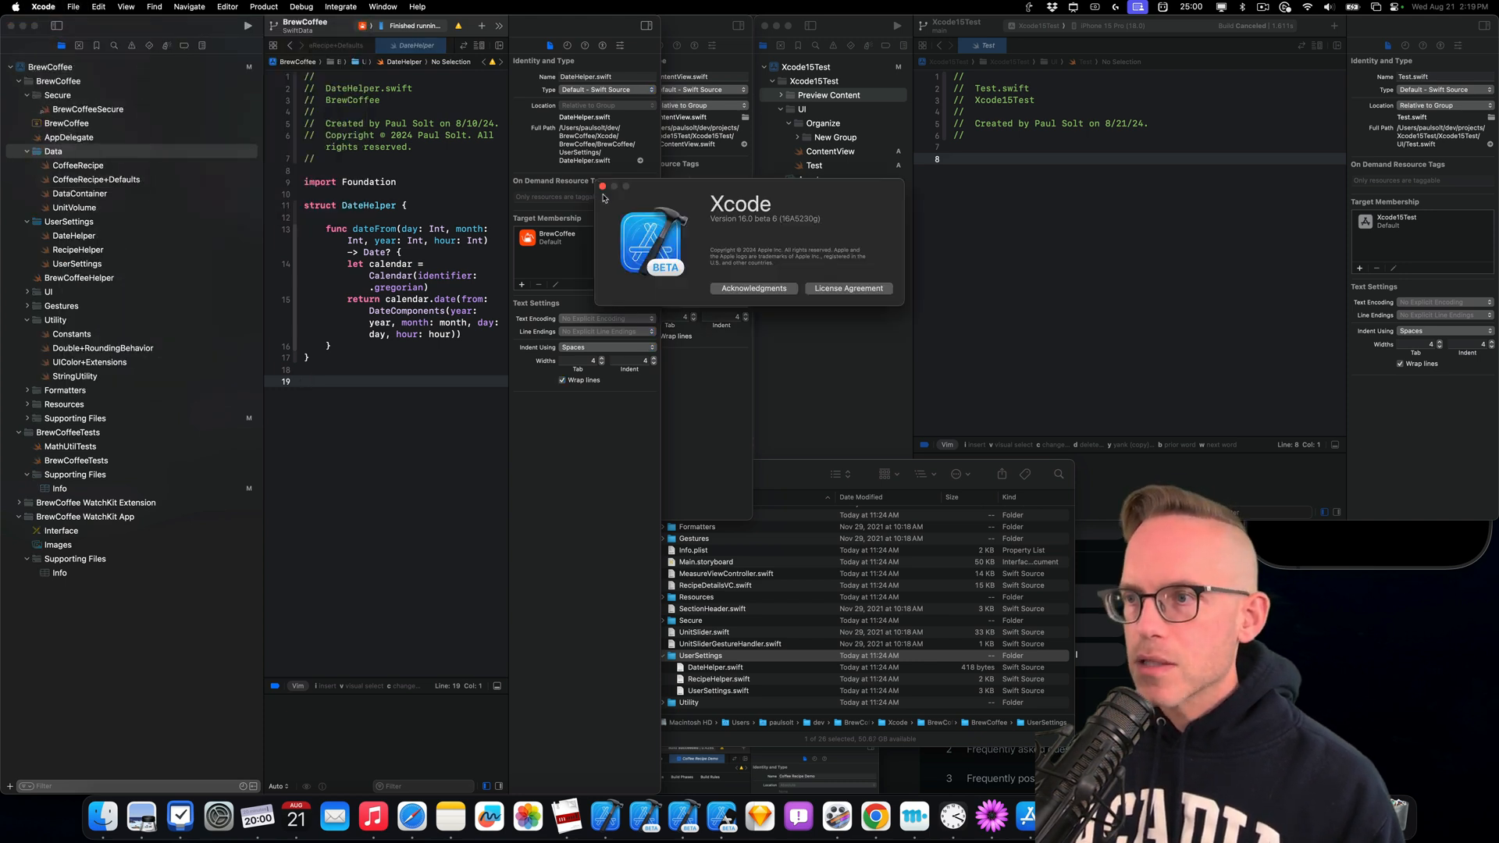
pyautogui.click(602, 186)
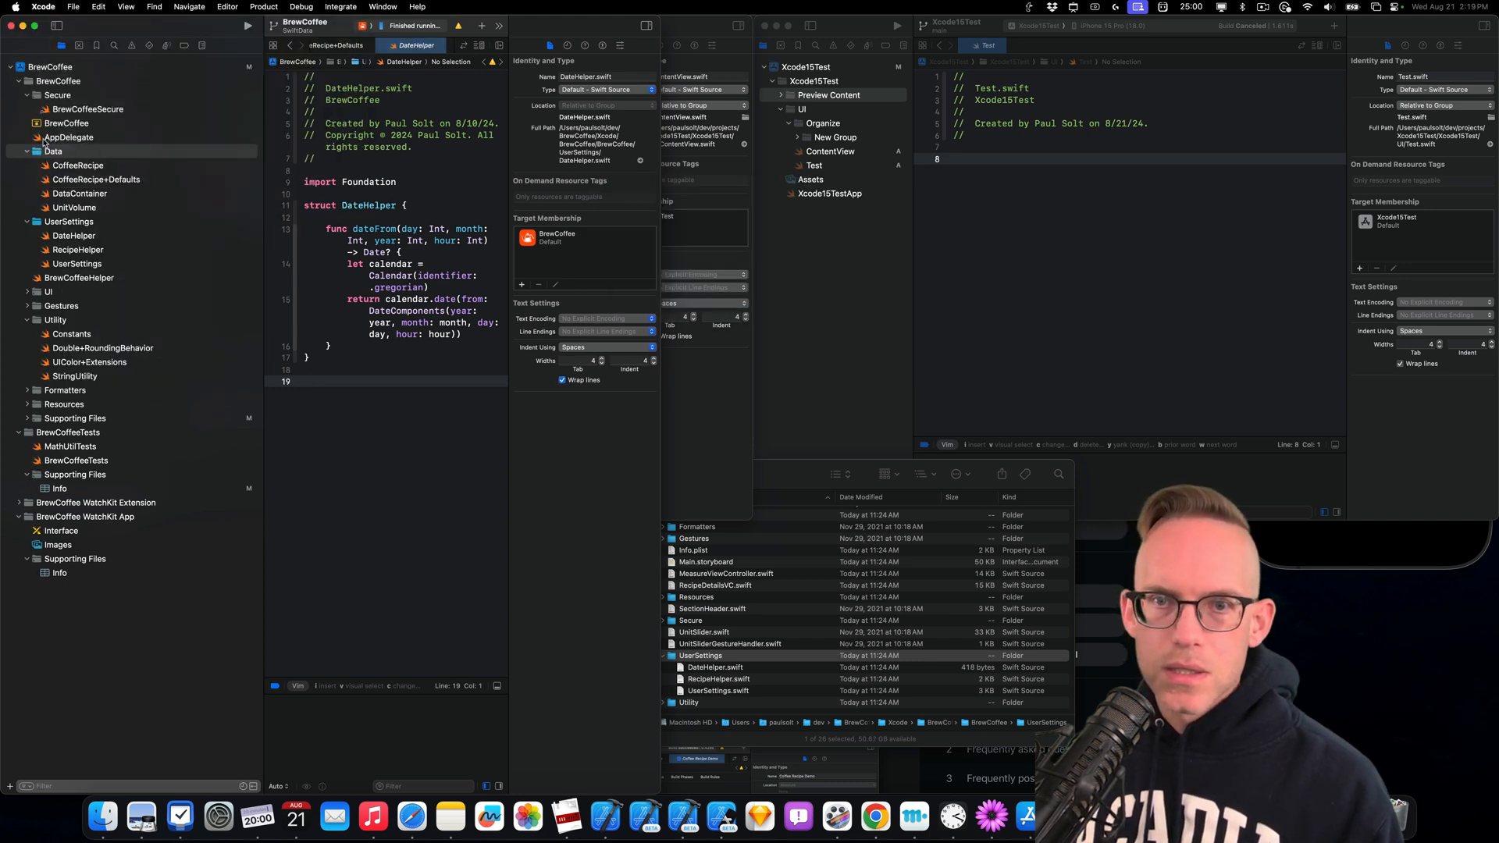
pyautogui.rightClick(54, 151)
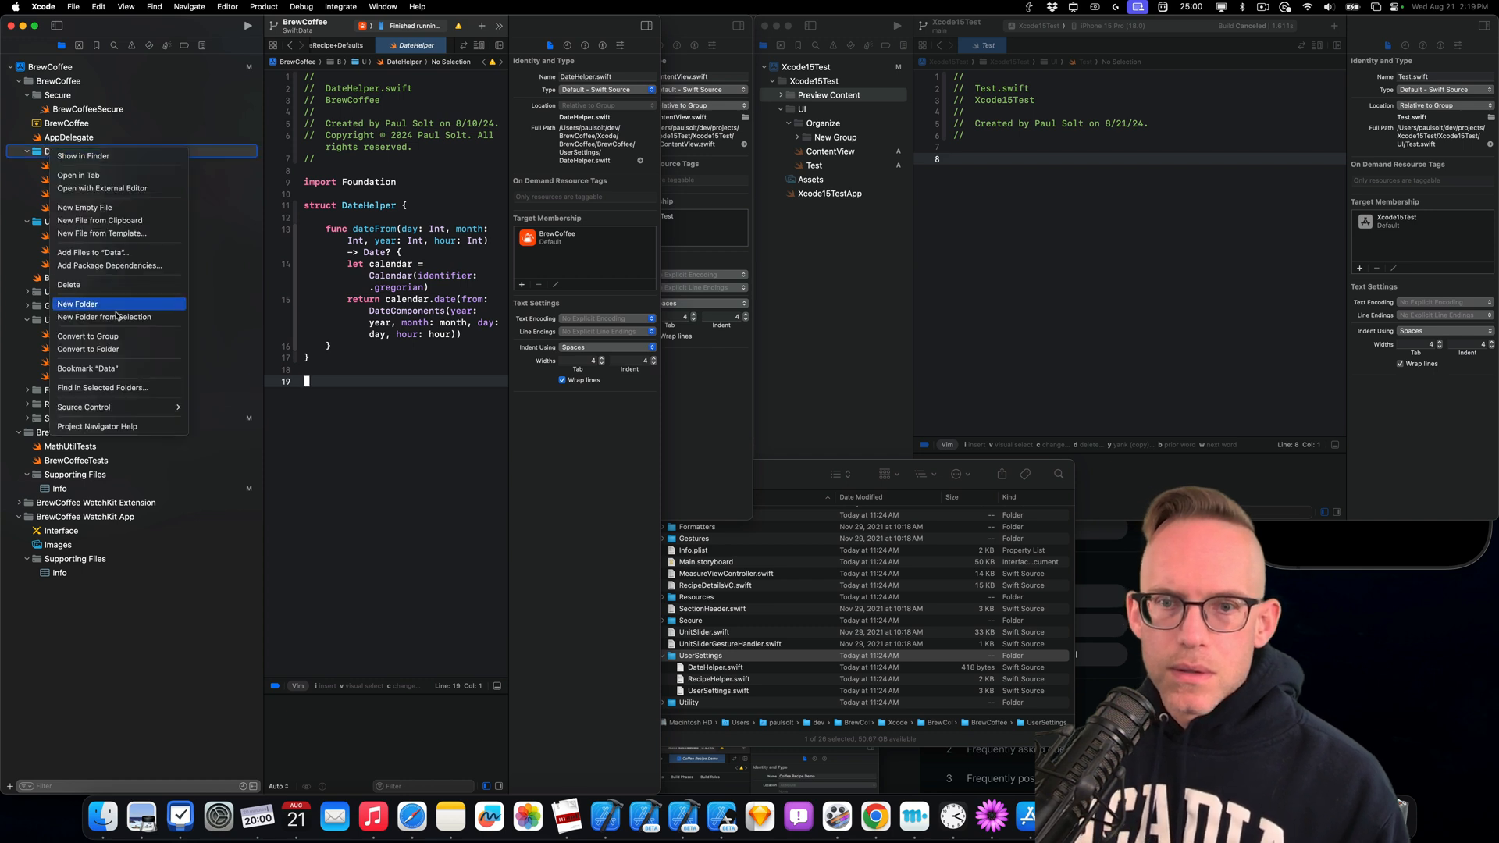
pyautogui.moveTo(86, 336)
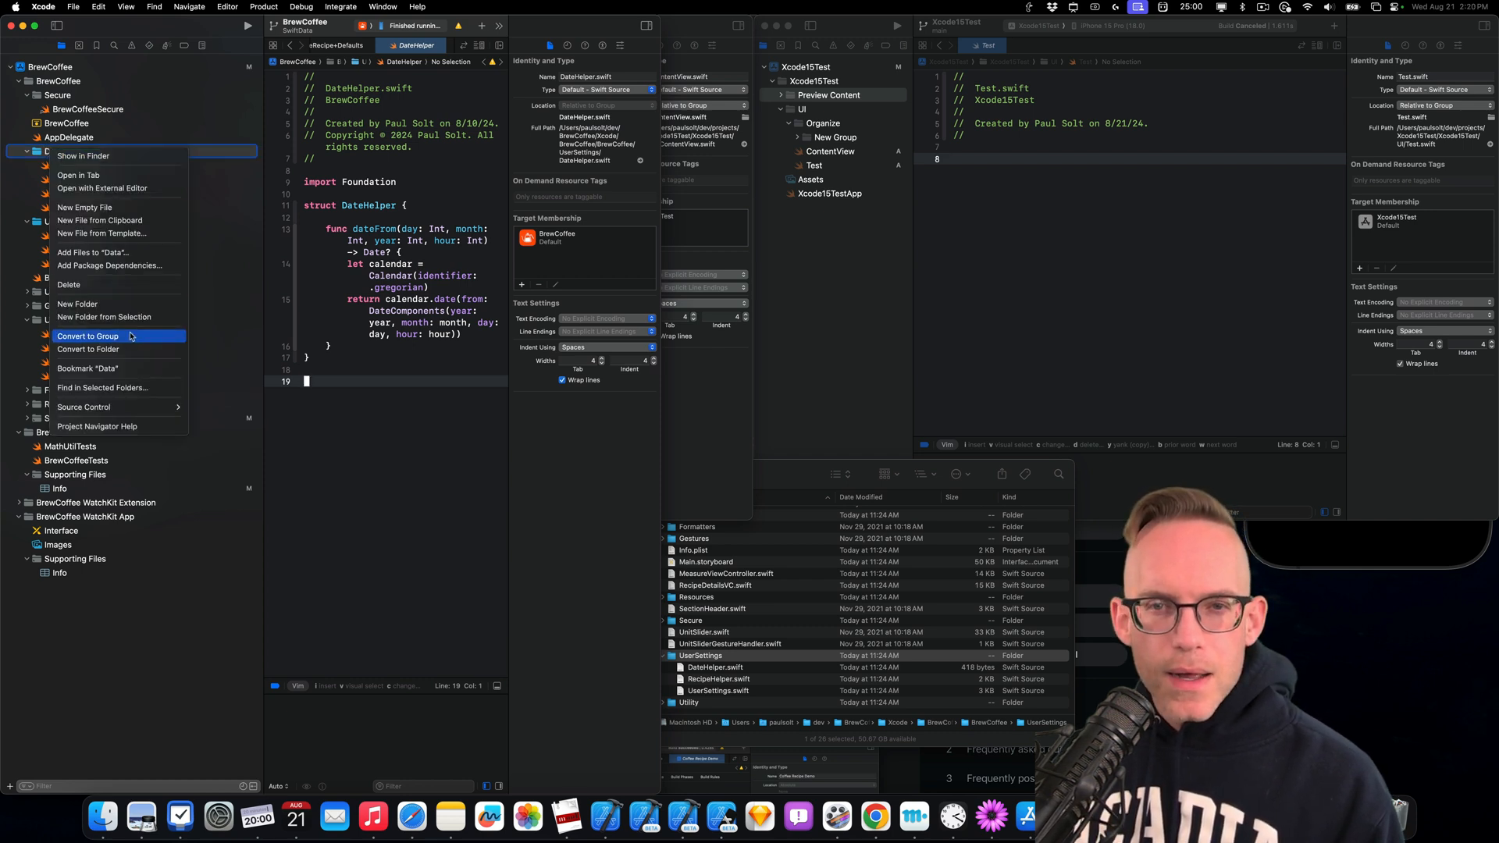
pyautogui.moveTo(88, 349)
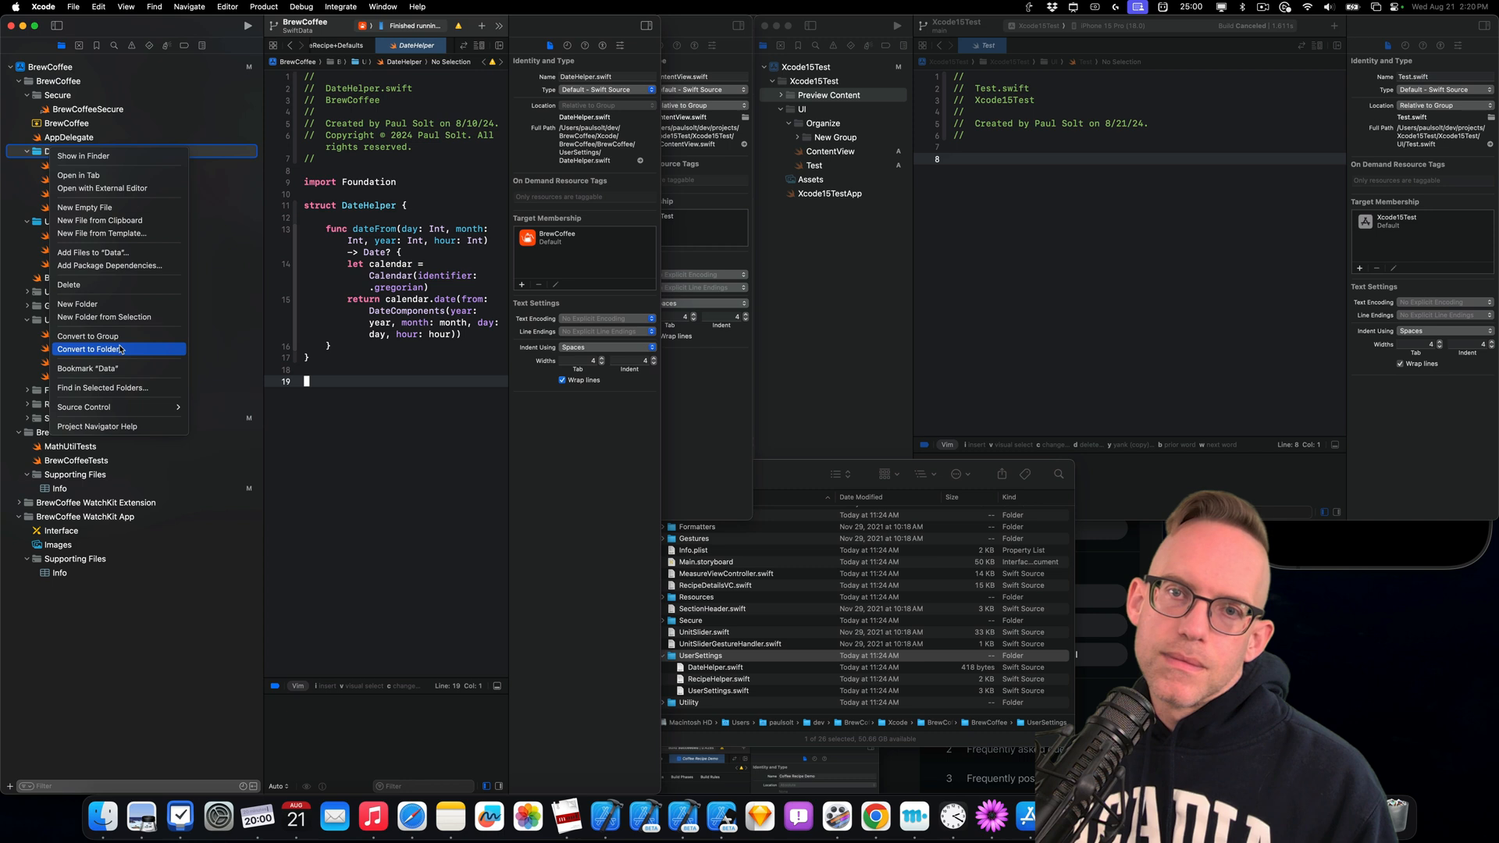
pyautogui.moveTo(106, 328)
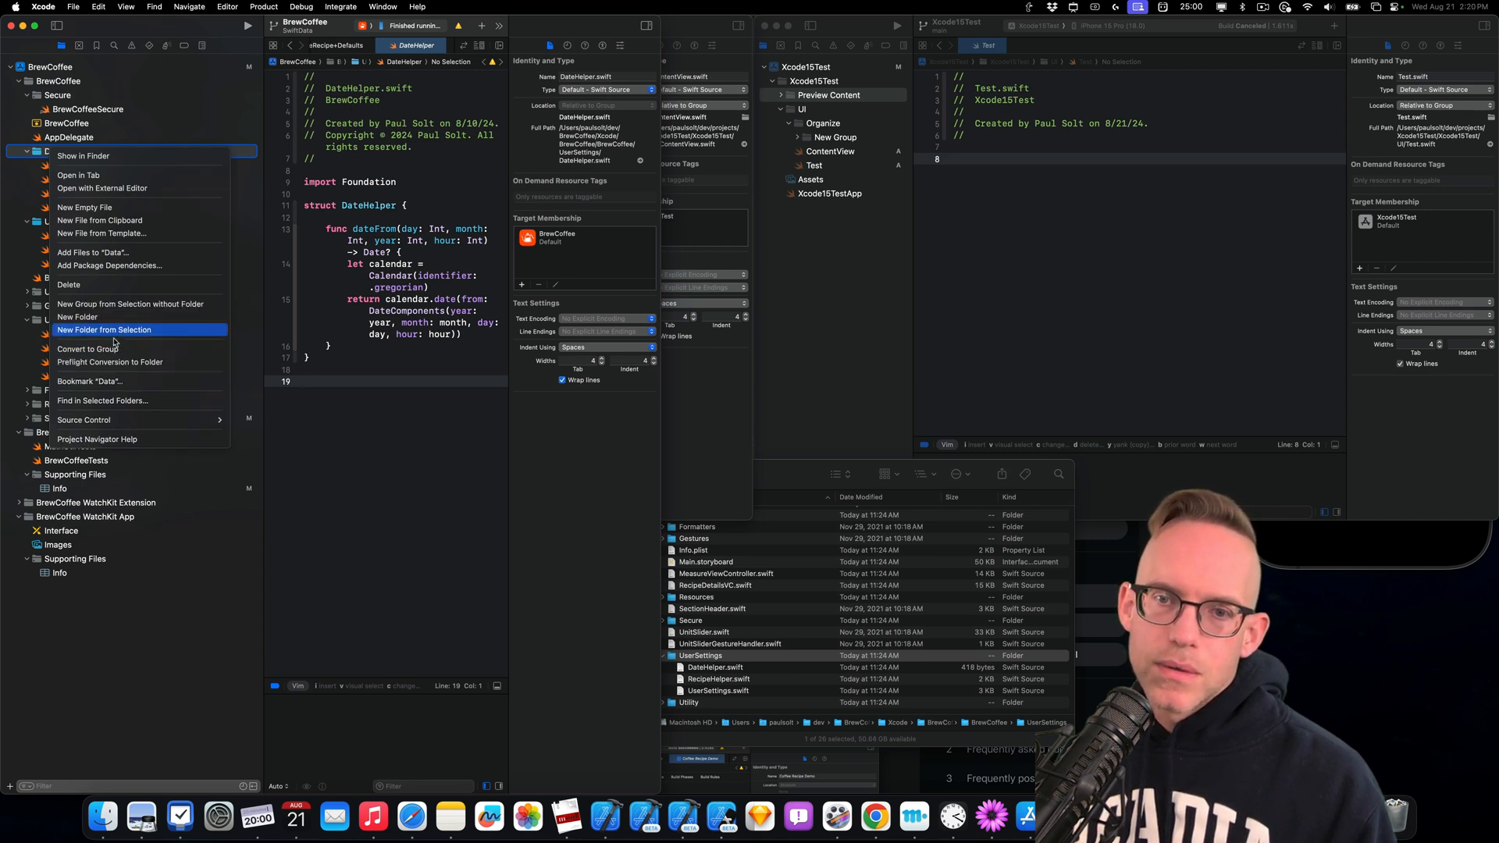
pyautogui.moveTo(110, 361)
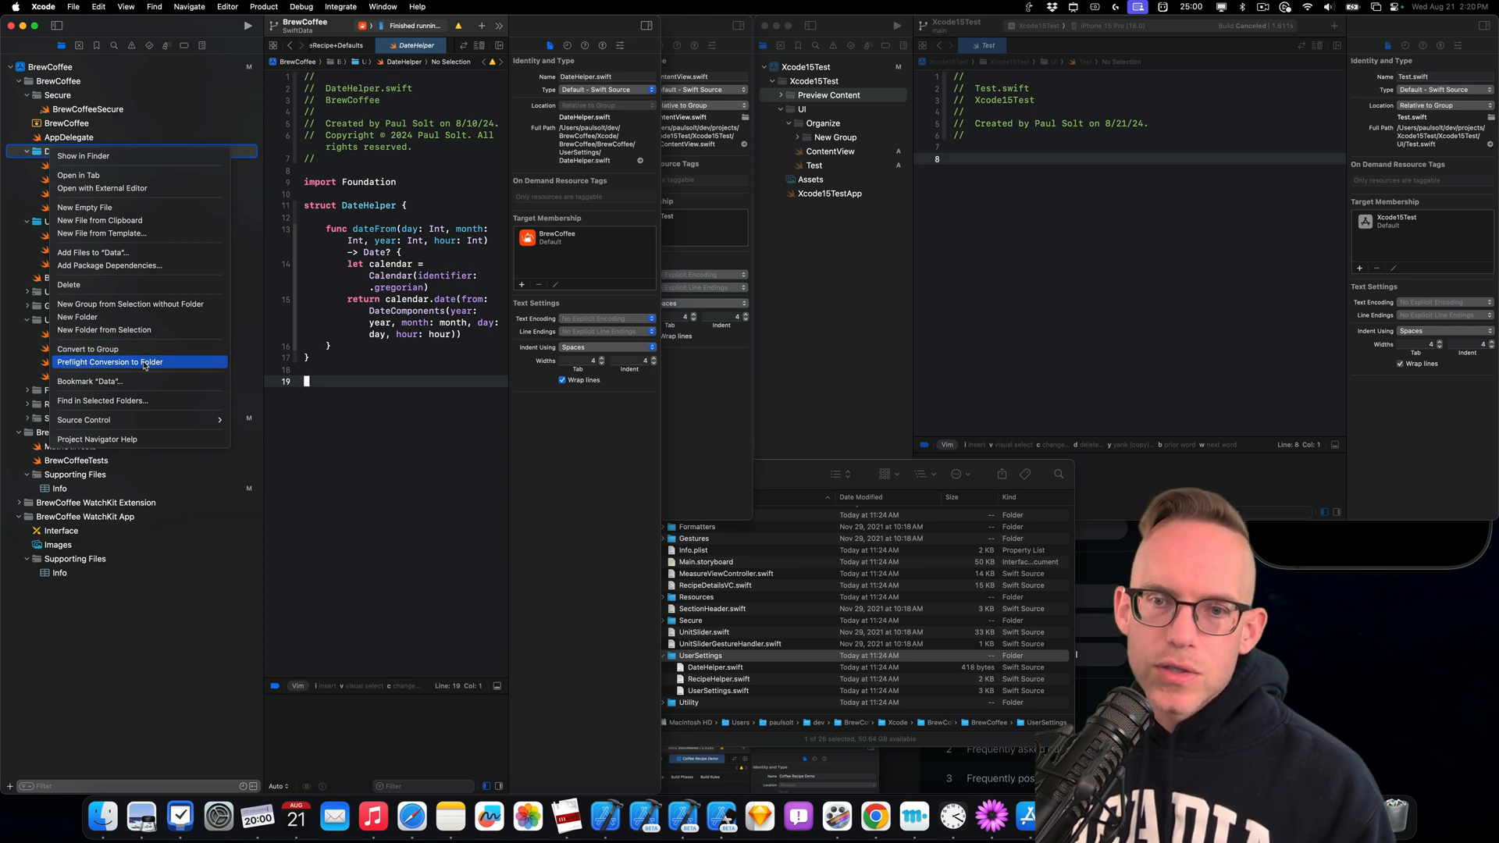
pyautogui.moveTo(110, 349)
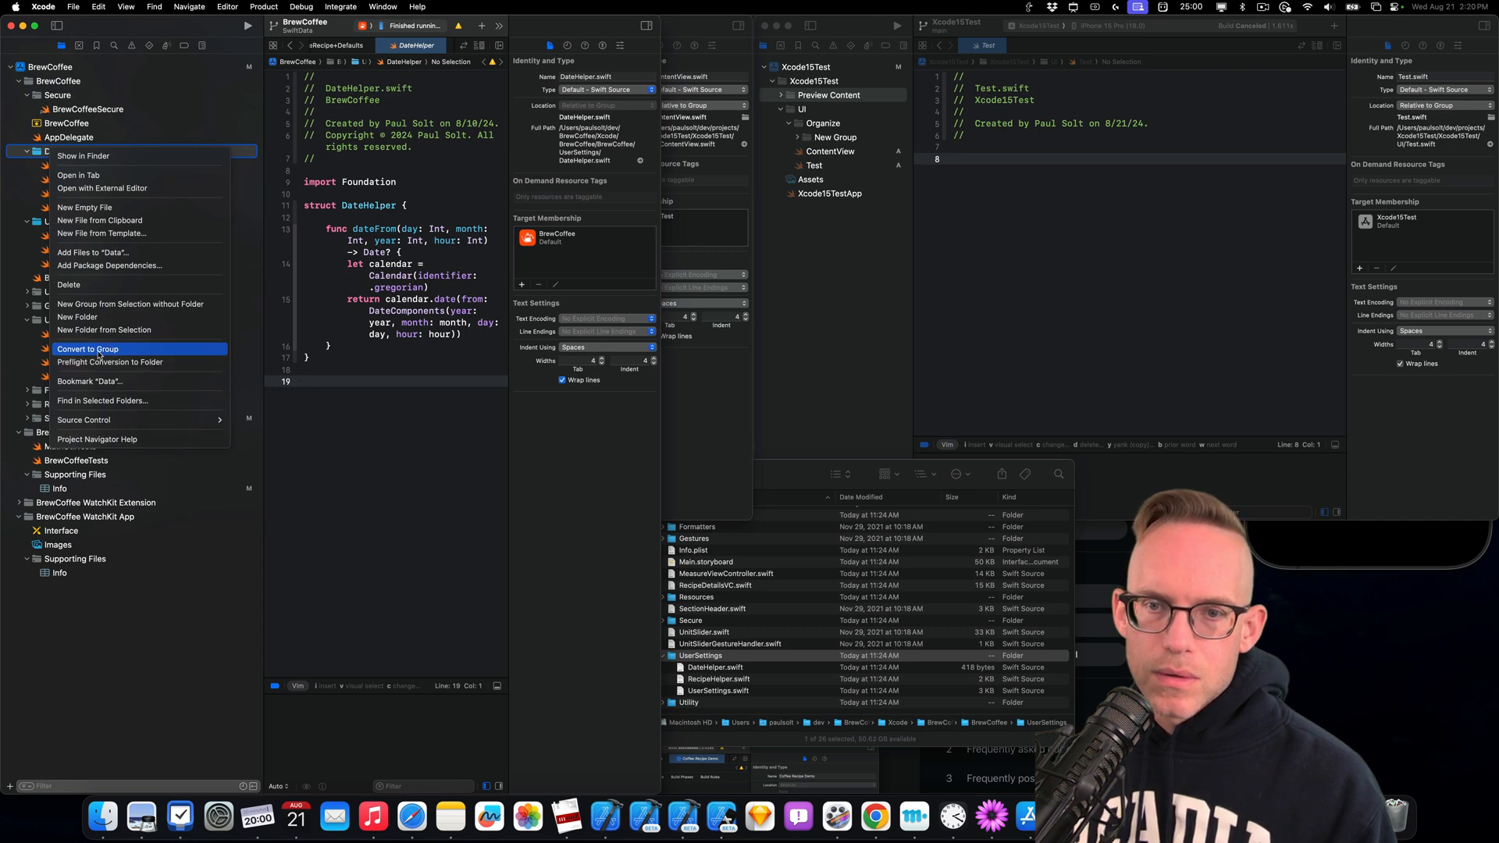
pyautogui.moveTo(110, 362)
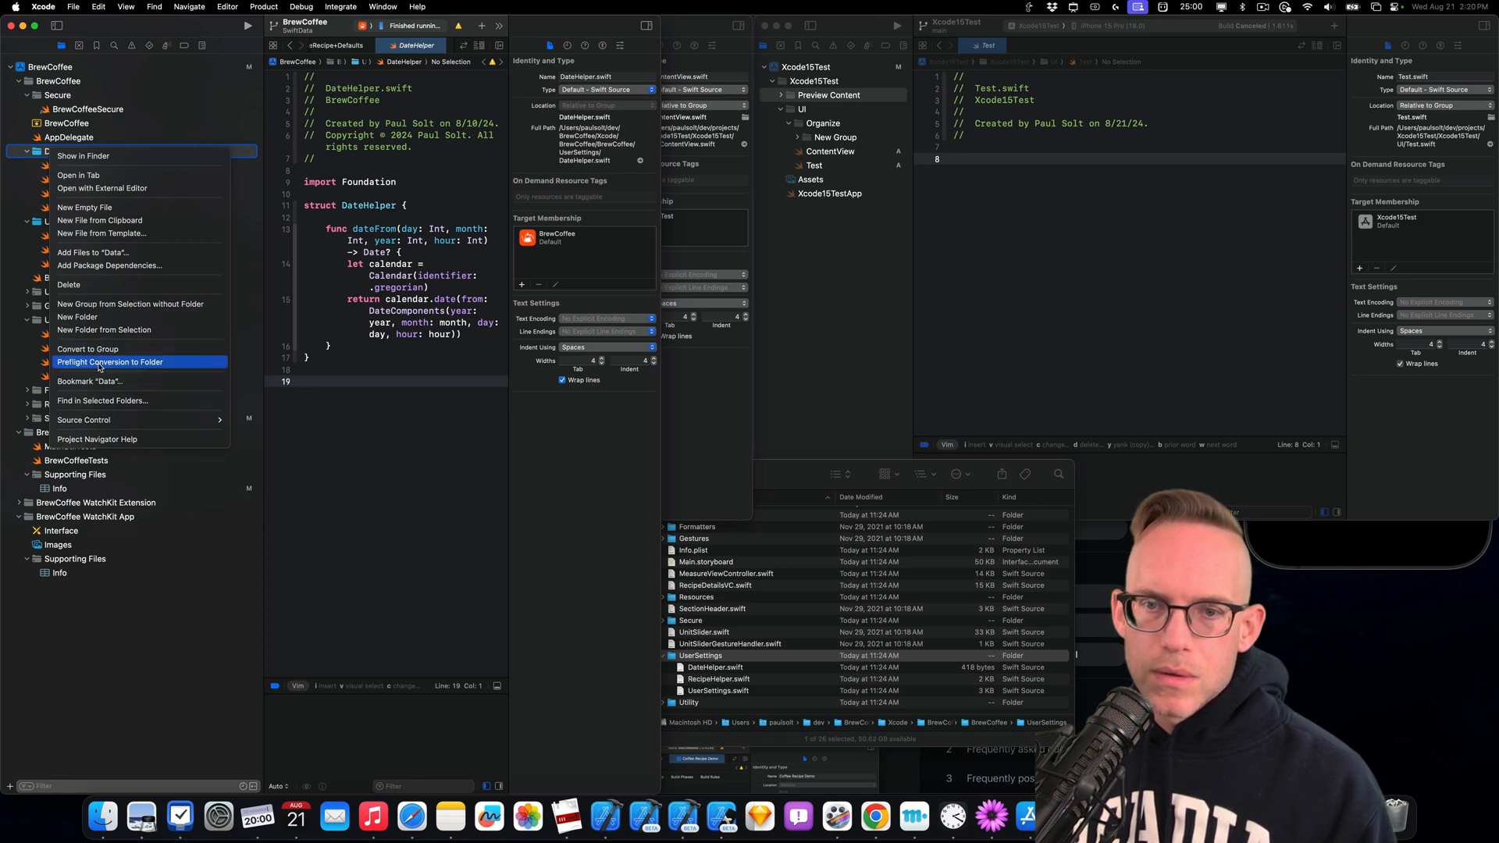
# Run Preflight Conversion to Folder on Data, acknowledge the result, and convert Data to a group
pyautogui.click(110, 361)
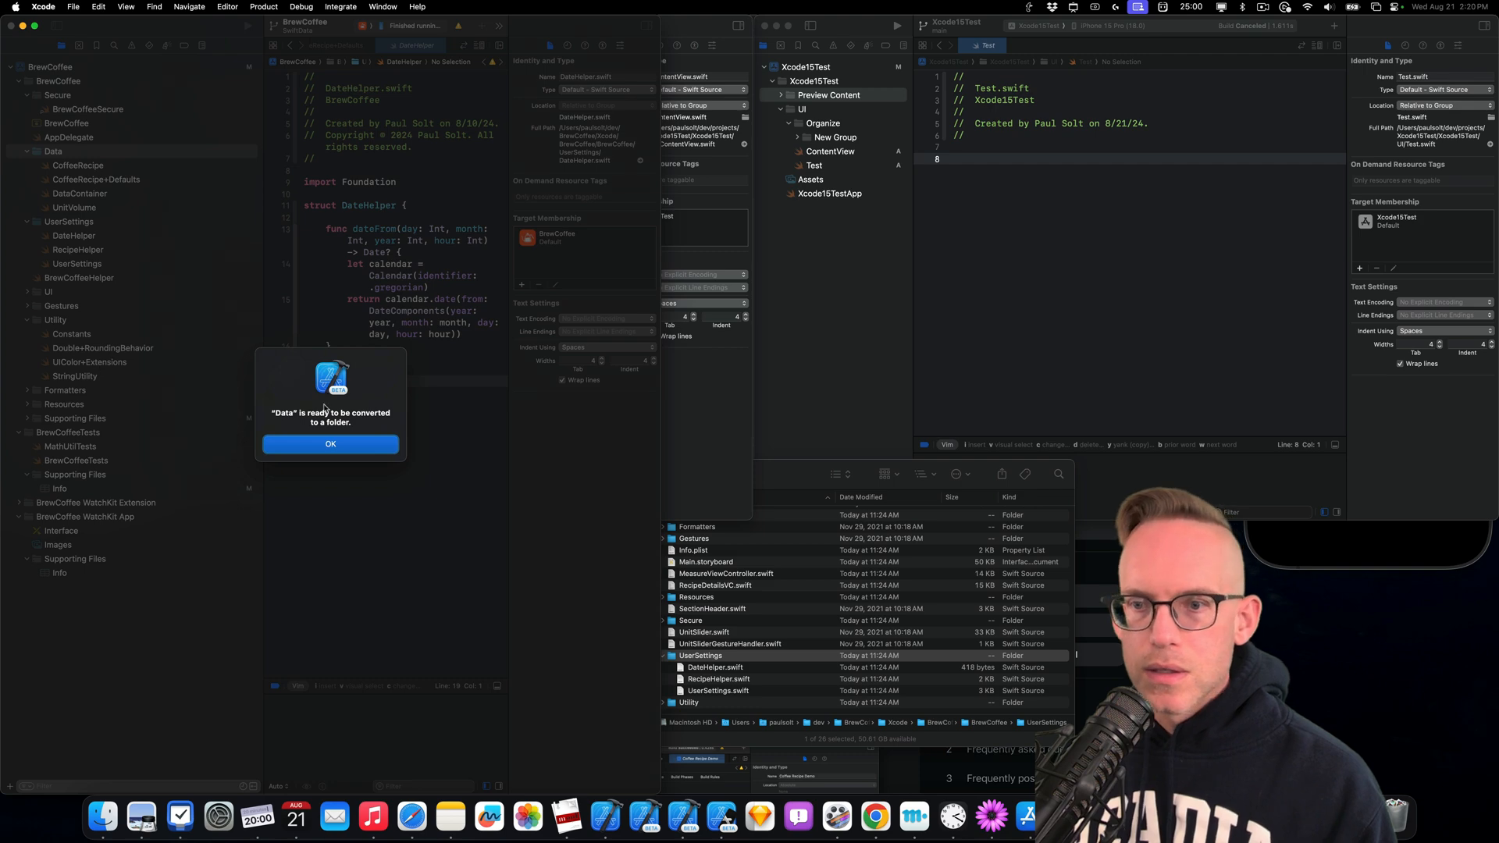
pyautogui.click(330, 443)
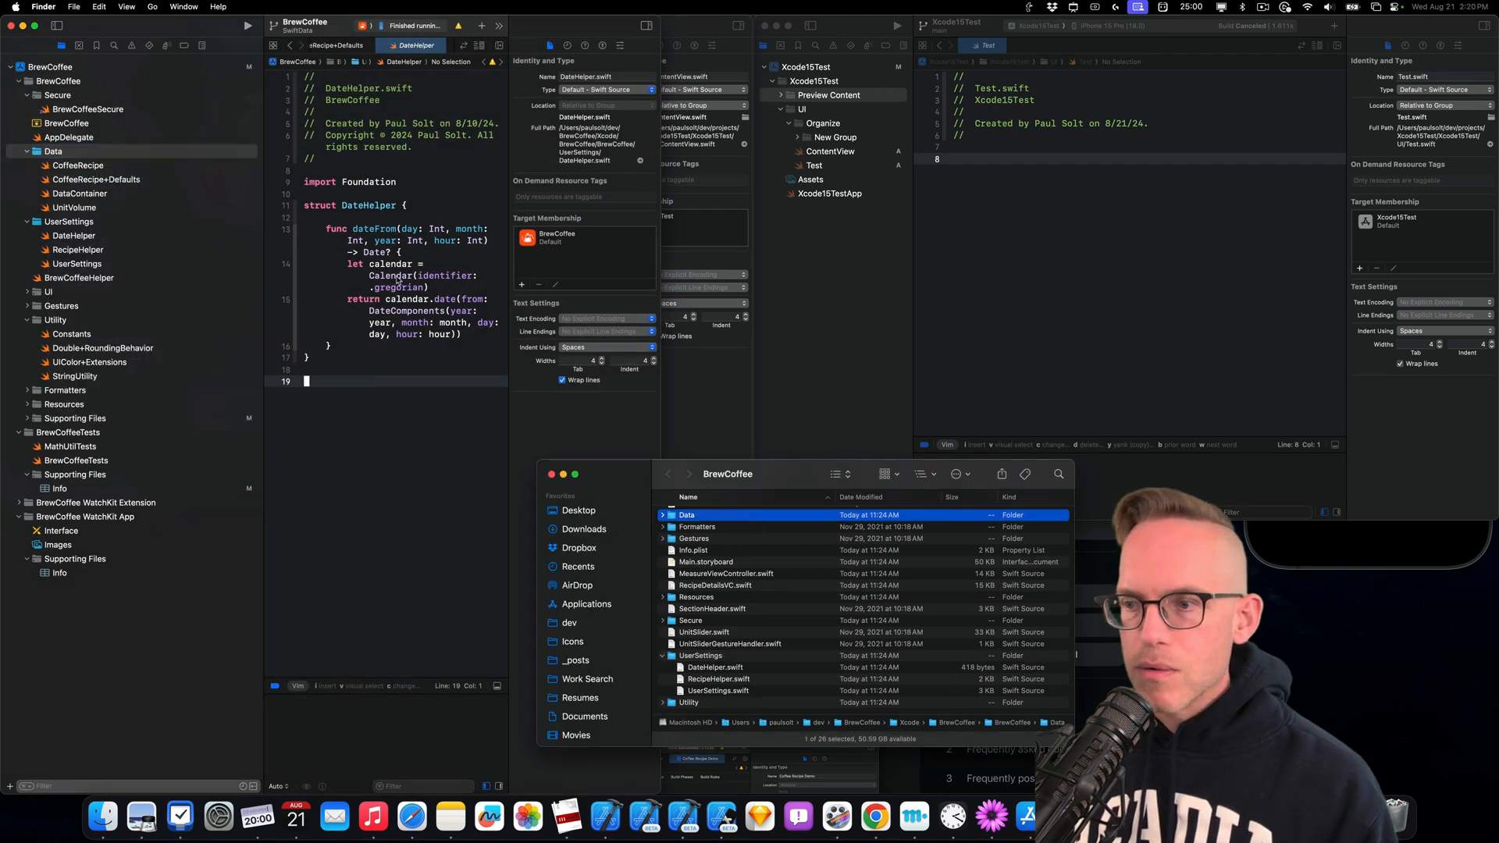
pyautogui.click(663, 514)
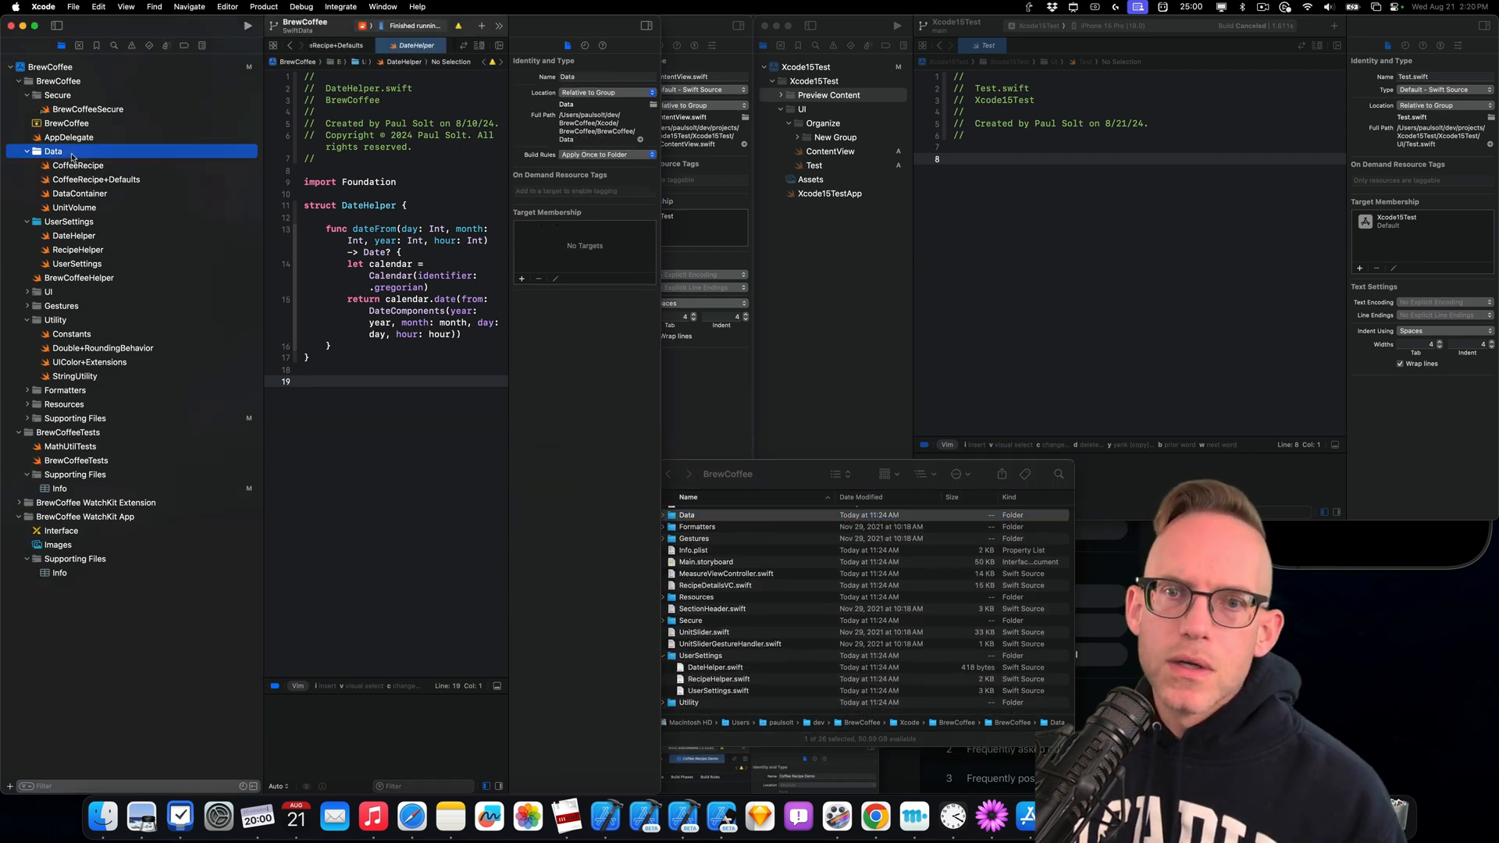
pyautogui.rightClick(52, 150)
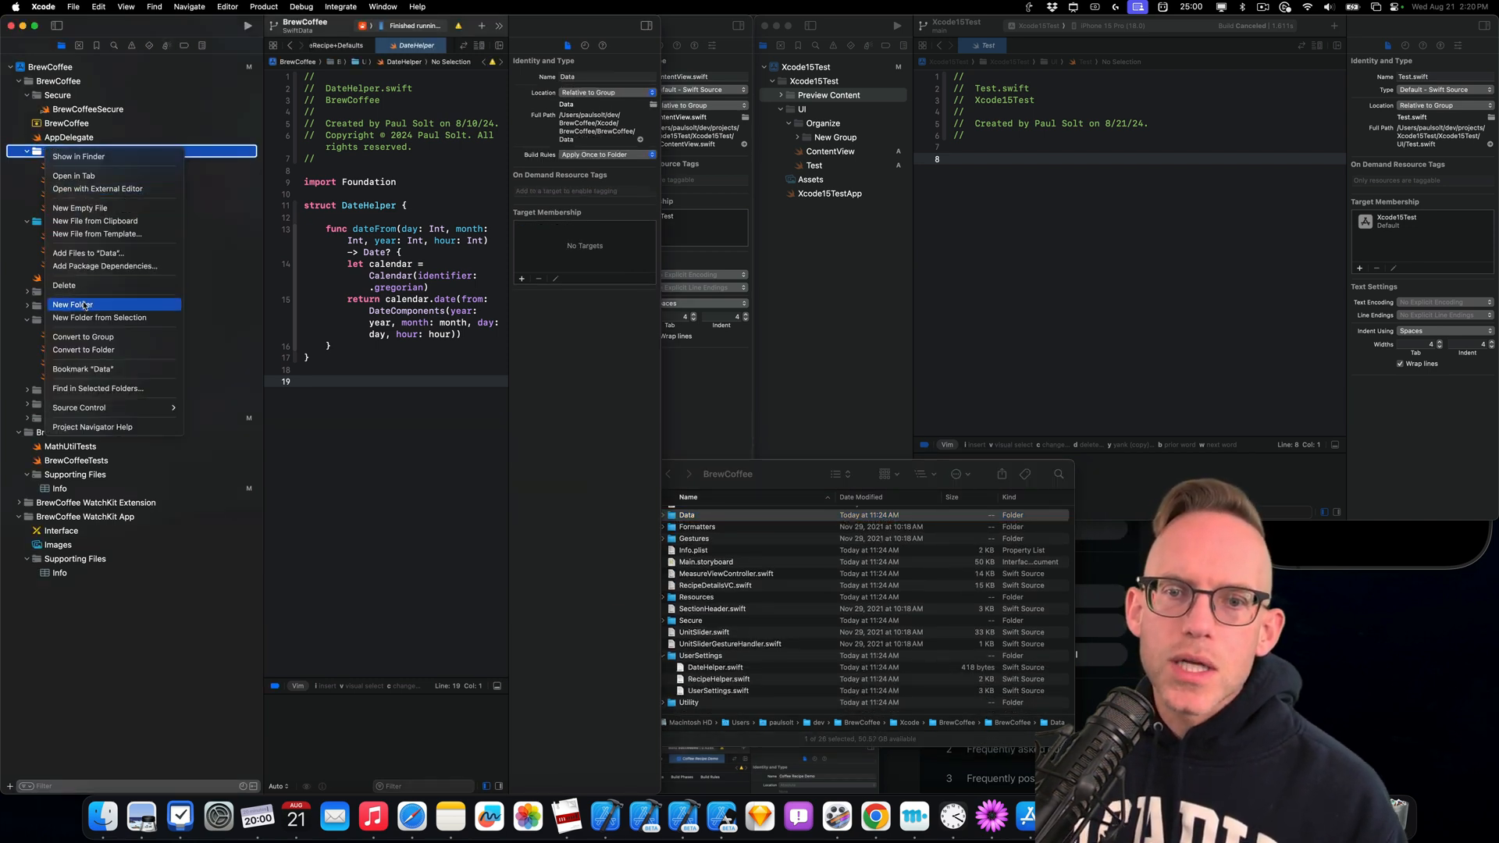
pyautogui.moveTo(84, 336)
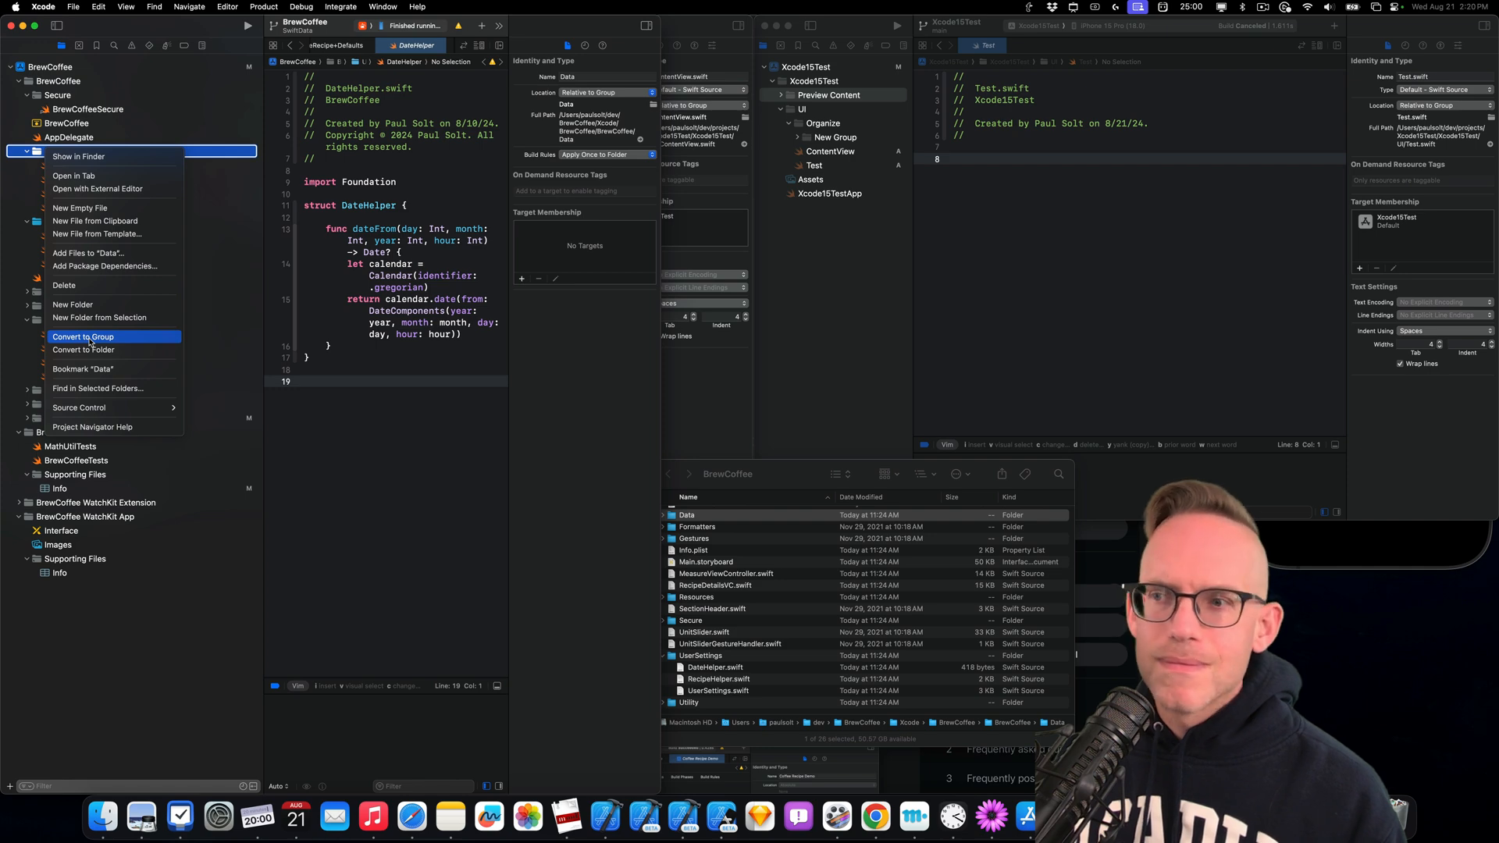
pyautogui.click(84, 336)
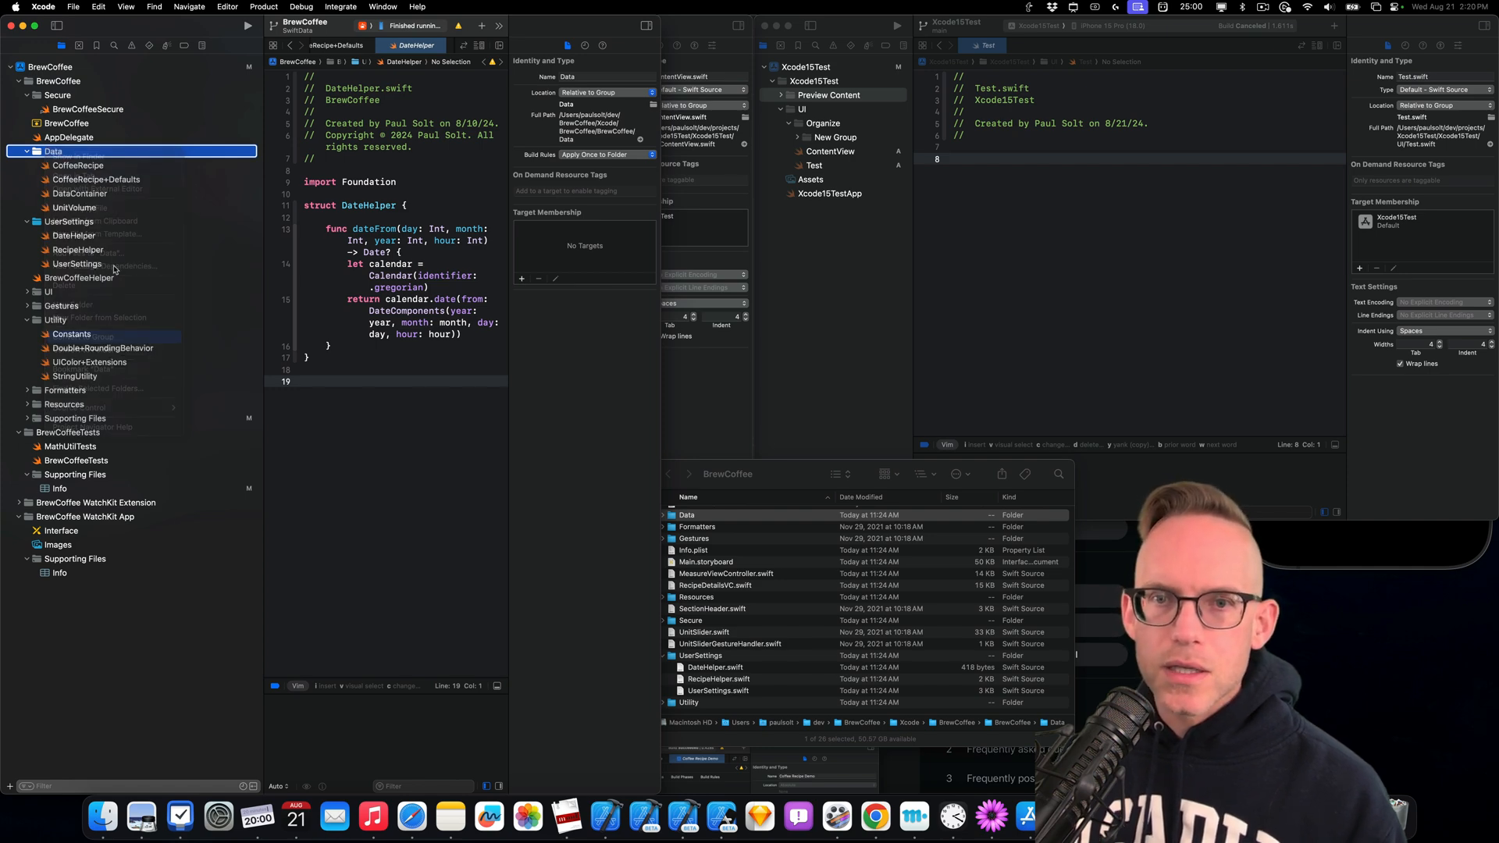
# Open CoffeeRecipe+Defaults, convert UserSettings to a group, and reopen DateHelper
pyautogui.click(95, 179)
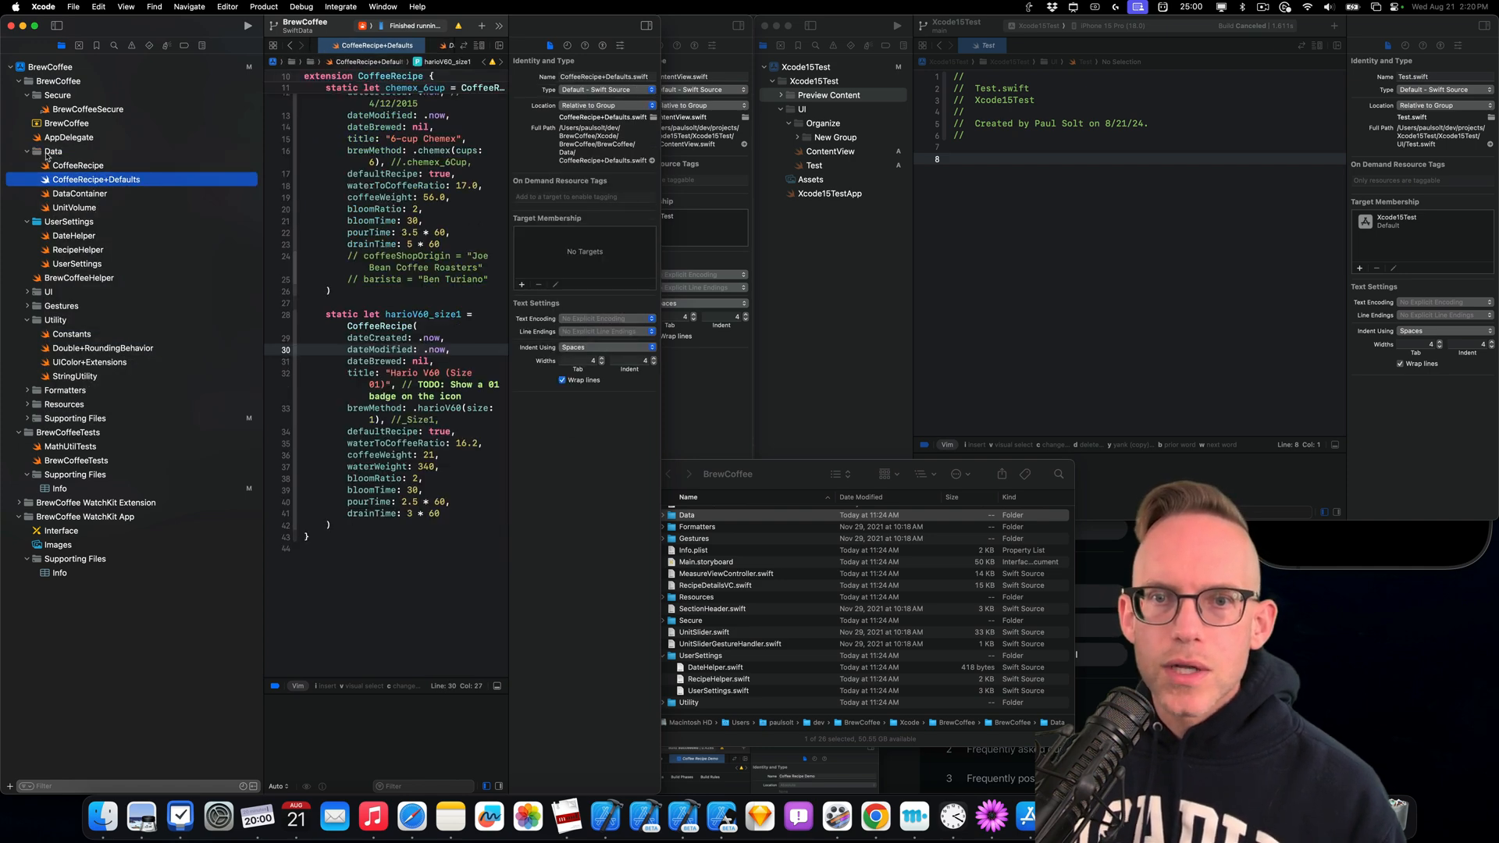
pyautogui.click(68, 221)
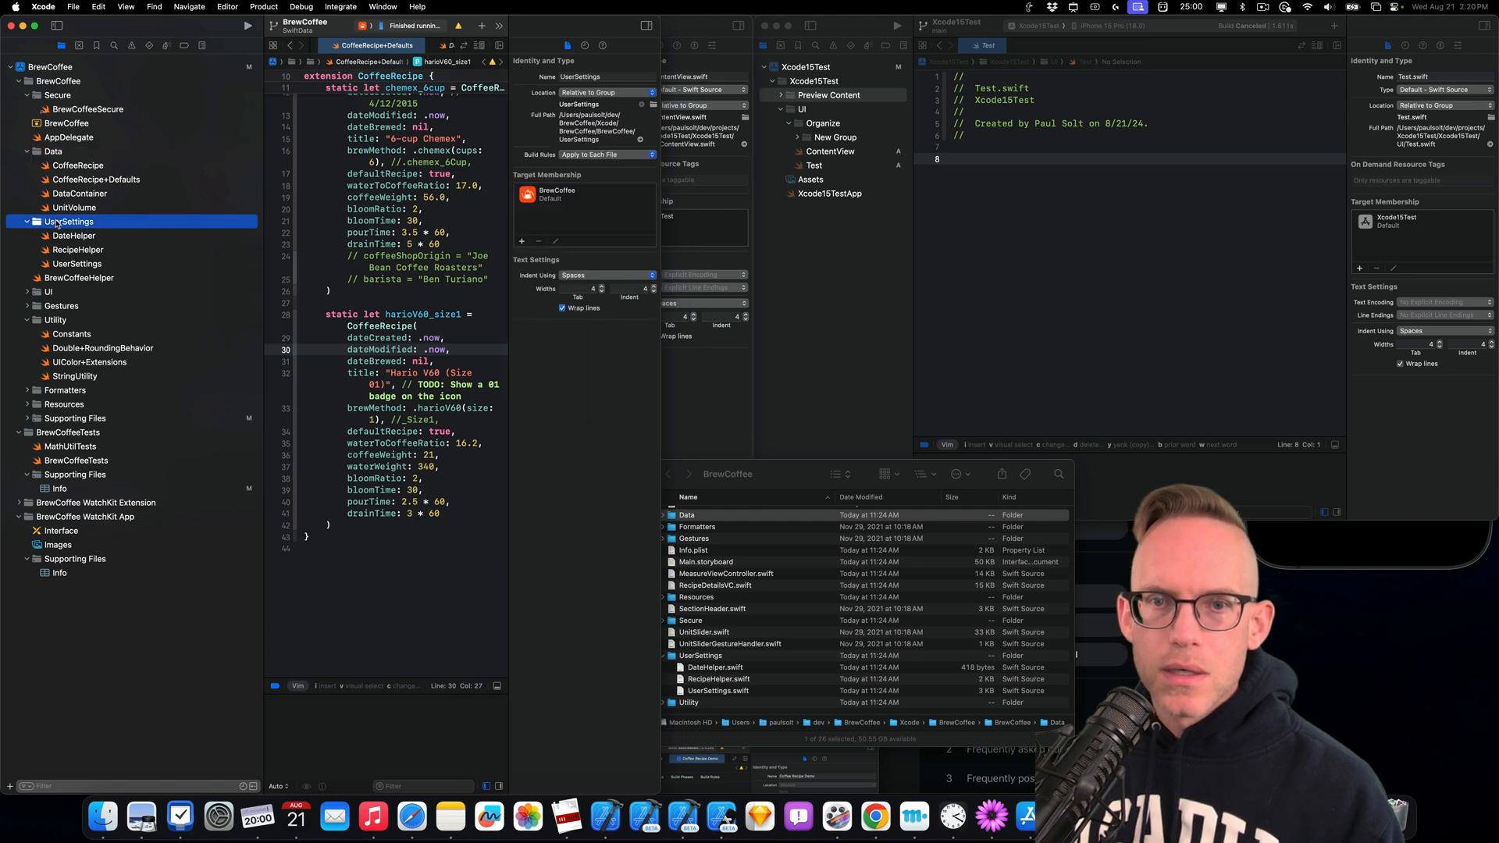
pyautogui.rightClick(69, 221)
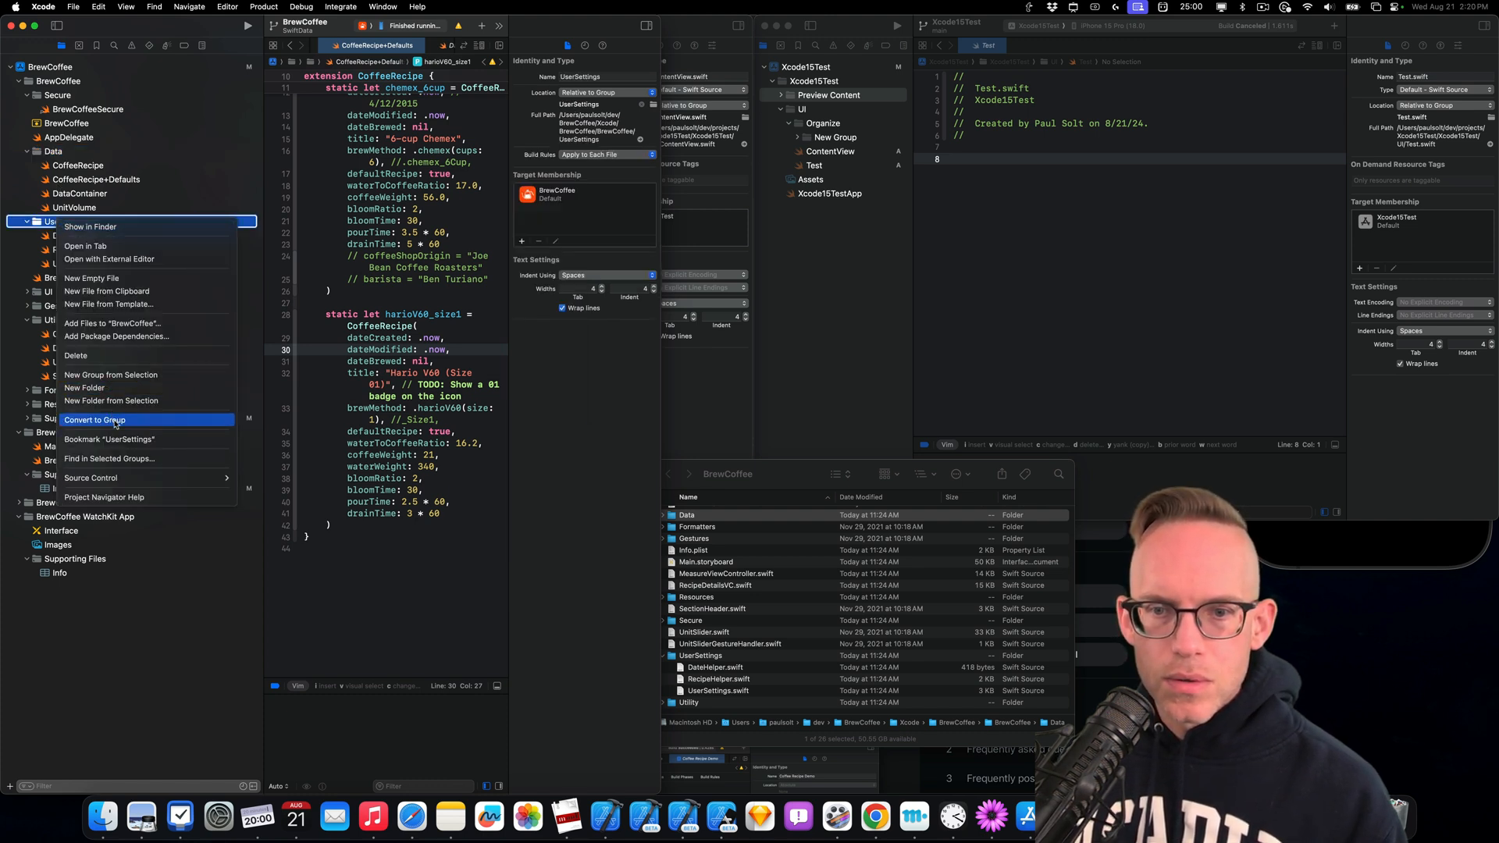
pyautogui.moveTo(95, 430)
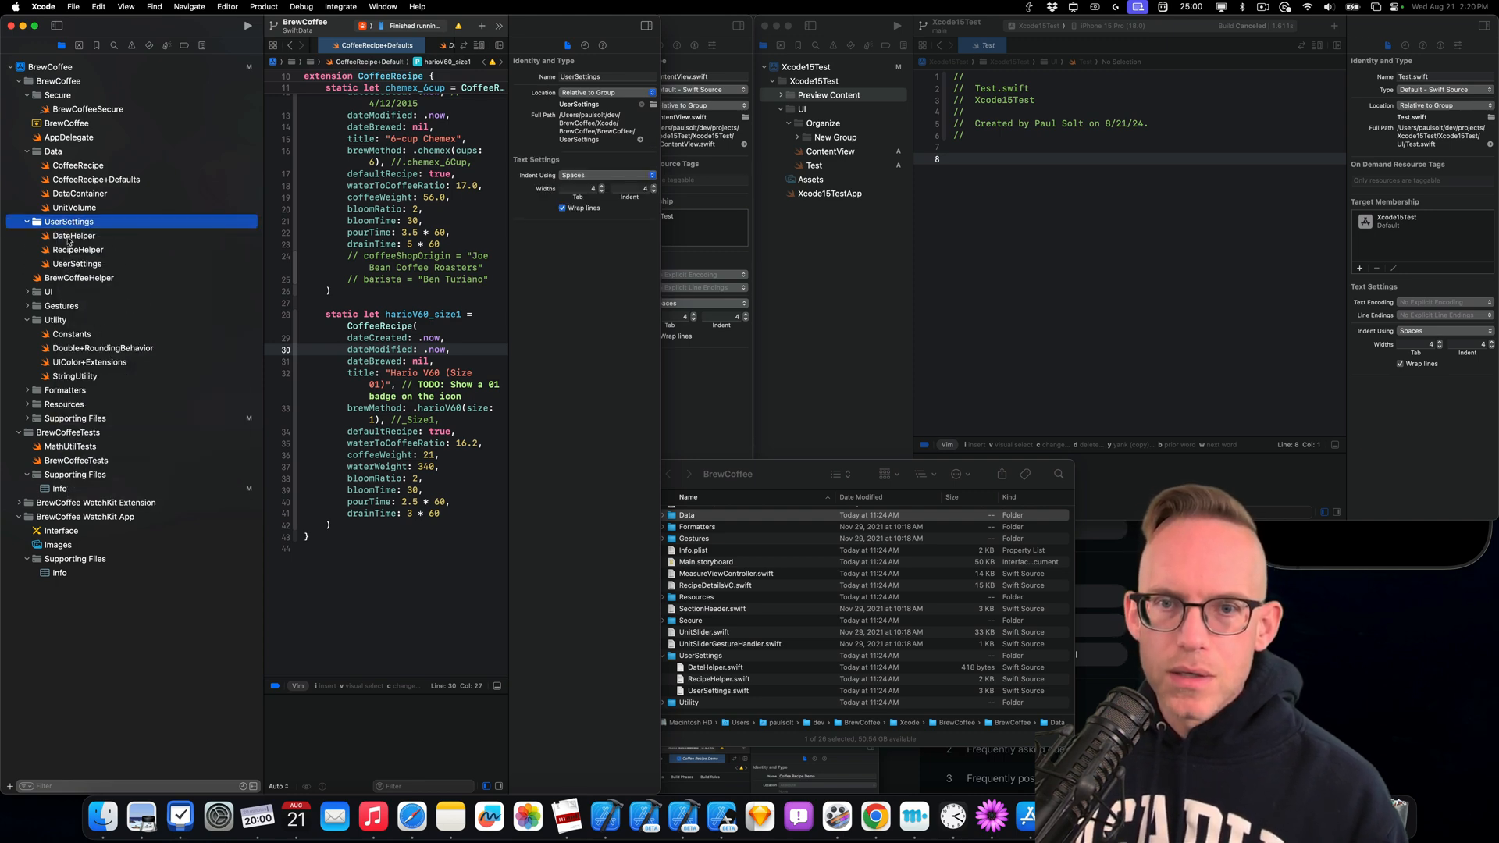
pyautogui.click(75, 235)
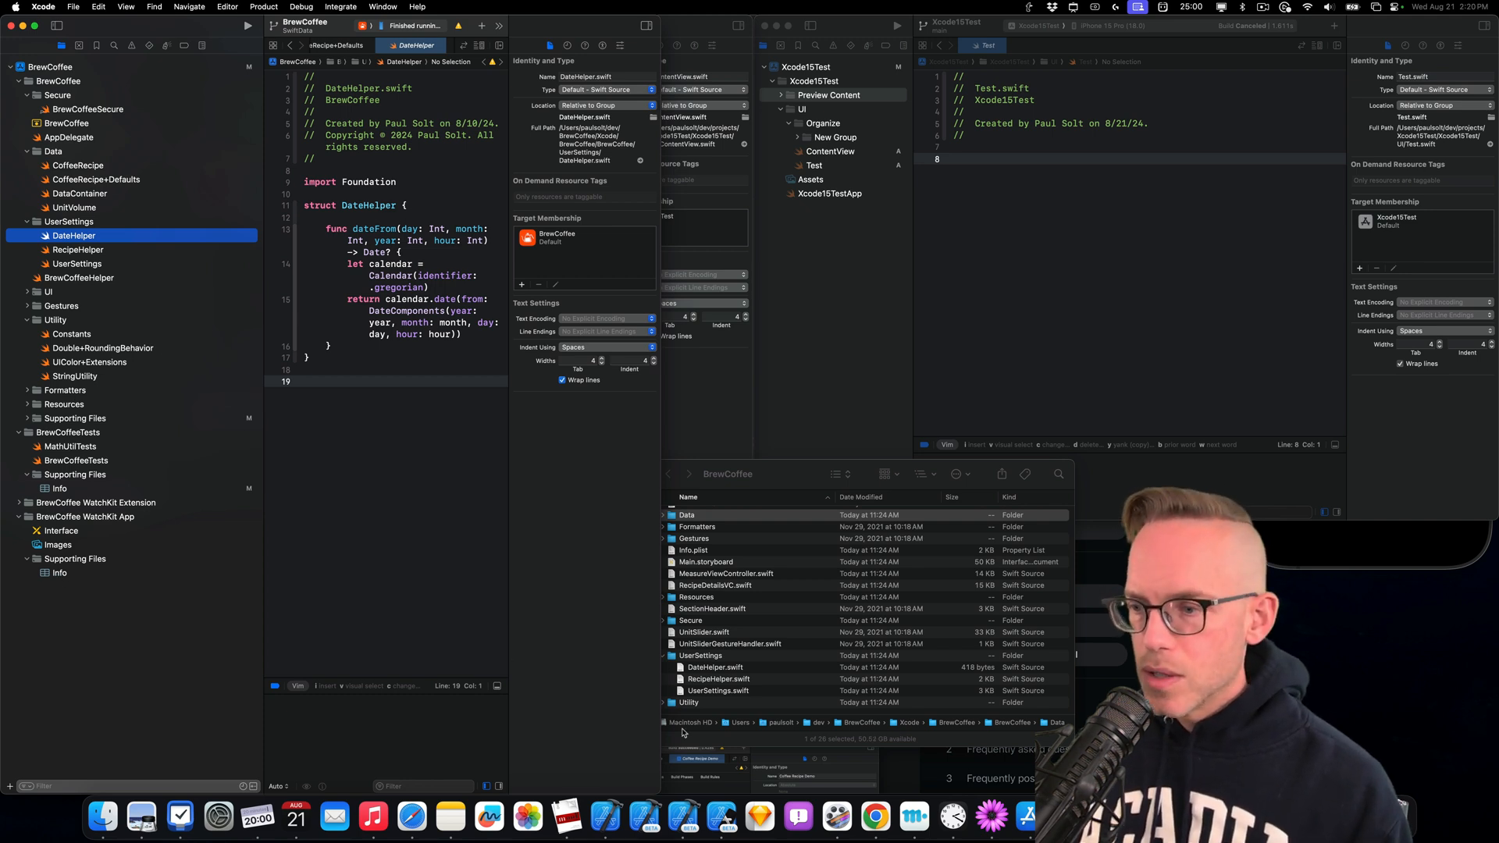
# Reopen BrewCoffee in Xcode 15.4, view UserSettings' group options, then Xcode15Test's New Group options
pyautogui.rightClick(604, 815)
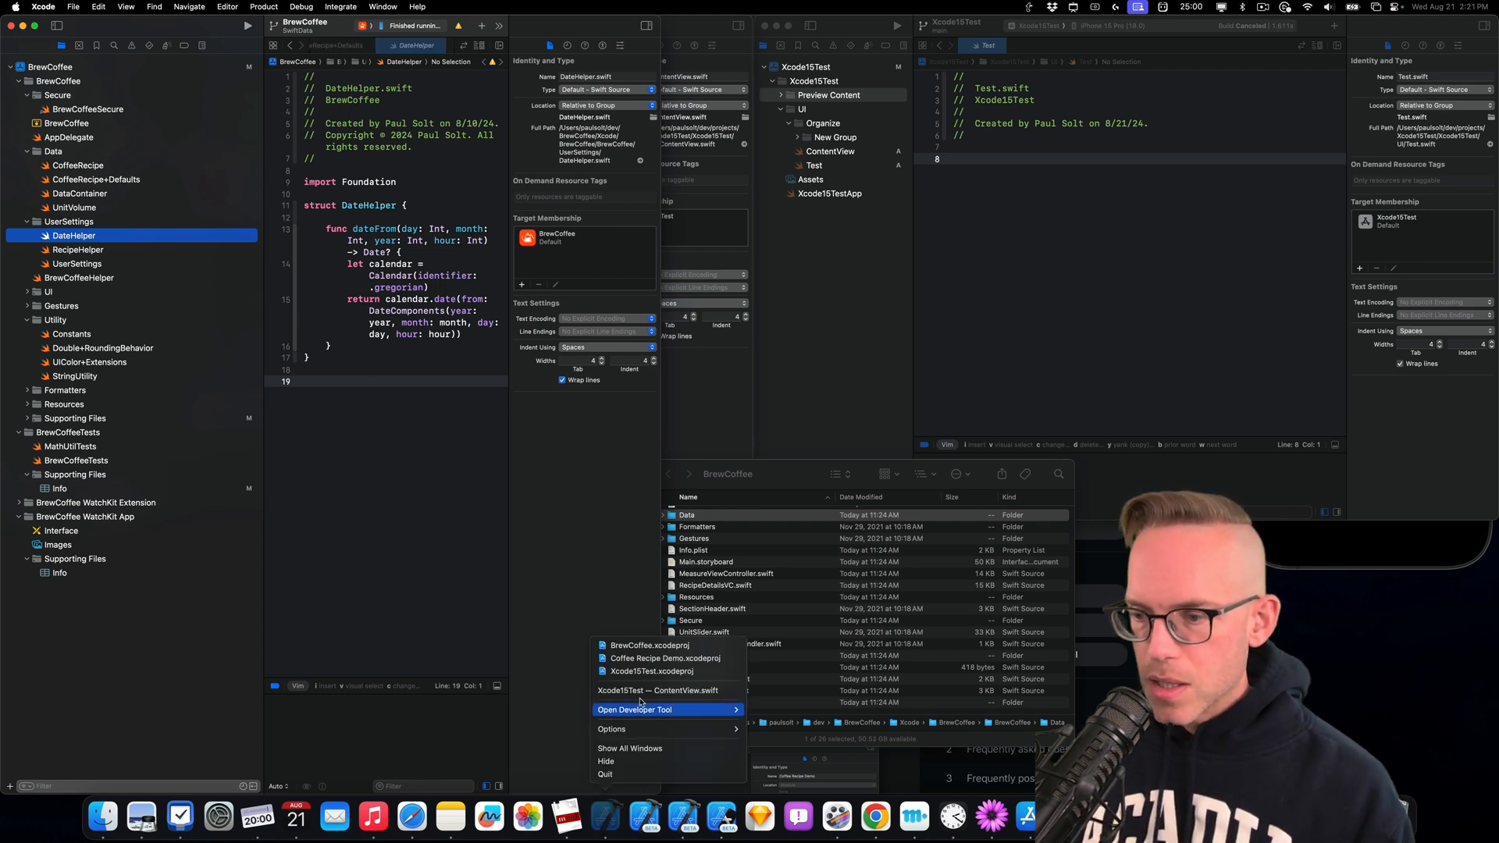
pyautogui.moveTo(648, 645)
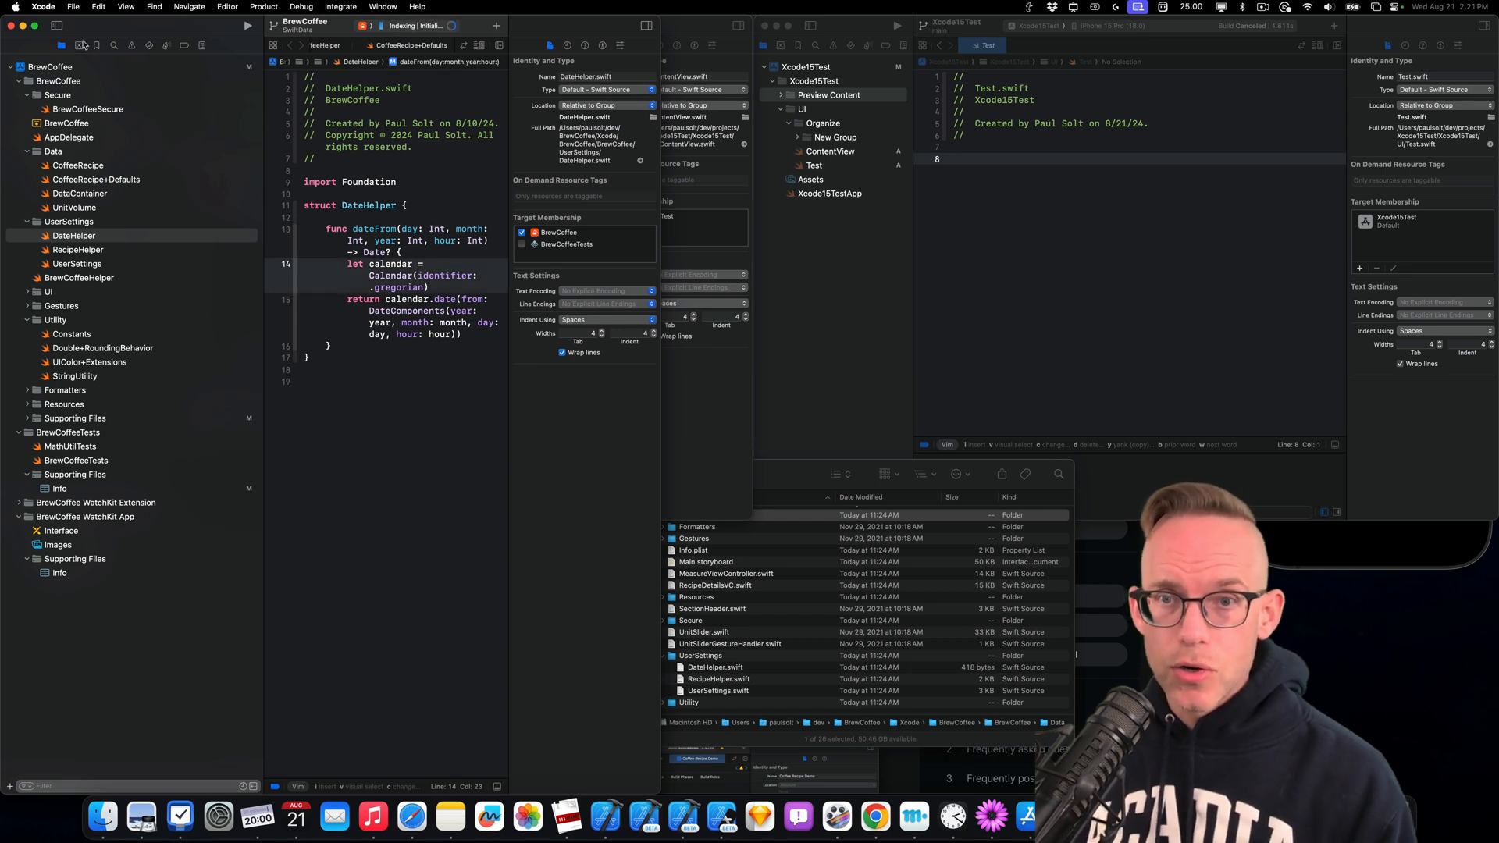
pyautogui.click(69, 221)
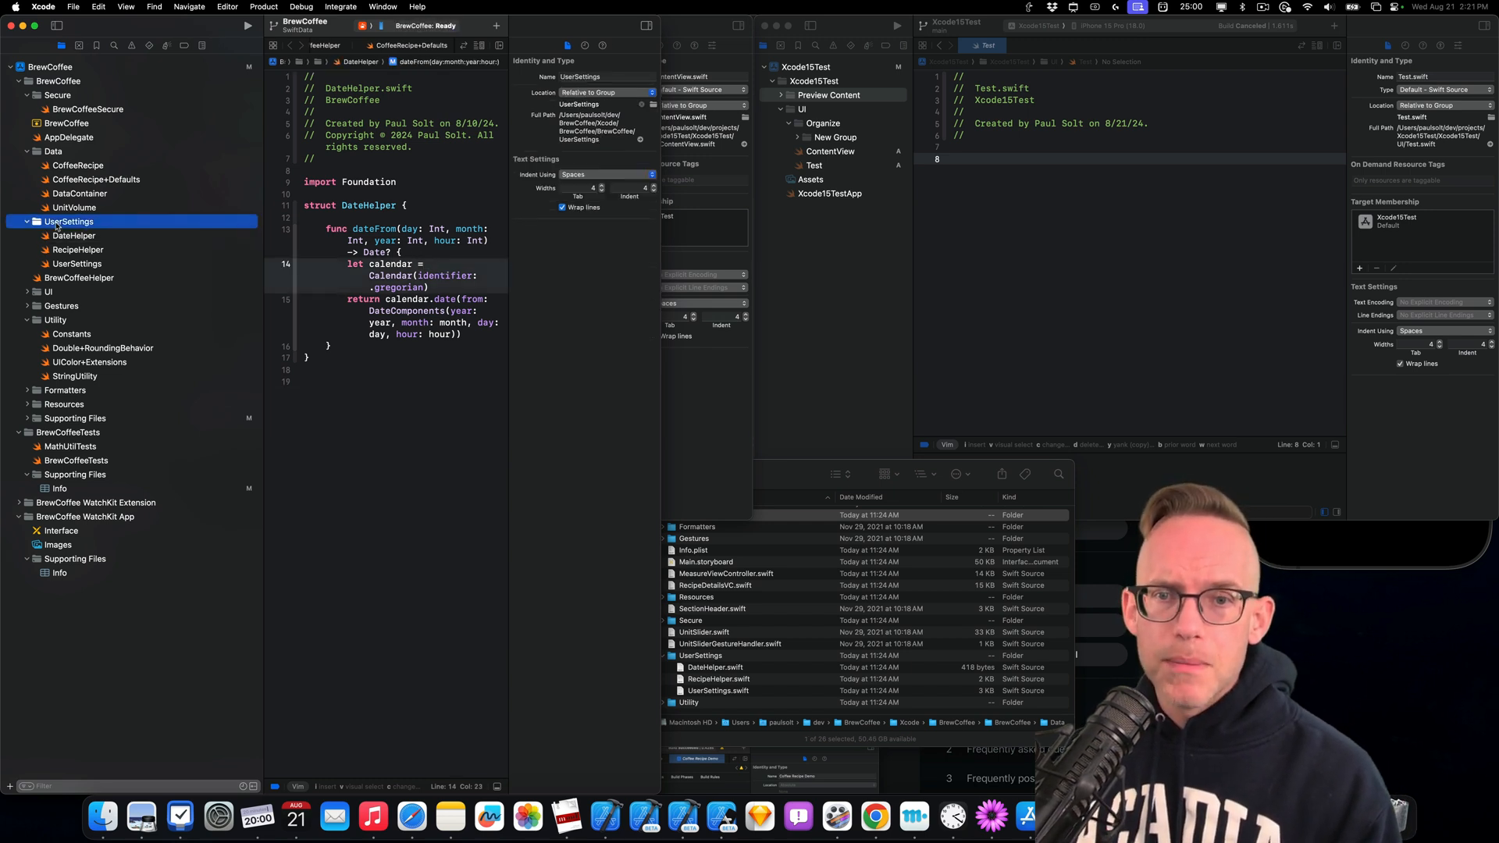
pyautogui.rightClick(69, 221)
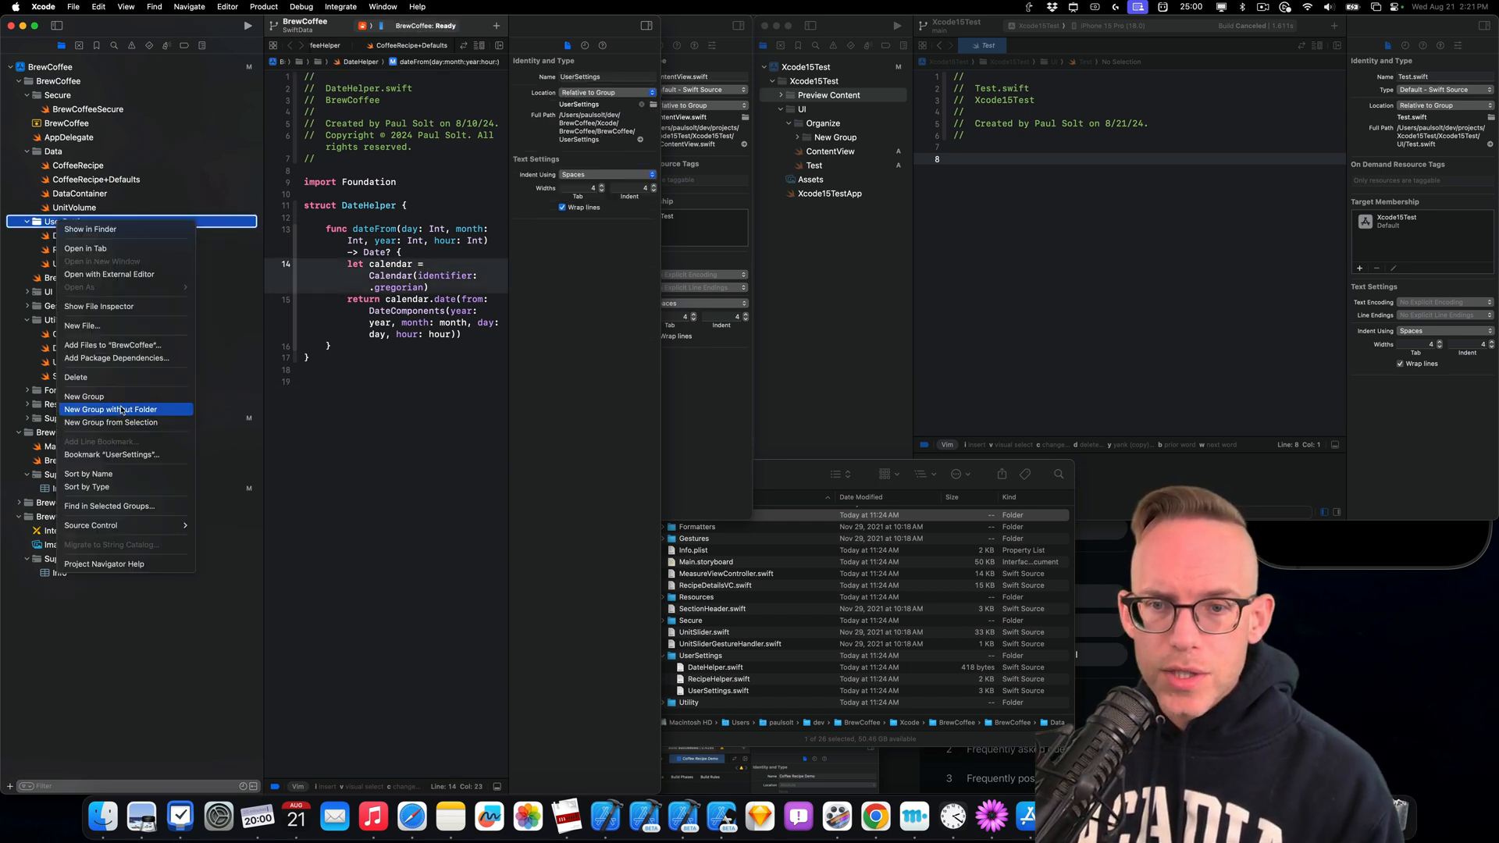
pyautogui.moveTo(85, 396)
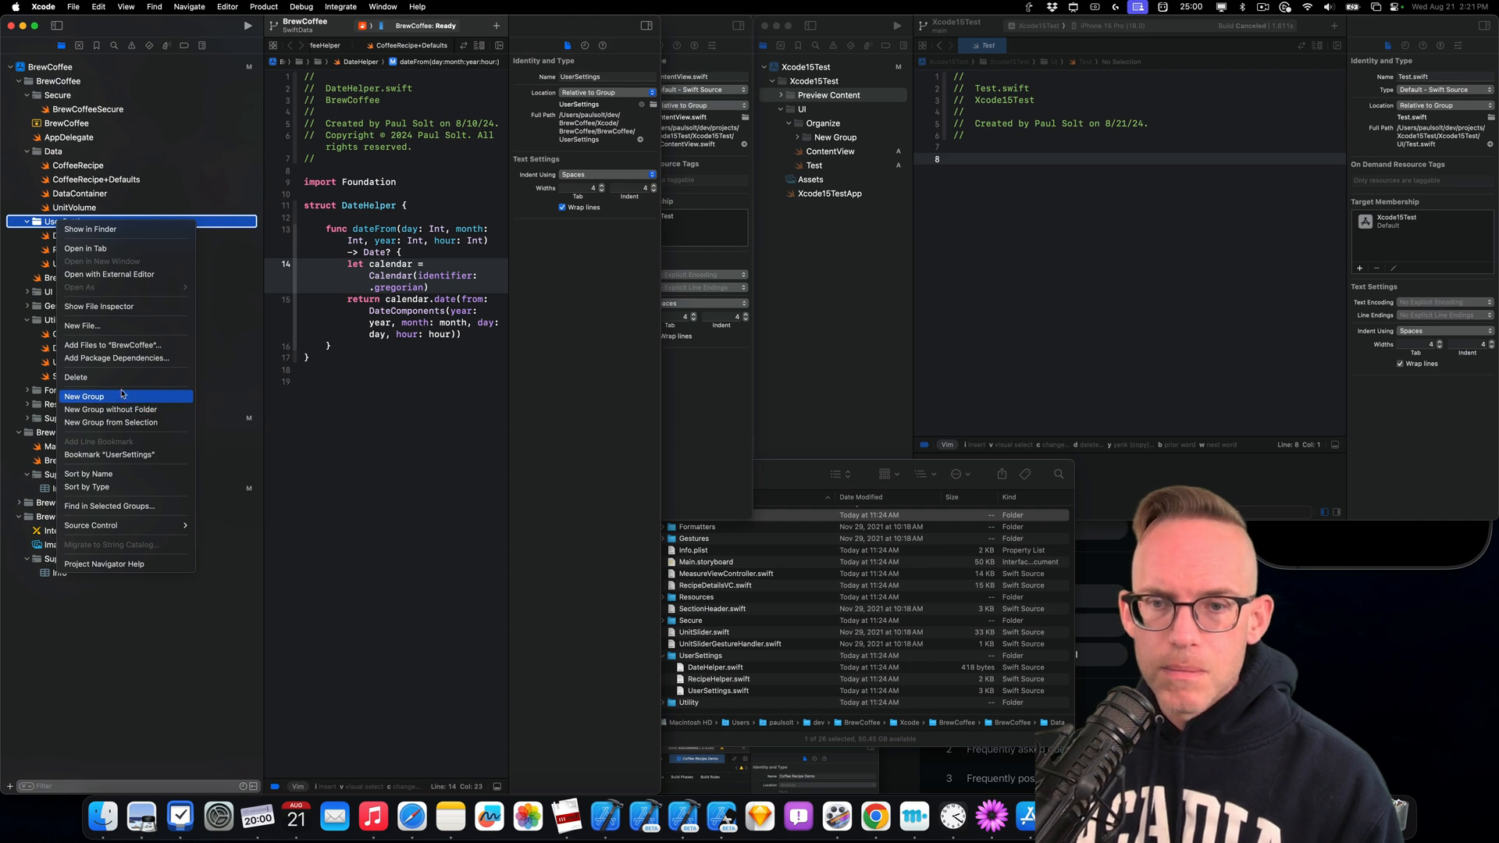
pyautogui.moveTo(334, 385)
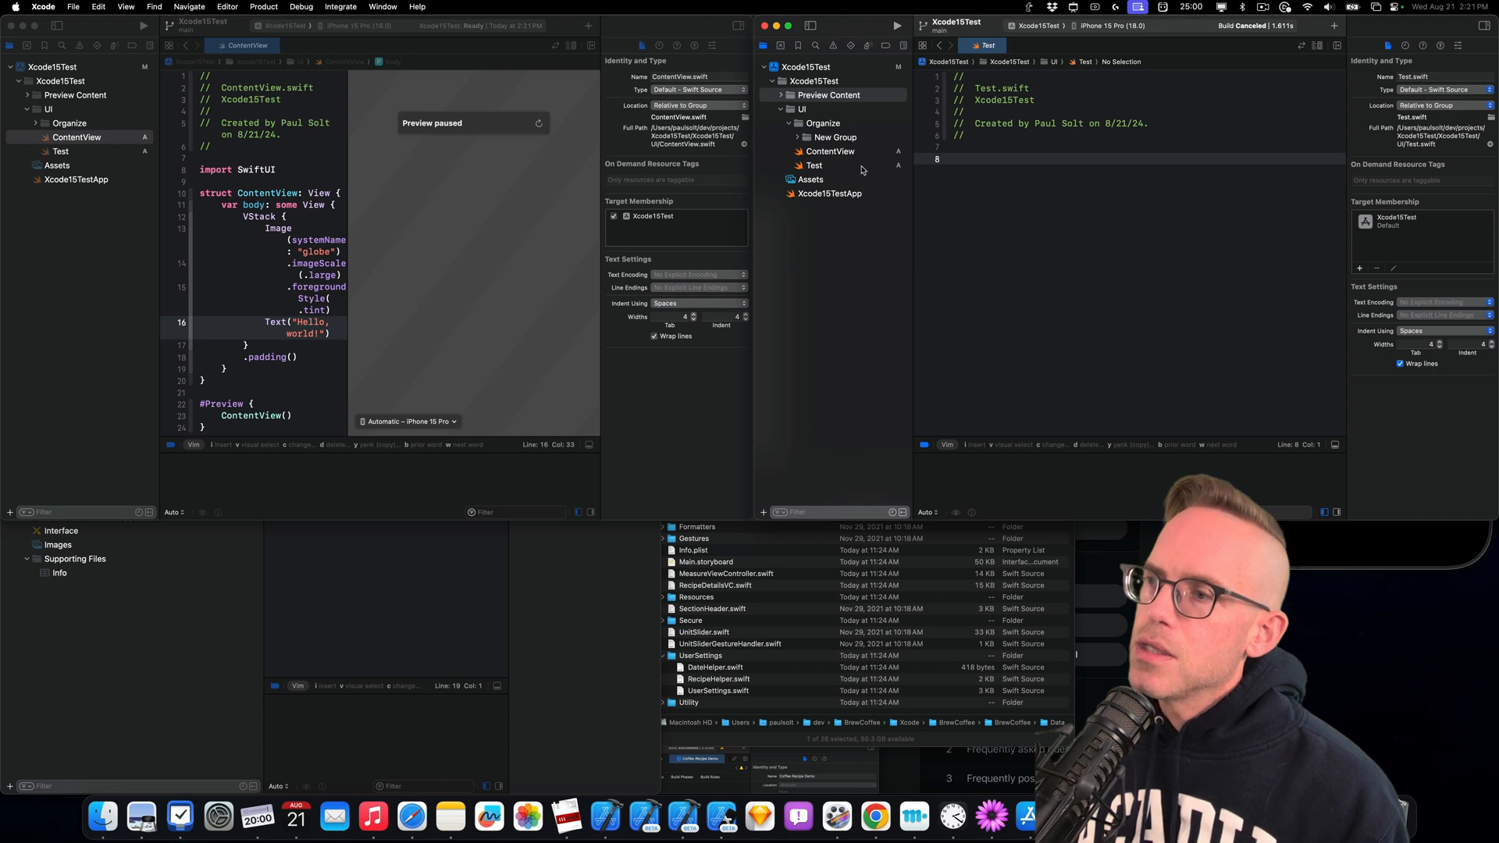
pyautogui.rightClick(834, 137)
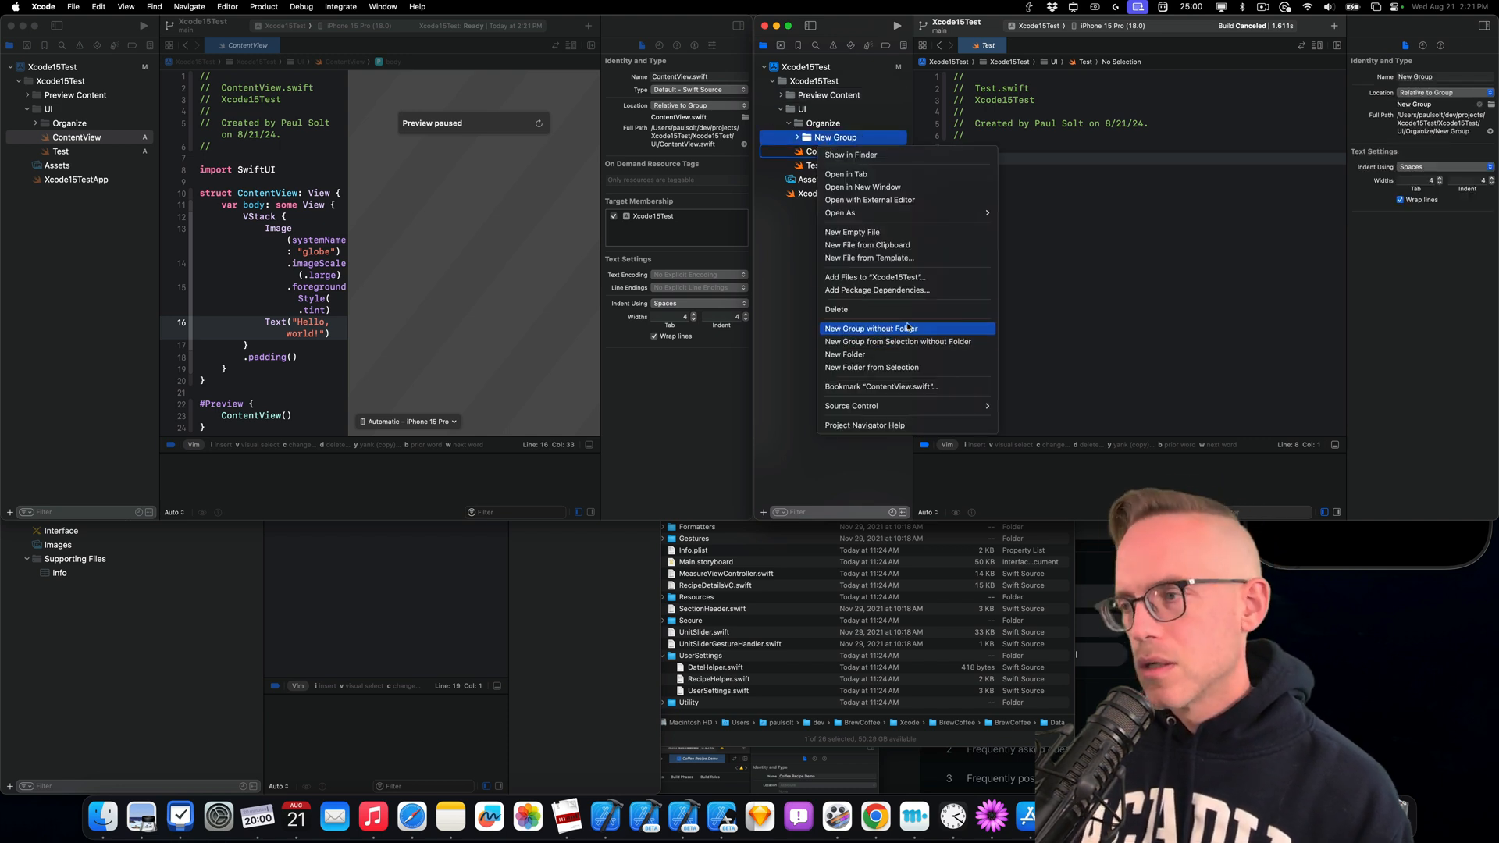
pyautogui.moveTo(900, 354)
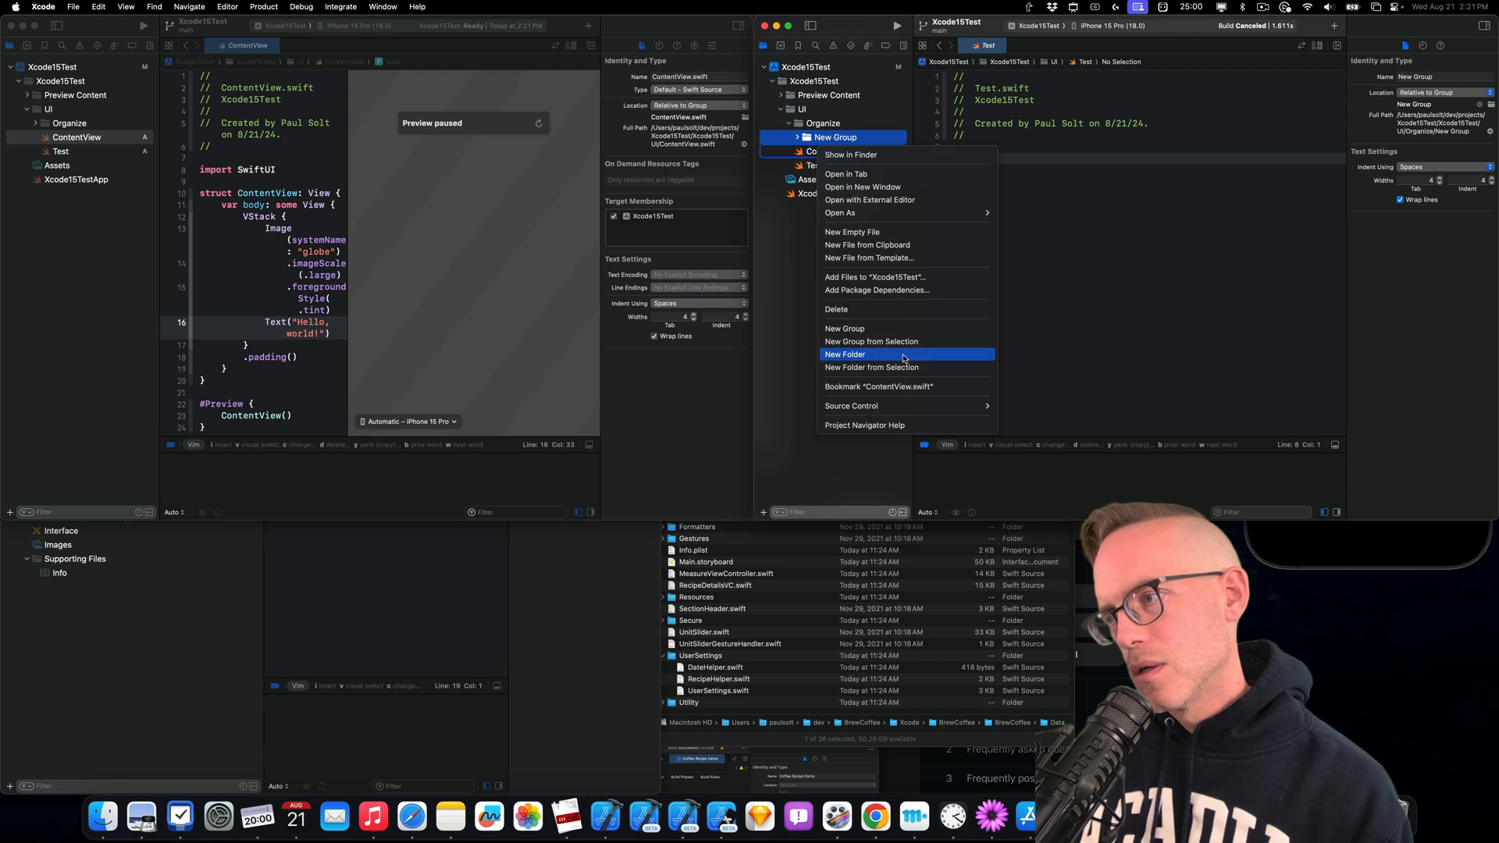
# Add a New Folder inside Xcode15Test's UI group and clear the container-load failure alert
pyautogui.click(845, 355)
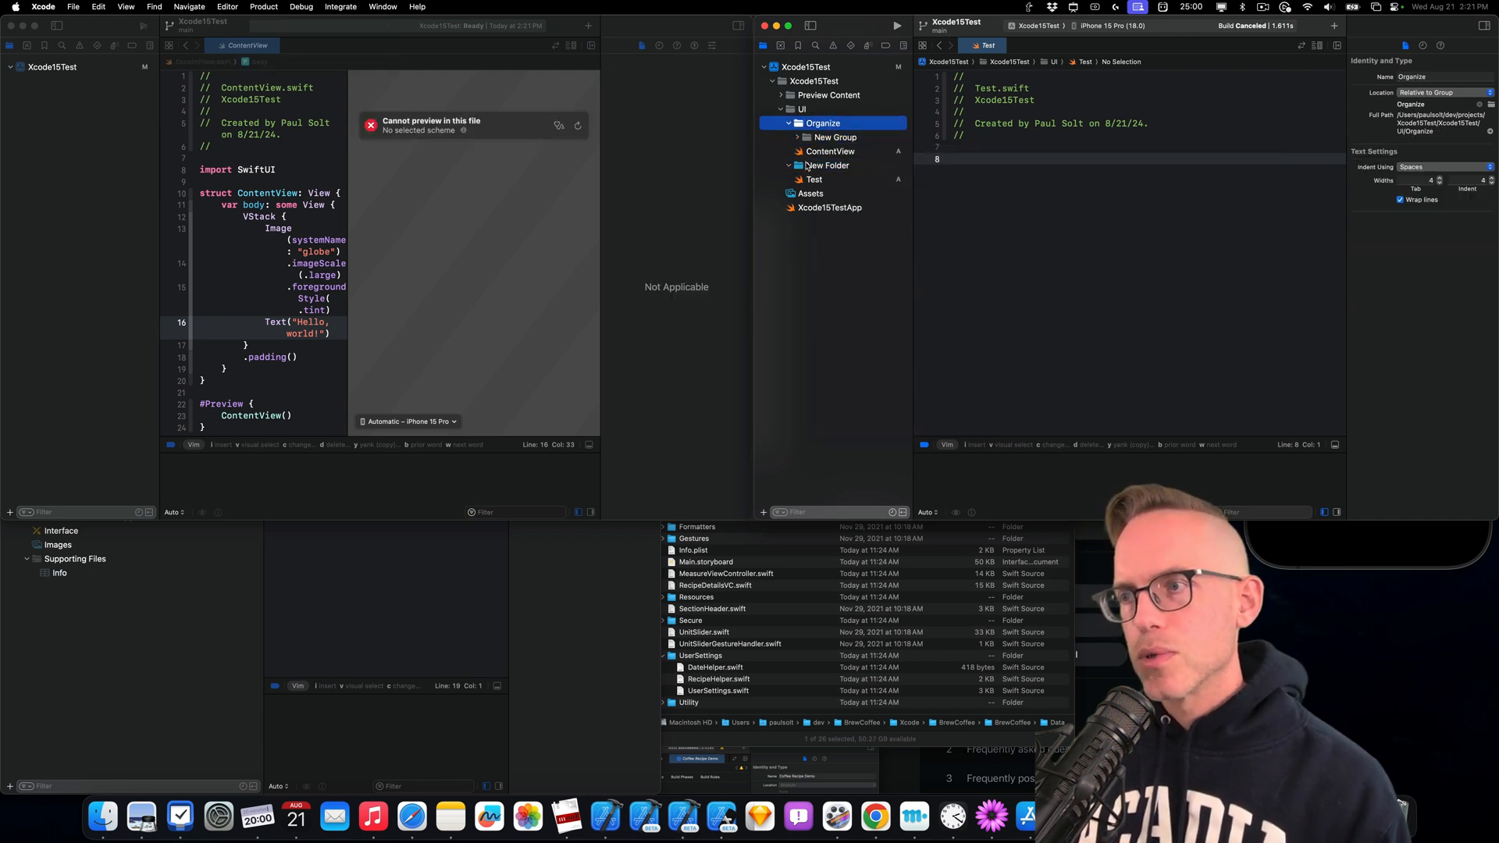
pyautogui.click(825, 166)
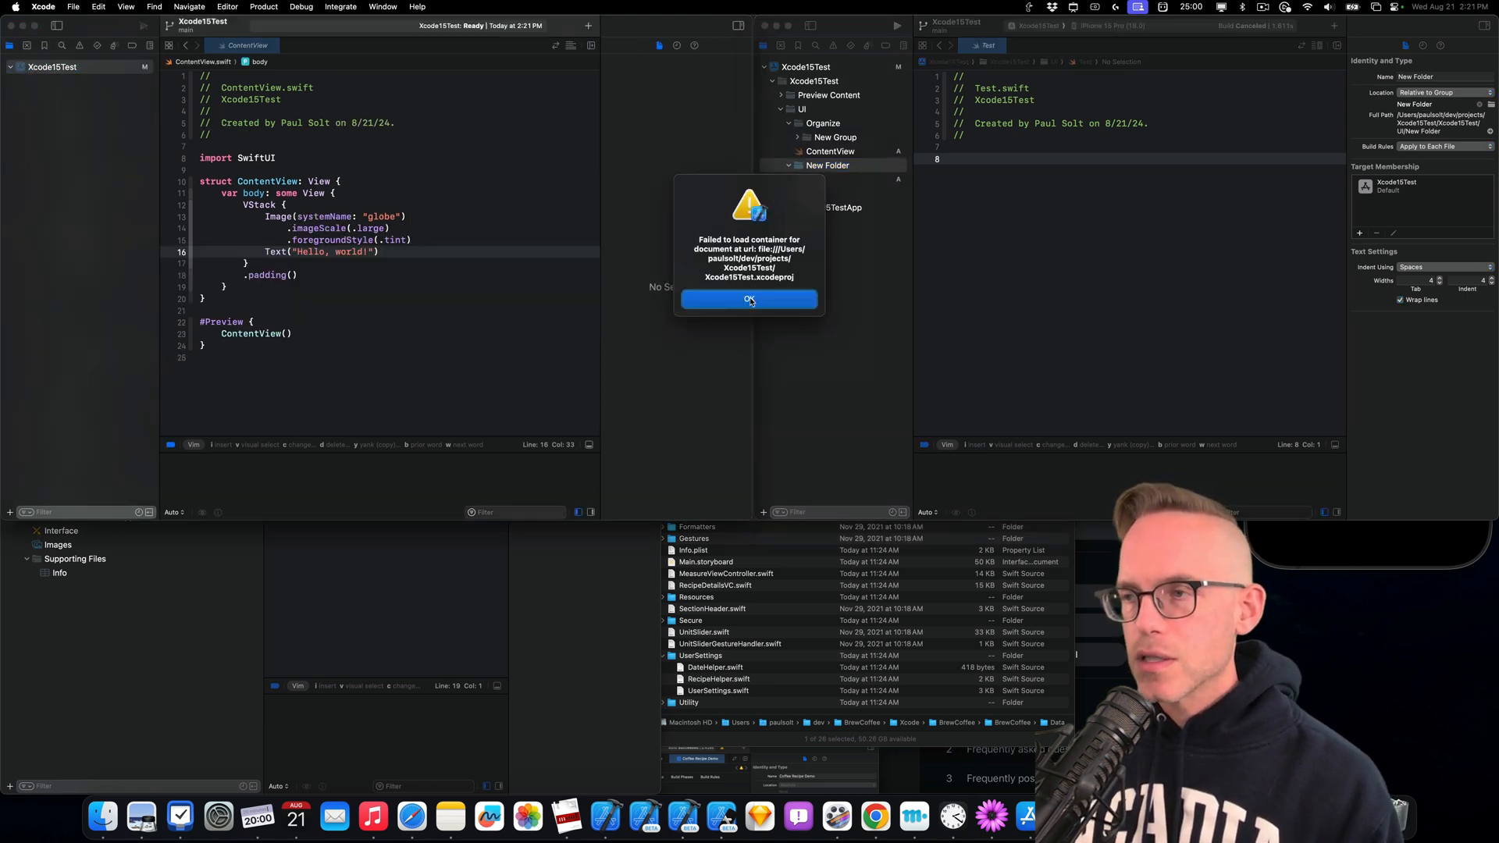
pyautogui.rightClick(827, 166)
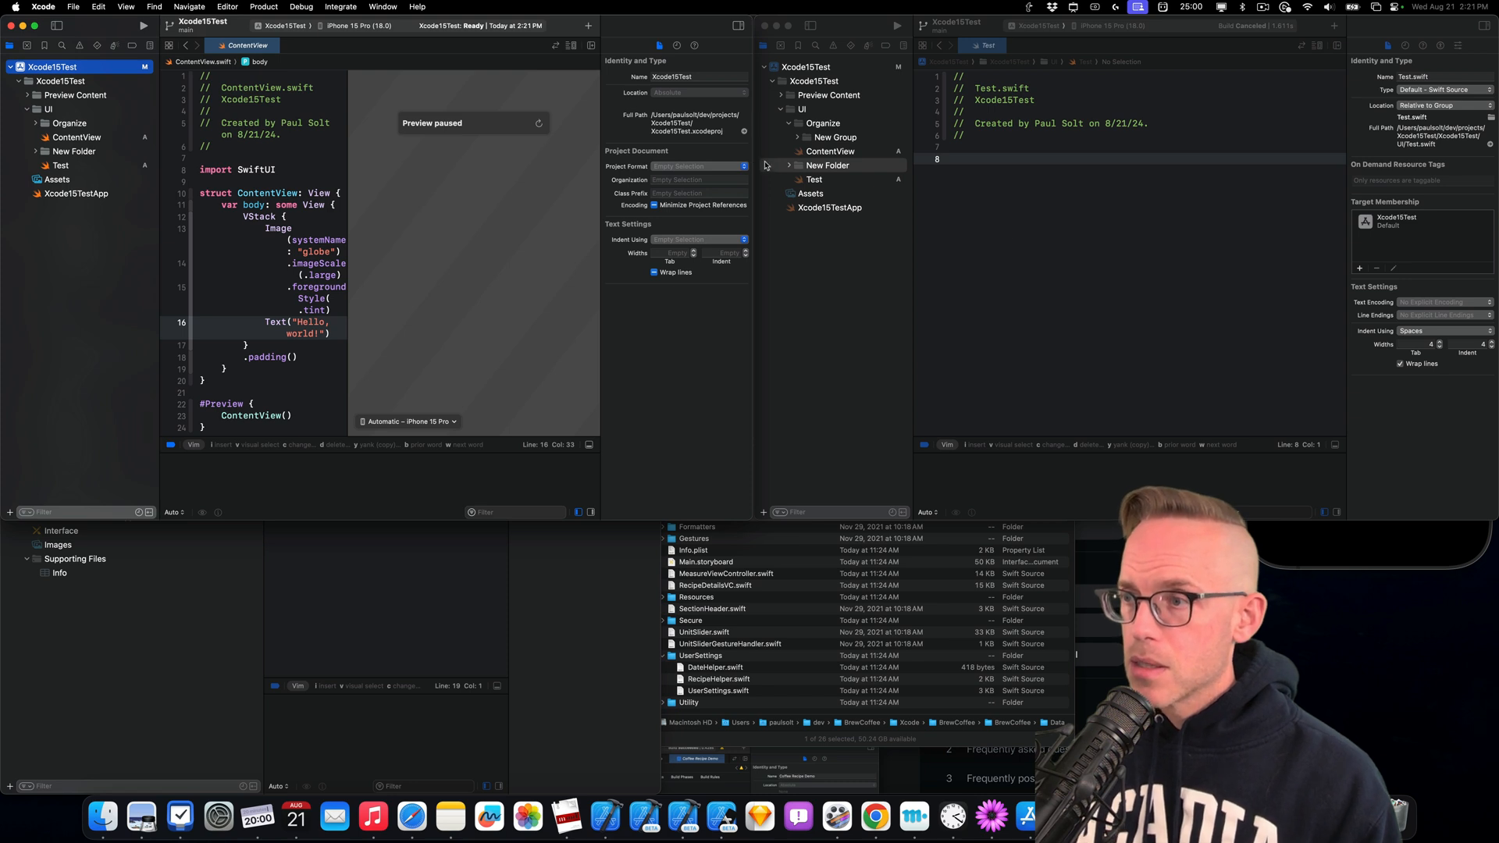
# Create a group named 'New Group without folder' inside New Folder
pyautogui.rightClick(827, 165)
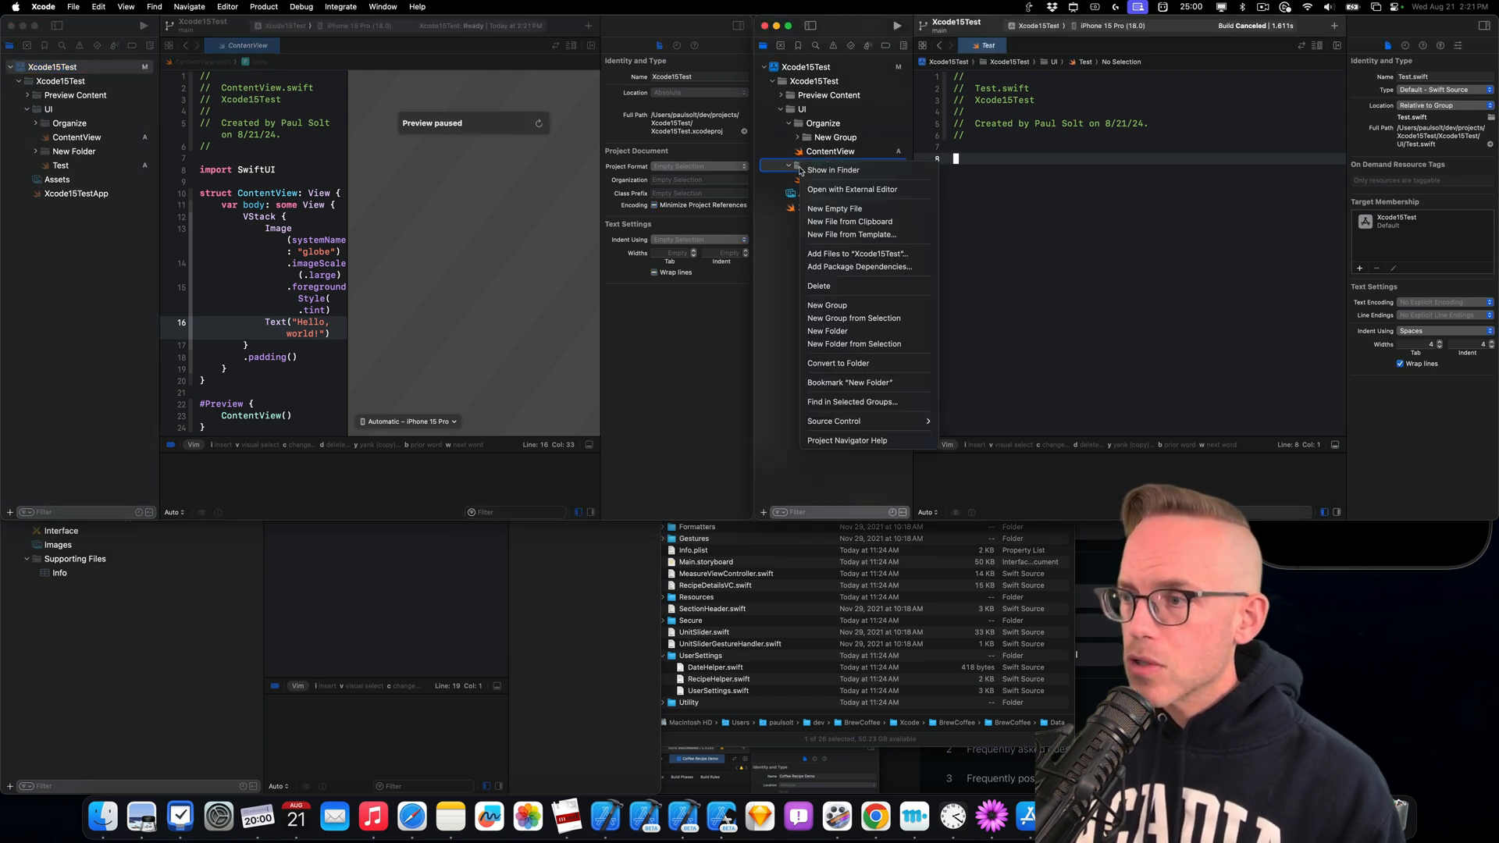
pyautogui.click(825, 306)
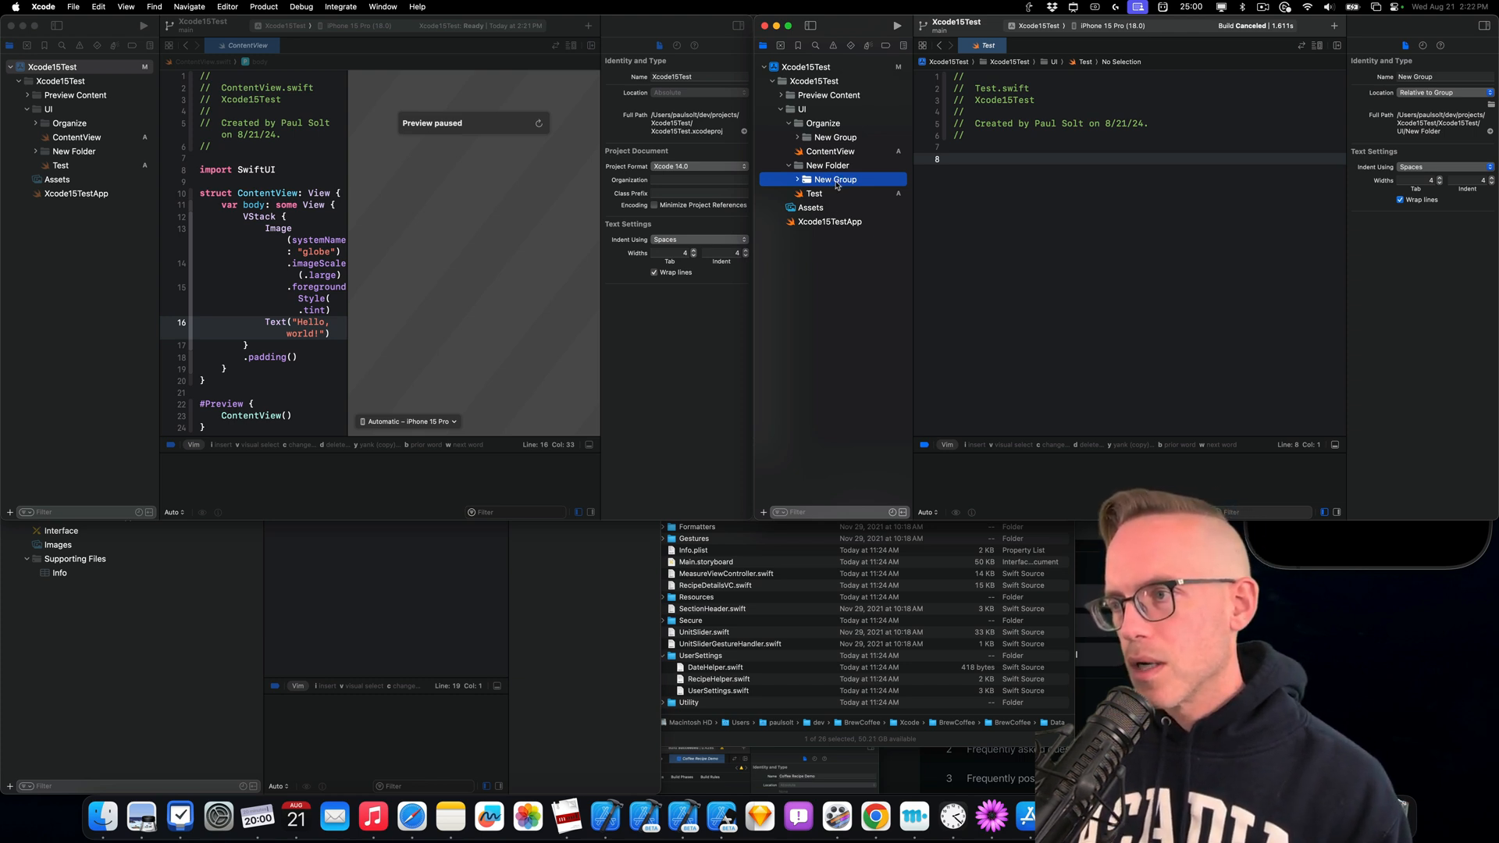
pyautogui.click(835, 179)
pyautogui.write(' without folder')
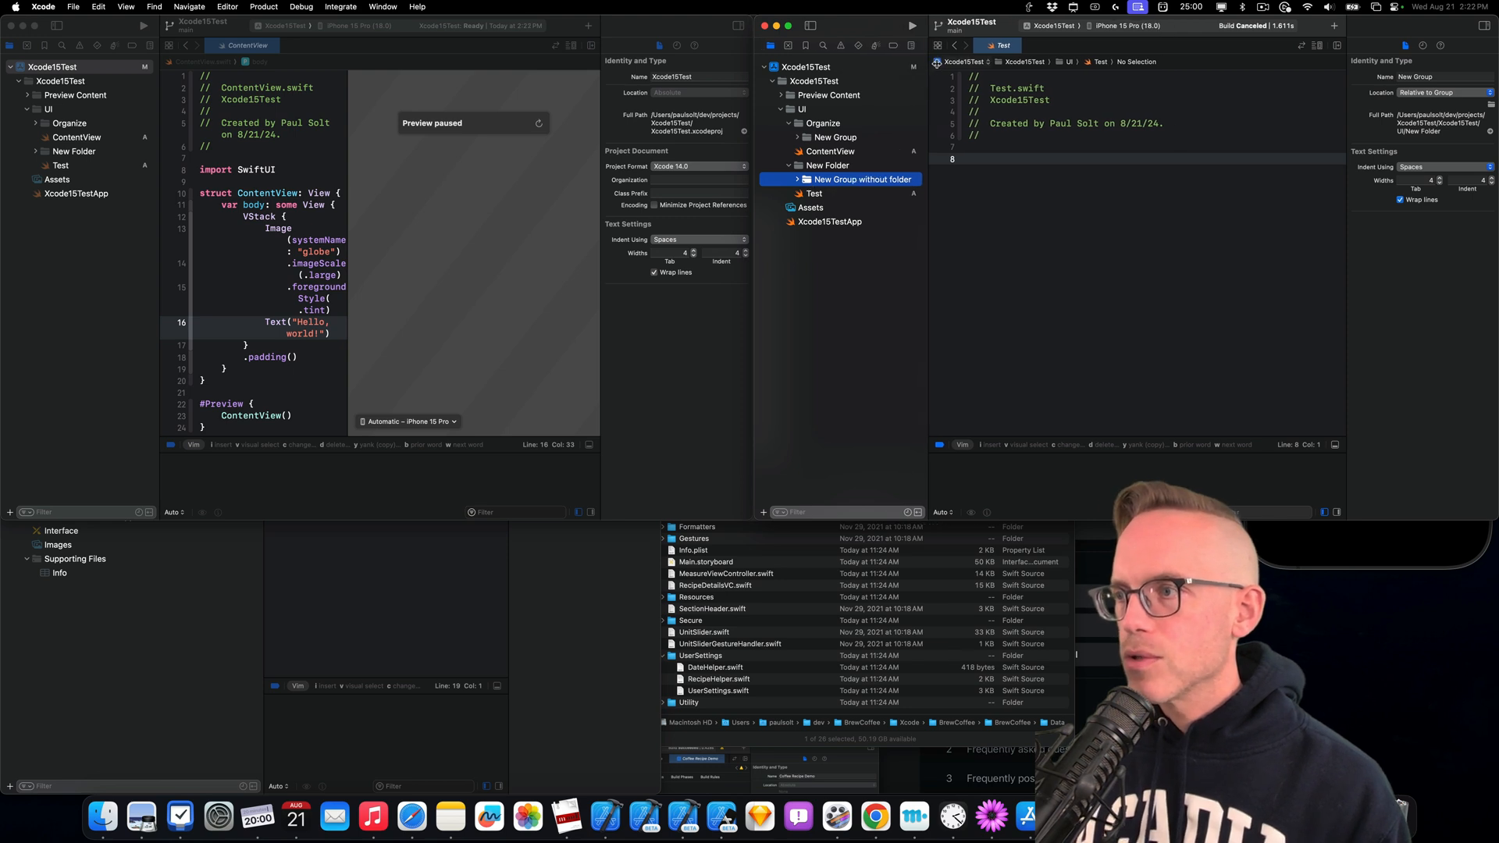
pyautogui.click(825, 165)
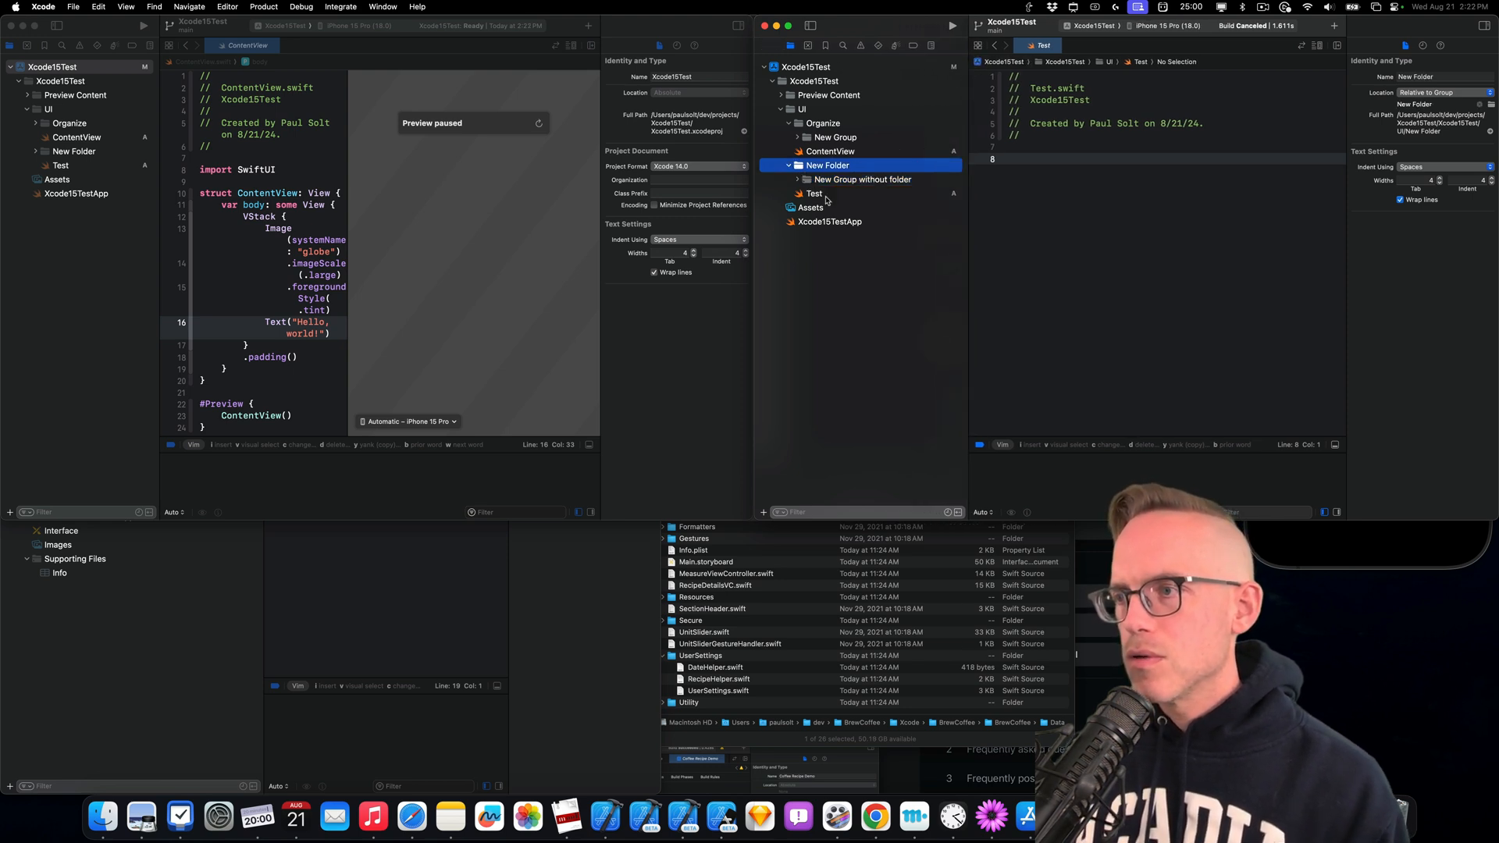
# Collapse New Folder and move Test.swift into it
pyautogui.click(789, 165)
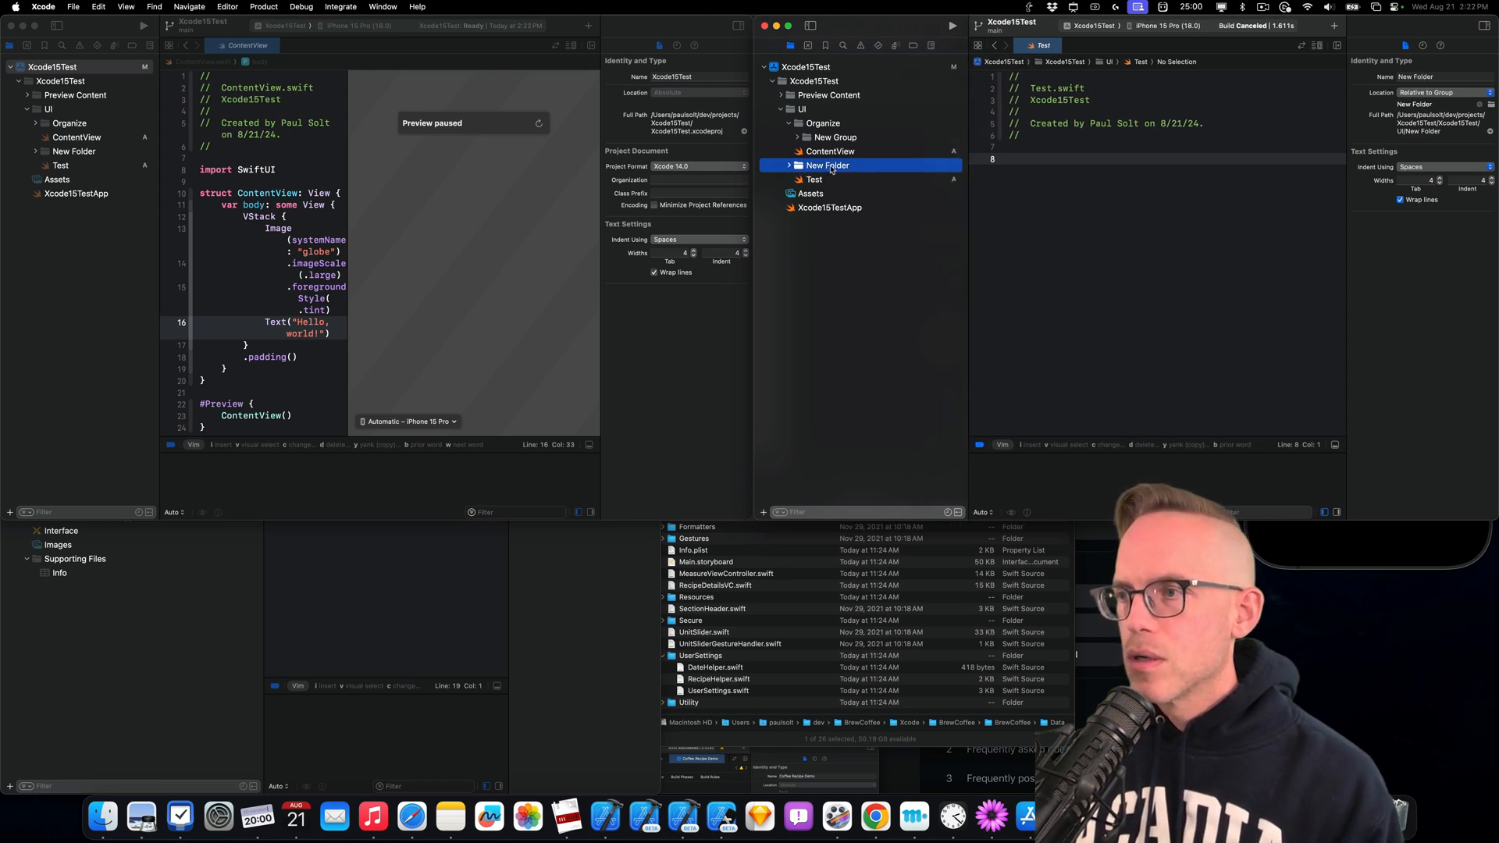
pyautogui.rightClick(825, 165)
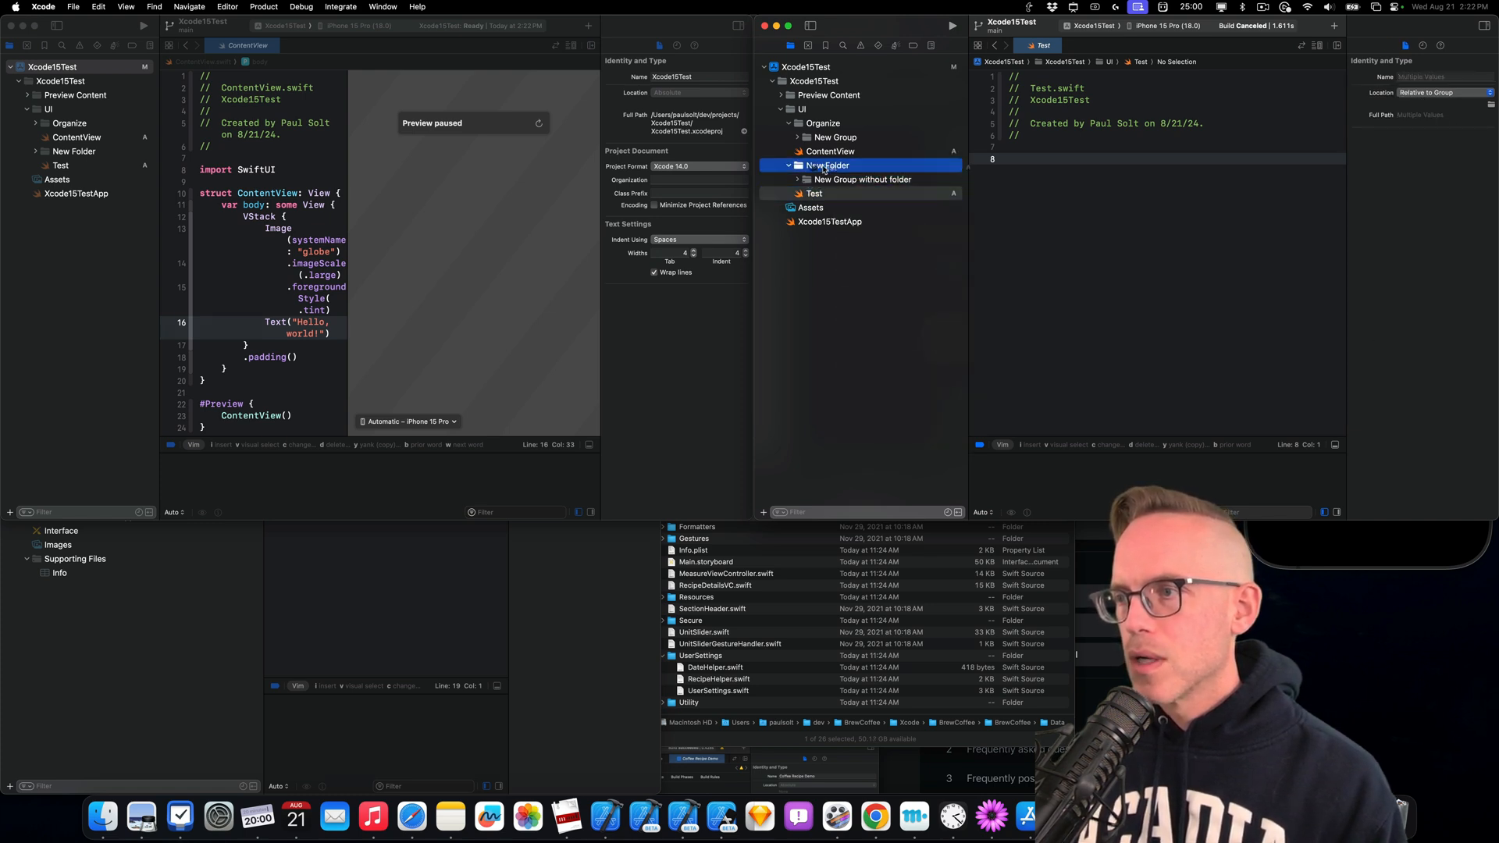
pyautogui.click(813, 193)
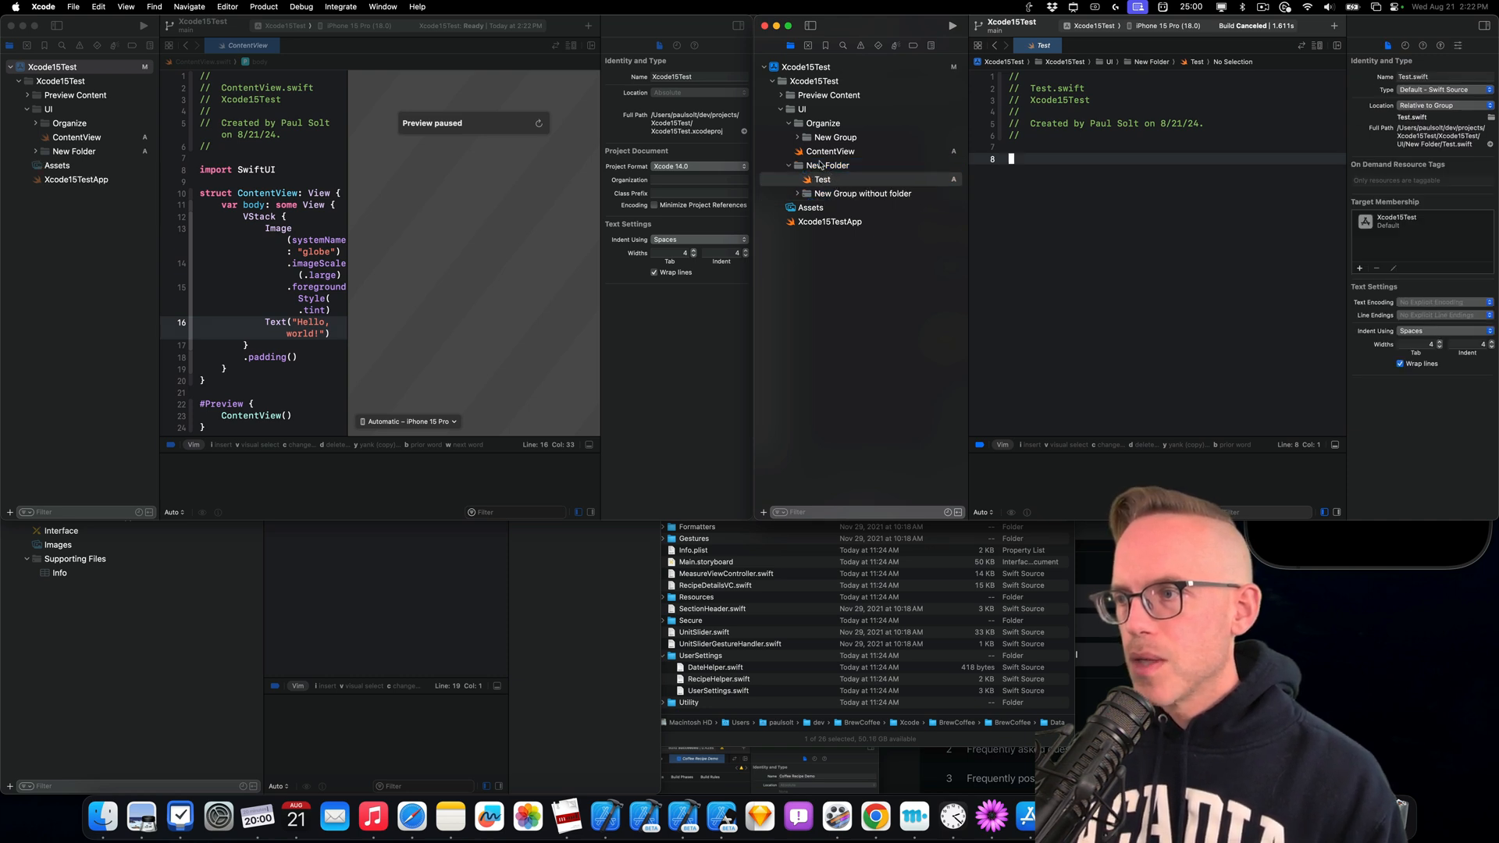
# Get past the 'Could not convert' error and convert New Folder, holding only Test, into a folder
pyautogui.rightClick(824, 165)
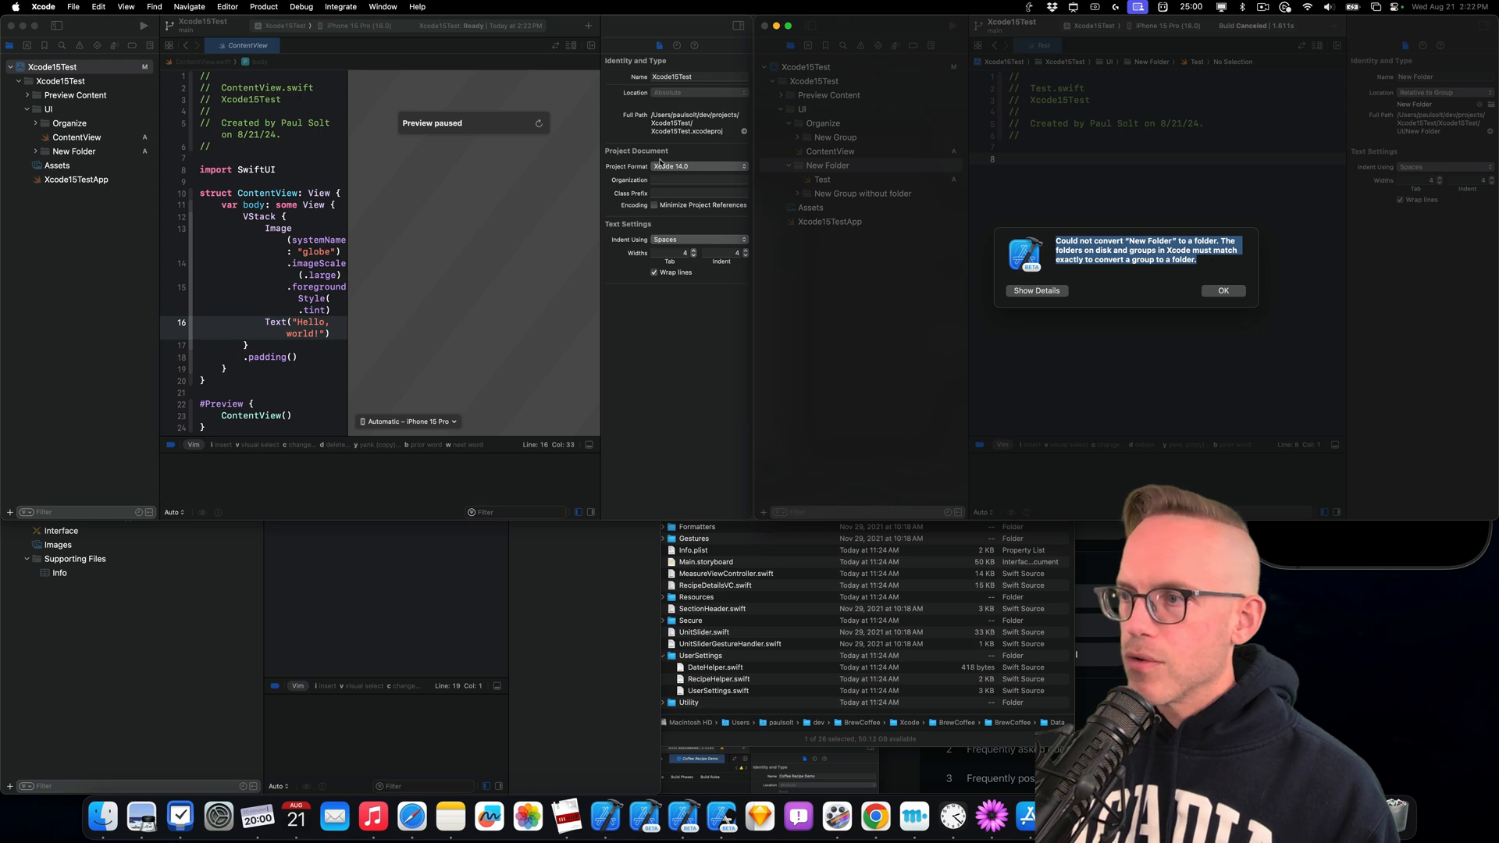
pyautogui.click(1035, 290)
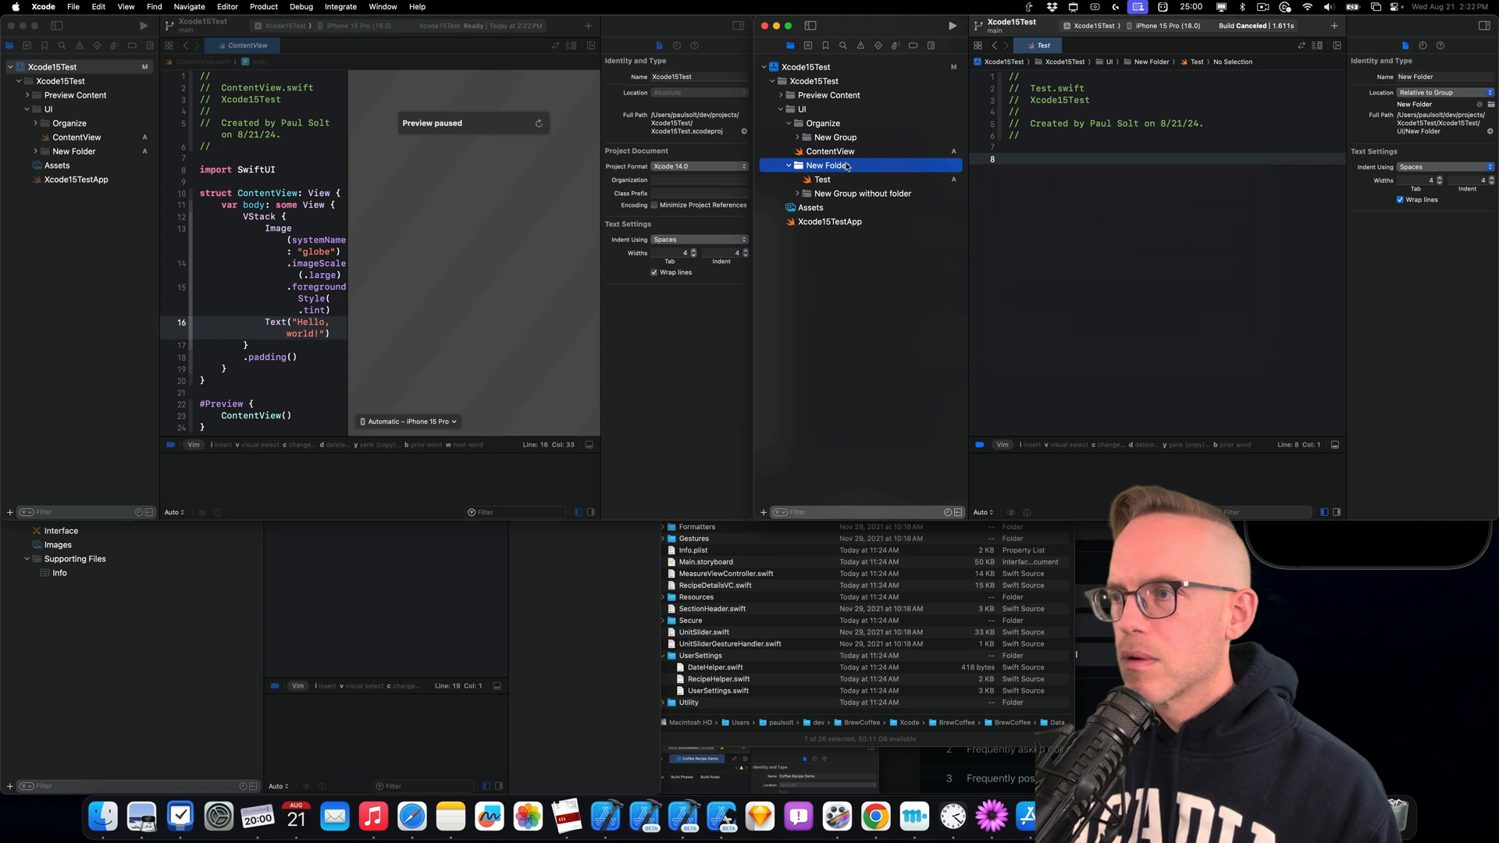
pyautogui.rightClick(824, 165)
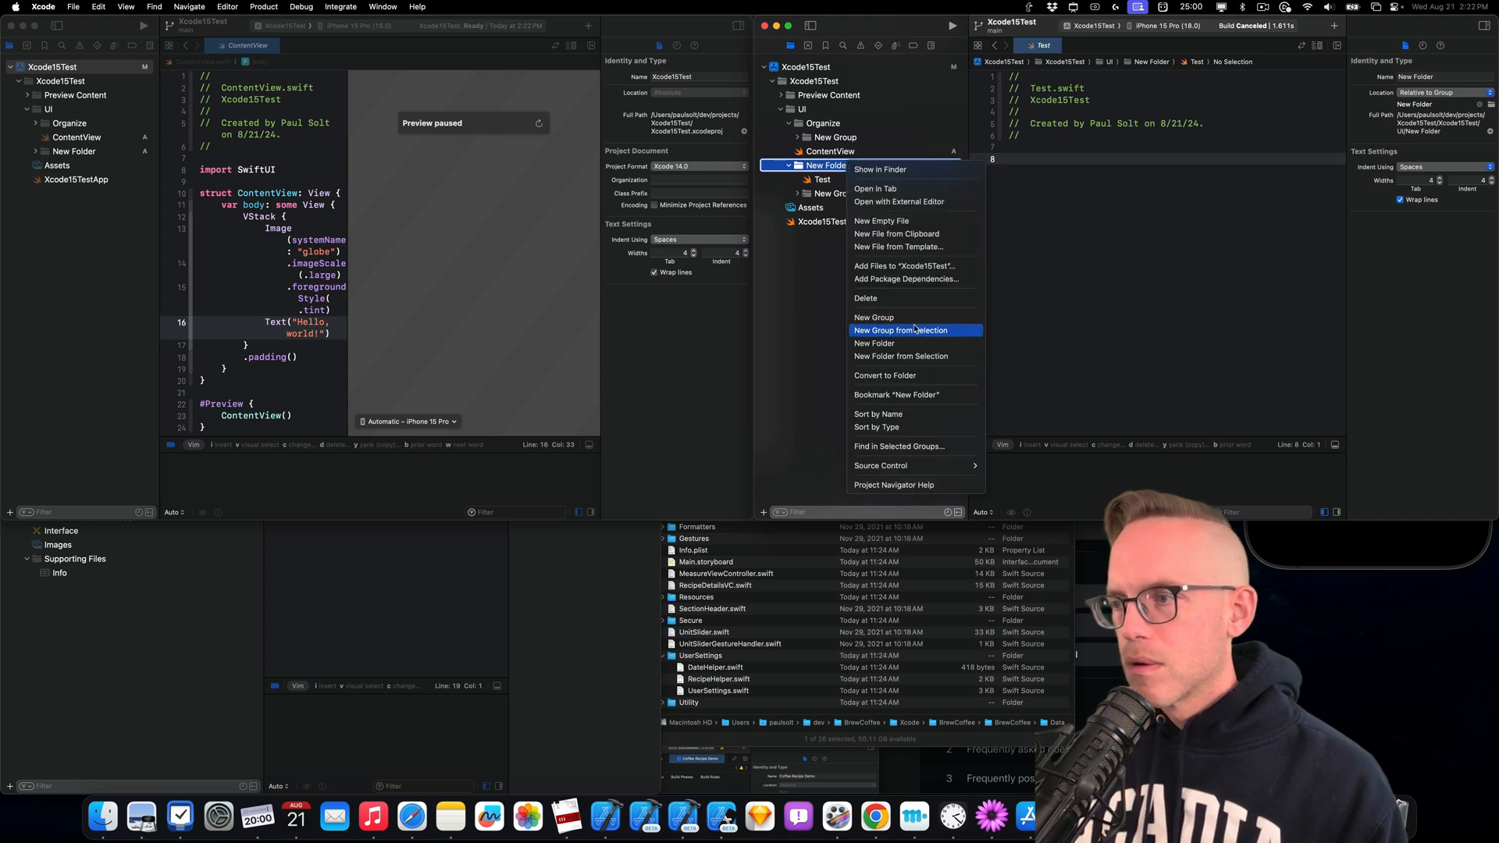
pyautogui.click(901, 329)
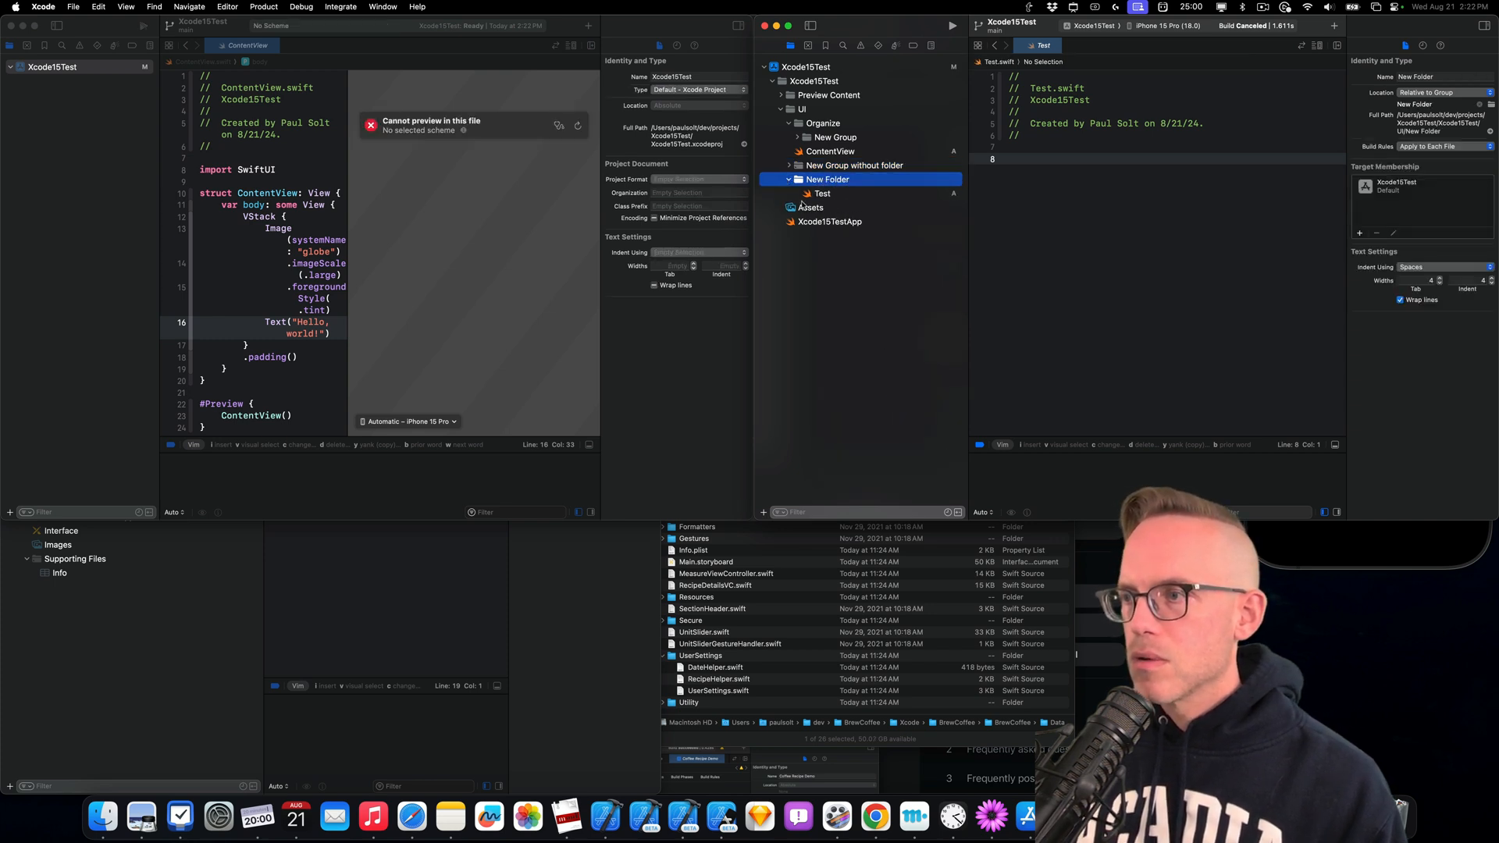
pyautogui.click(821, 193)
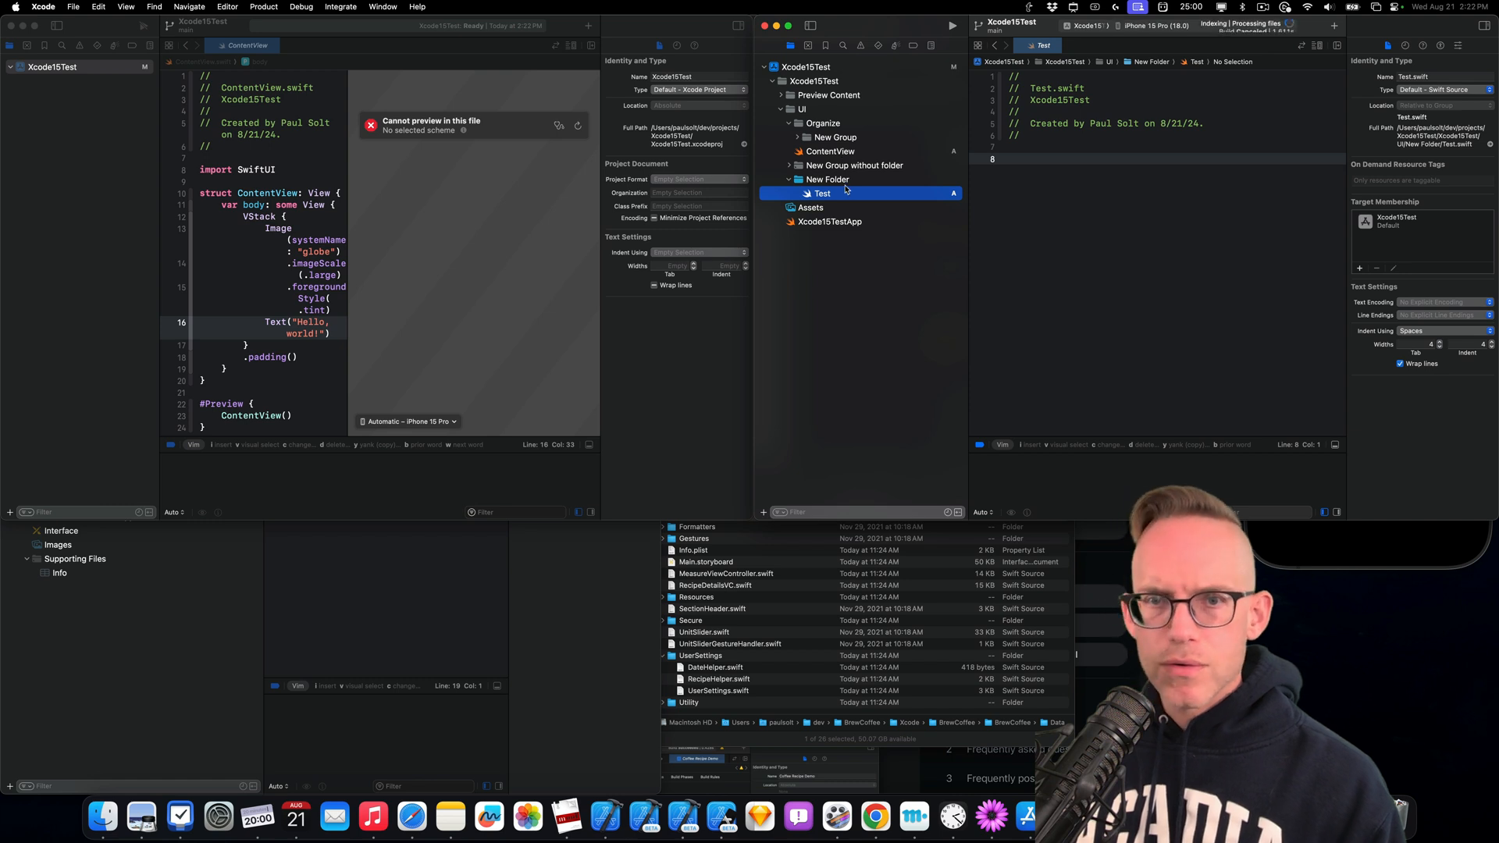
pyautogui.click(825, 180)
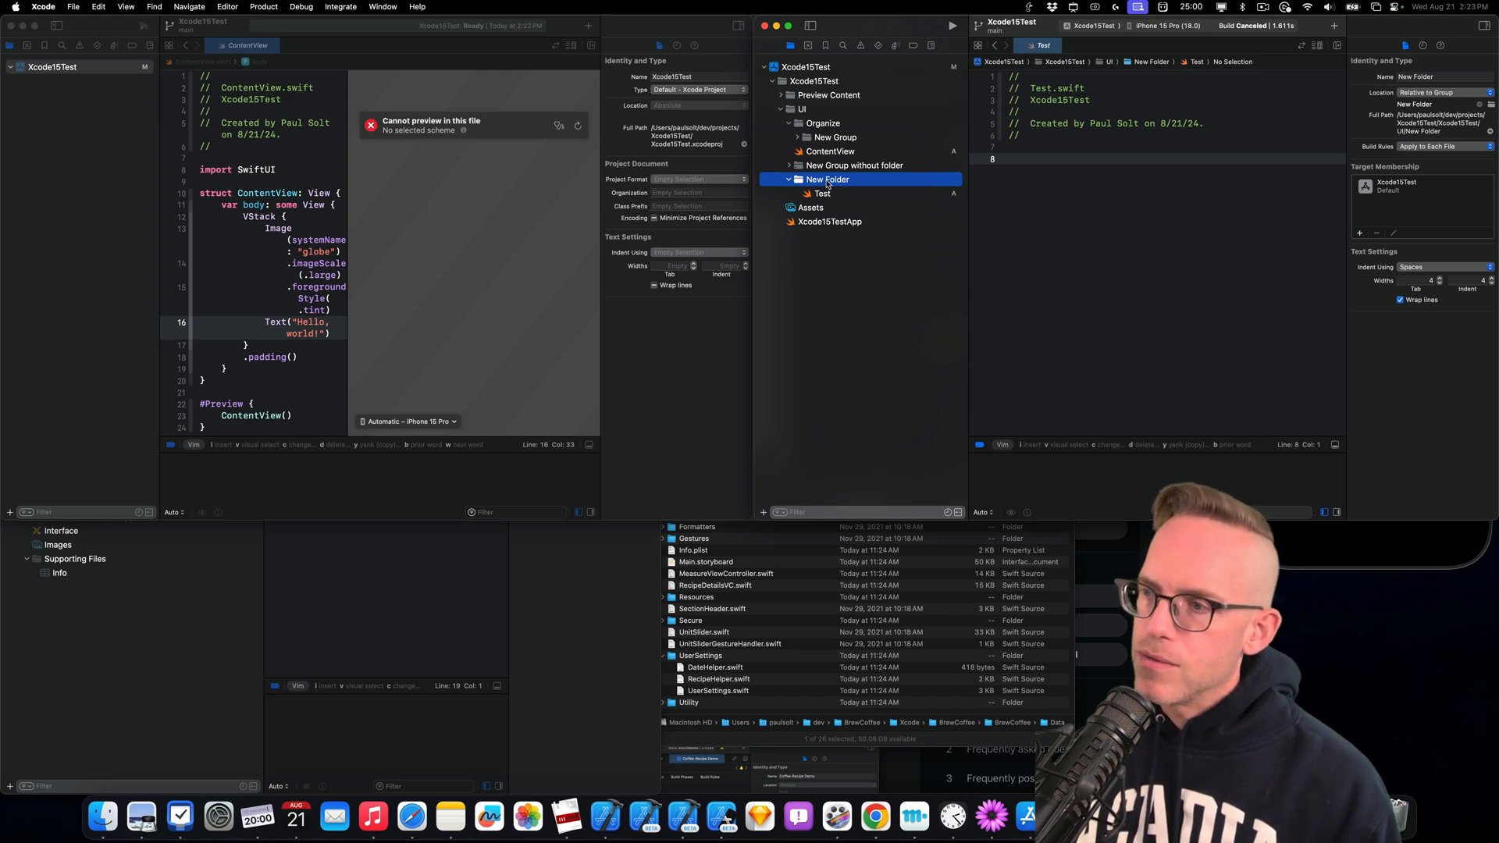
# Convert New Folder back into a group
pyautogui.rightClick(826, 180)
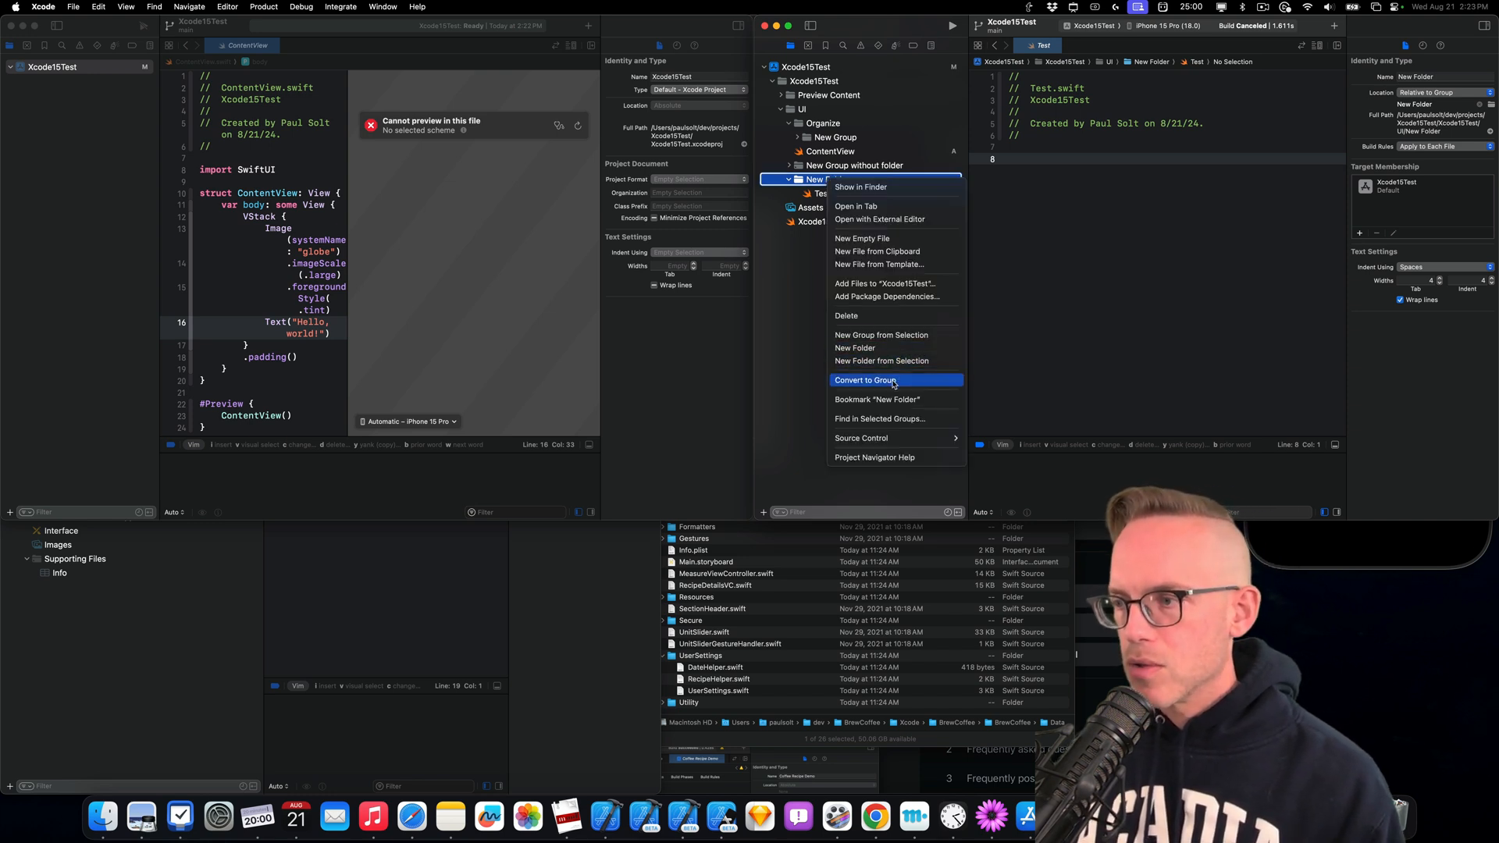
pyautogui.click(865, 379)
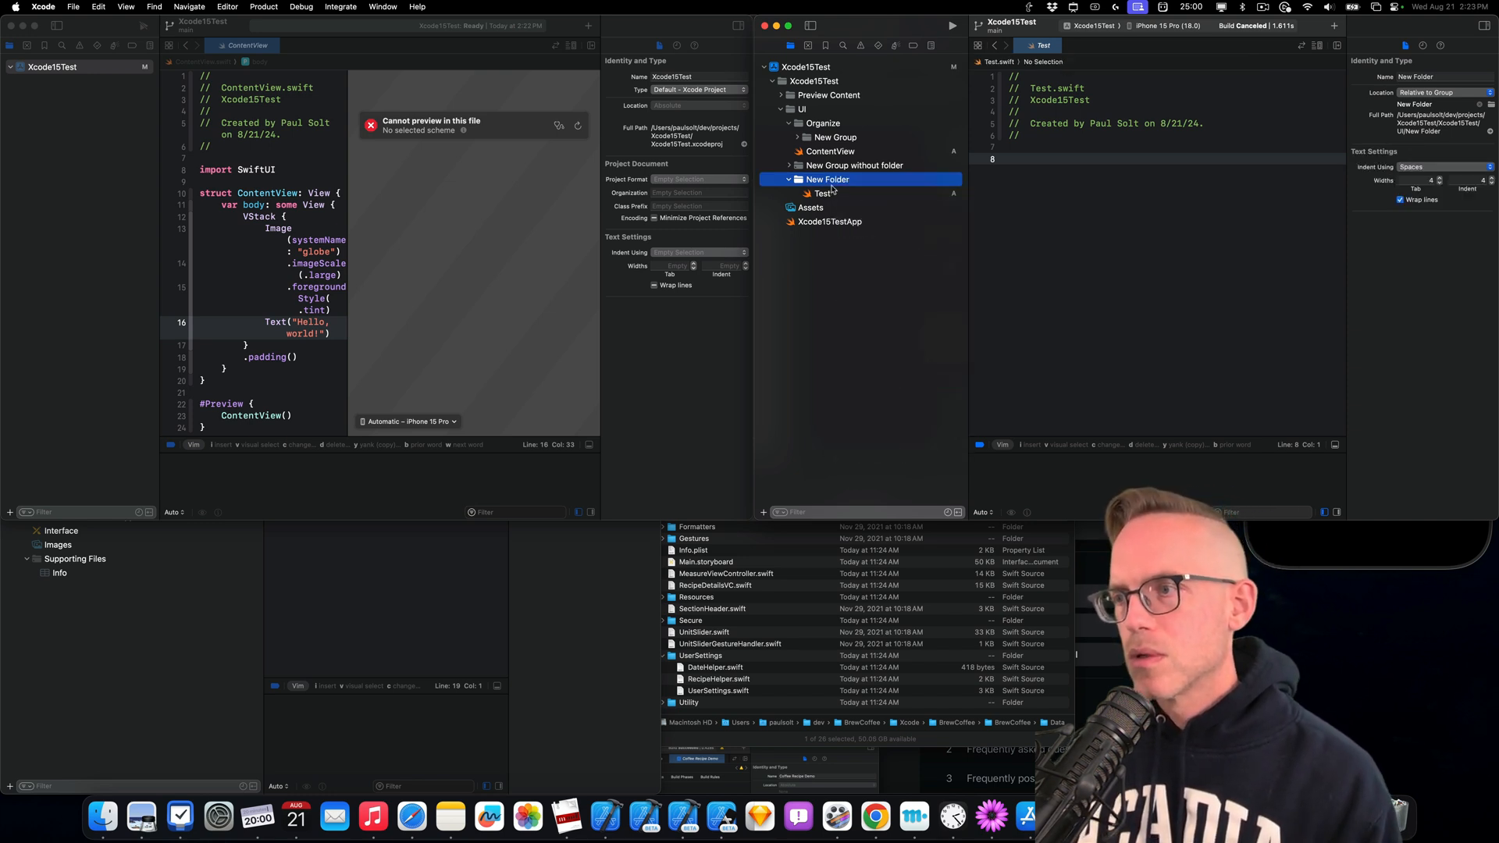
pyautogui.click(822, 193)
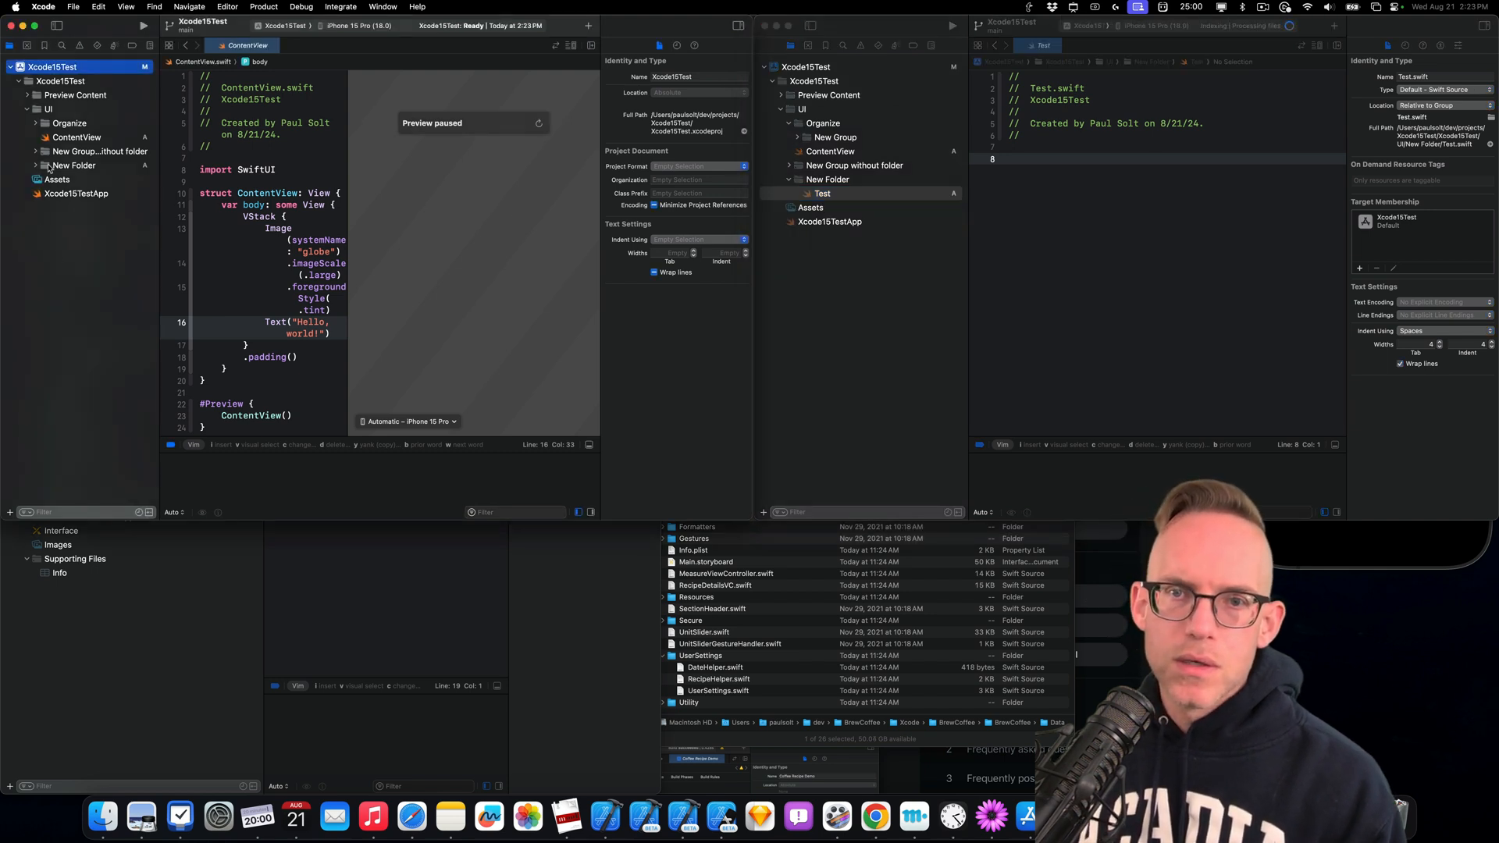
# In Xcode 15.4, add a new group inside New Folder
pyautogui.rightClick(71, 165)
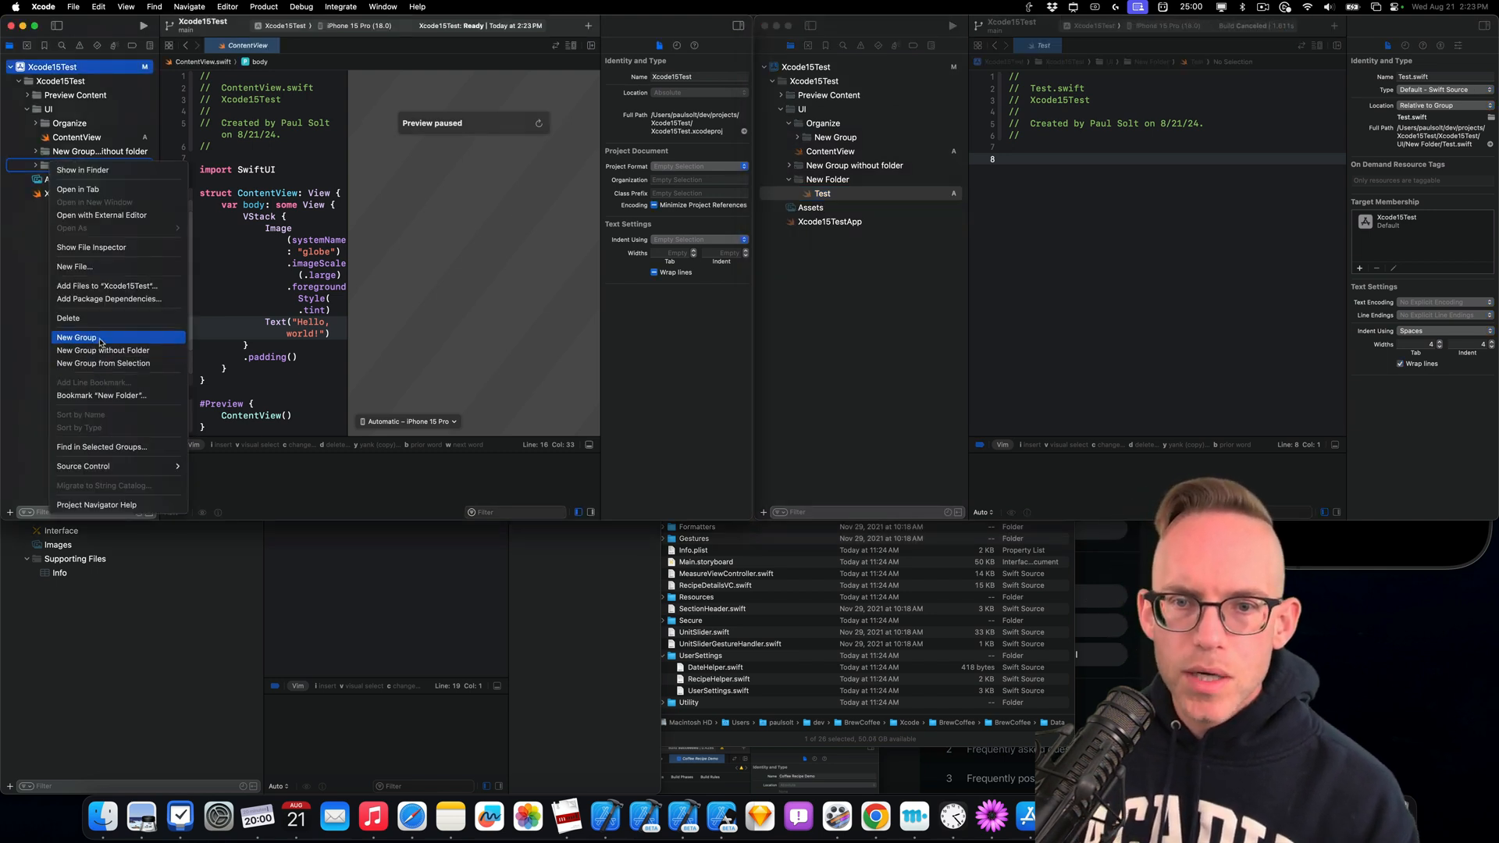
pyautogui.click(75, 337)
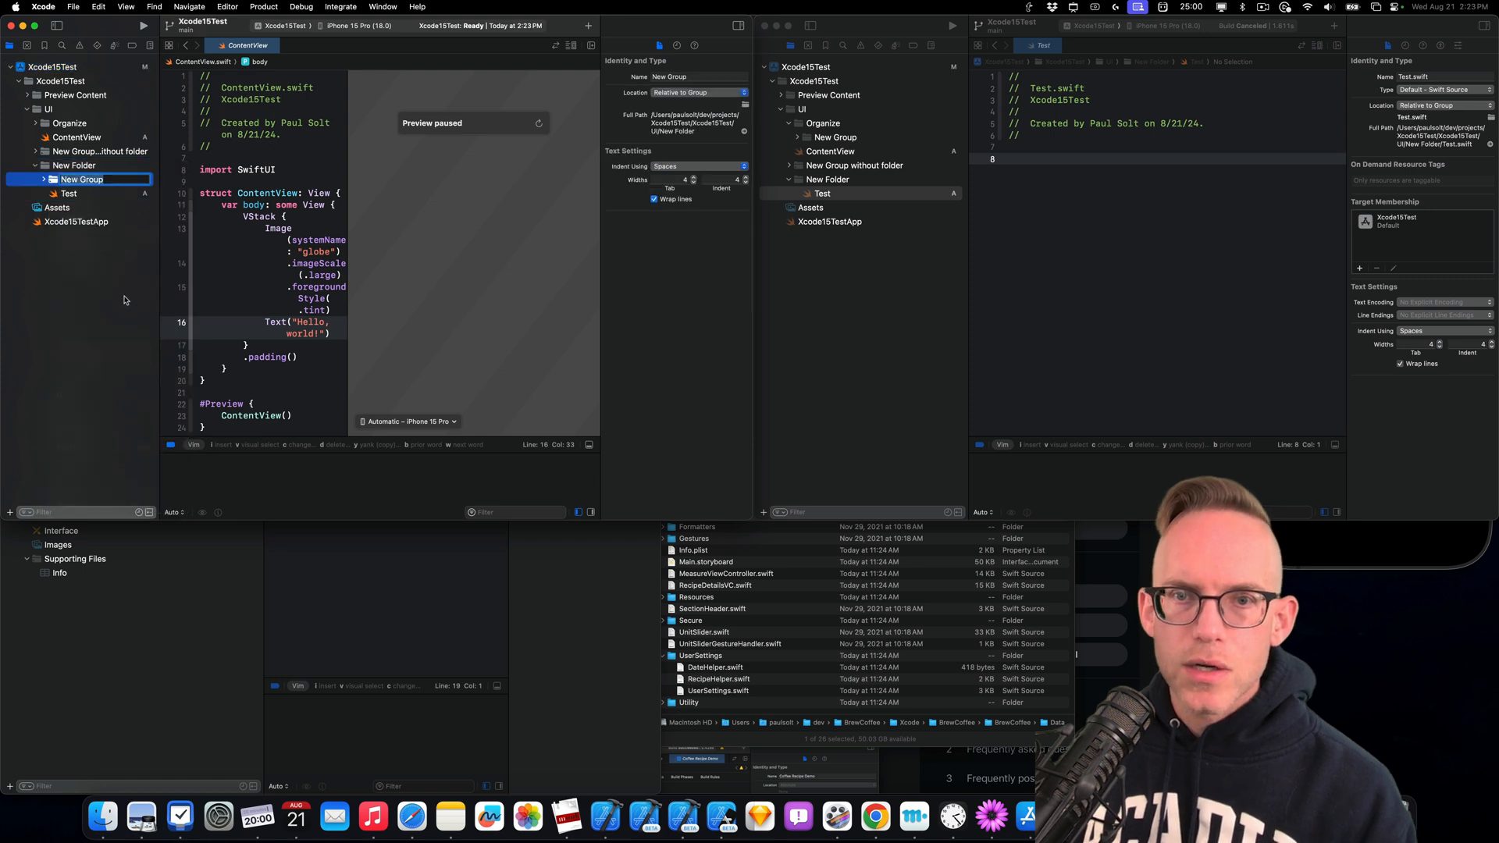
pyautogui.click(73, 165)
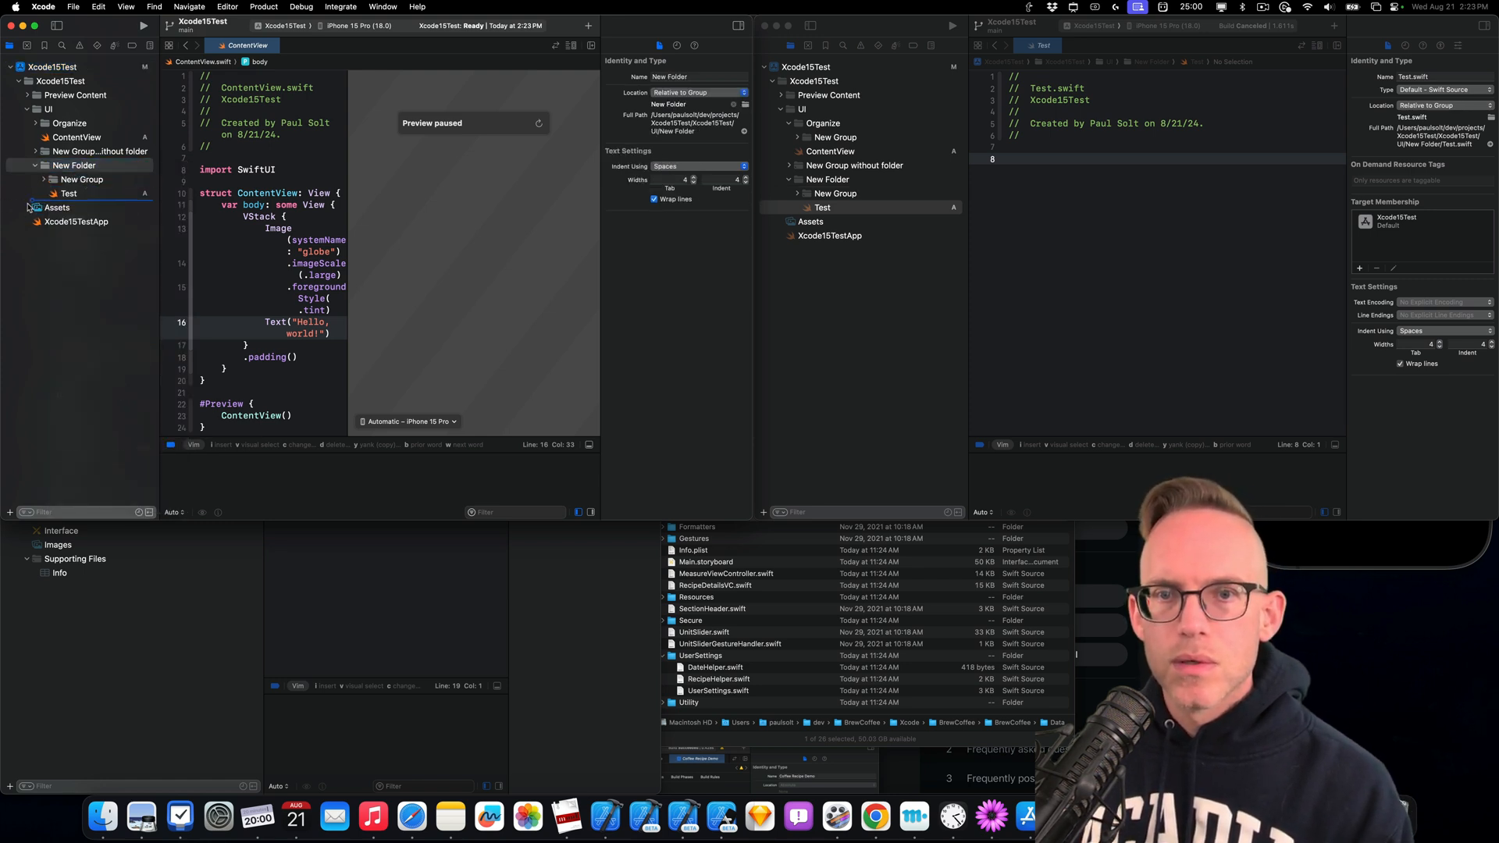
pyautogui.click(64, 193)
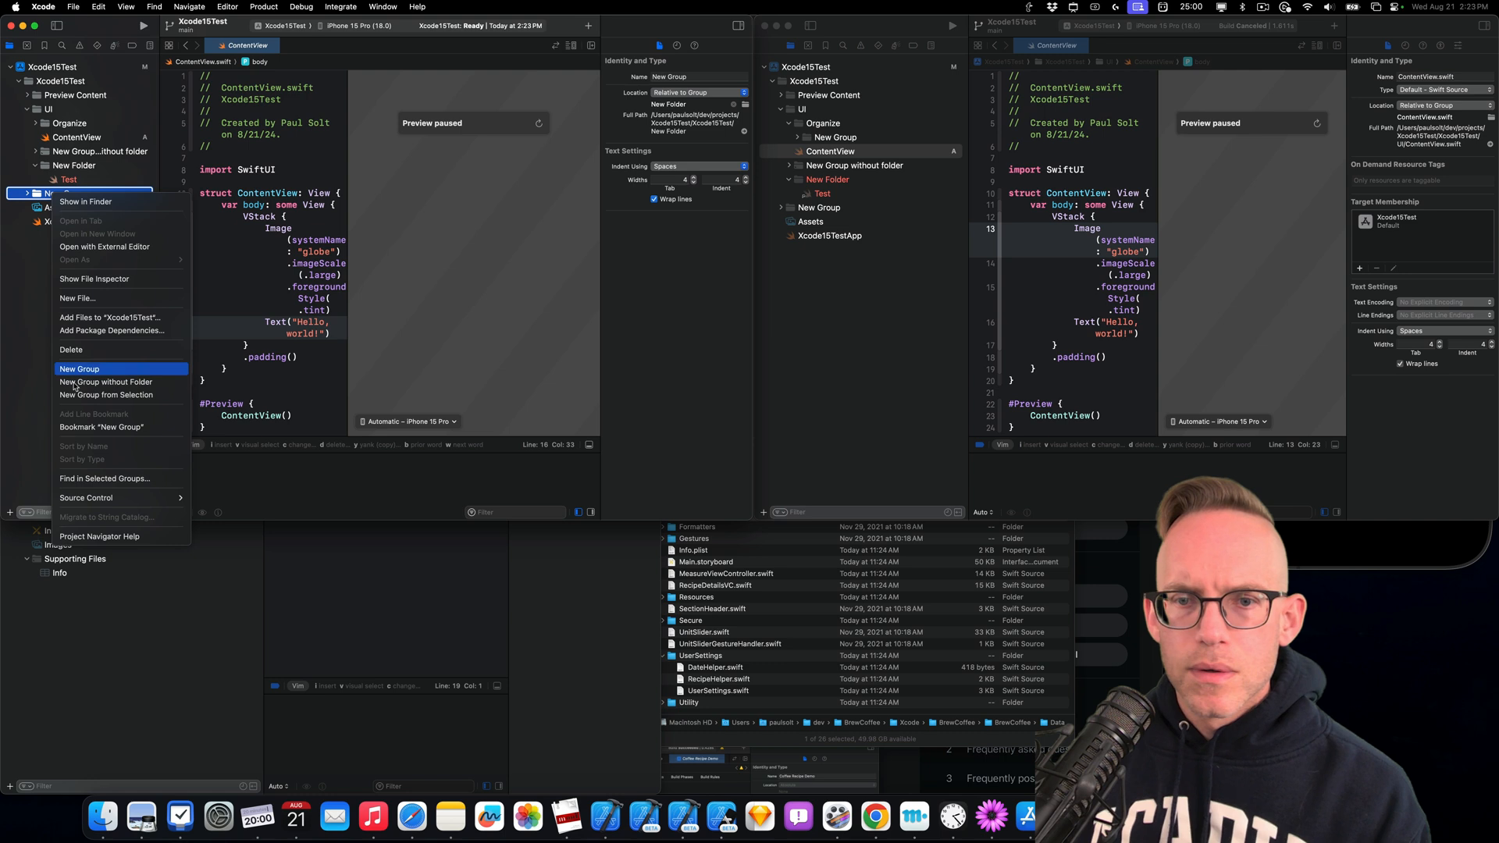
# Add groups inside the top-level New Group, naming one 'Test 1'
pyautogui.click(79, 369)
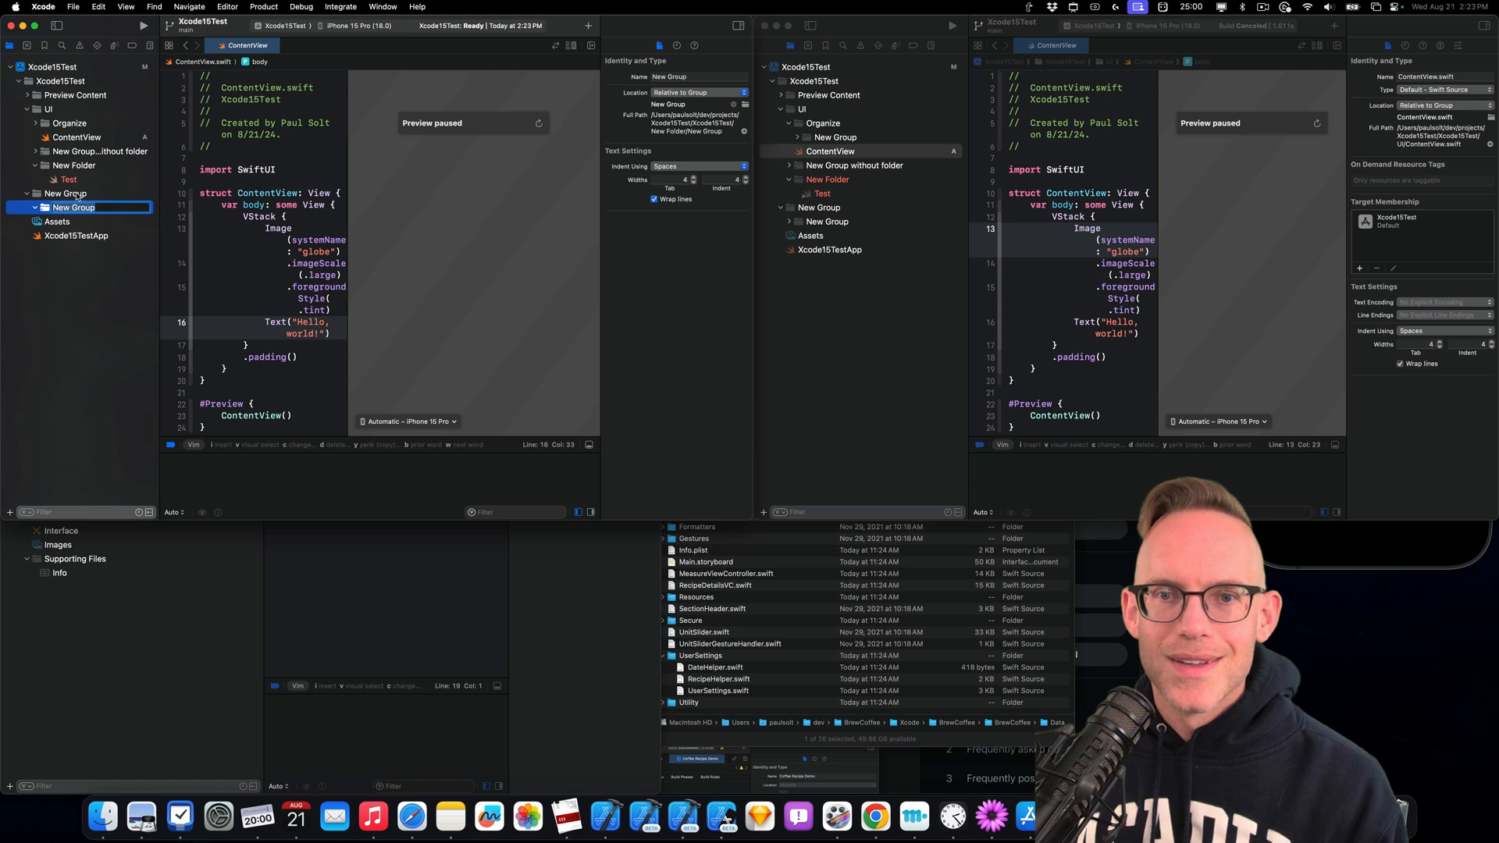
pyautogui.click(65, 192)
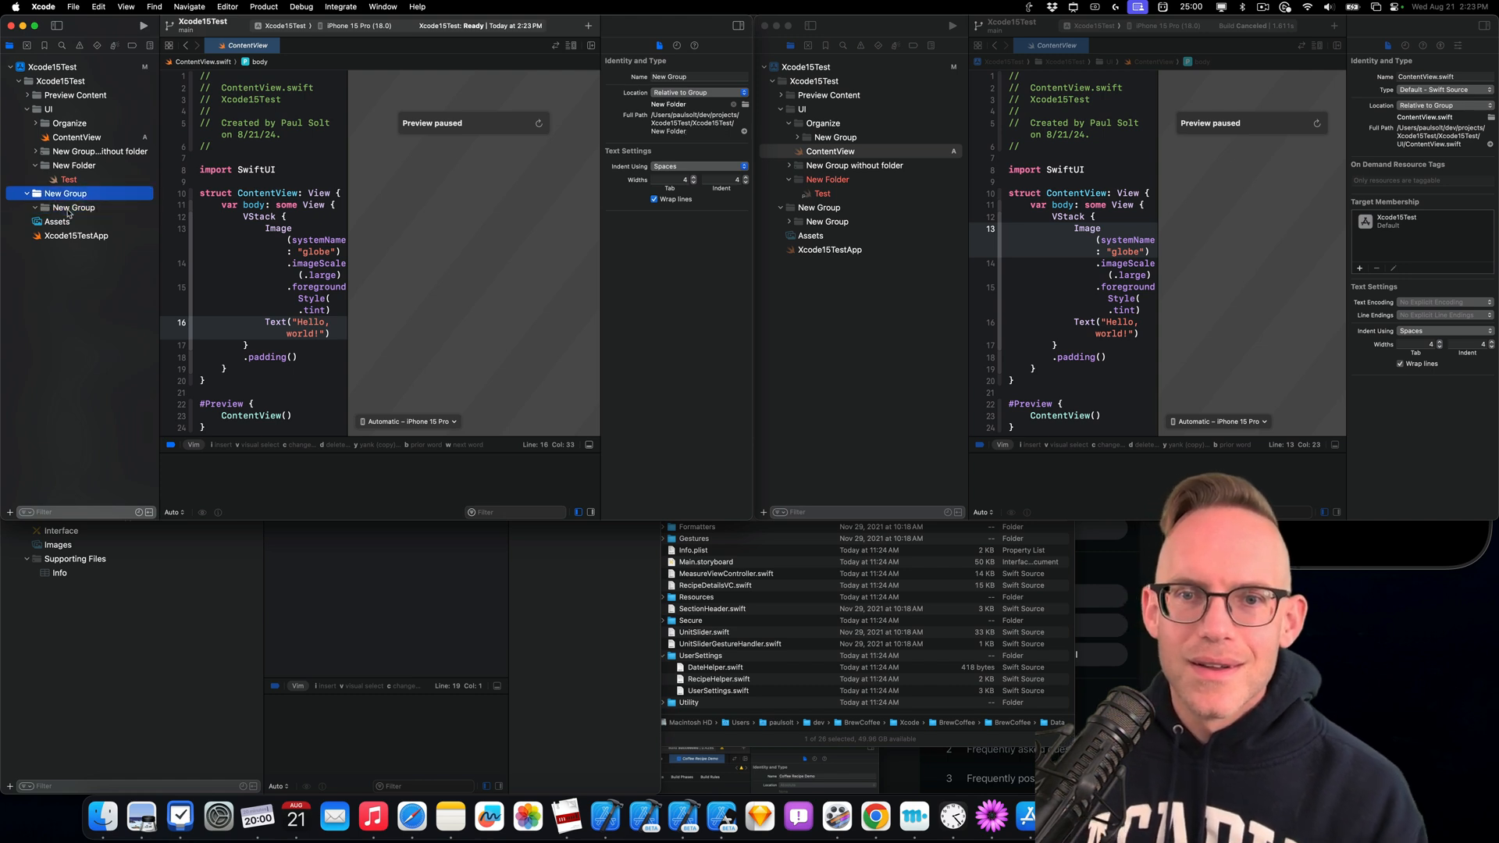
pyautogui.rightClick(65, 201)
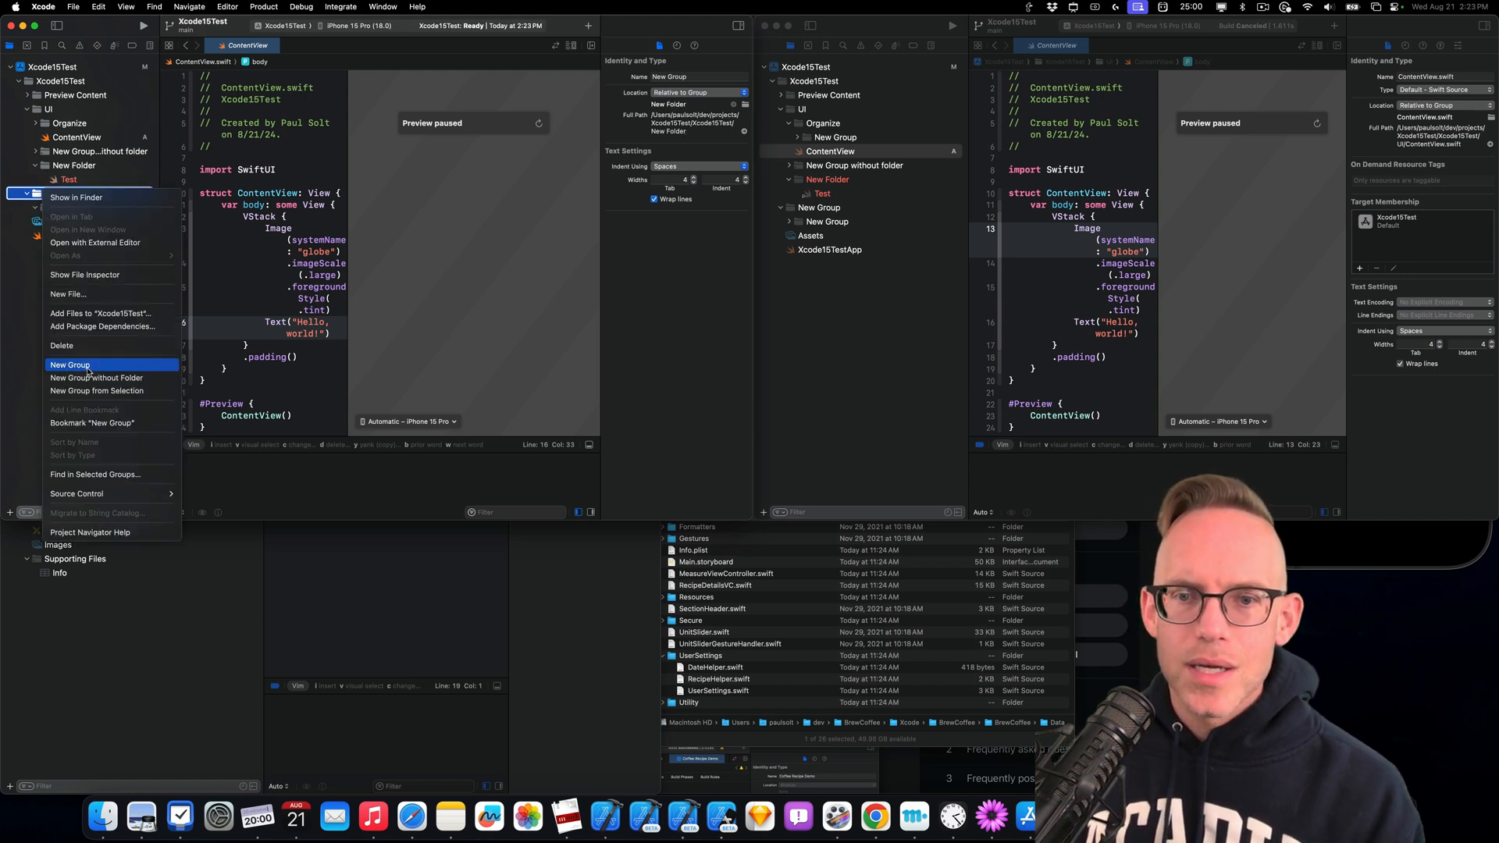
pyautogui.click(69, 364)
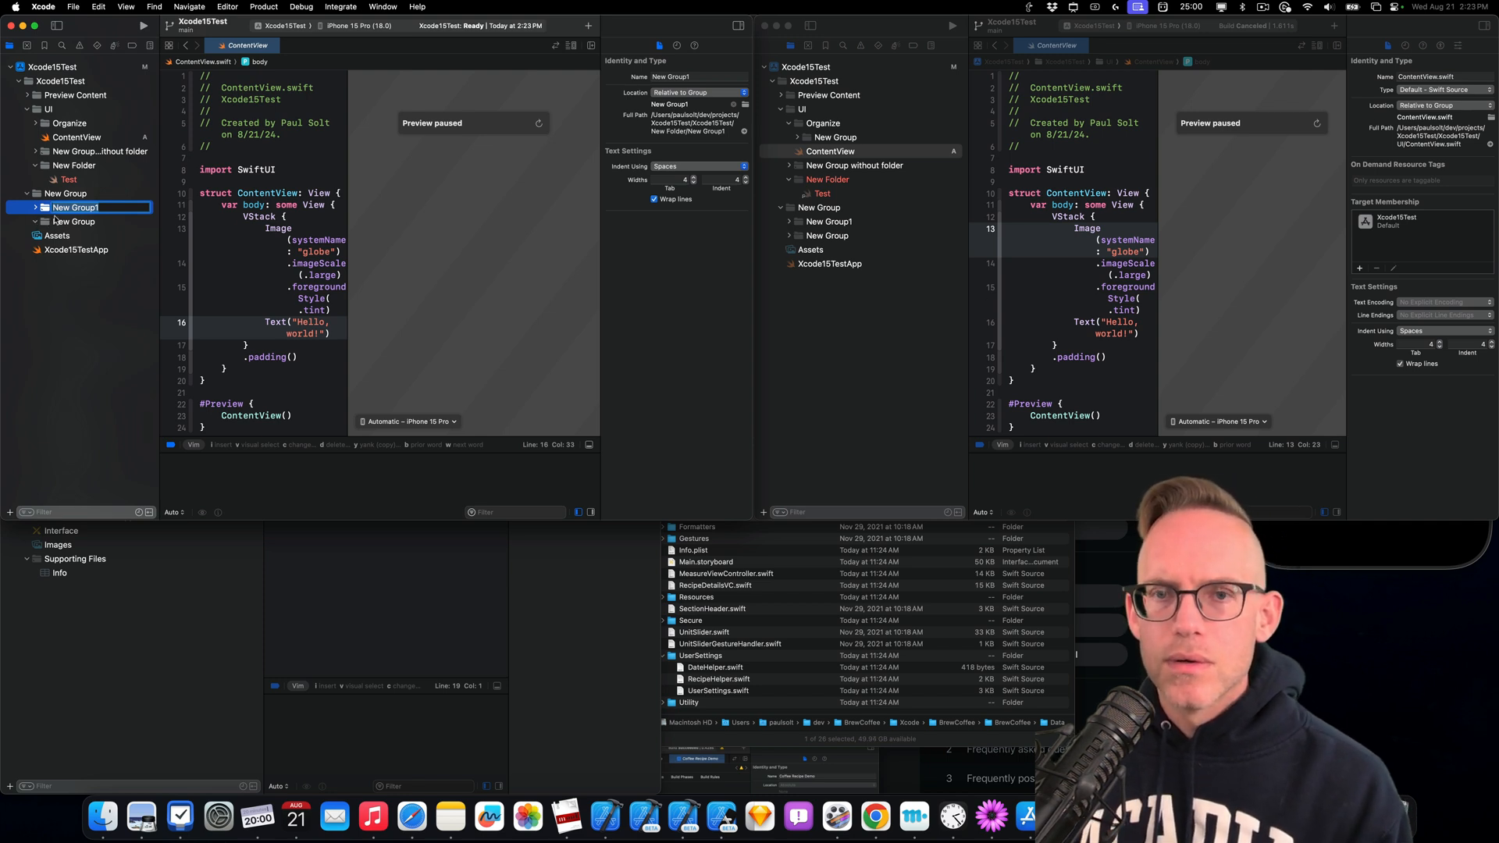
pyautogui.write('Test 1')
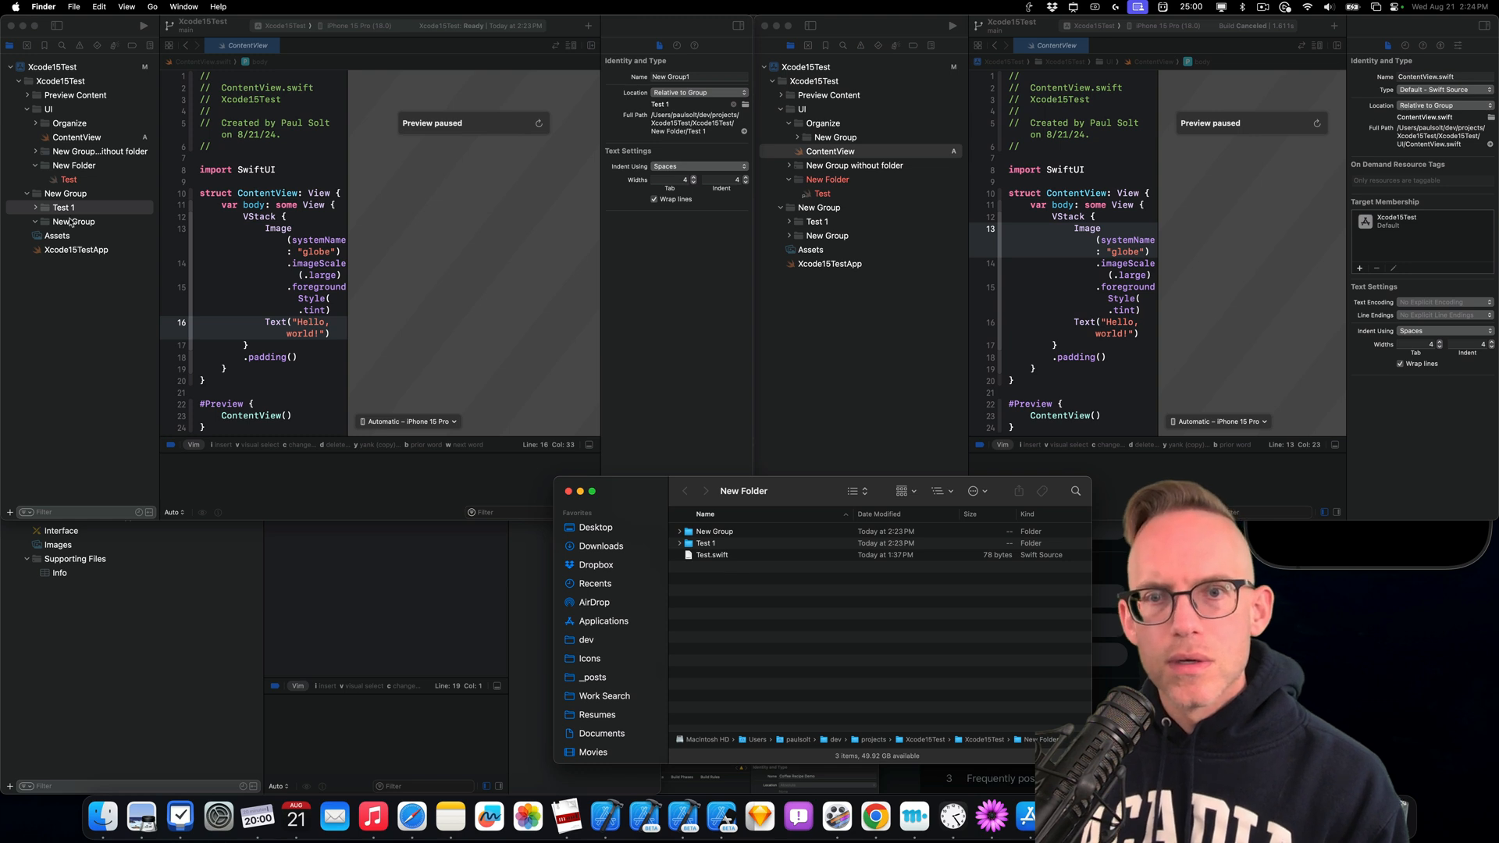
# Create a Test 123 folder on disk beside New Group and Test 1 in Finder
pyautogui.click(65, 193)
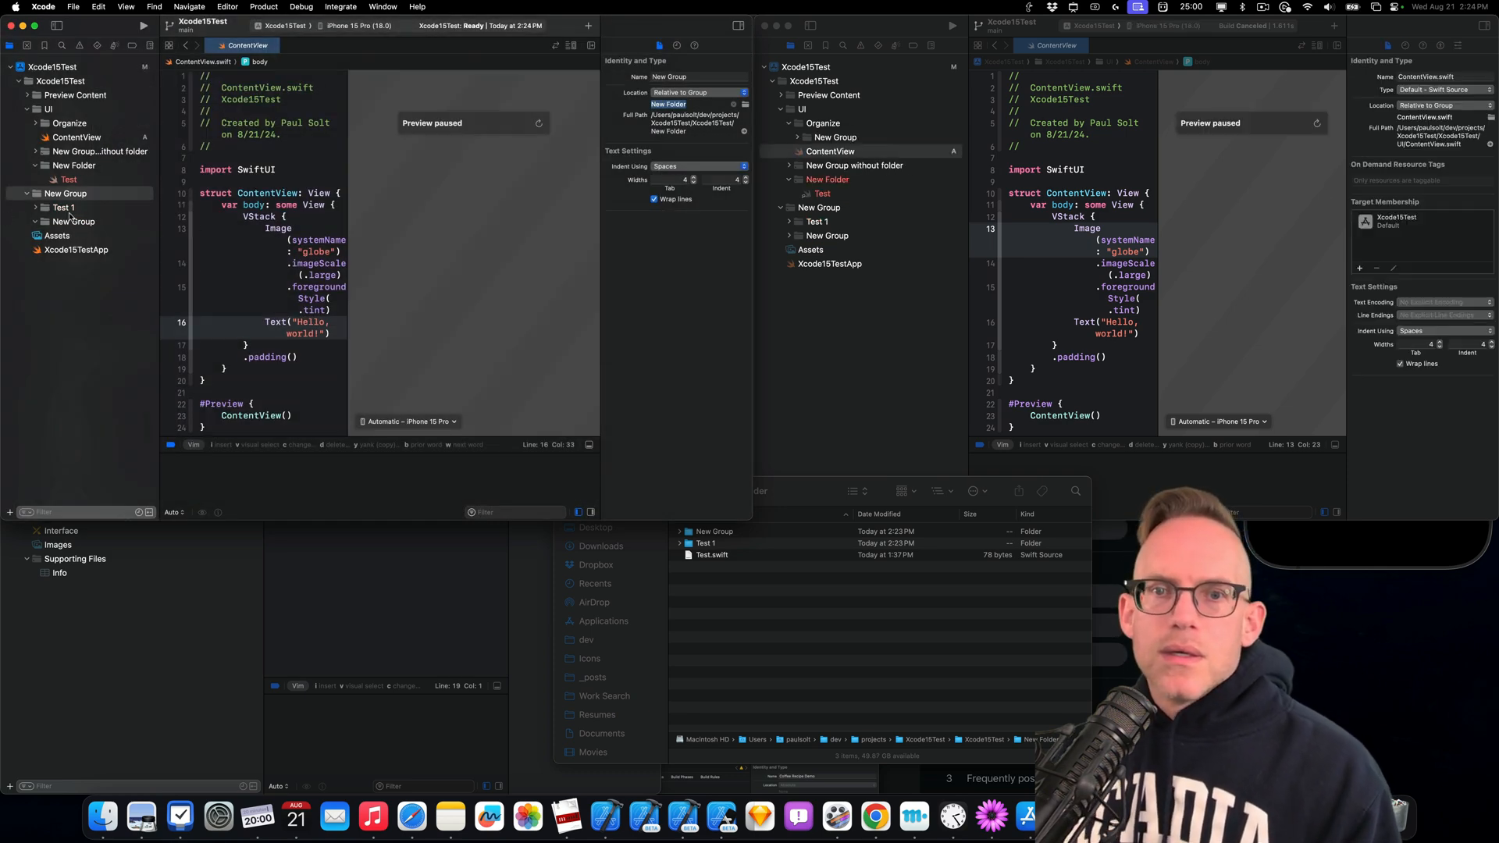
pyautogui.rightClick(65, 193)
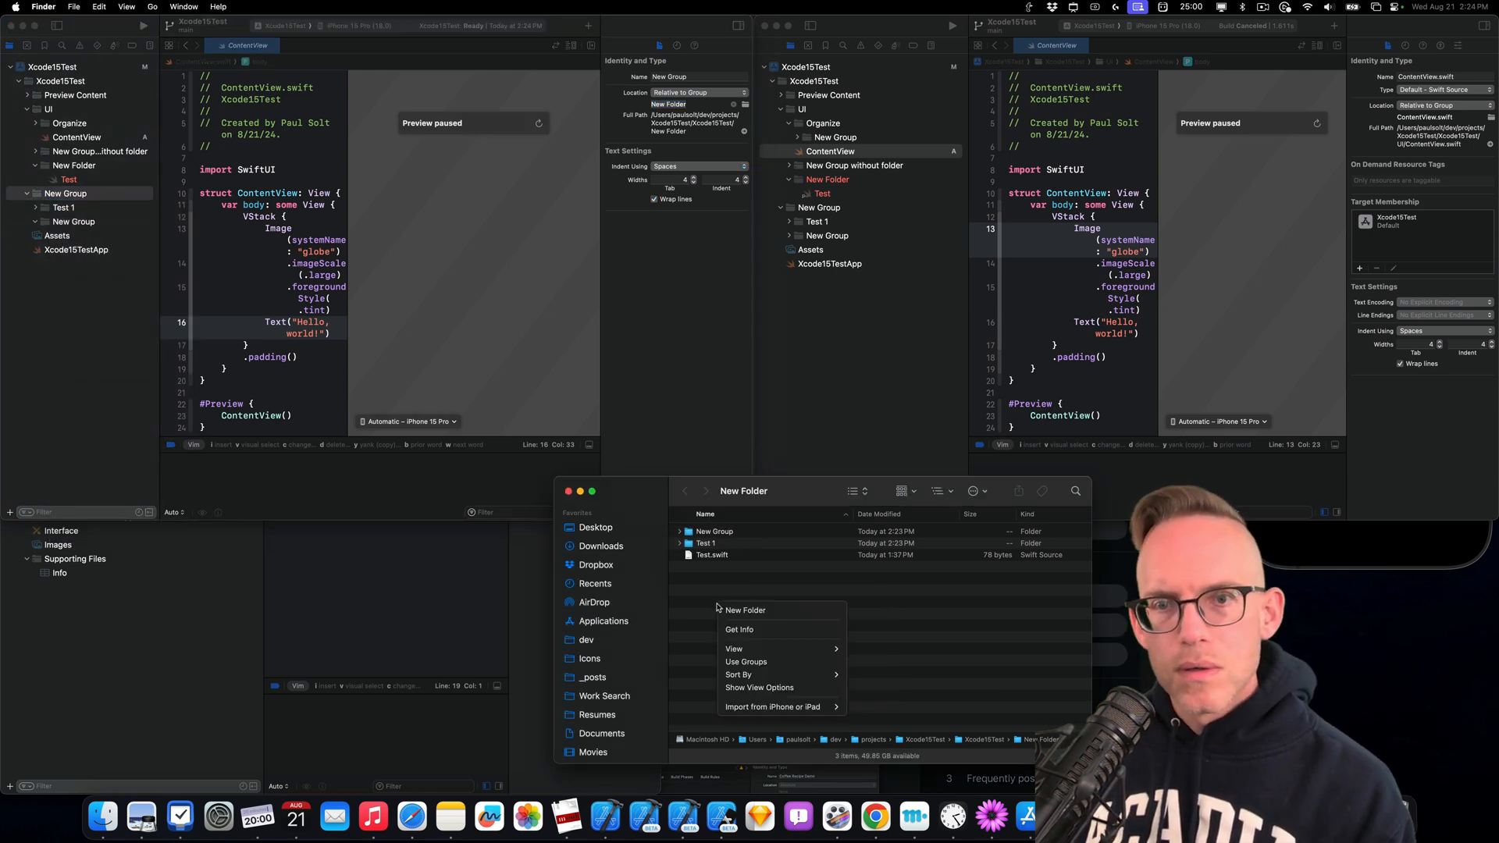
pyautogui.click(744, 609)
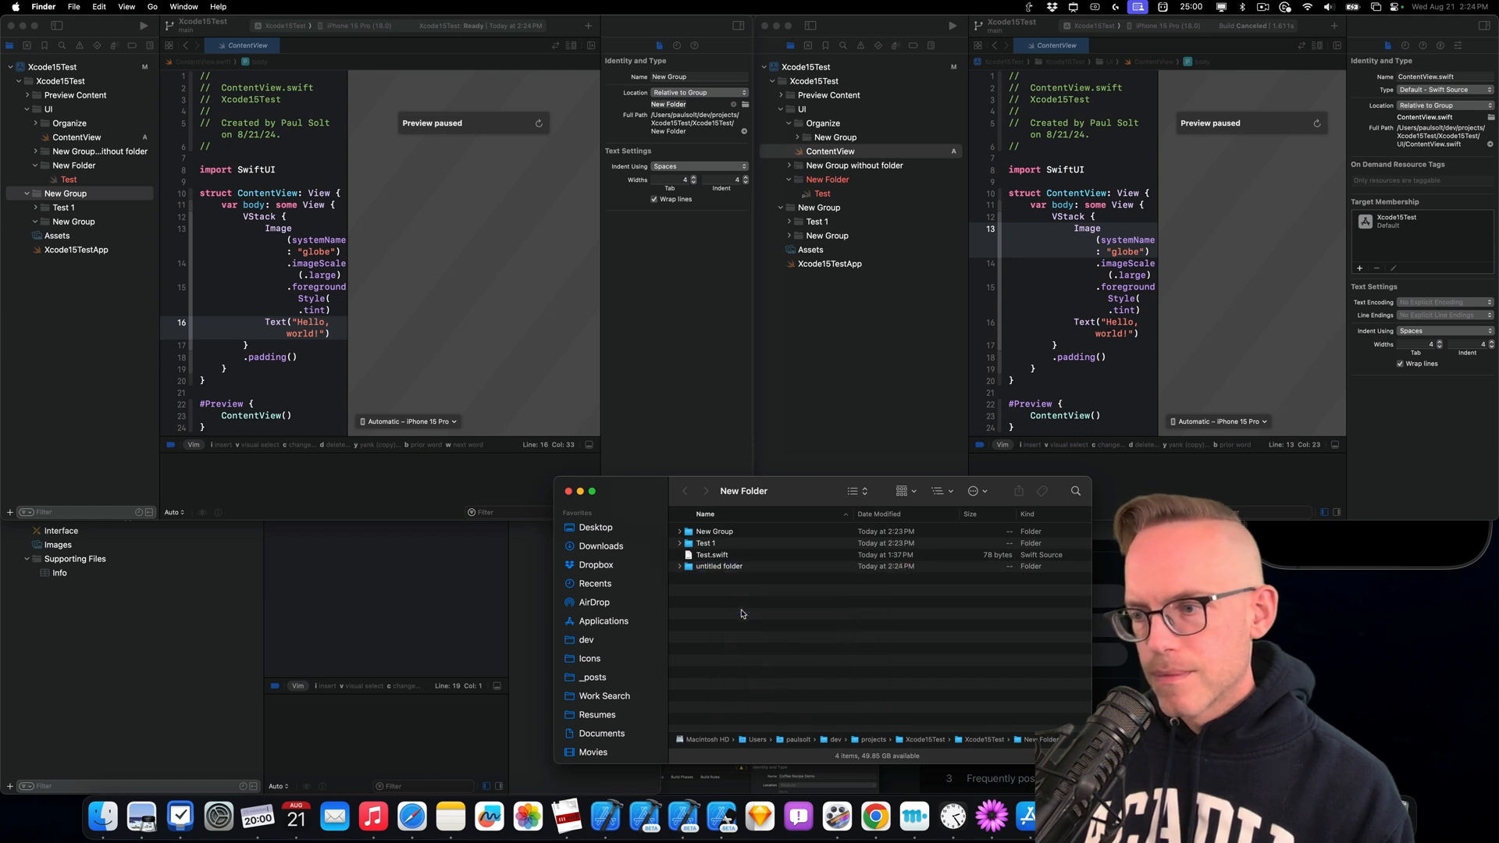
pyautogui.click(720, 566)
pyautogui.write('Test 123')
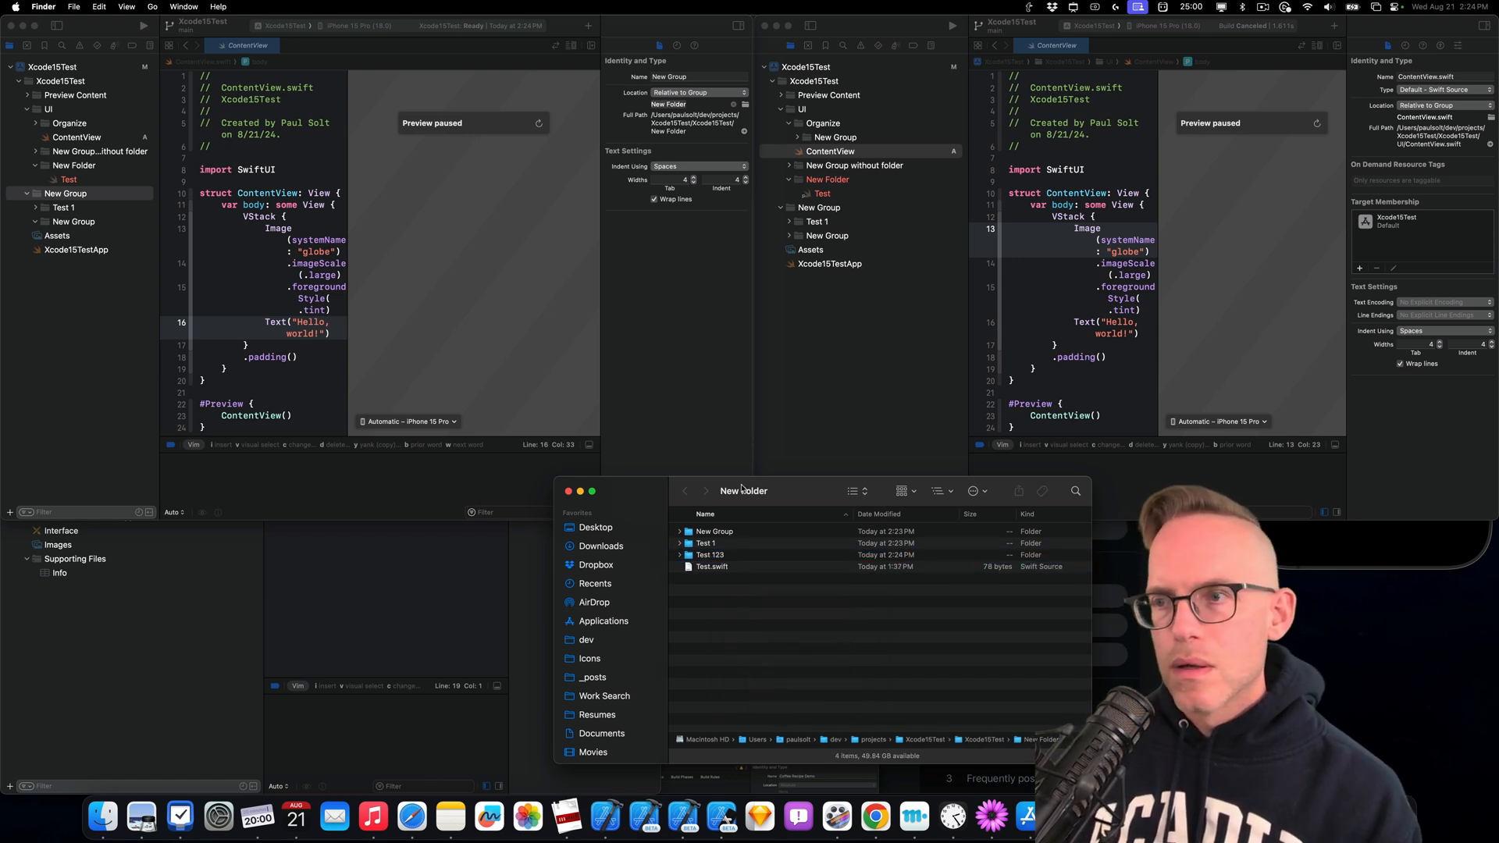
pyautogui.click(81, 192)
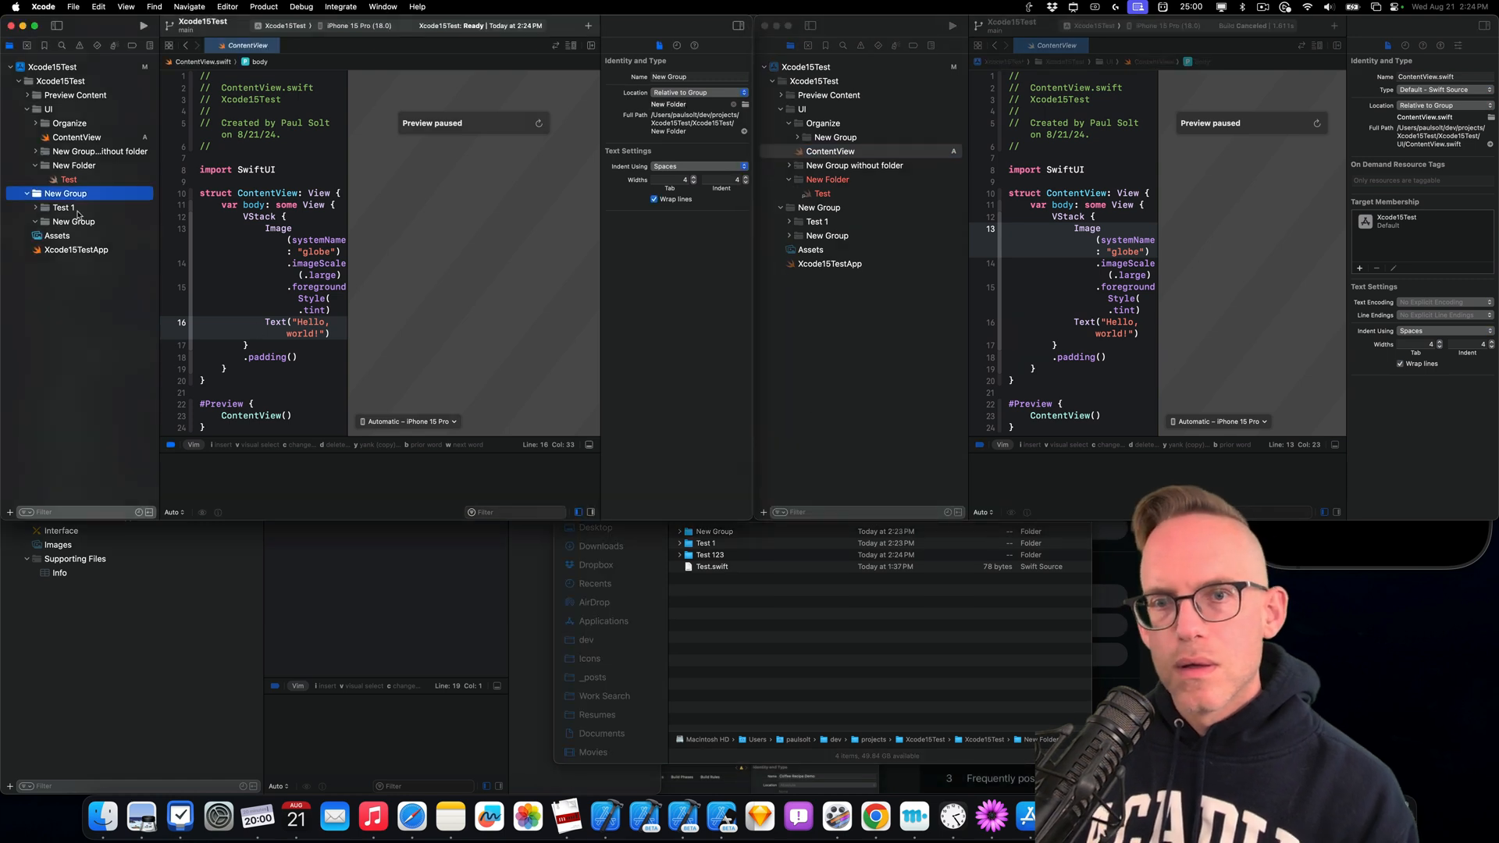
pyautogui.rightClick(64, 192)
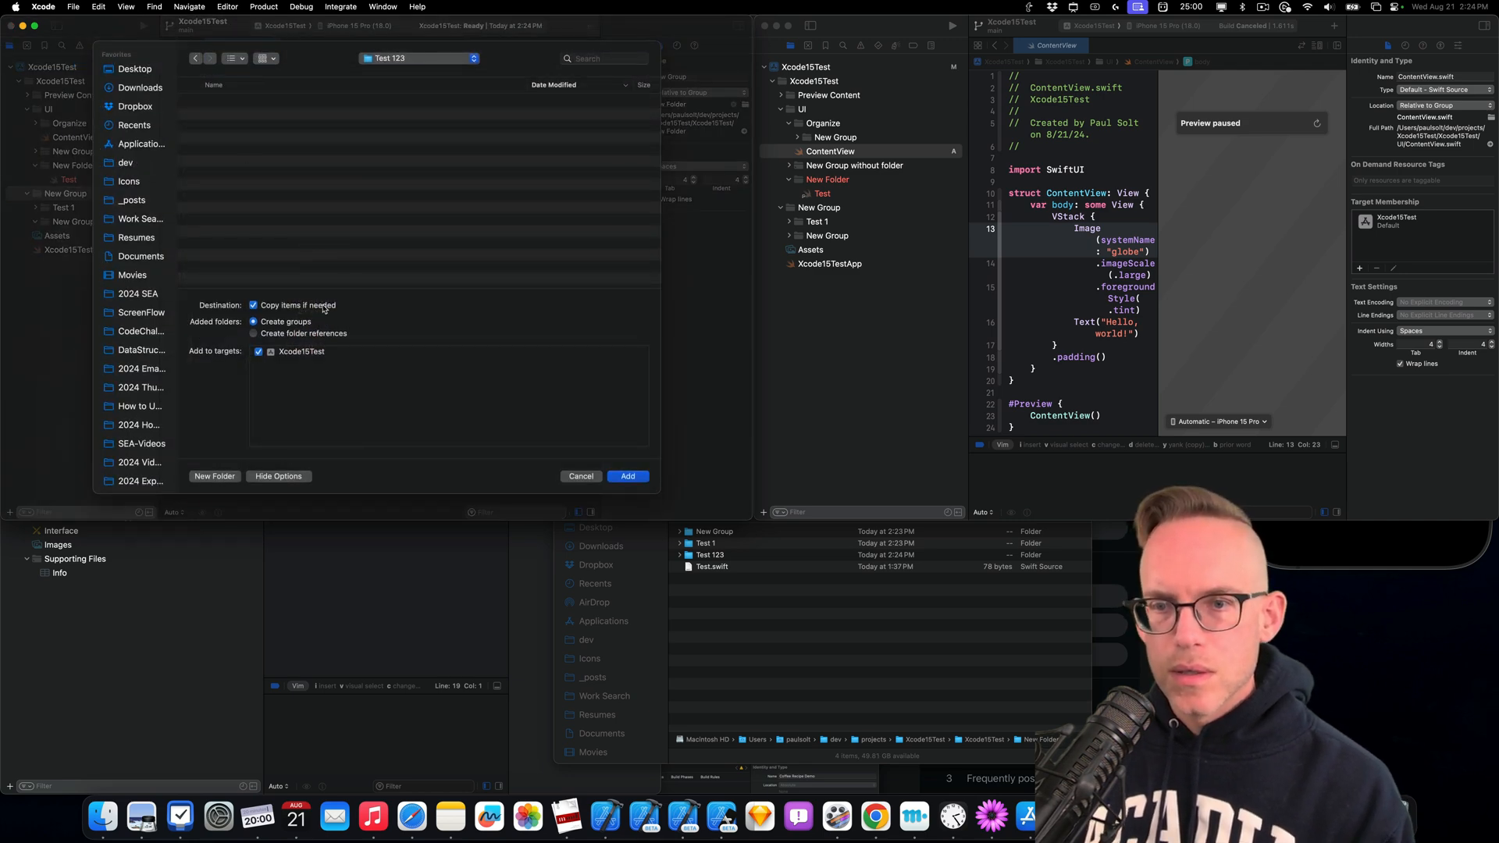
# Add Test 123 to New Group as a folder reference and inspect its details
pyautogui.click(255, 333)
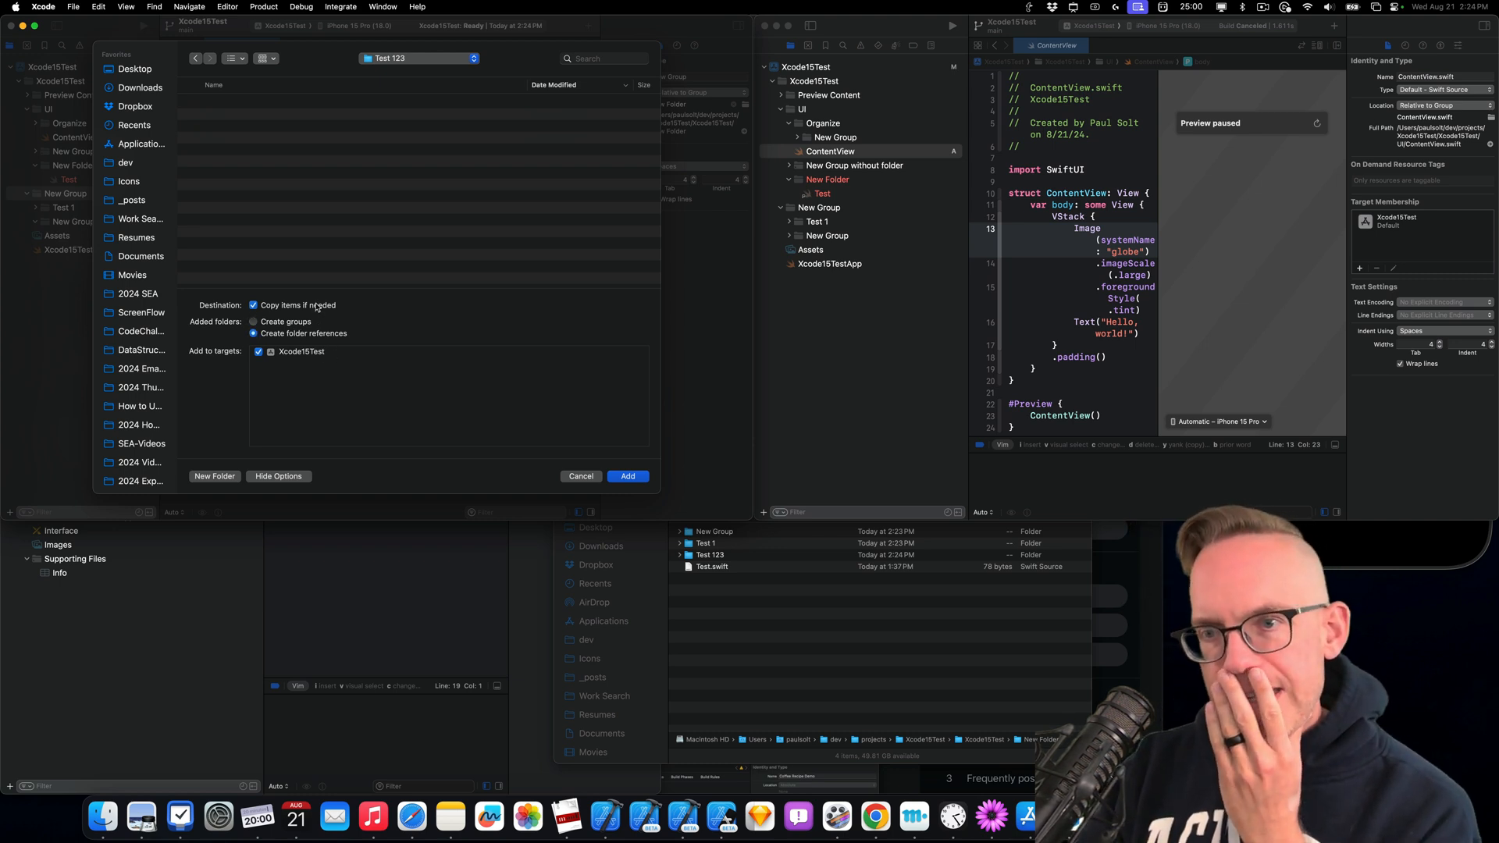
pyautogui.click(255, 306)
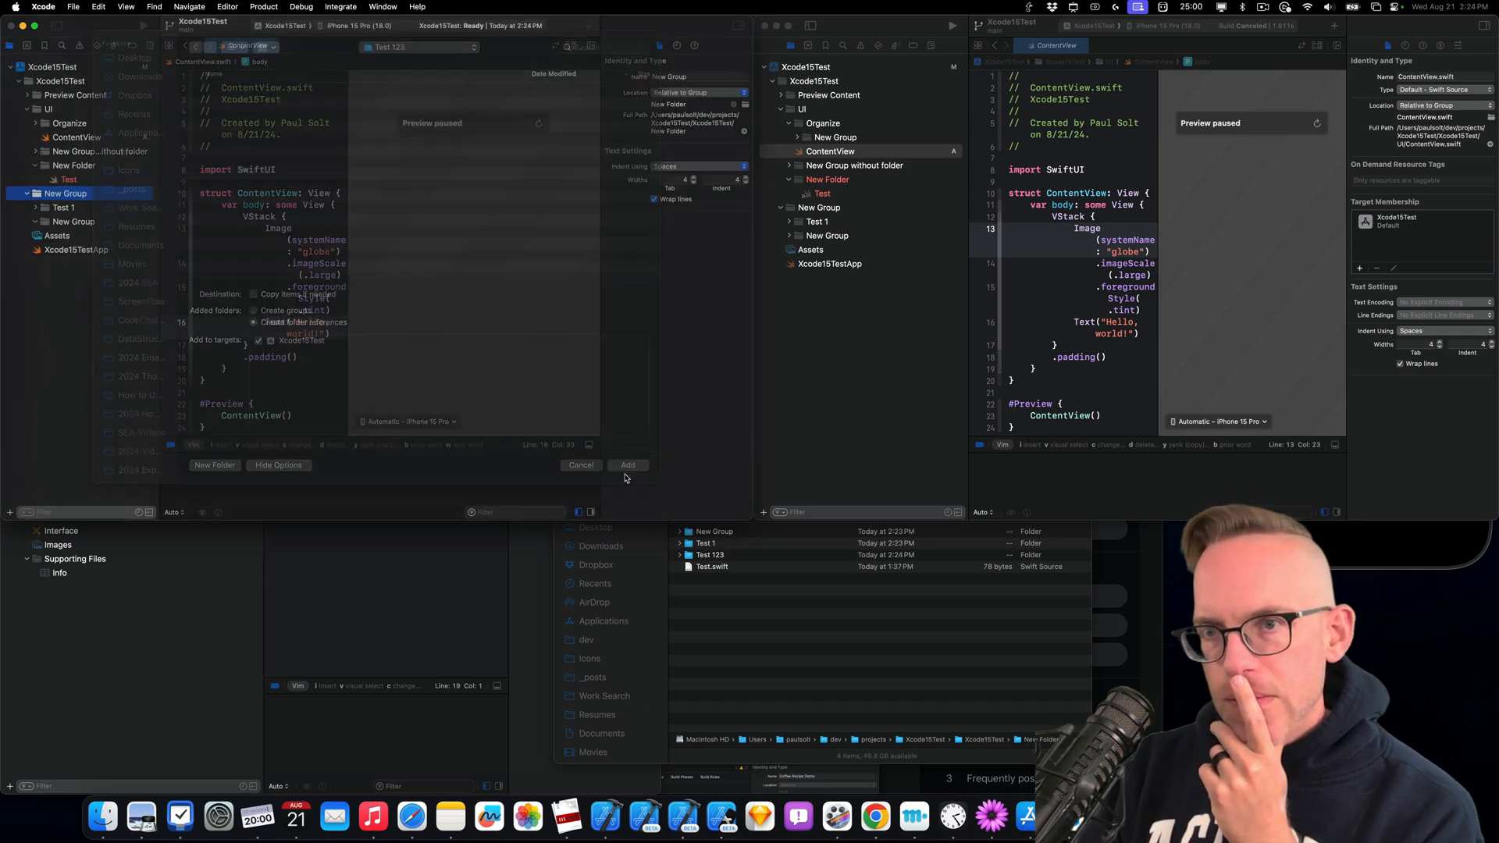
pyautogui.click(627, 464)
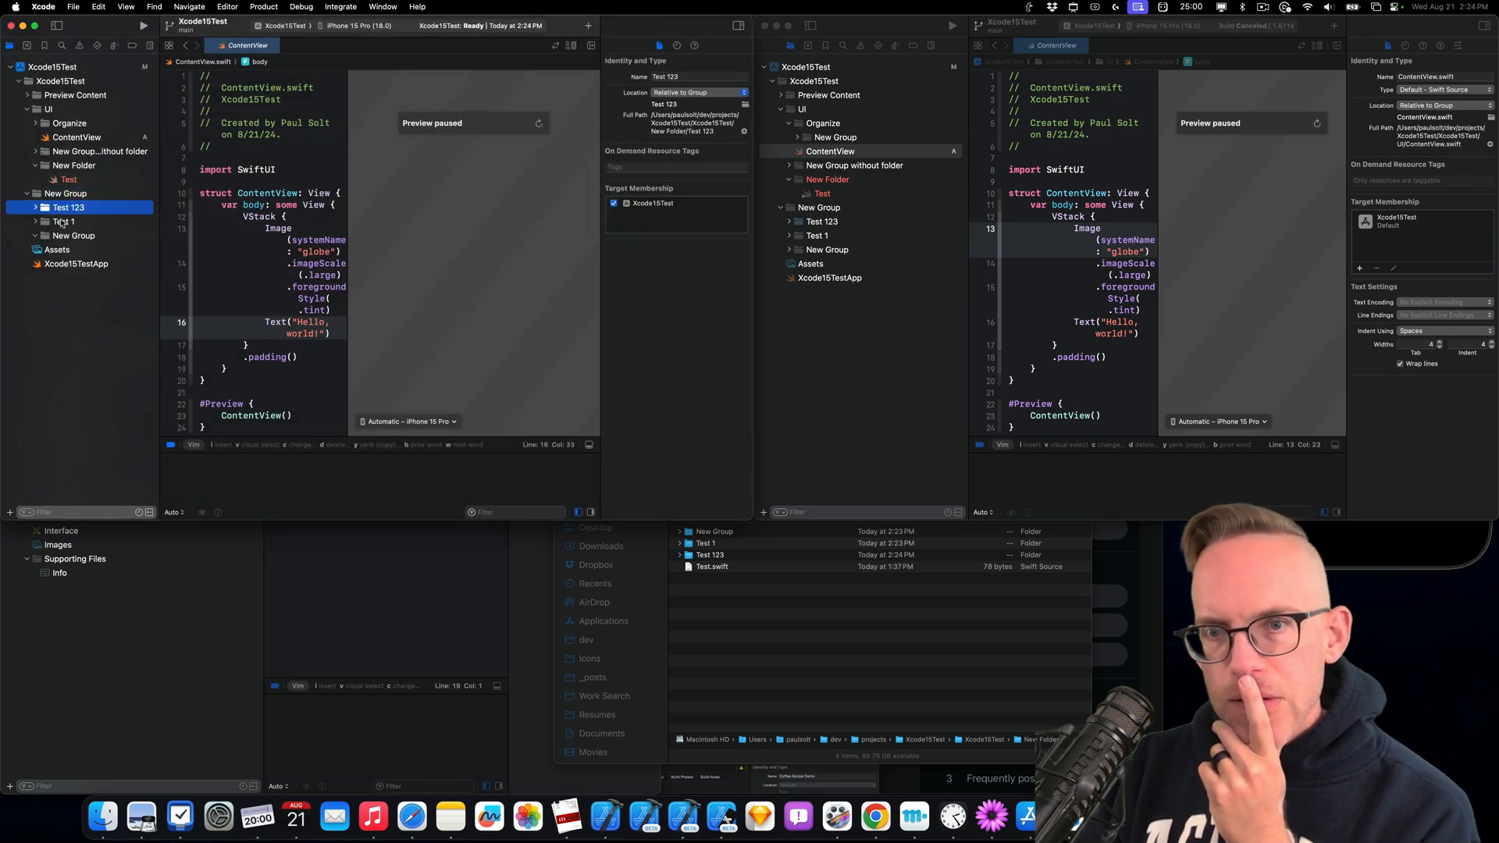
pyautogui.click(64, 221)
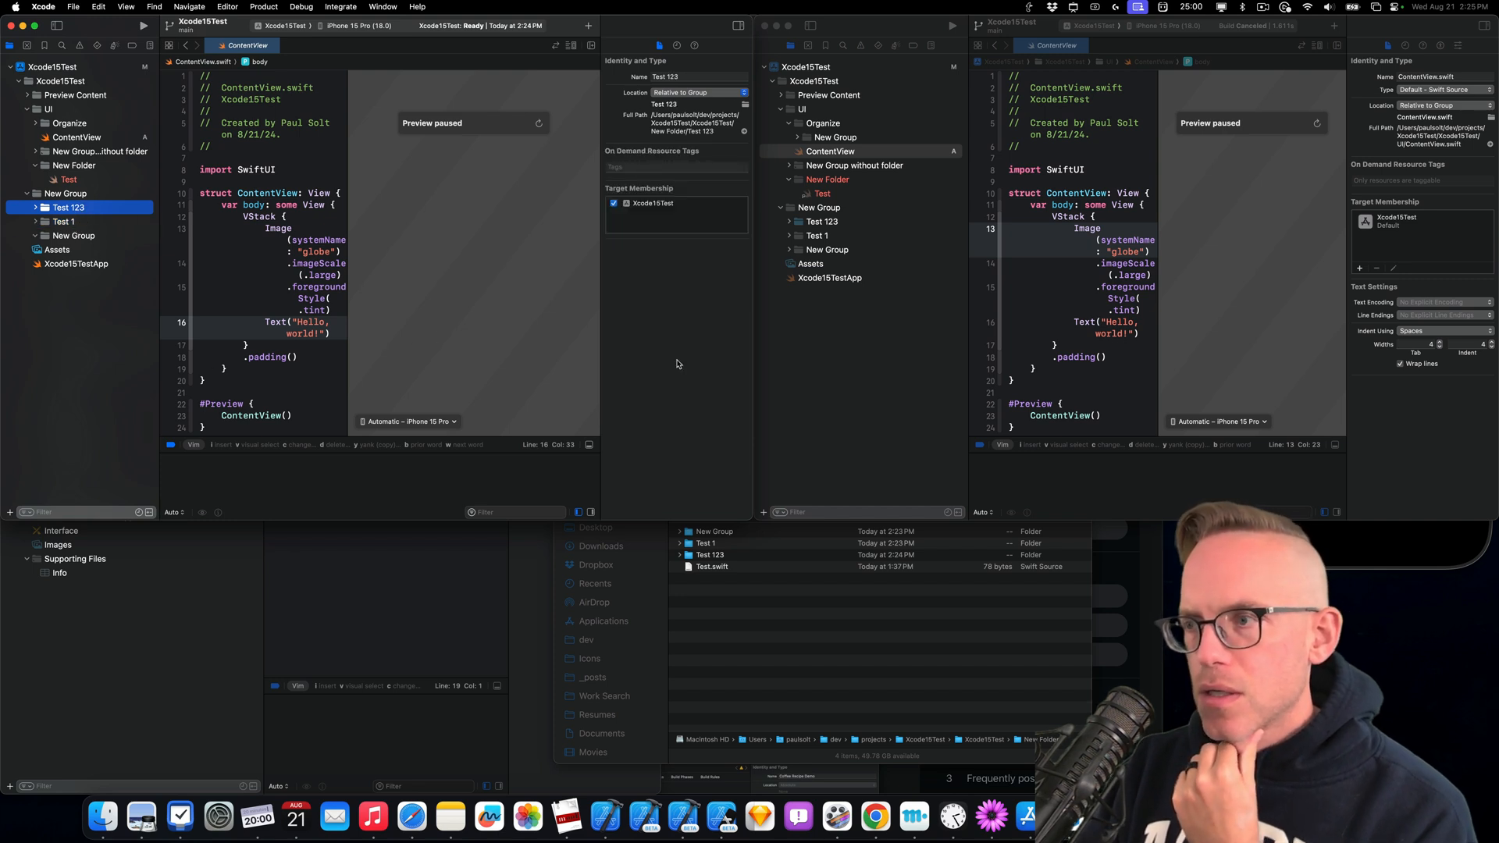
pyautogui.click(829, 151)
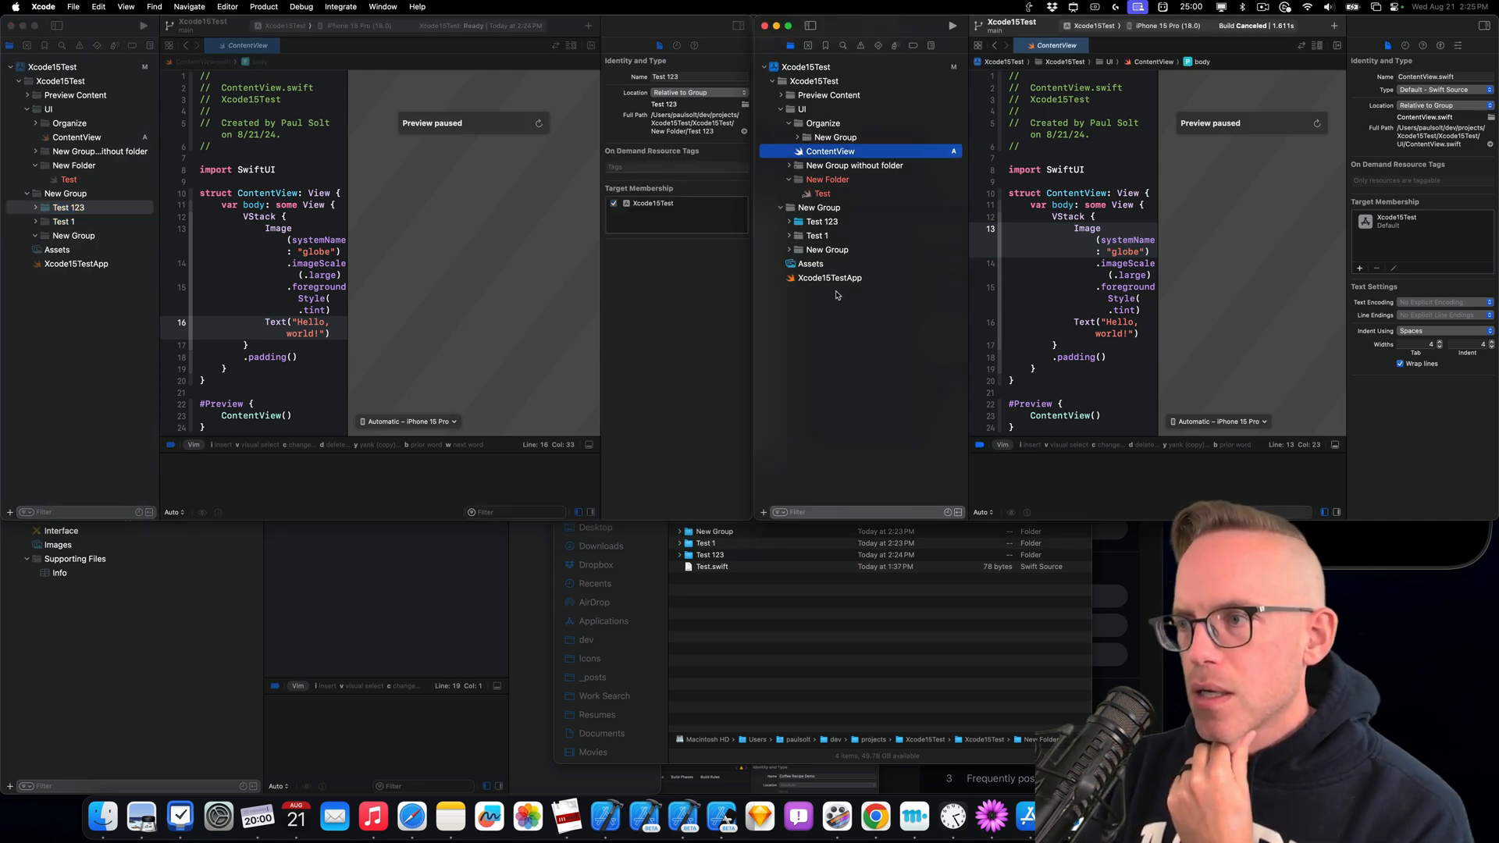
# Inspect Test 123 and New Group's context menu in the second window, then return to BrewCoffee
pyautogui.click(820, 221)
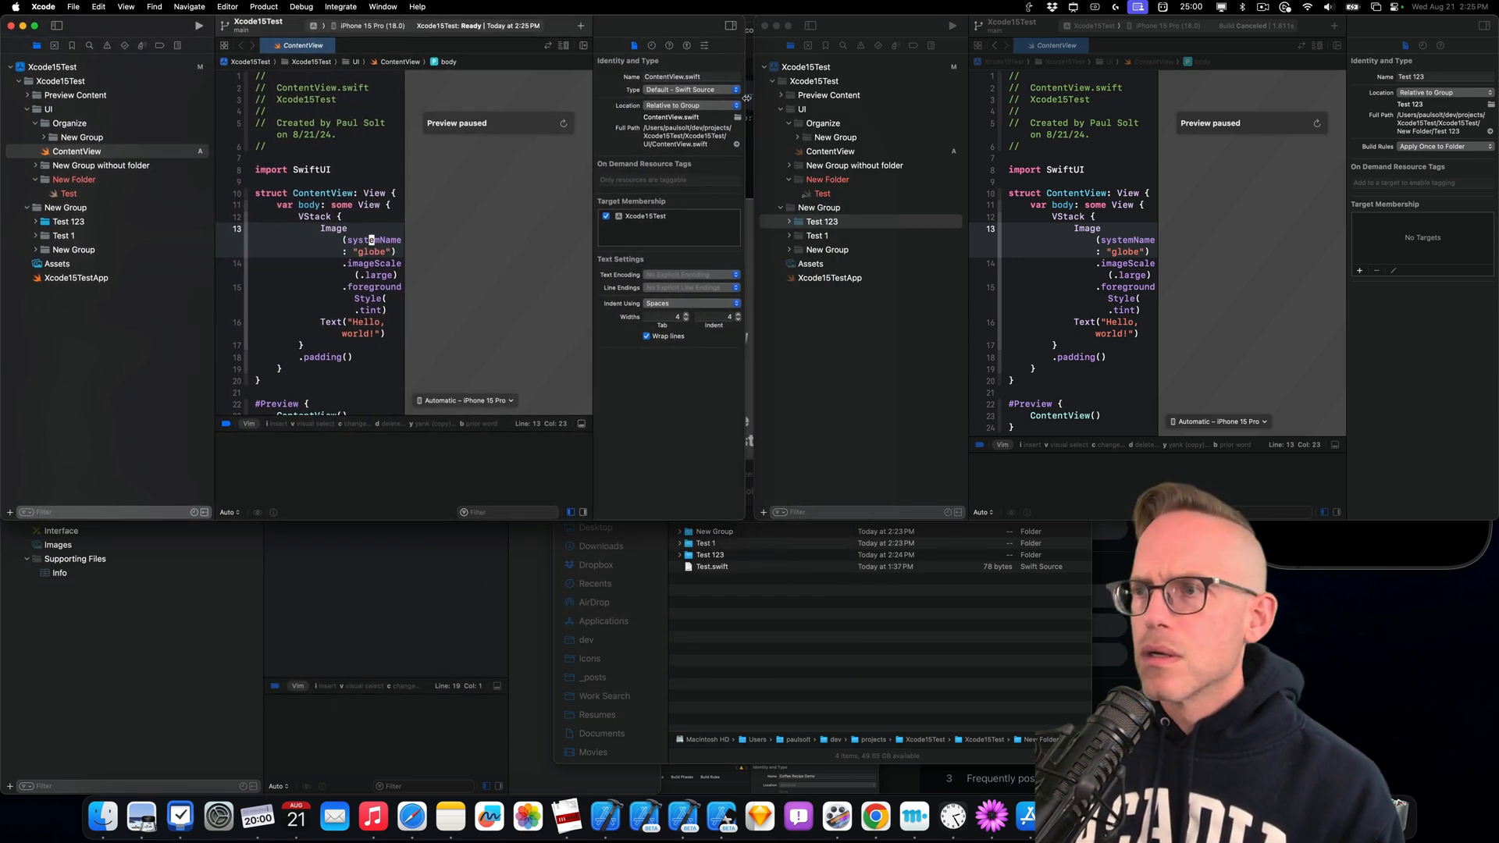
pyautogui.click(820, 221)
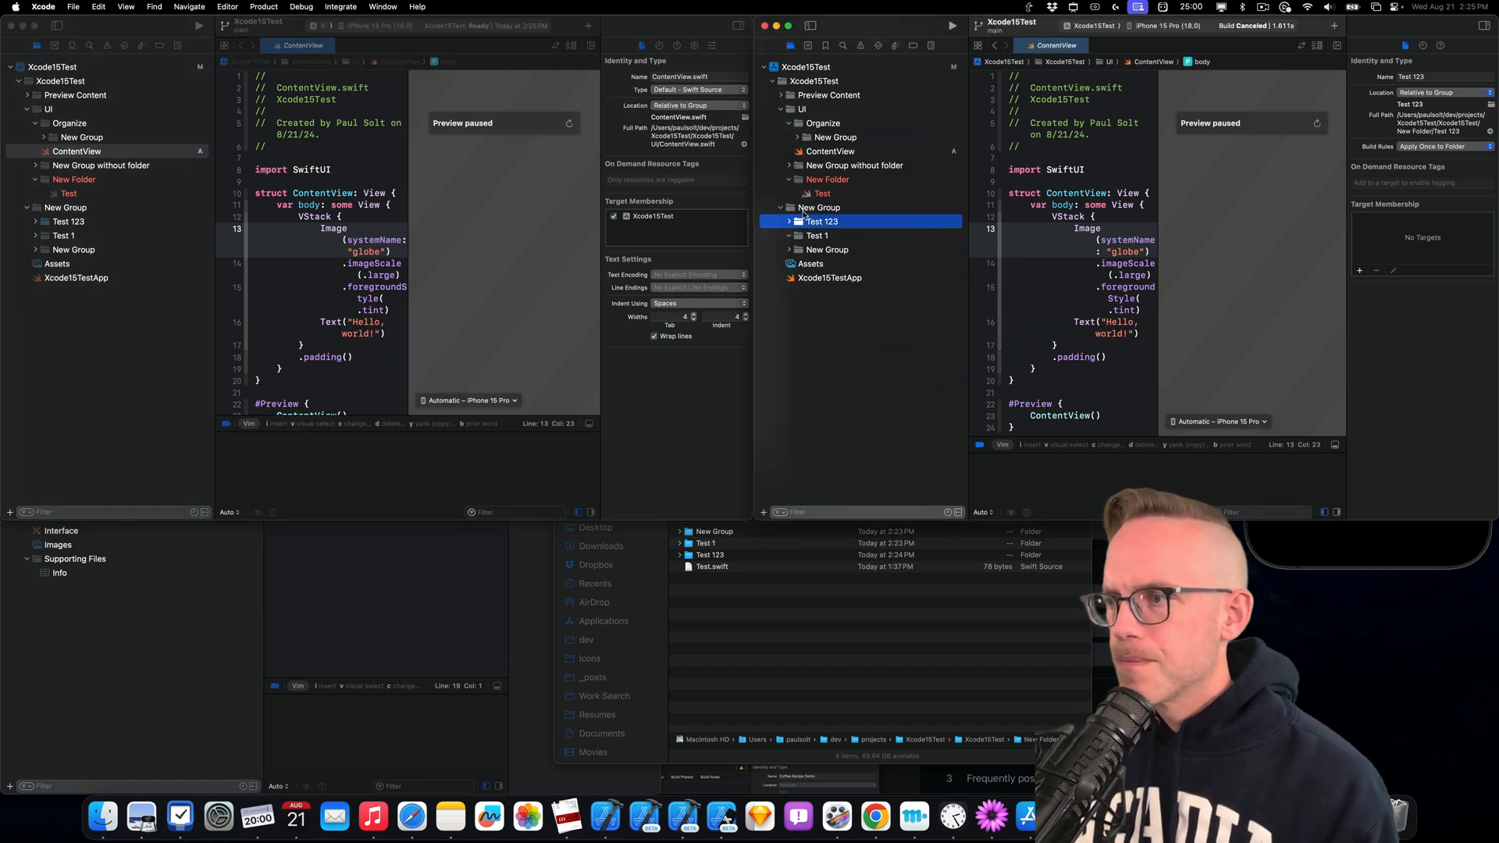
pyautogui.click(818, 208)
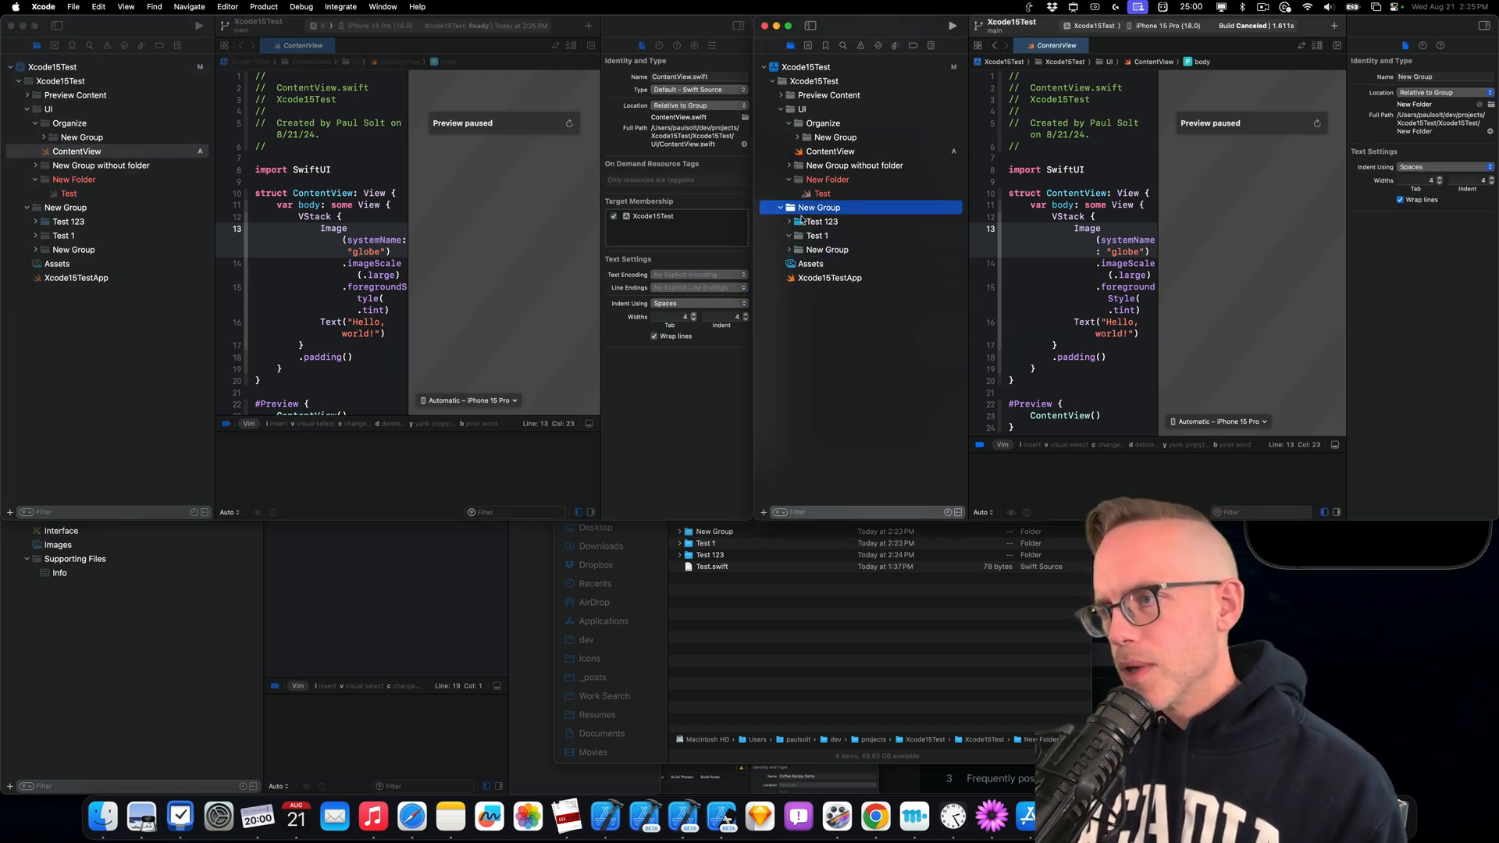
pyautogui.rightClick(818, 208)
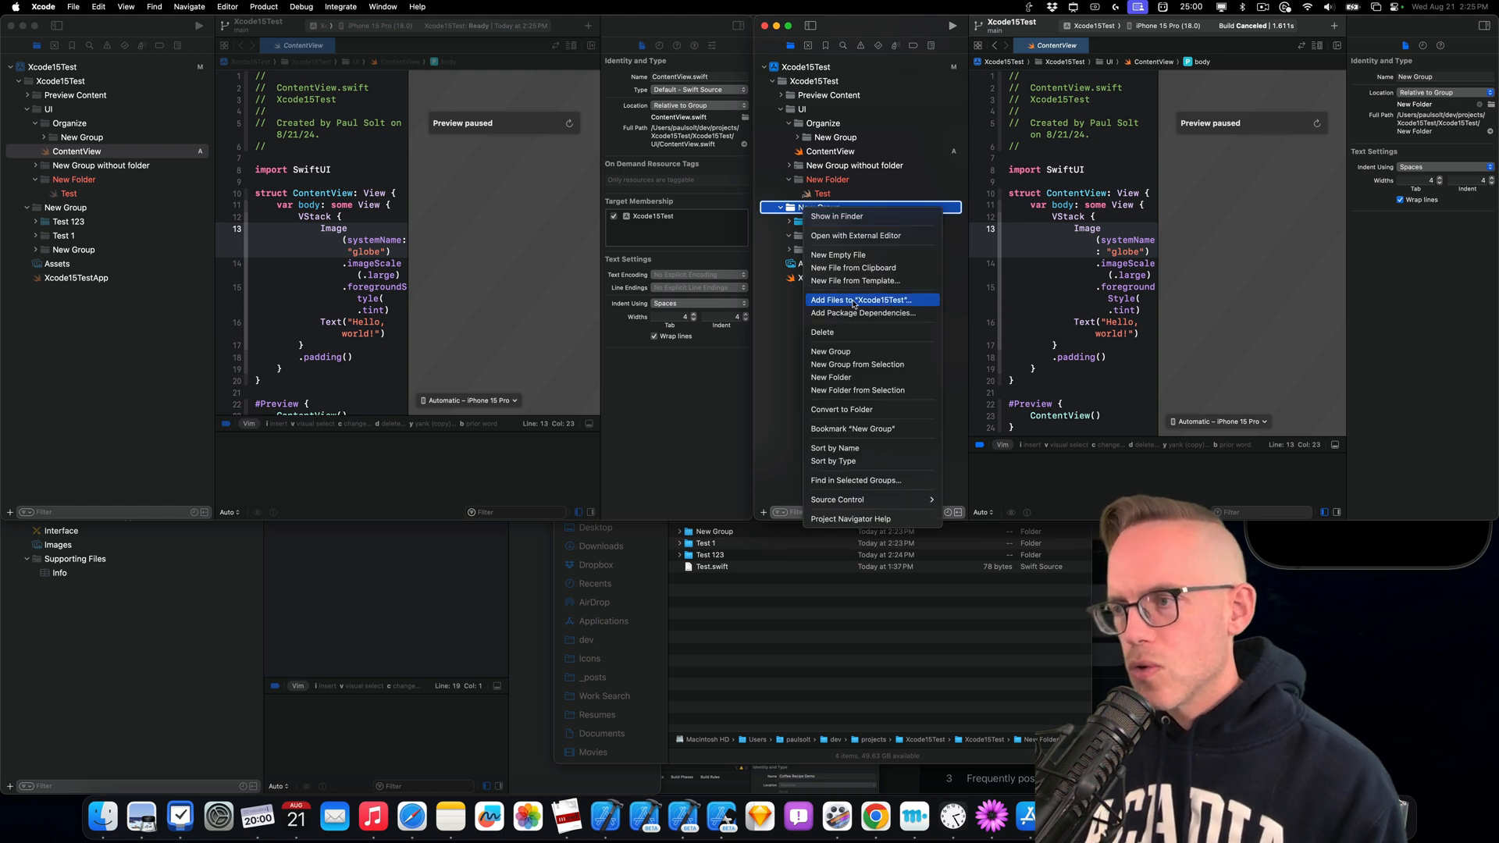
pyautogui.moveTo(851, 358)
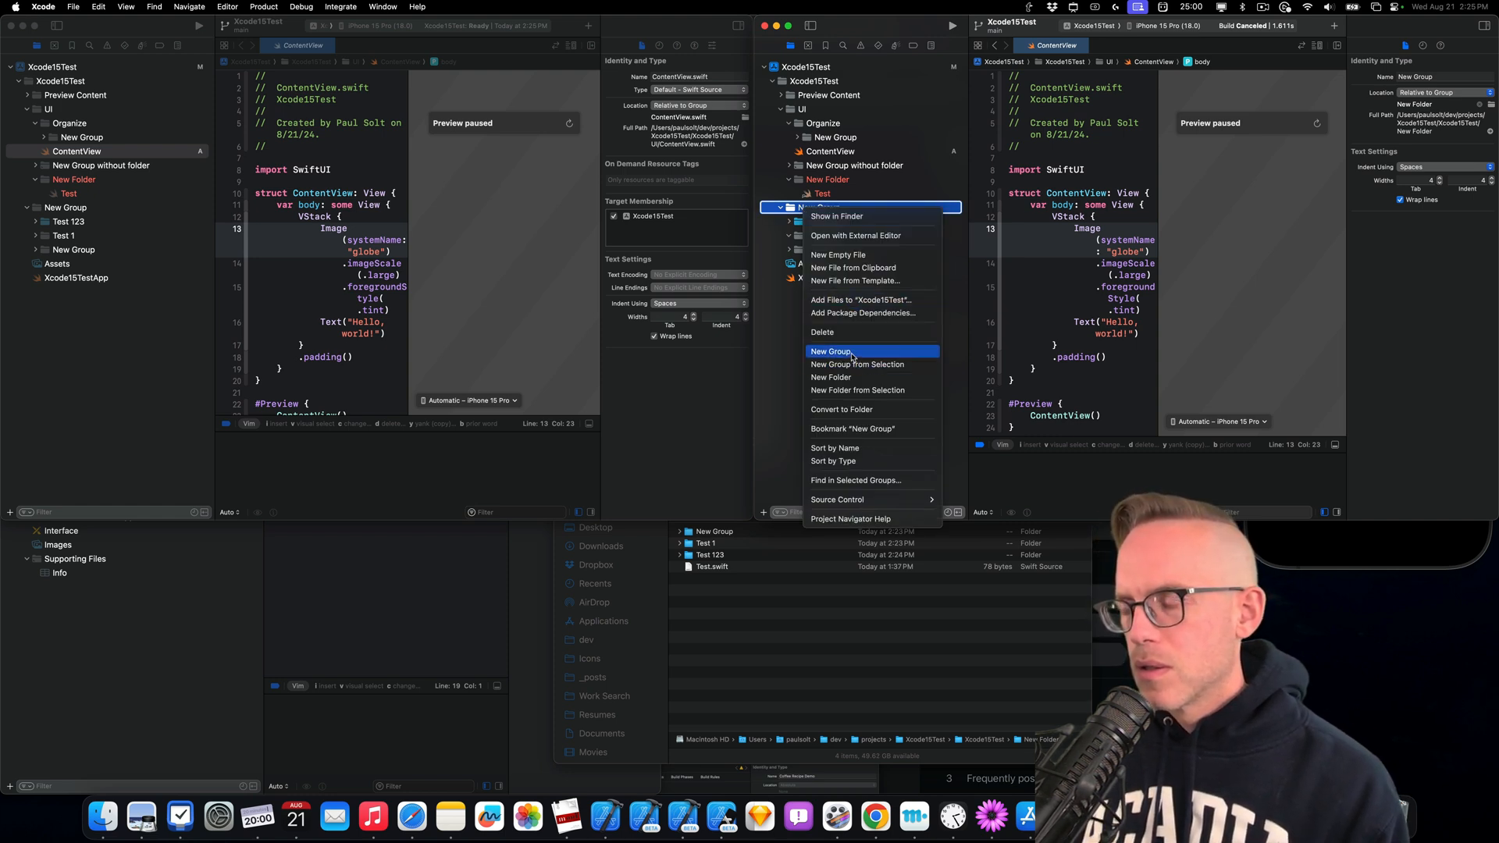
pyautogui.moveTo(856, 409)
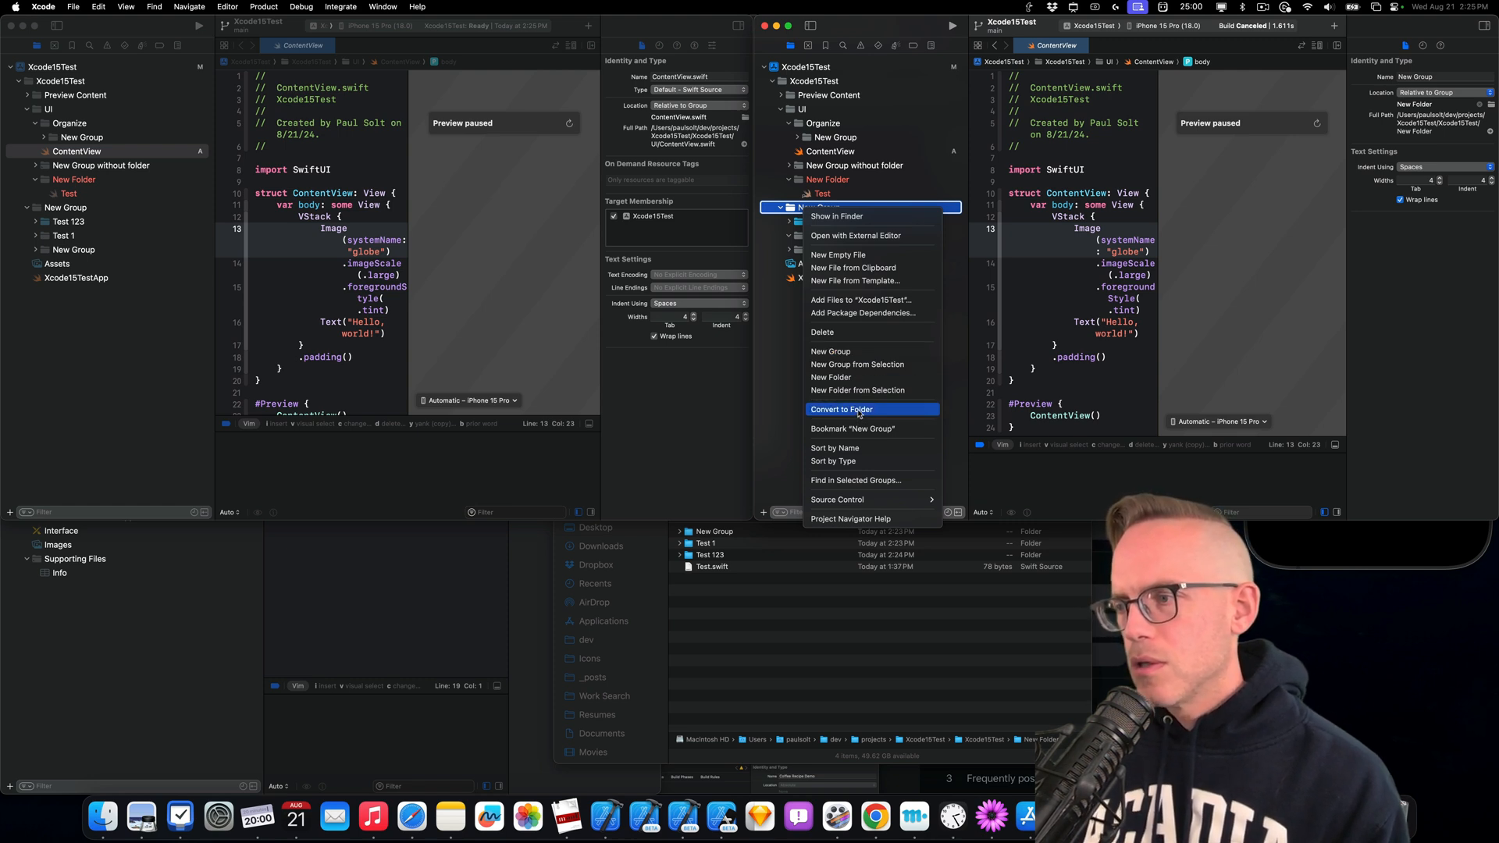
pyautogui.moveTo(856, 389)
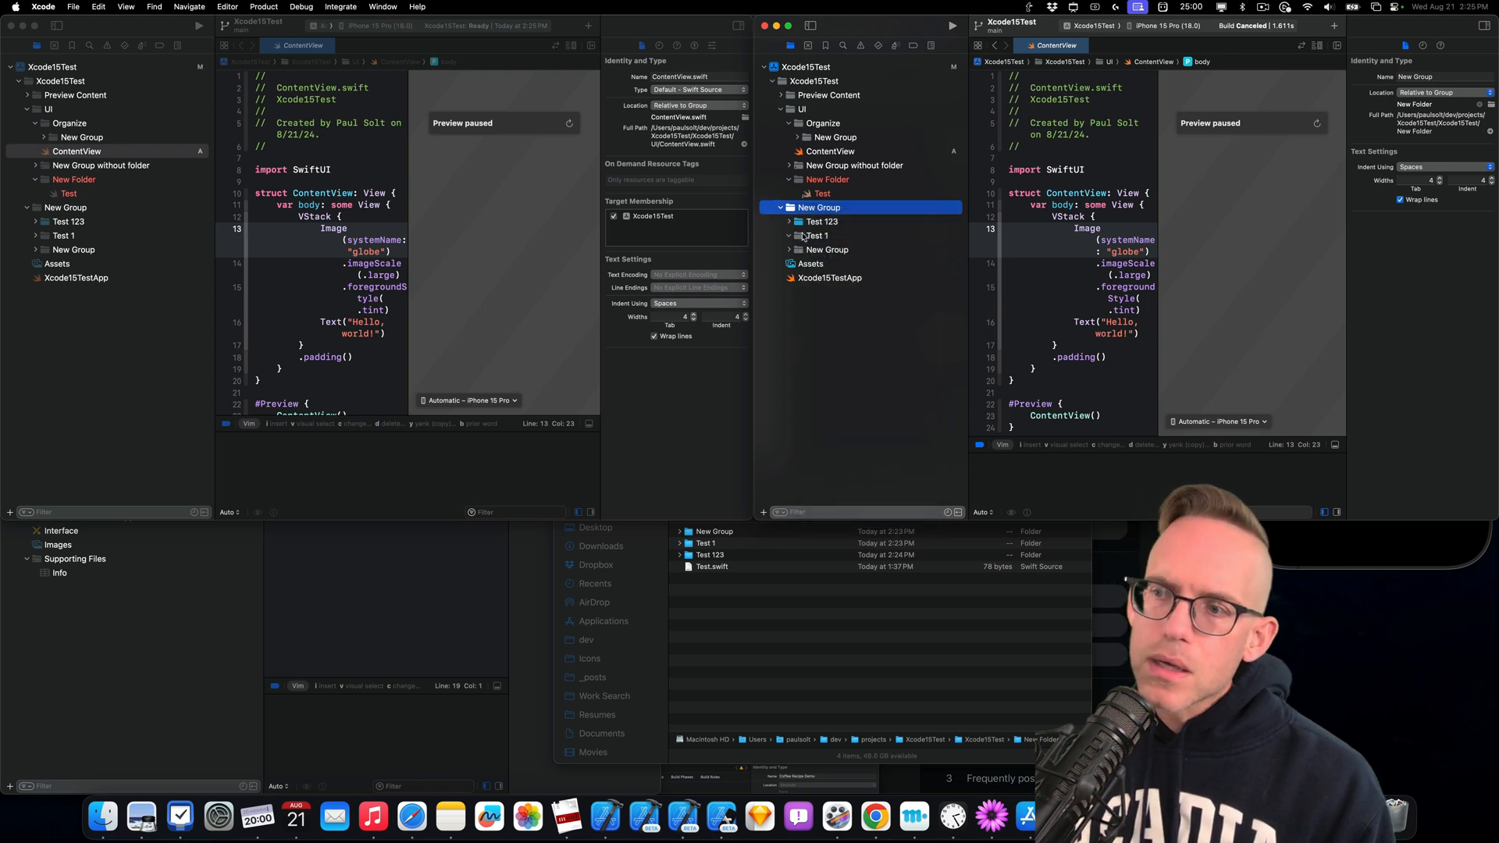
pyautogui.click(820, 221)
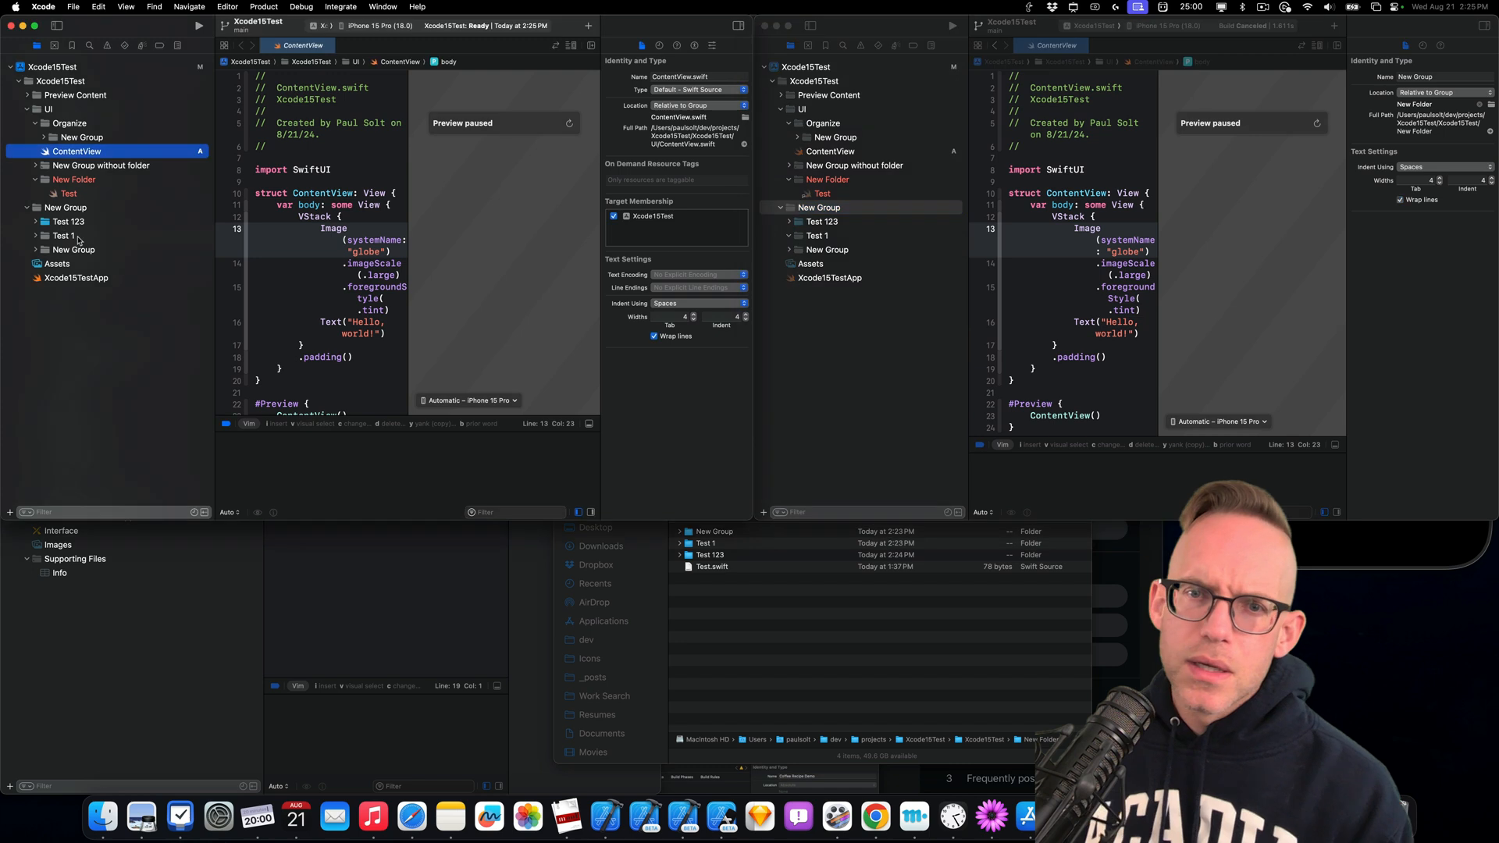
pyautogui.click(67, 220)
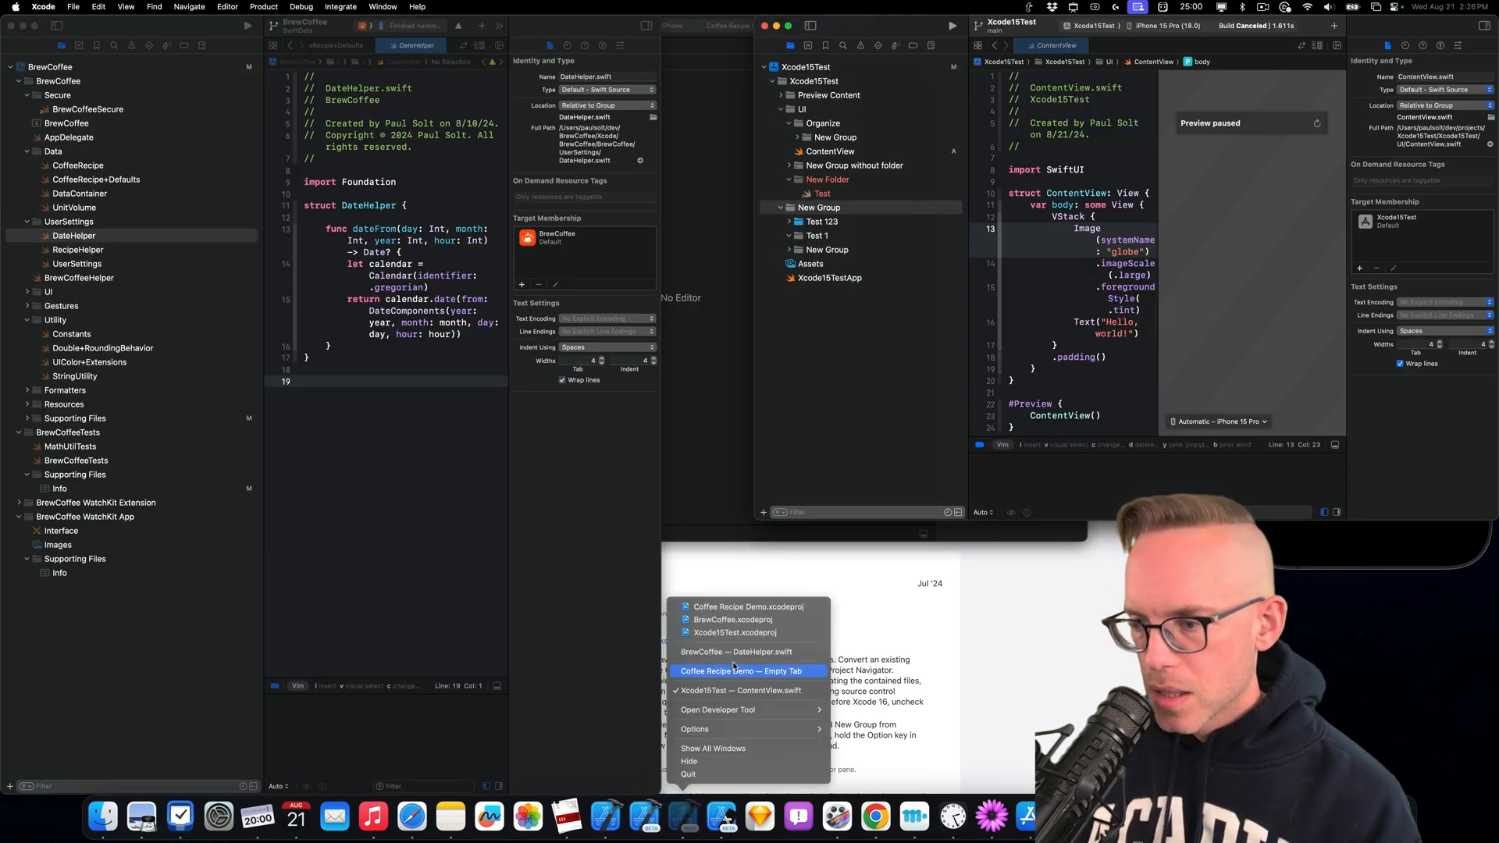
# Bring up Coffee Recipe Demo, browse CoffeeRecipe and CoffeeRecipe+Defaults, and inspect the Data folder
pyautogui.click(743, 670)
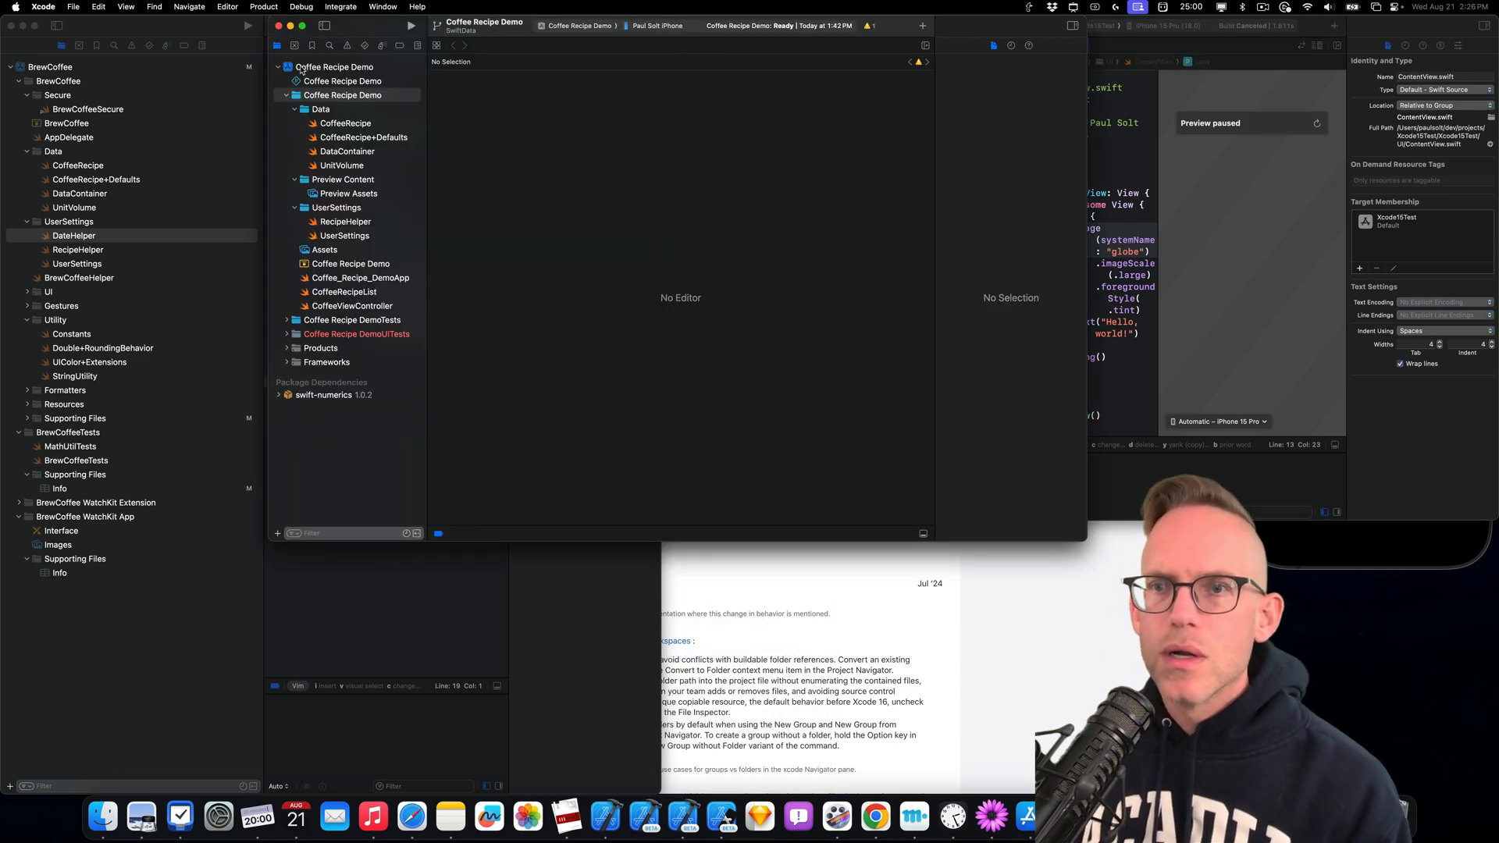
pyautogui.click(341, 94)
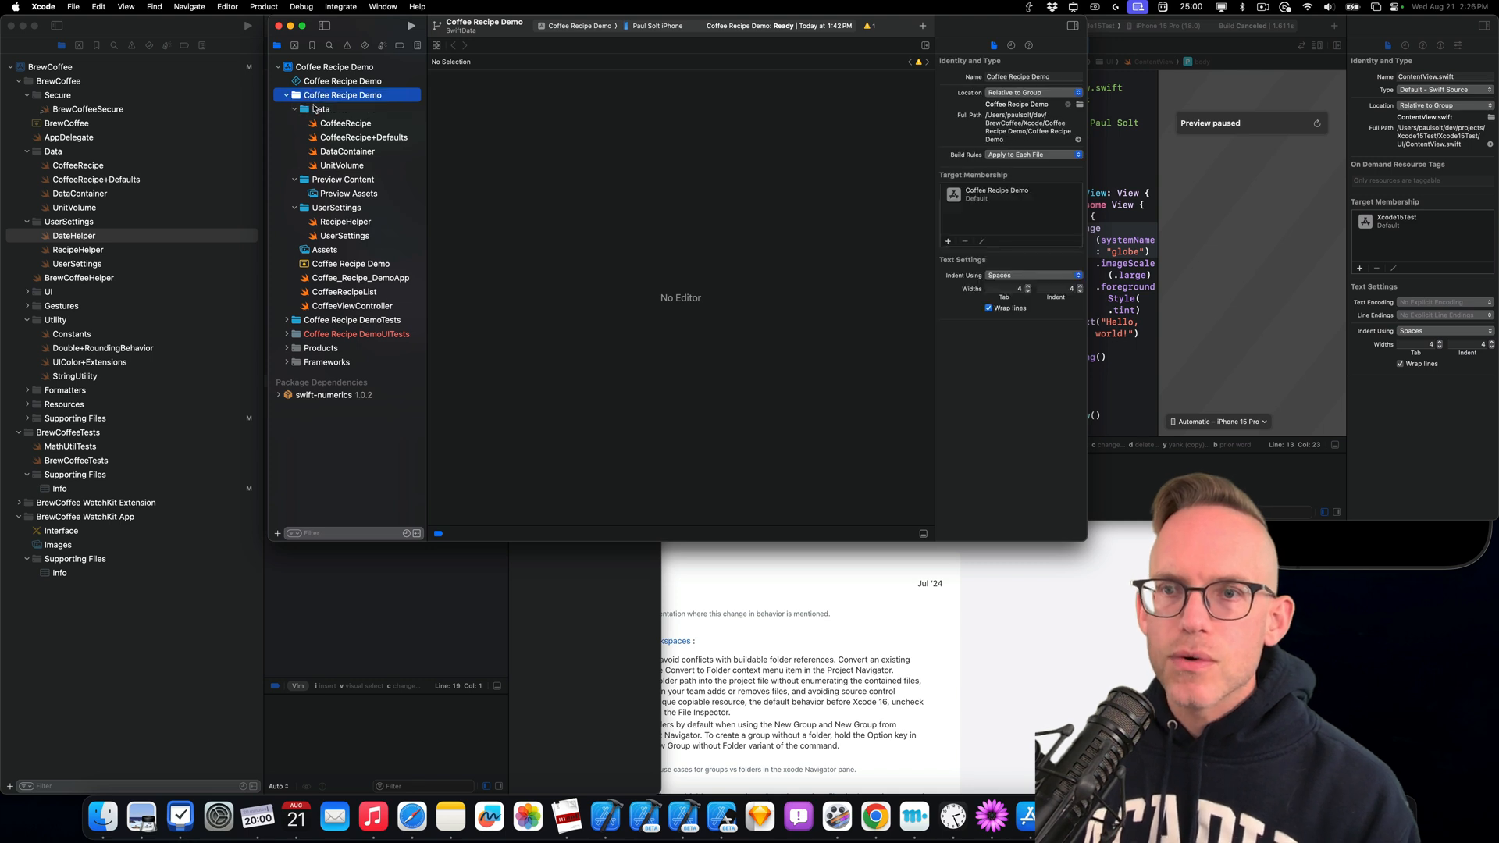
pyautogui.click(320, 109)
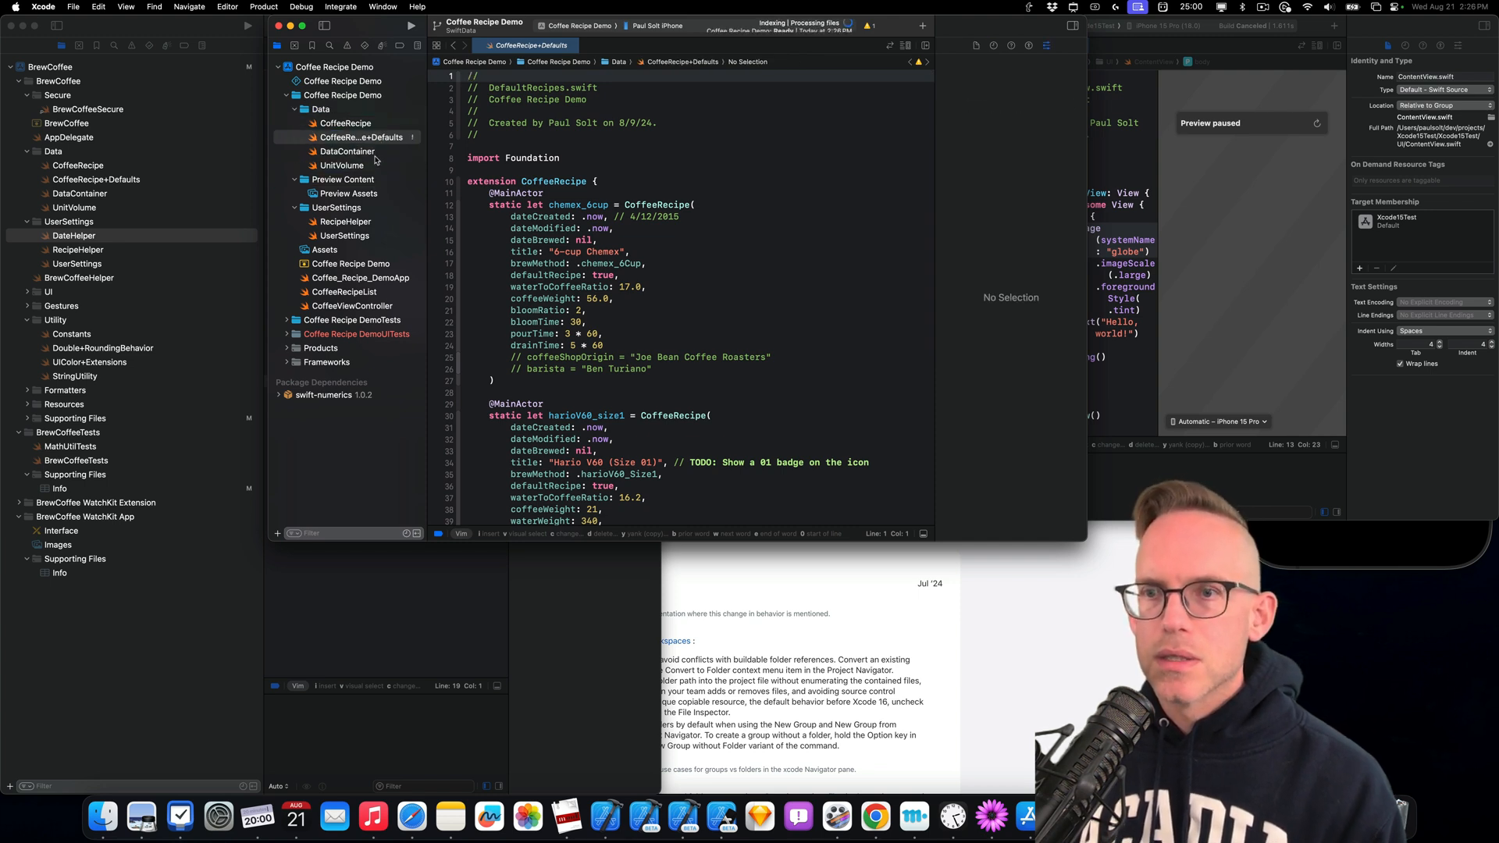
pyautogui.click(345, 123)
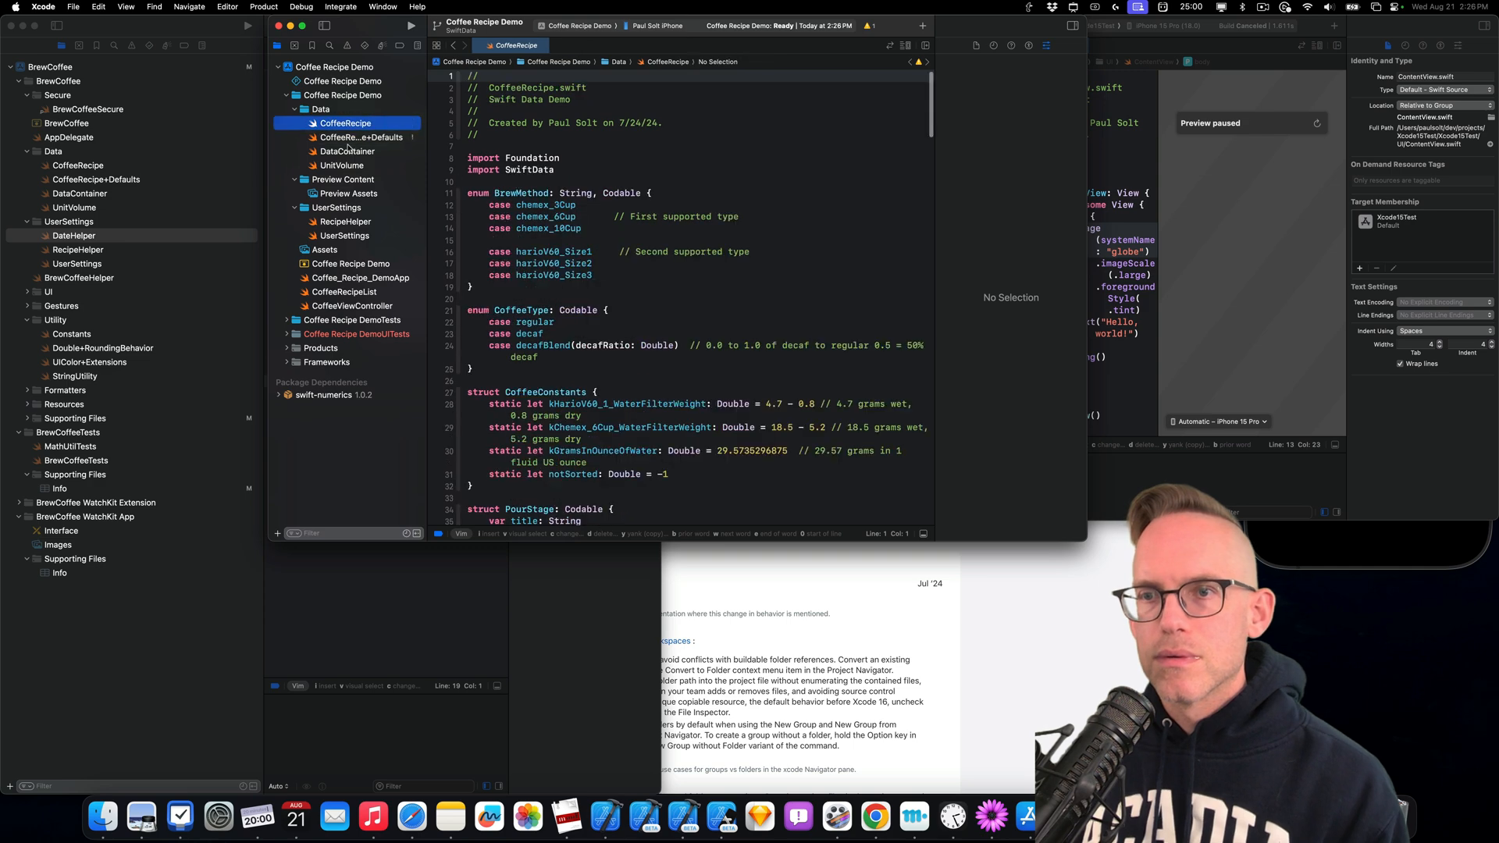
pyautogui.click(361, 137)
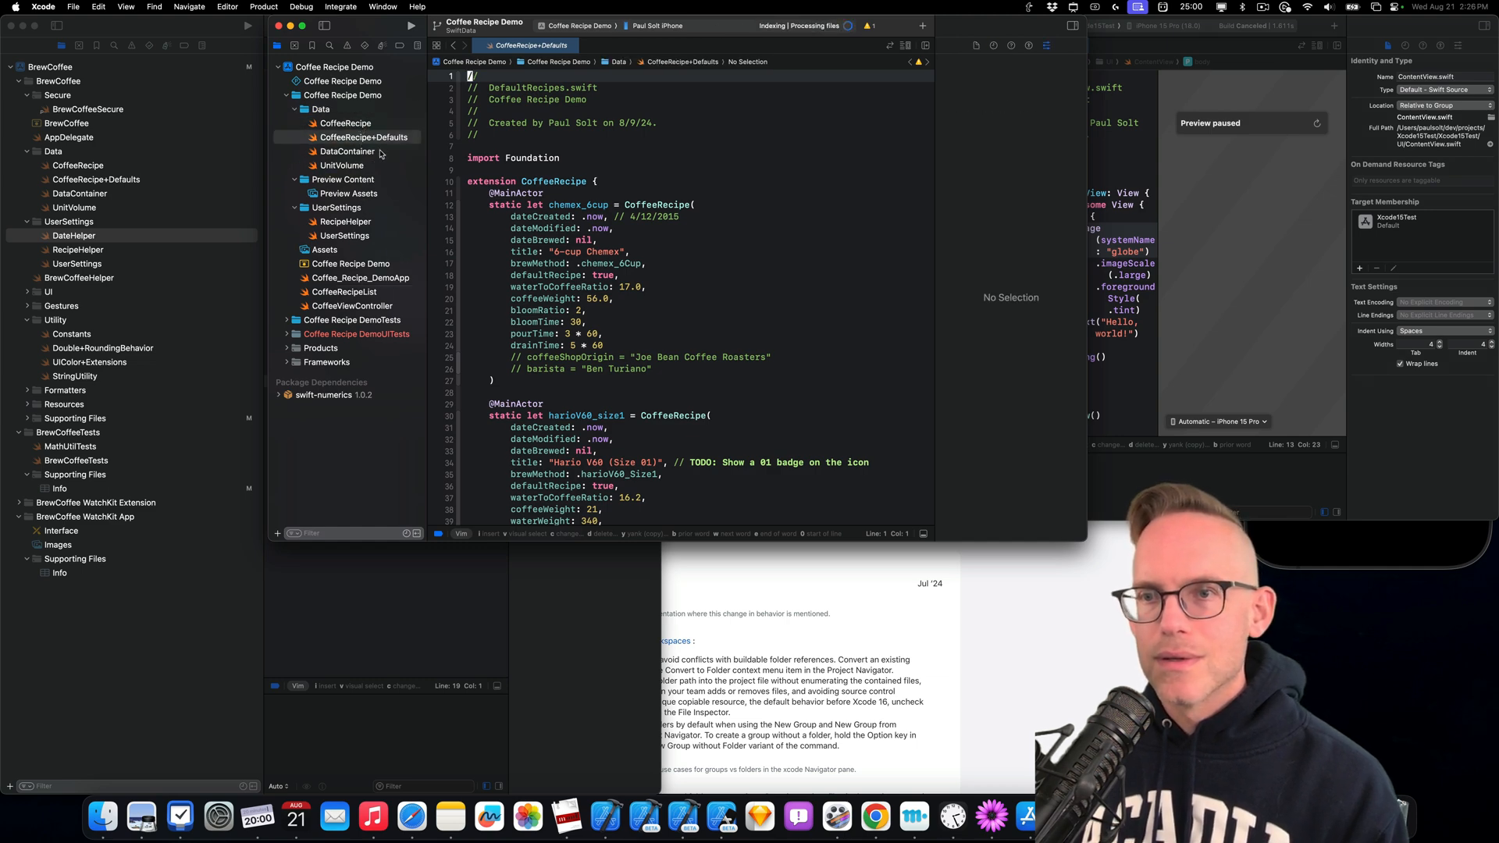
pyautogui.click(345, 122)
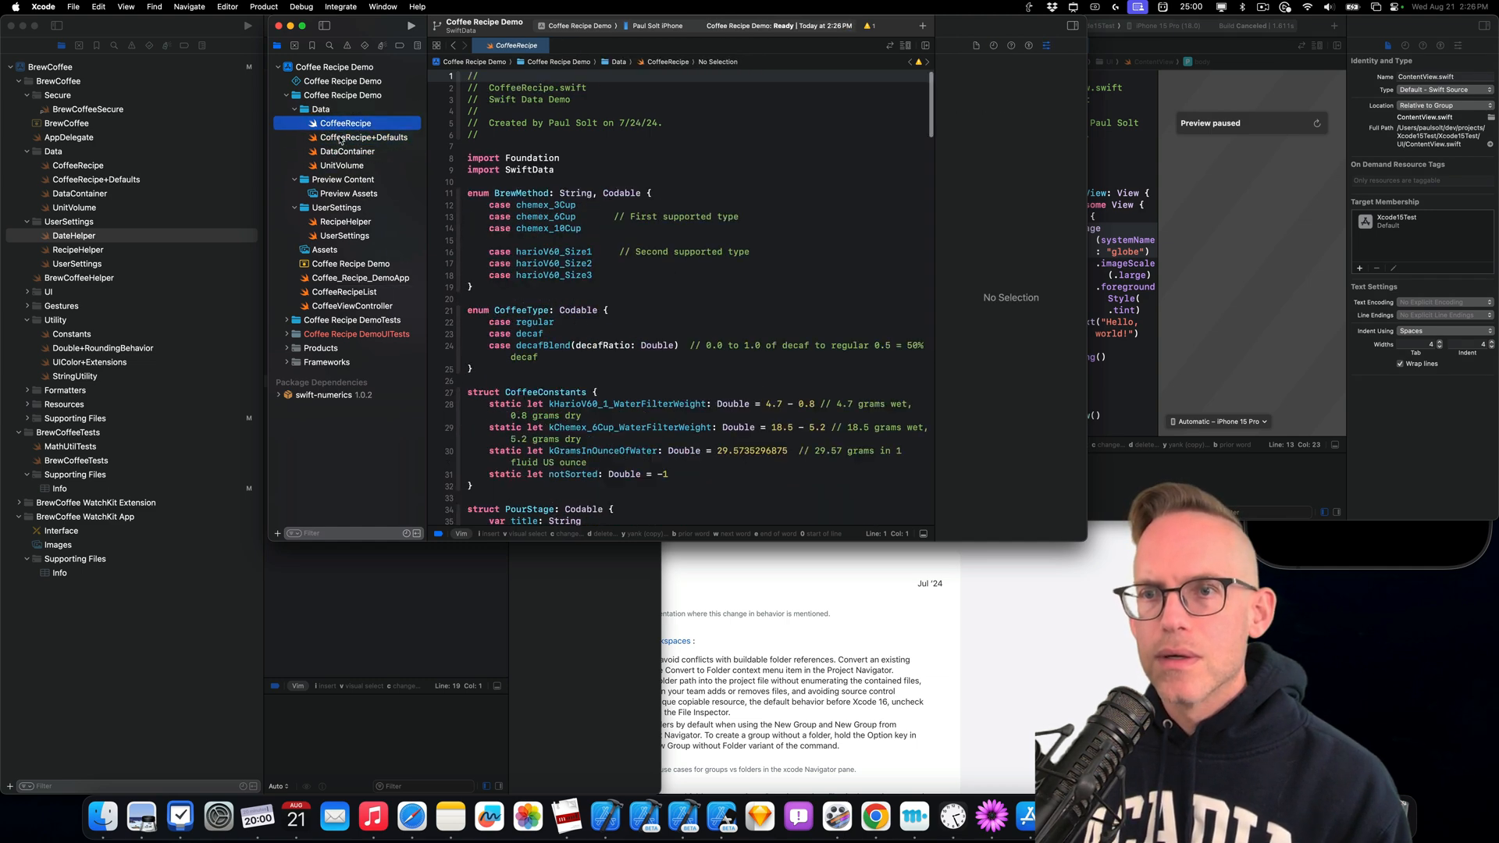
pyautogui.click(364, 136)
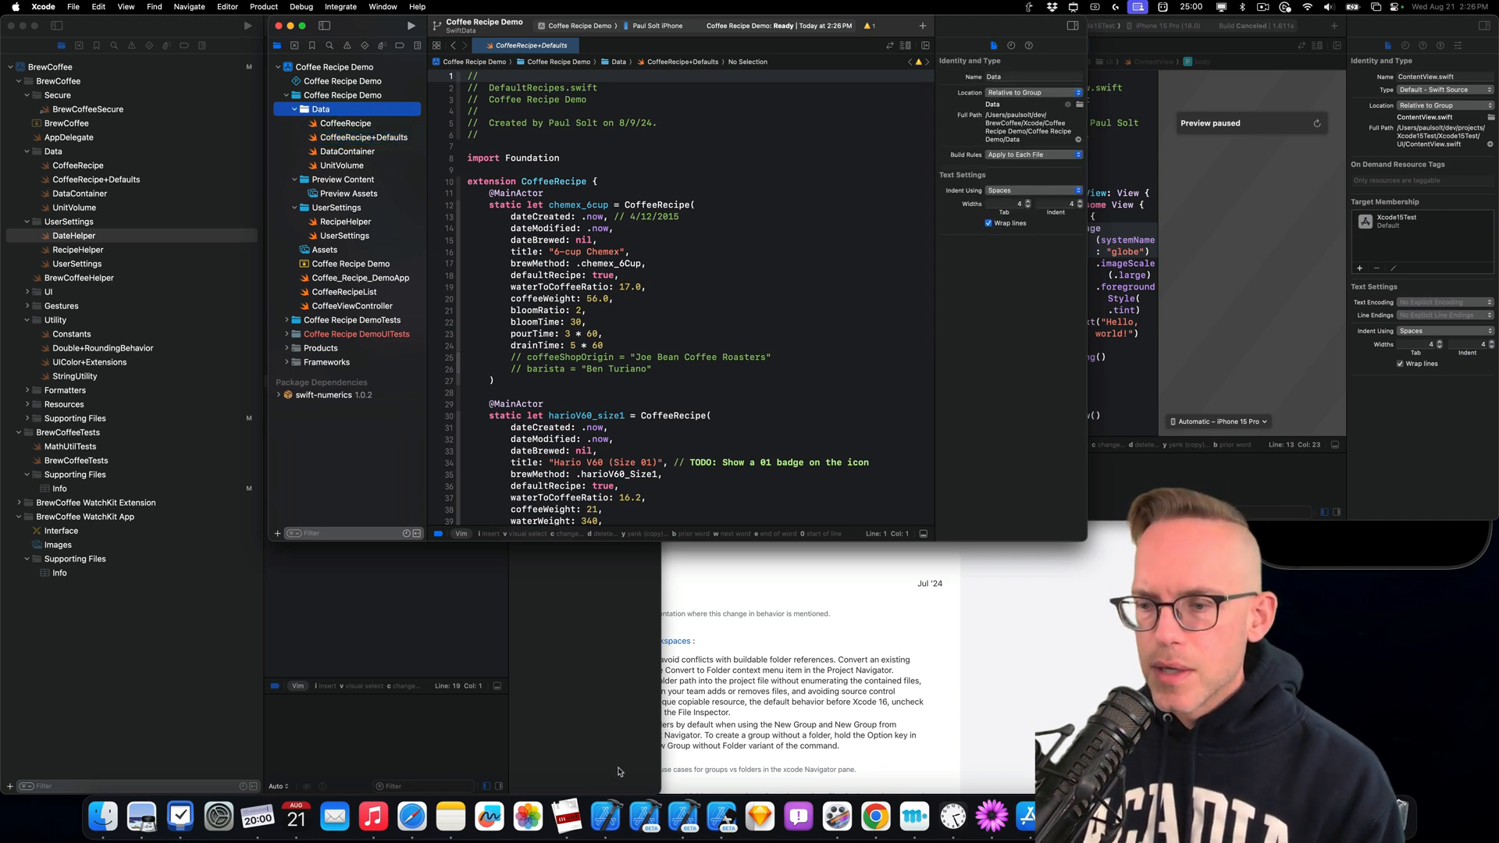
# Set the project format to Xcode 15.0
pyautogui.rightClick(603, 817)
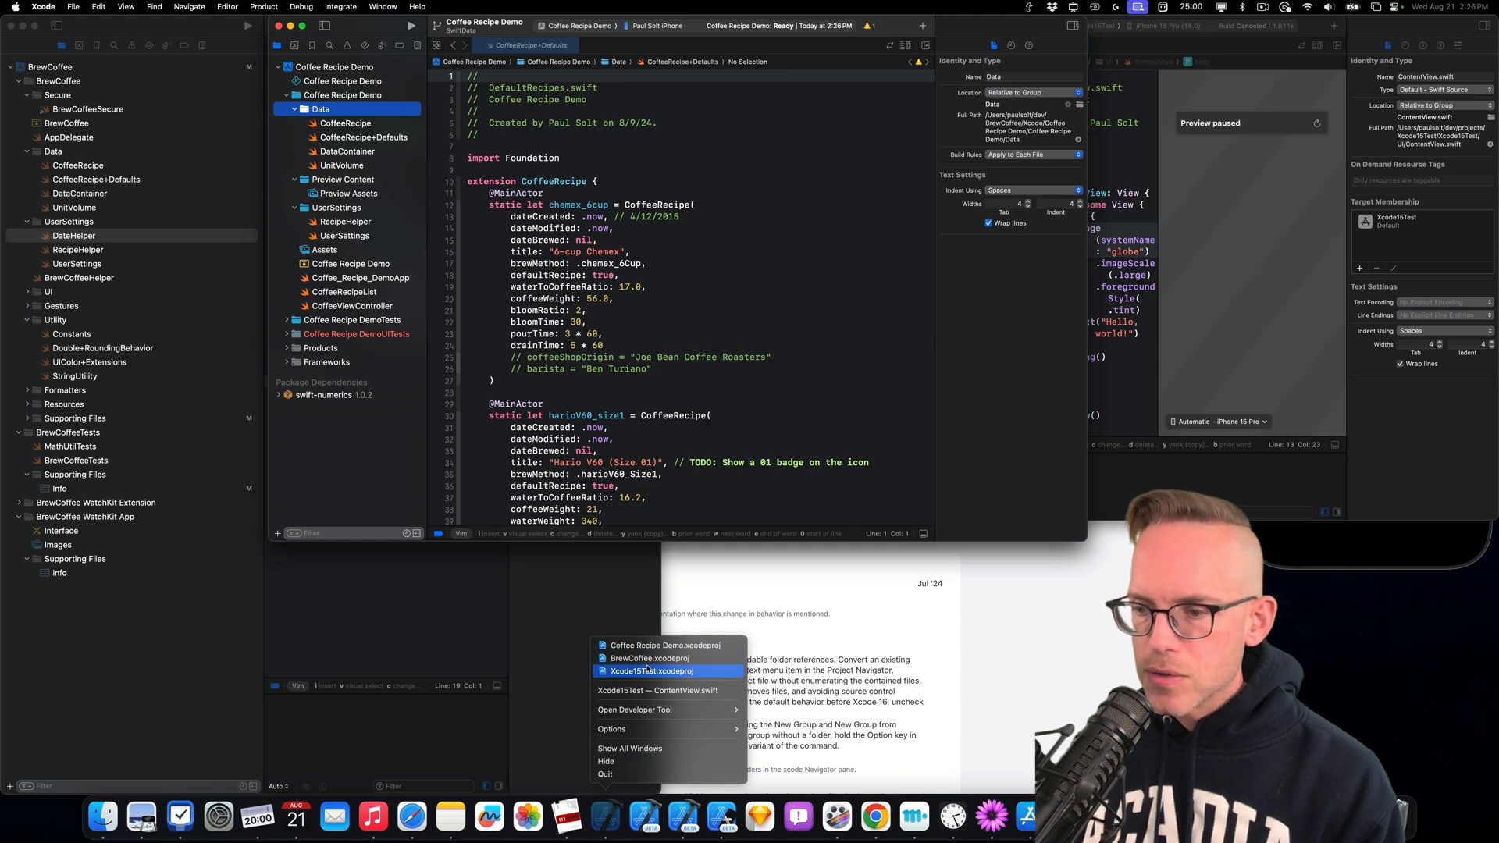
pyautogui.click(653, 671)
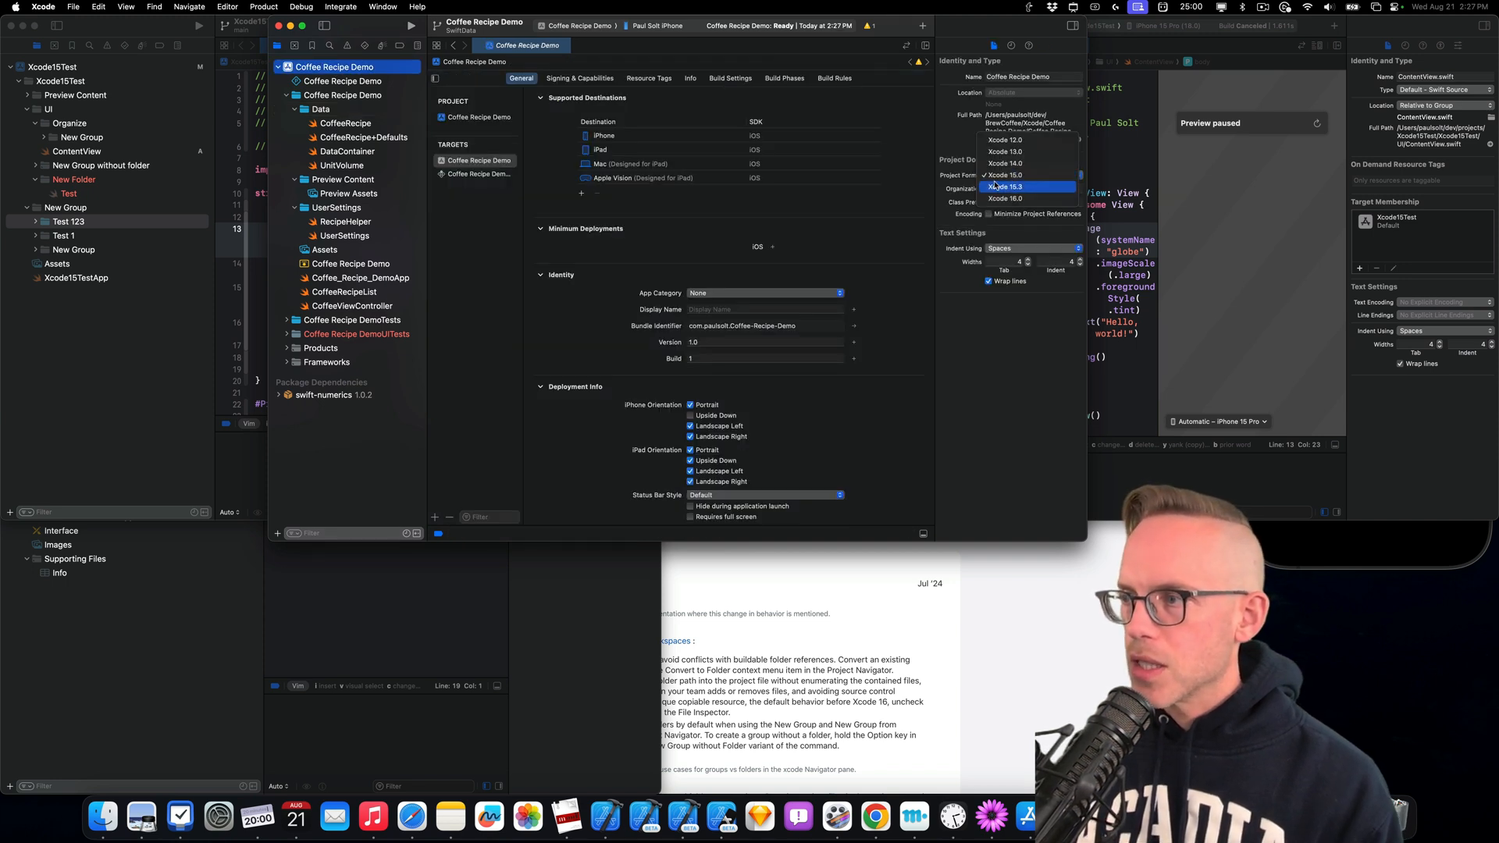
pyautogui.moveTo(1031, 174)
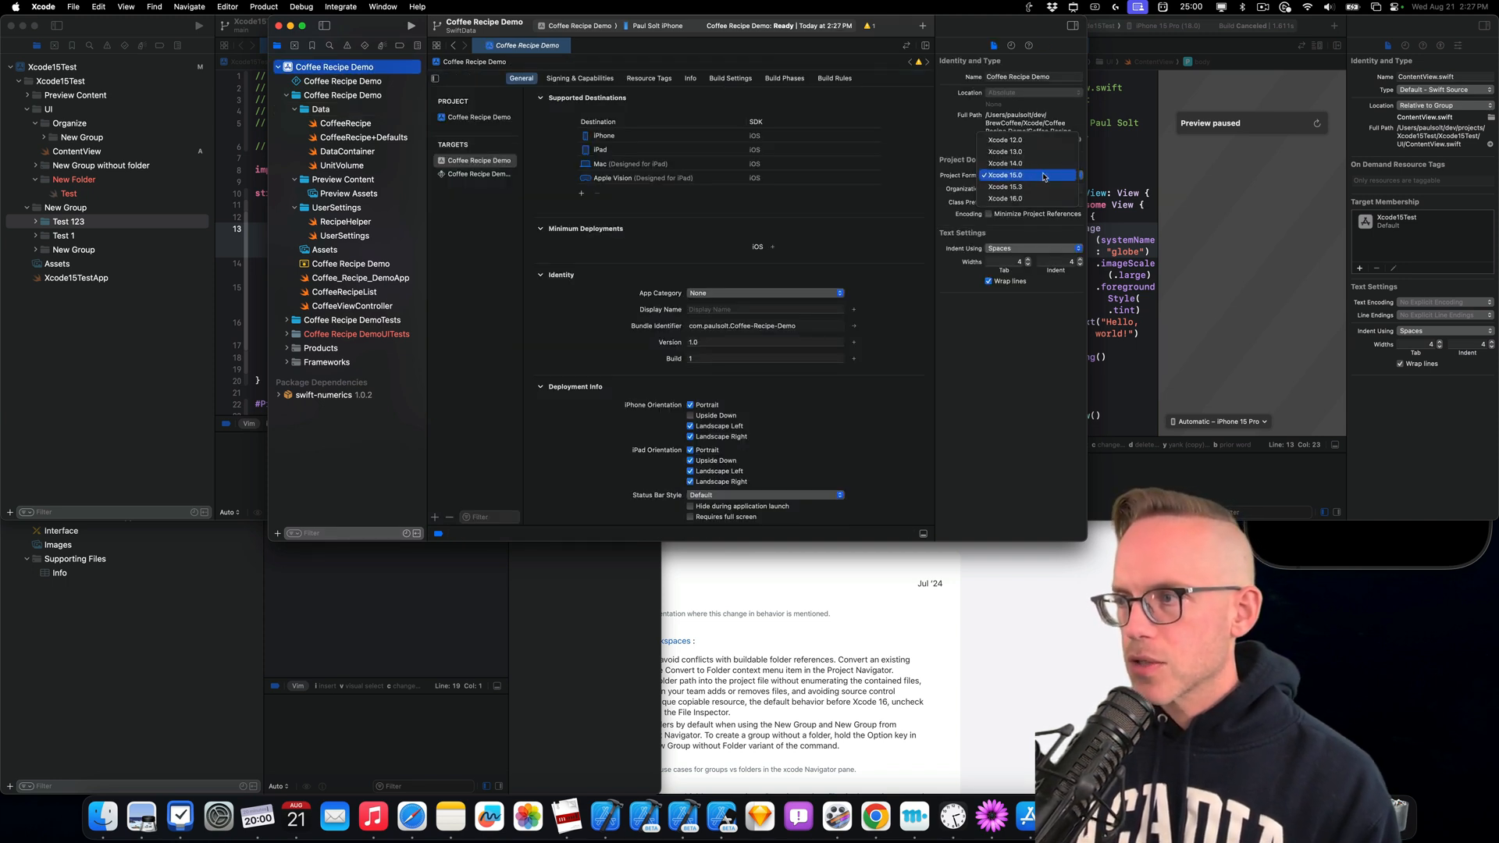
pyautogui.click(1028, 175)
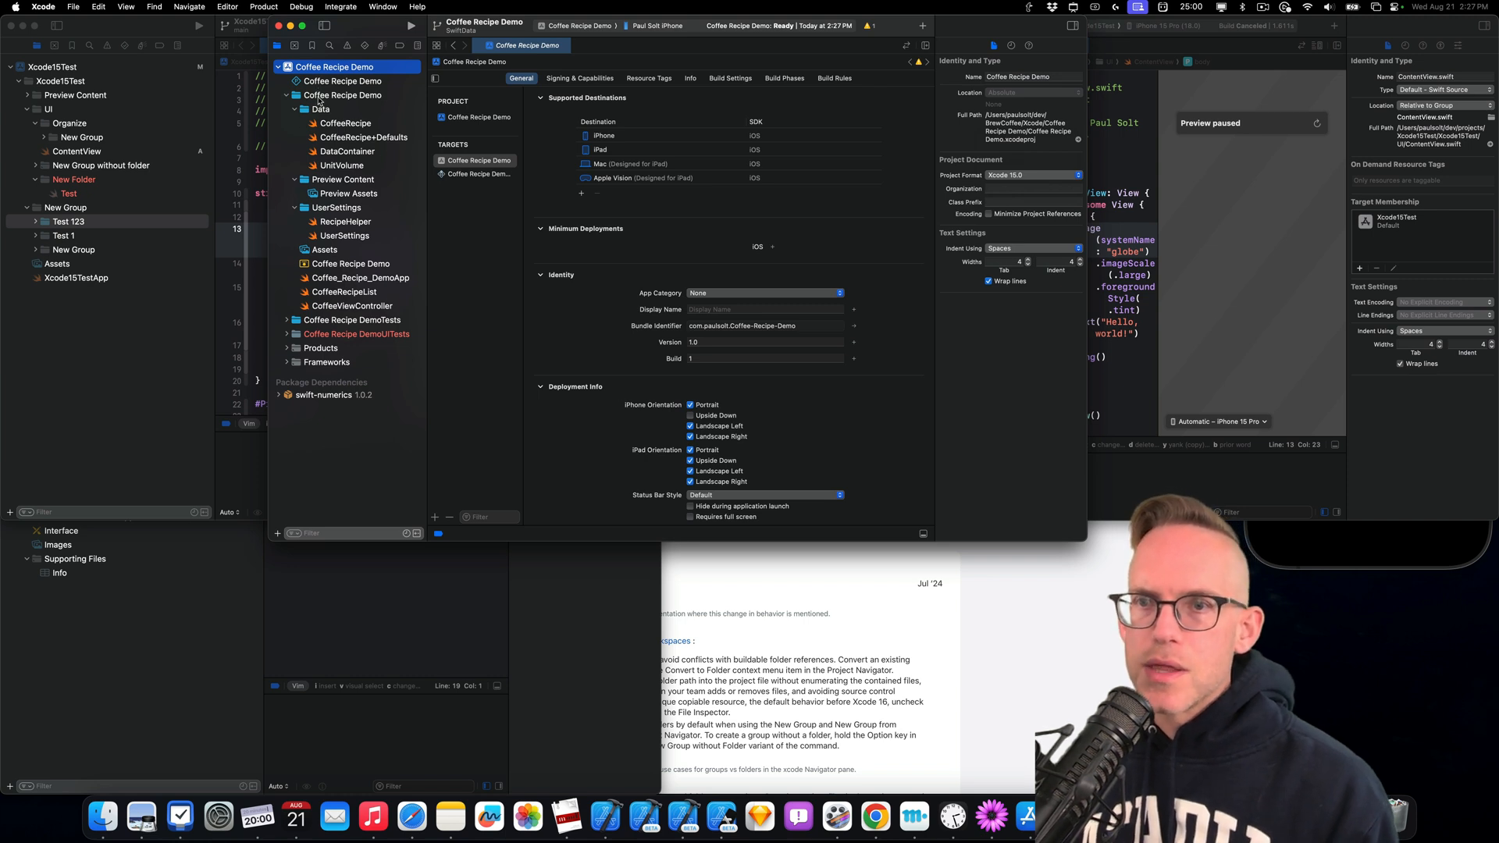
# Try opening Coffee Recipe Demo in Xcode 15.4 and dismiss the future-format alert
pyautogui.rightClick(335, 94)
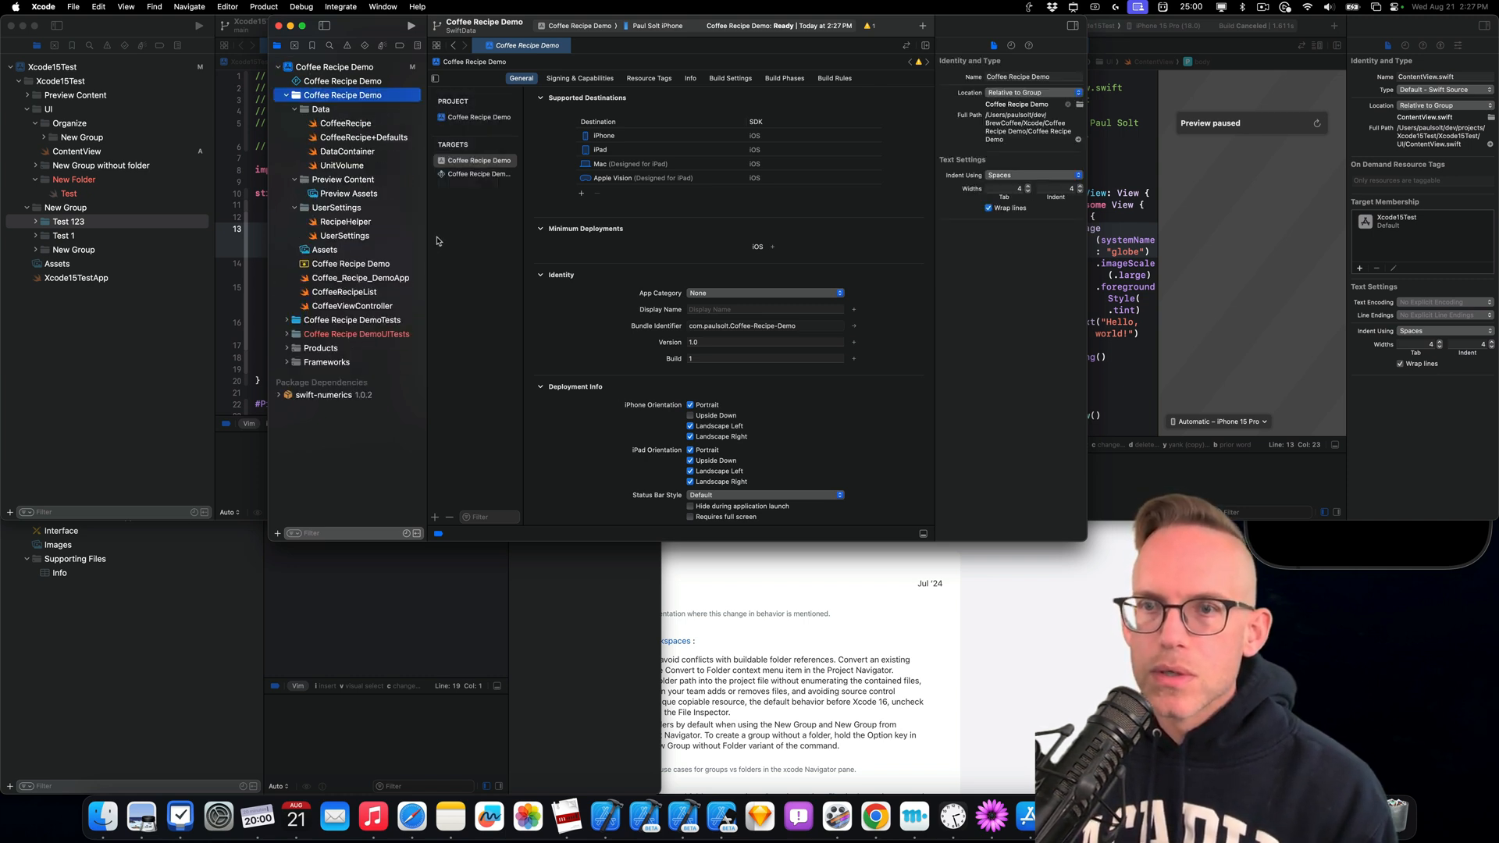
pyautogui.click(324, 250)
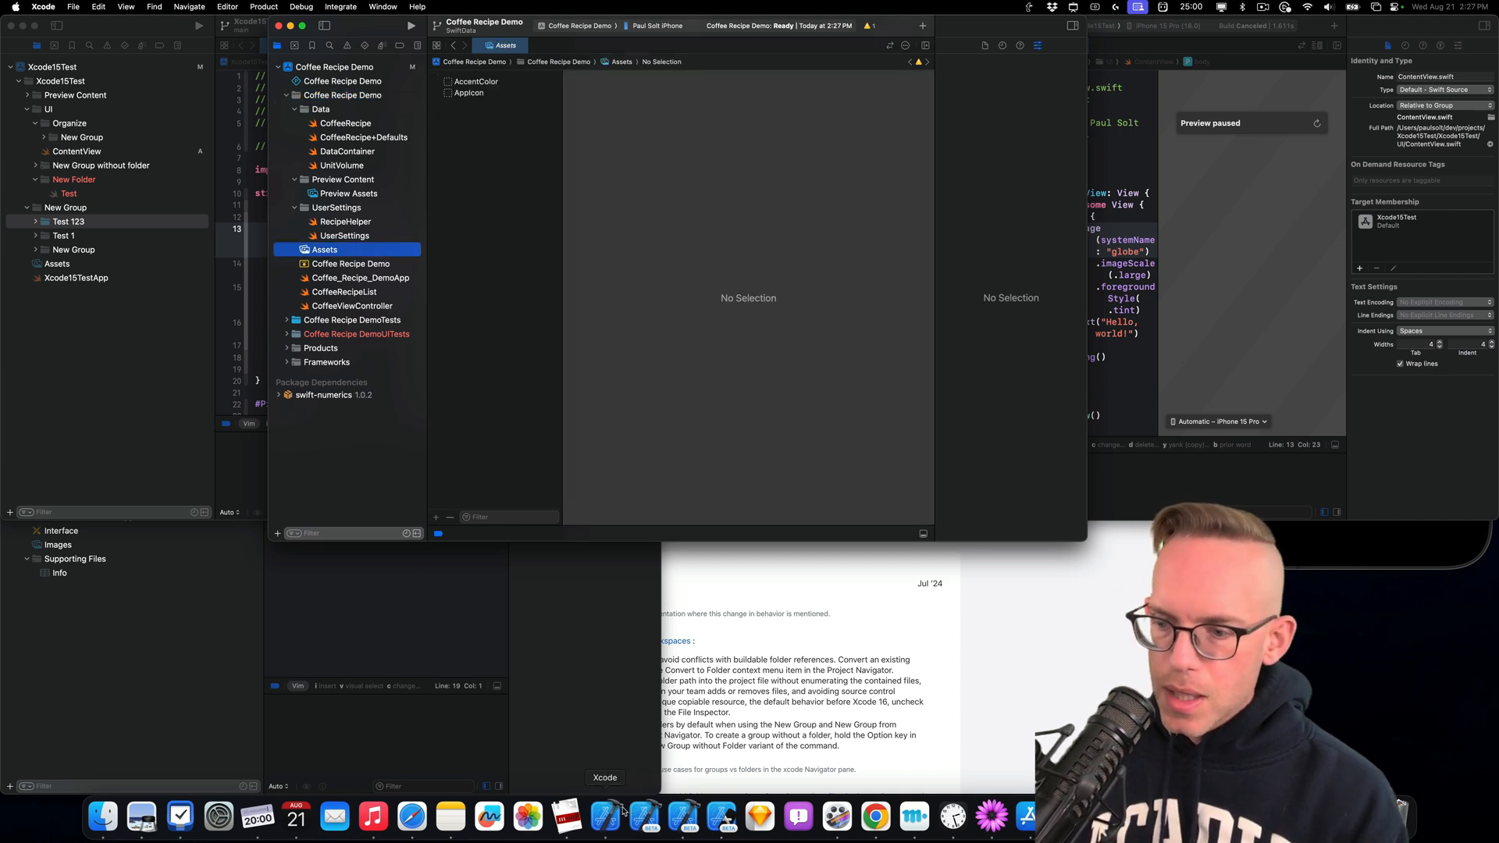
pyautogui.rightClick(604, 814)
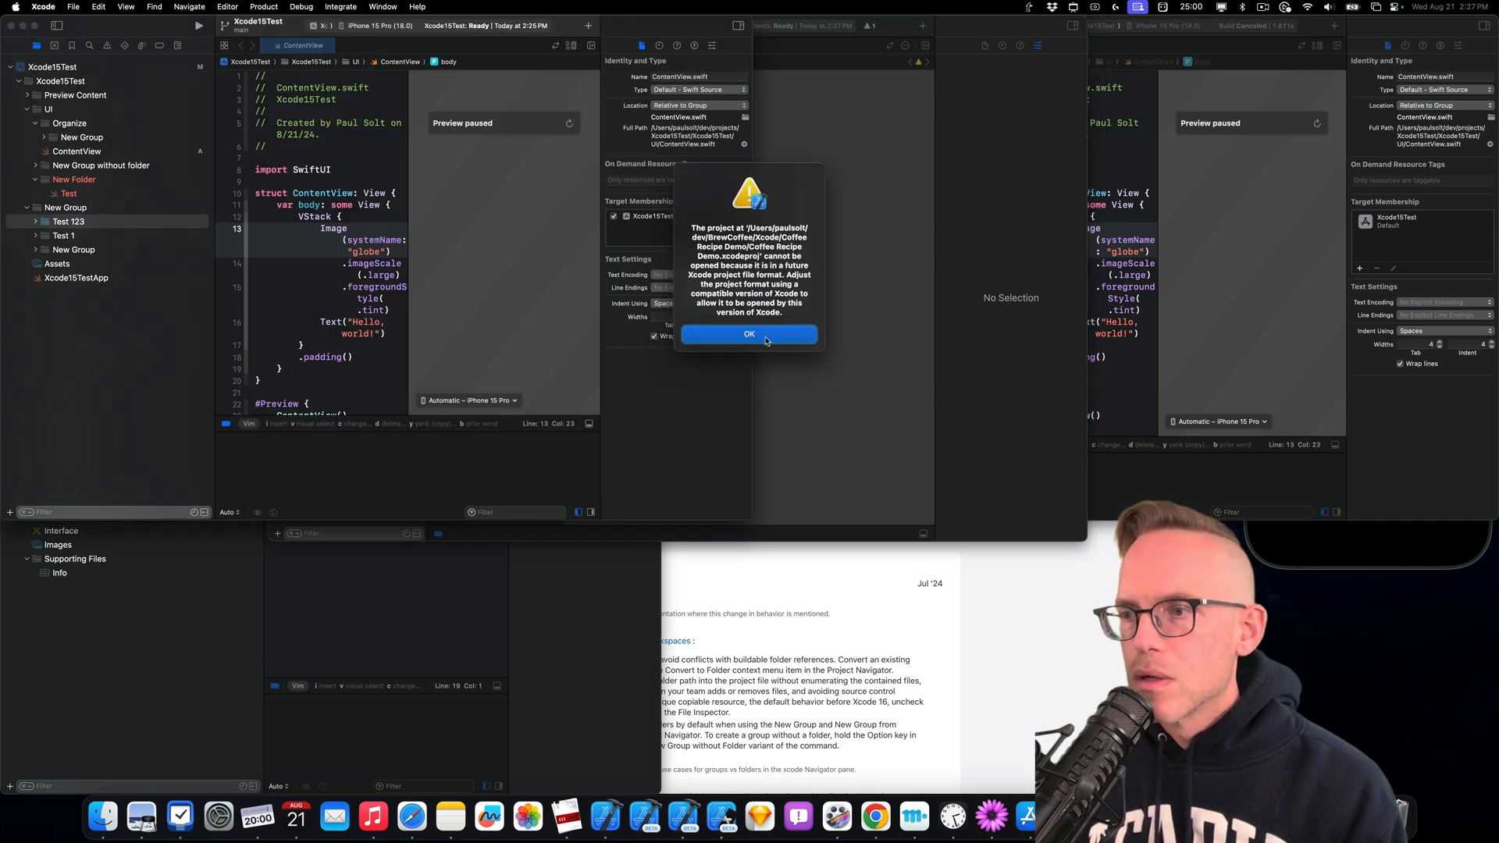
pyautogui.click(750, 334)
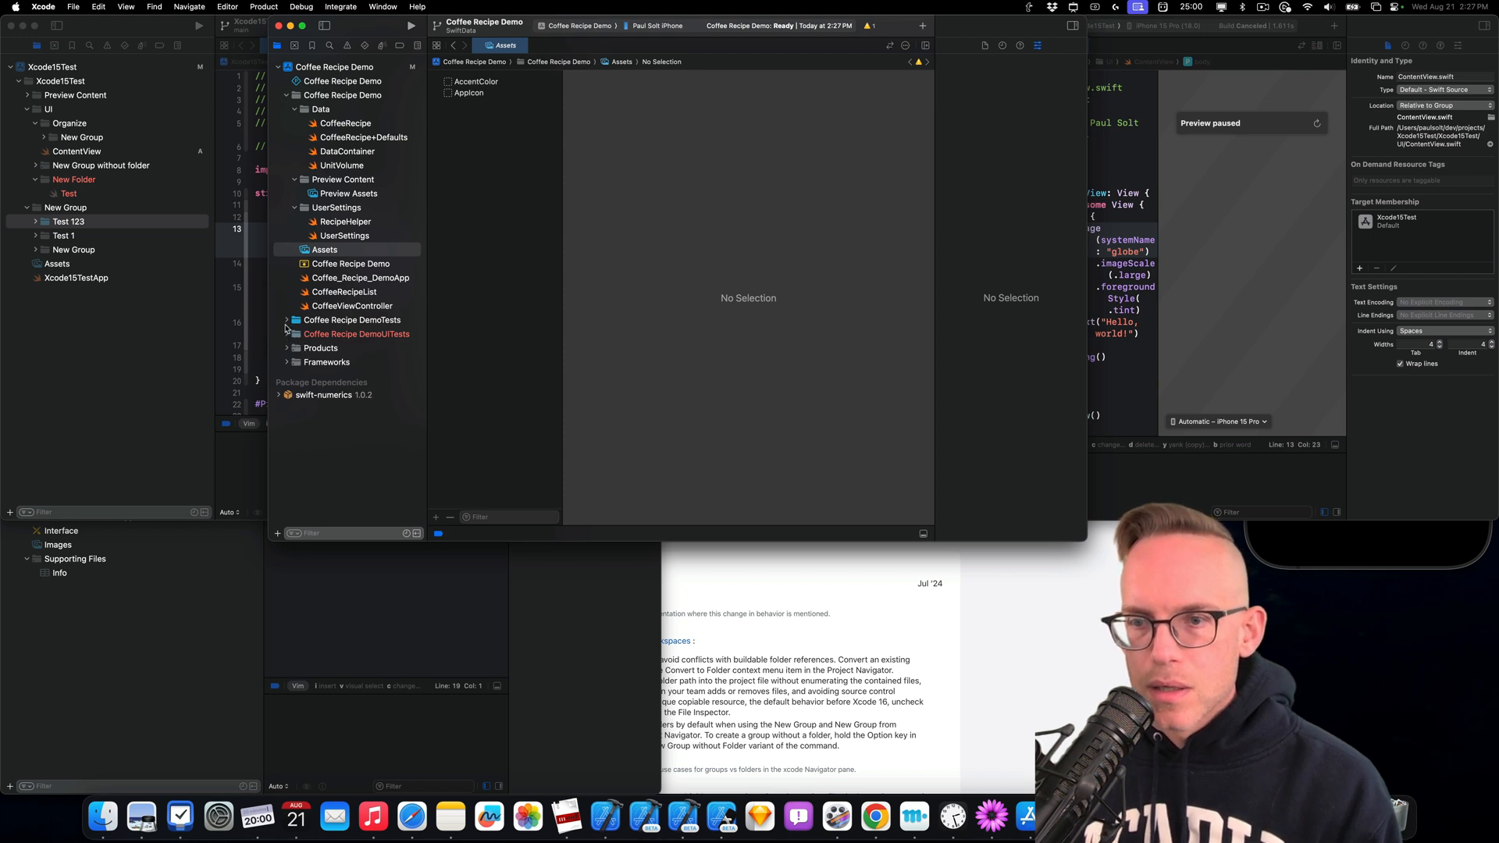
# Expand the Coffee Recipe DemoTests group, open its test file, and inspect the group's properties
pyautogui.click(352, 320)
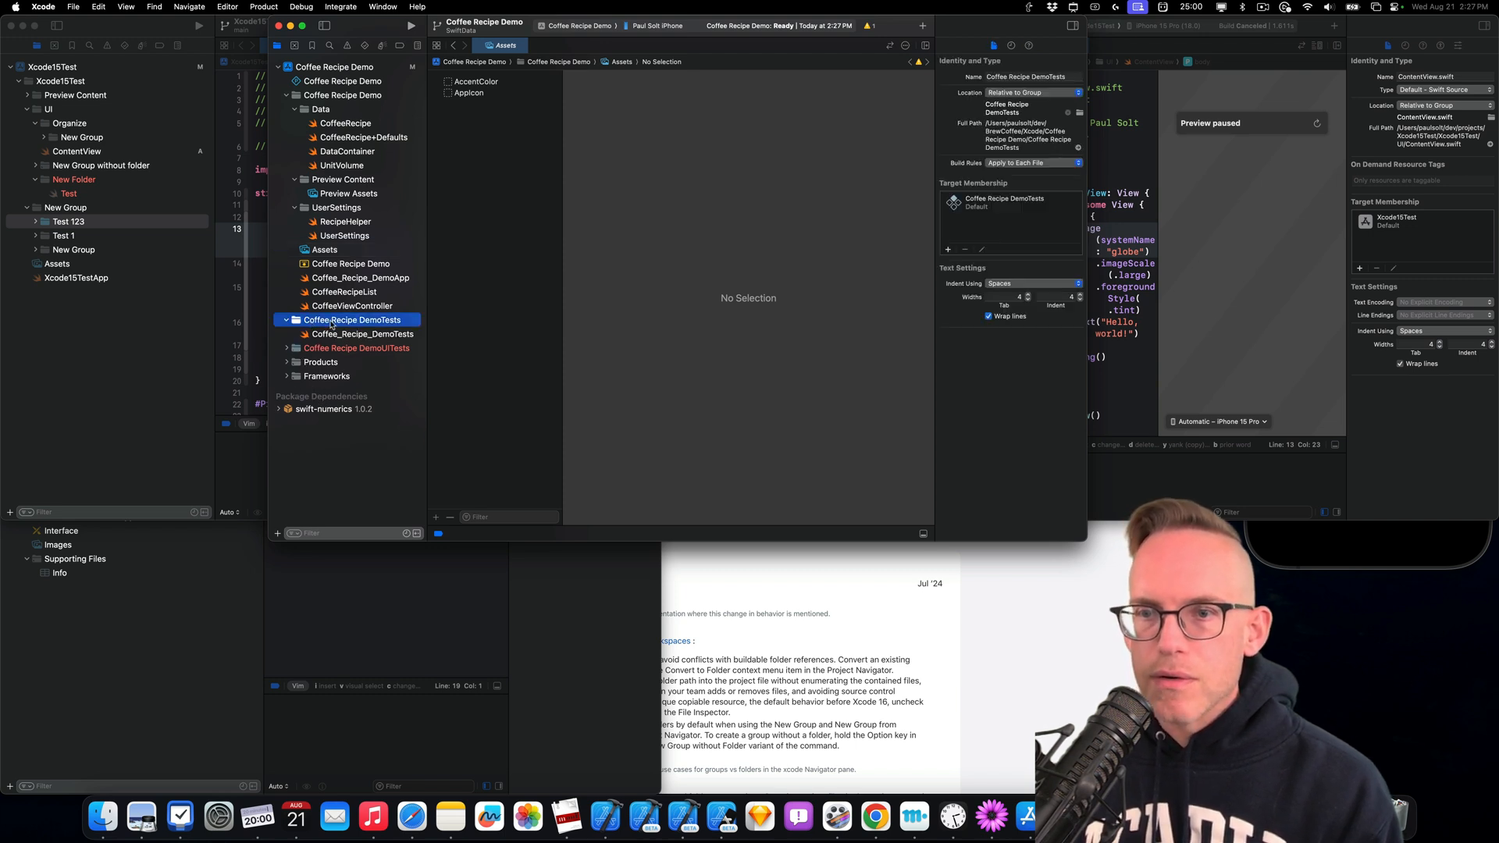
pyautogui.rightClick(349, 320)
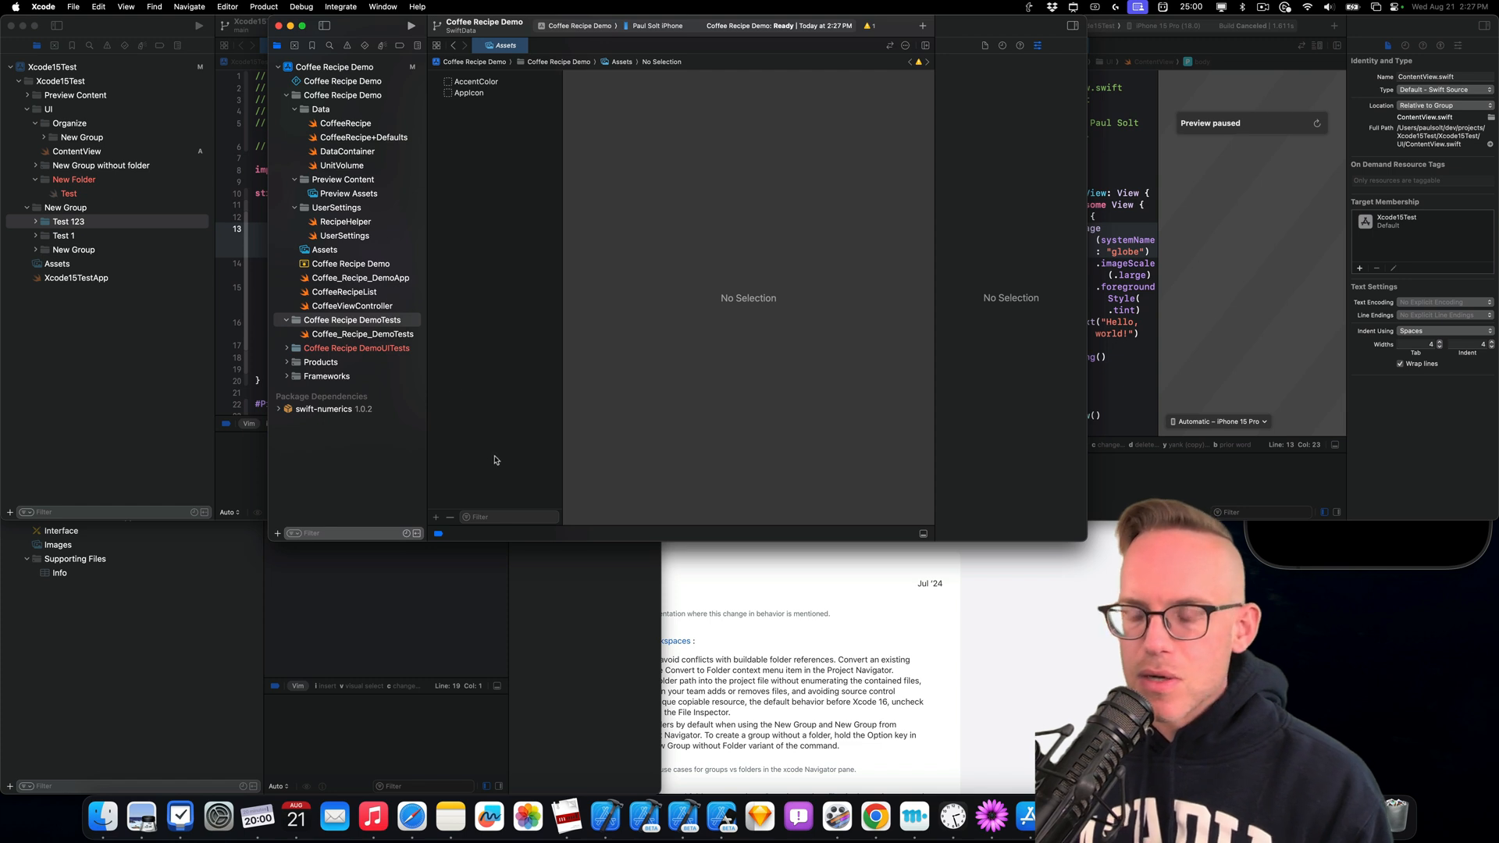
pyautogui.click(363, 334)
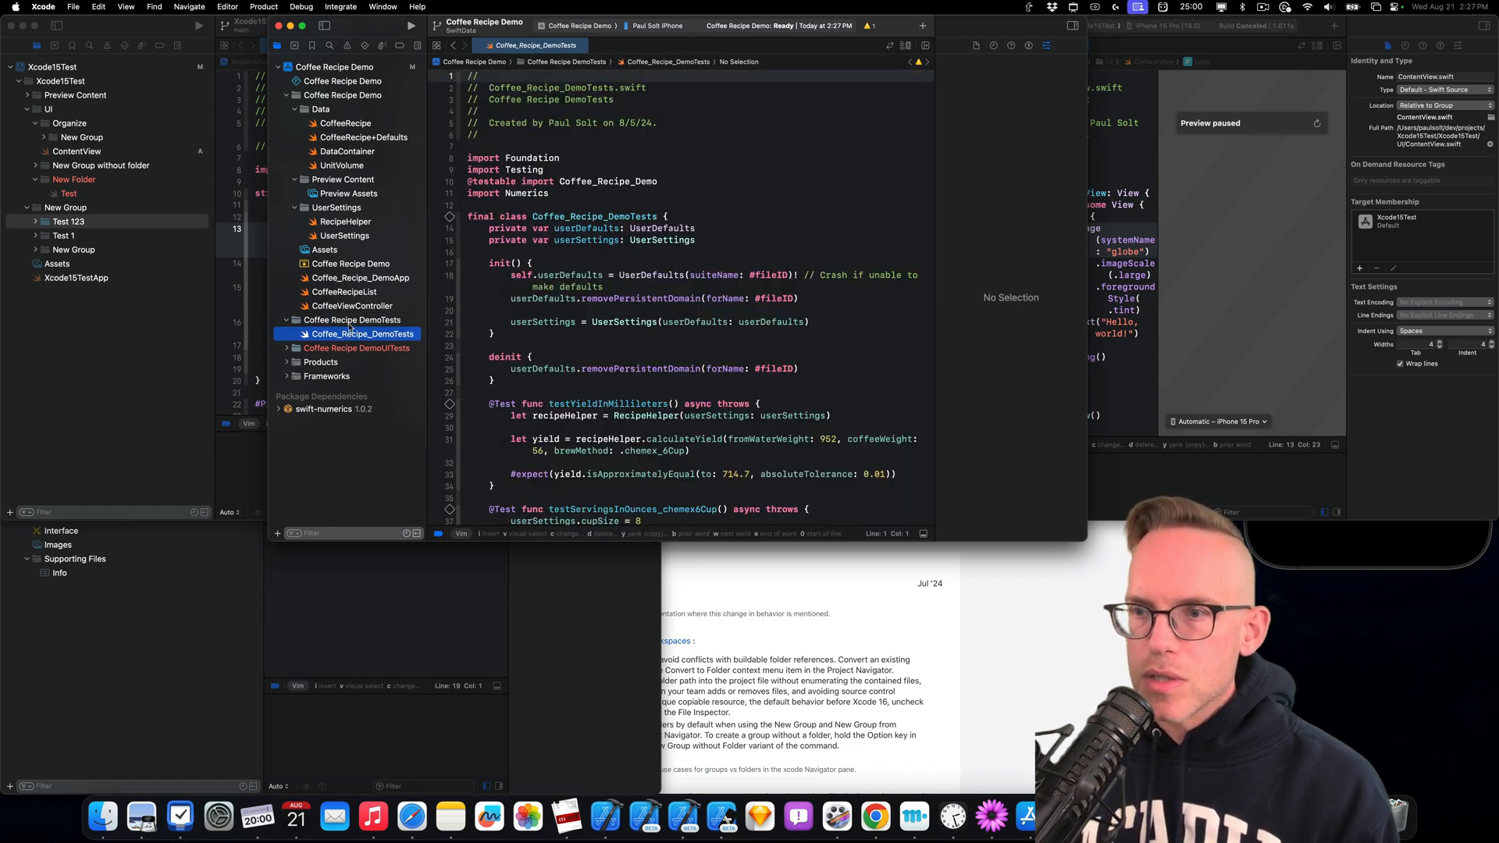
pyautogui.click(350, 320)
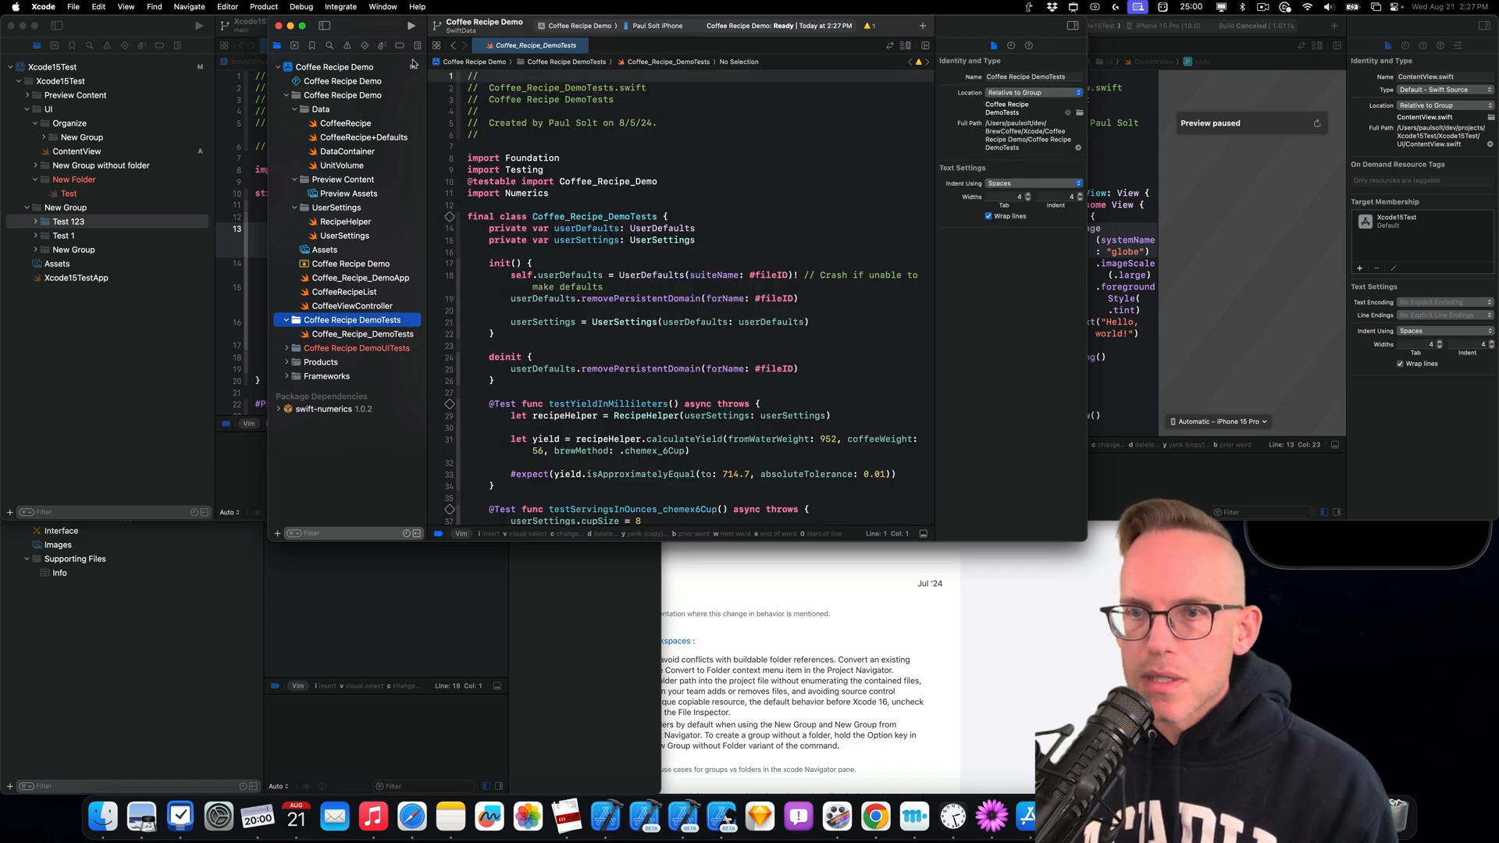
# Try opening Coffee Recipe Demo from Xcode 15.4's Dock recents and dismiss the can't-open warning
pyautogui.rightClick(604, 817)
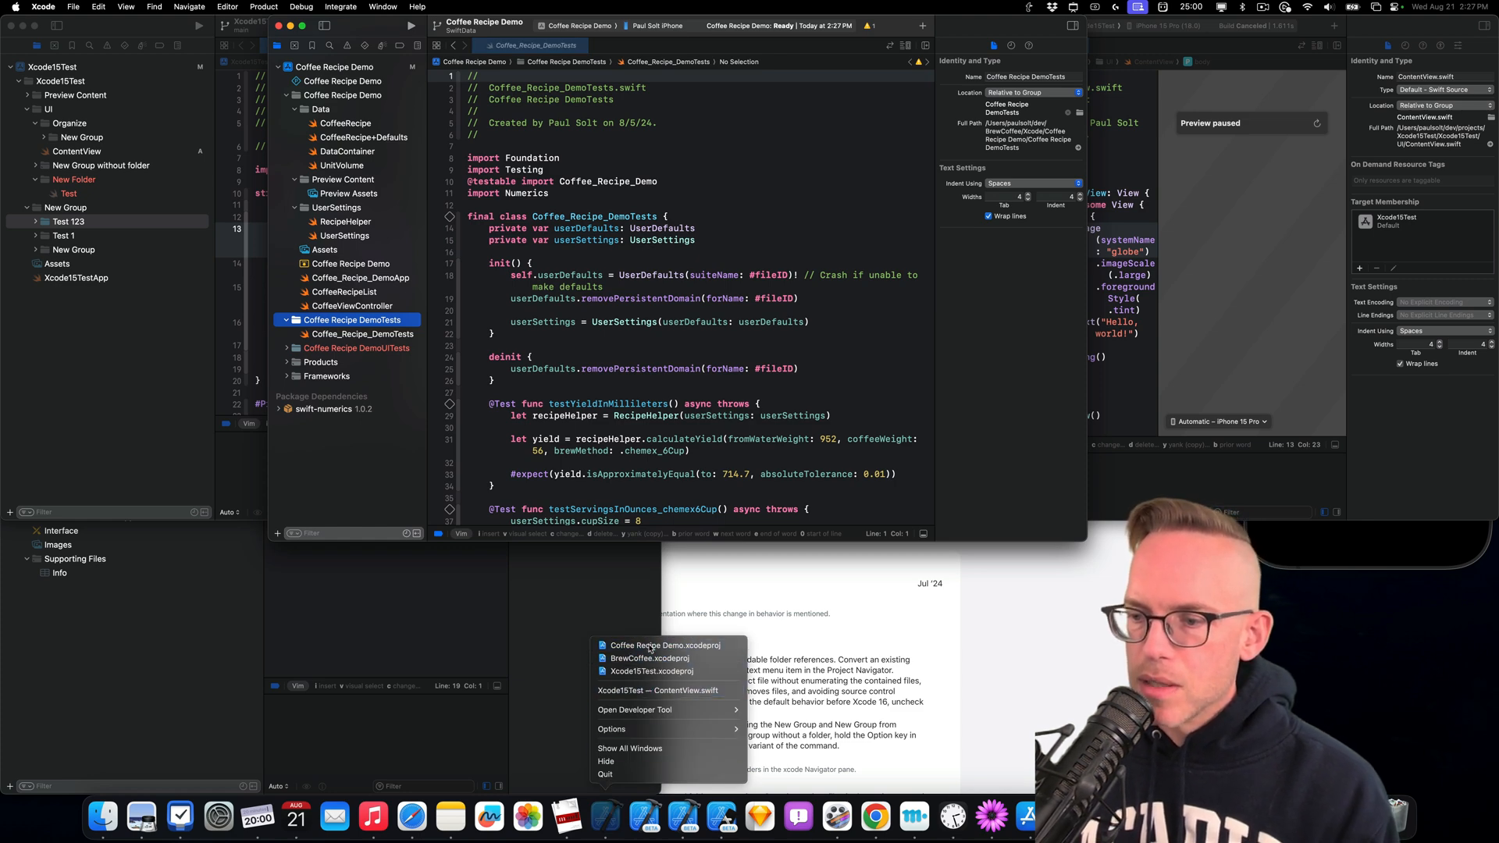
pyautogui.click(662, 644)
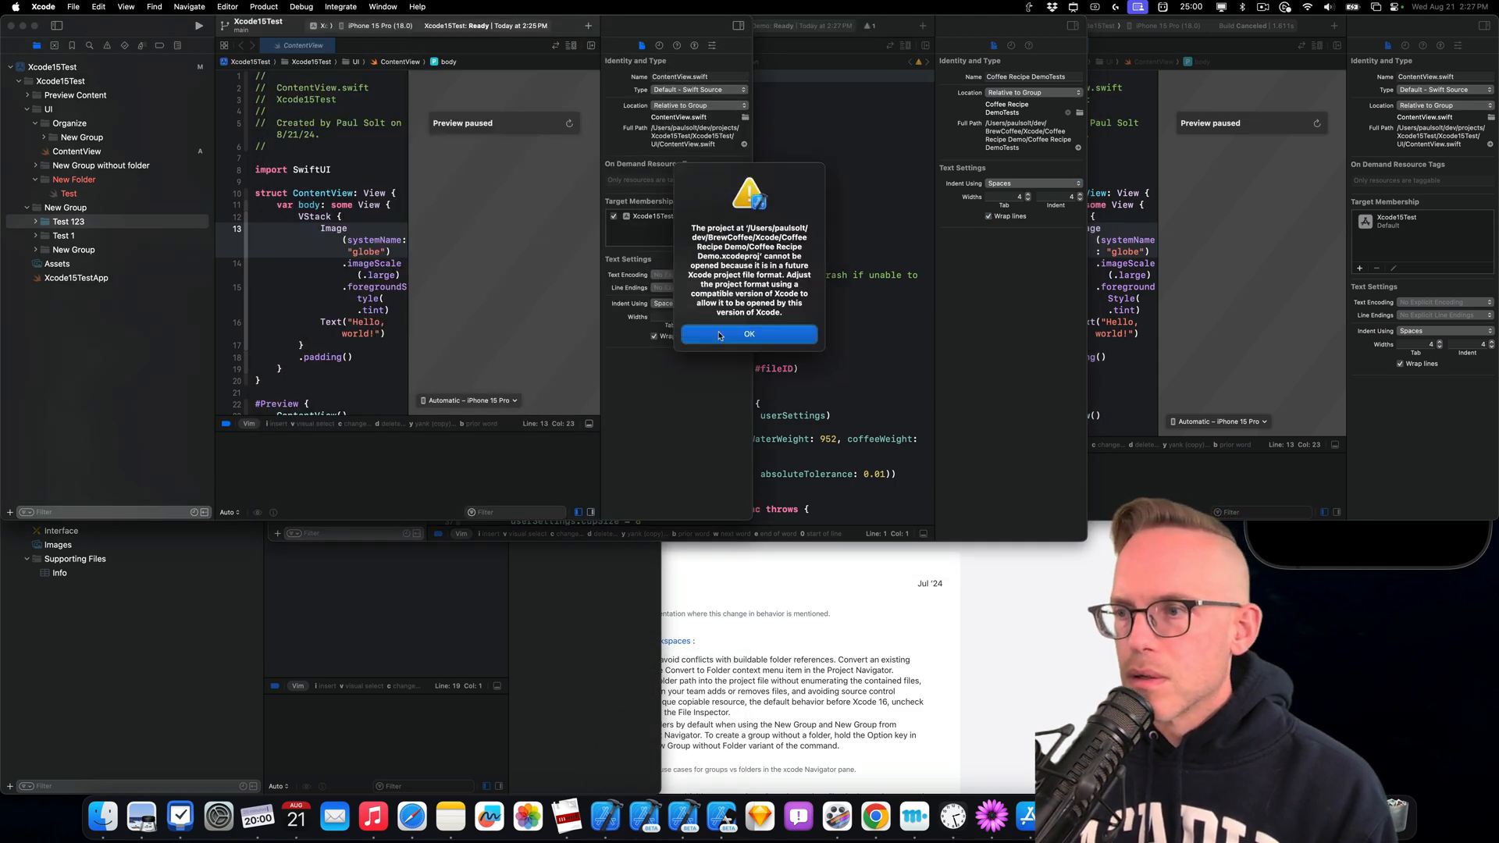
pyautogui.click(749, 335)
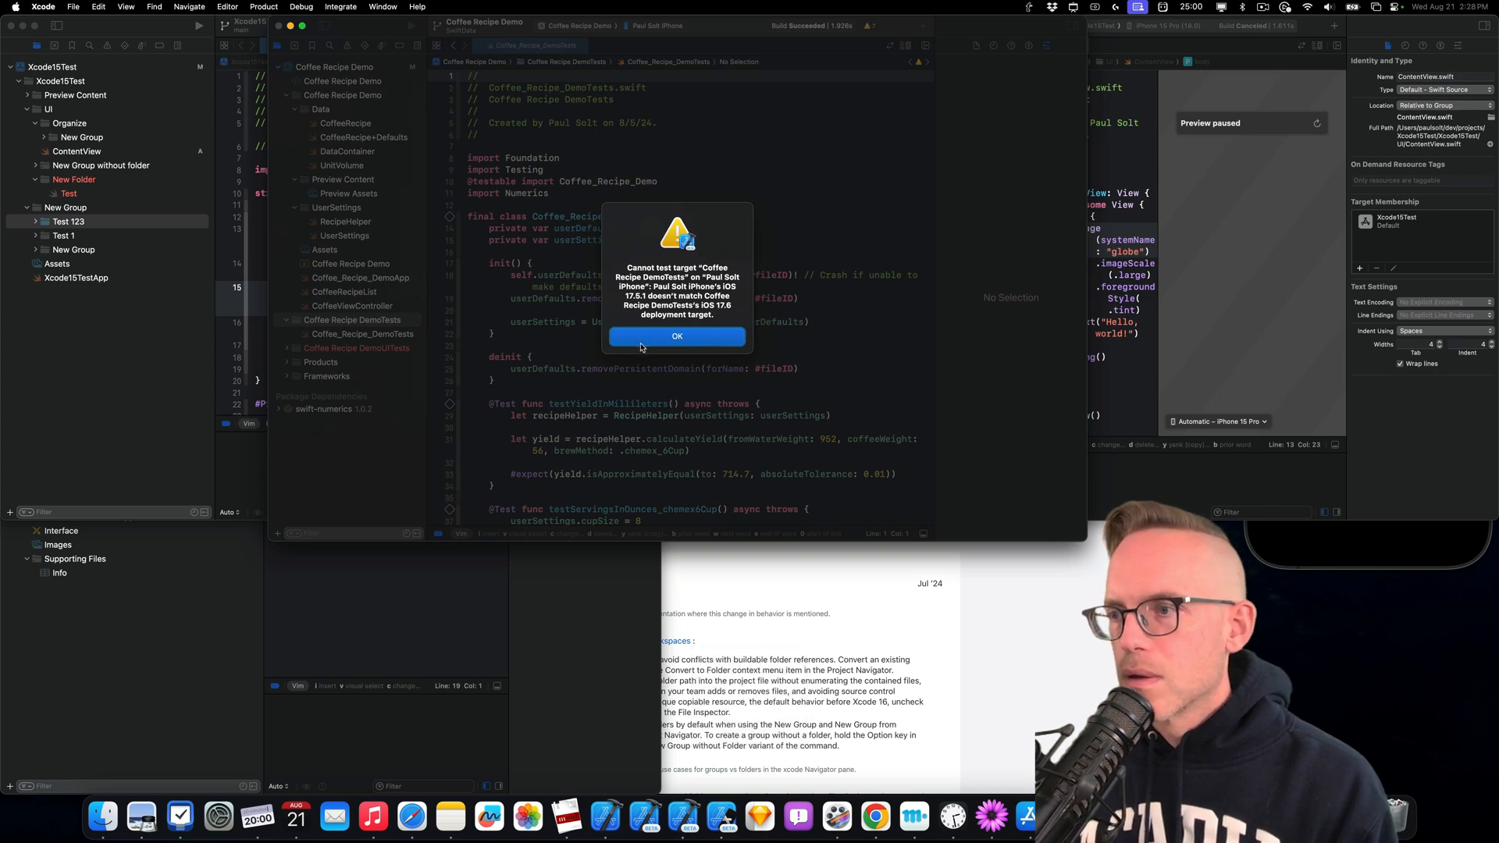
# Dismiss the deployment mismatch, target the iPhone 15 Pro Max simulator, and review test target settings
pyautogui.click(676, 336)
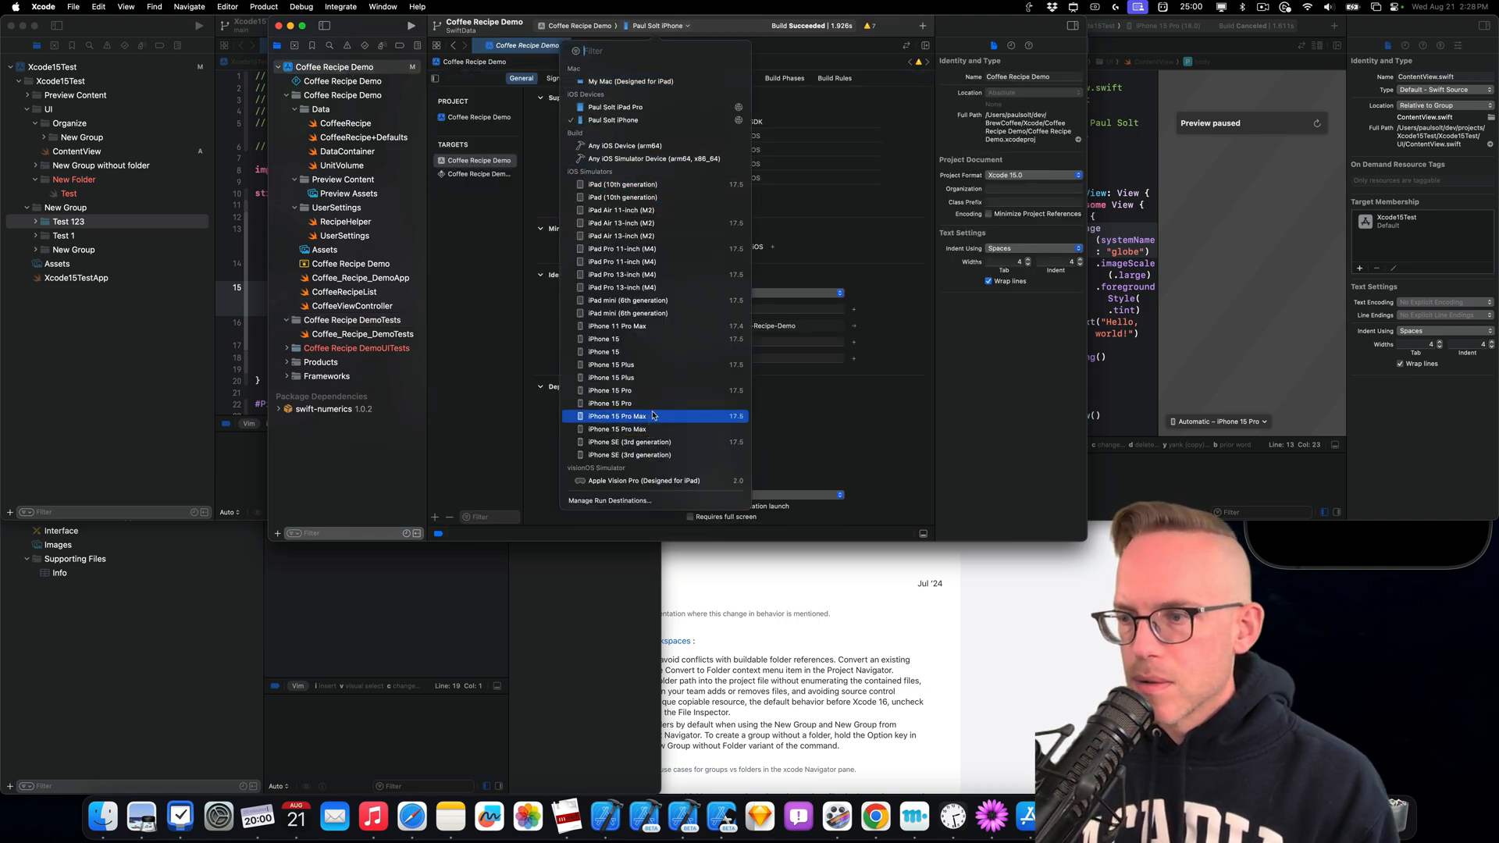
pyautogui.click(616, 416)
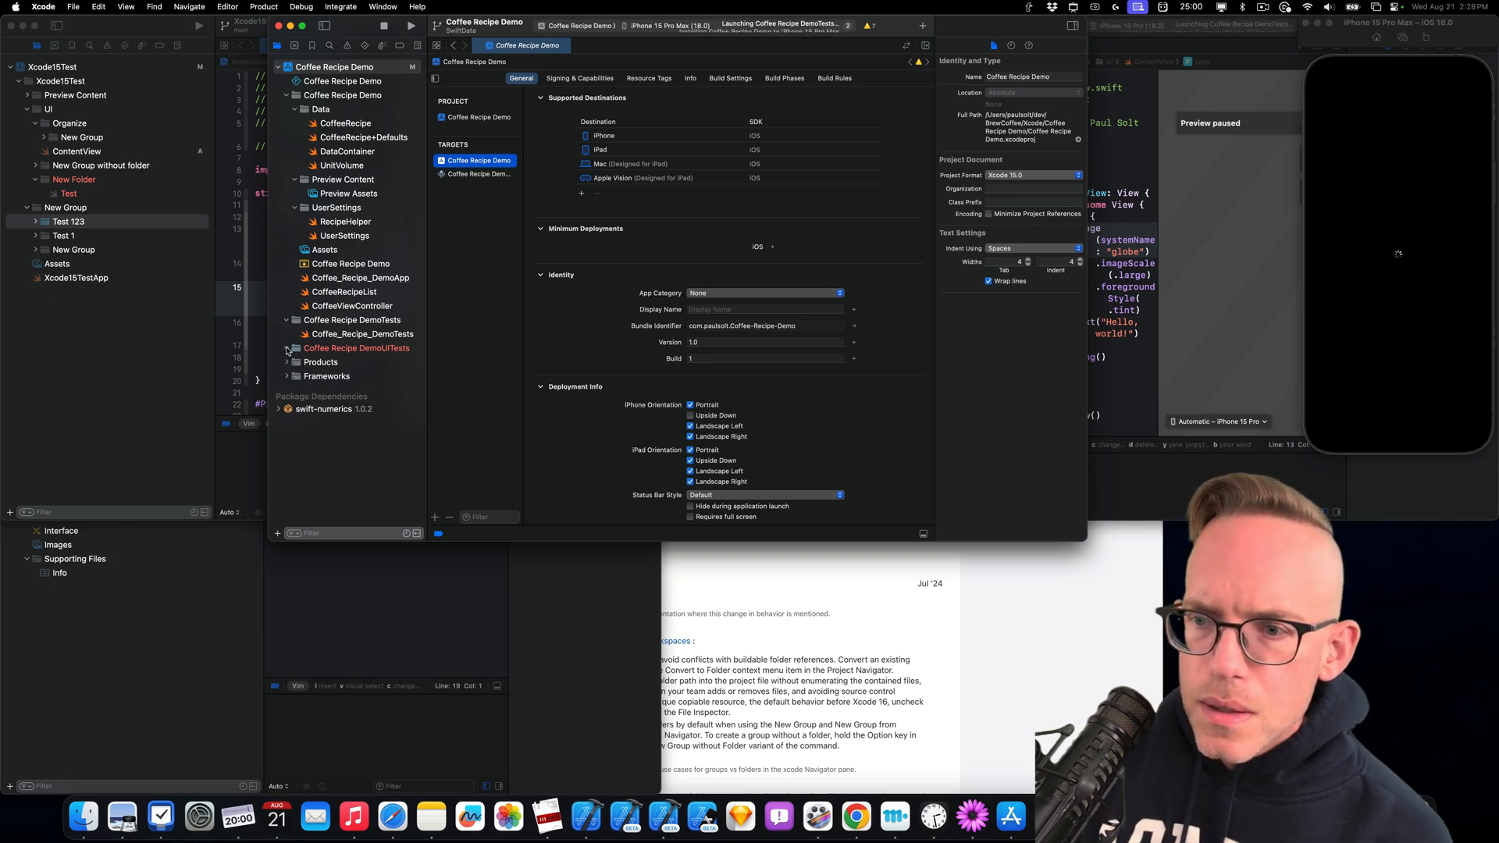
pyautogui.click(363, 333)
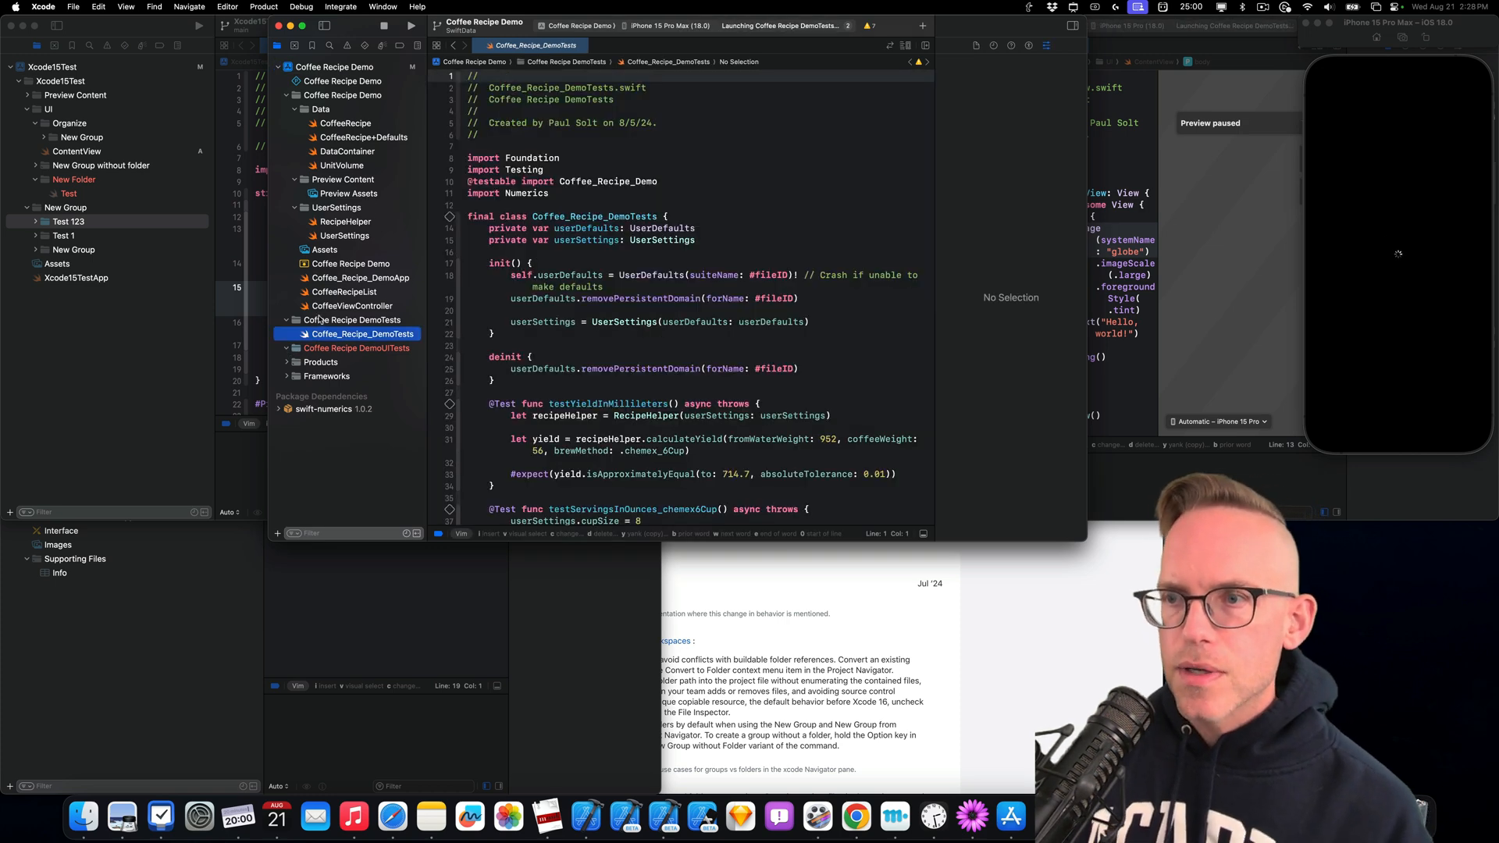
pyautogui.click(335, 66)
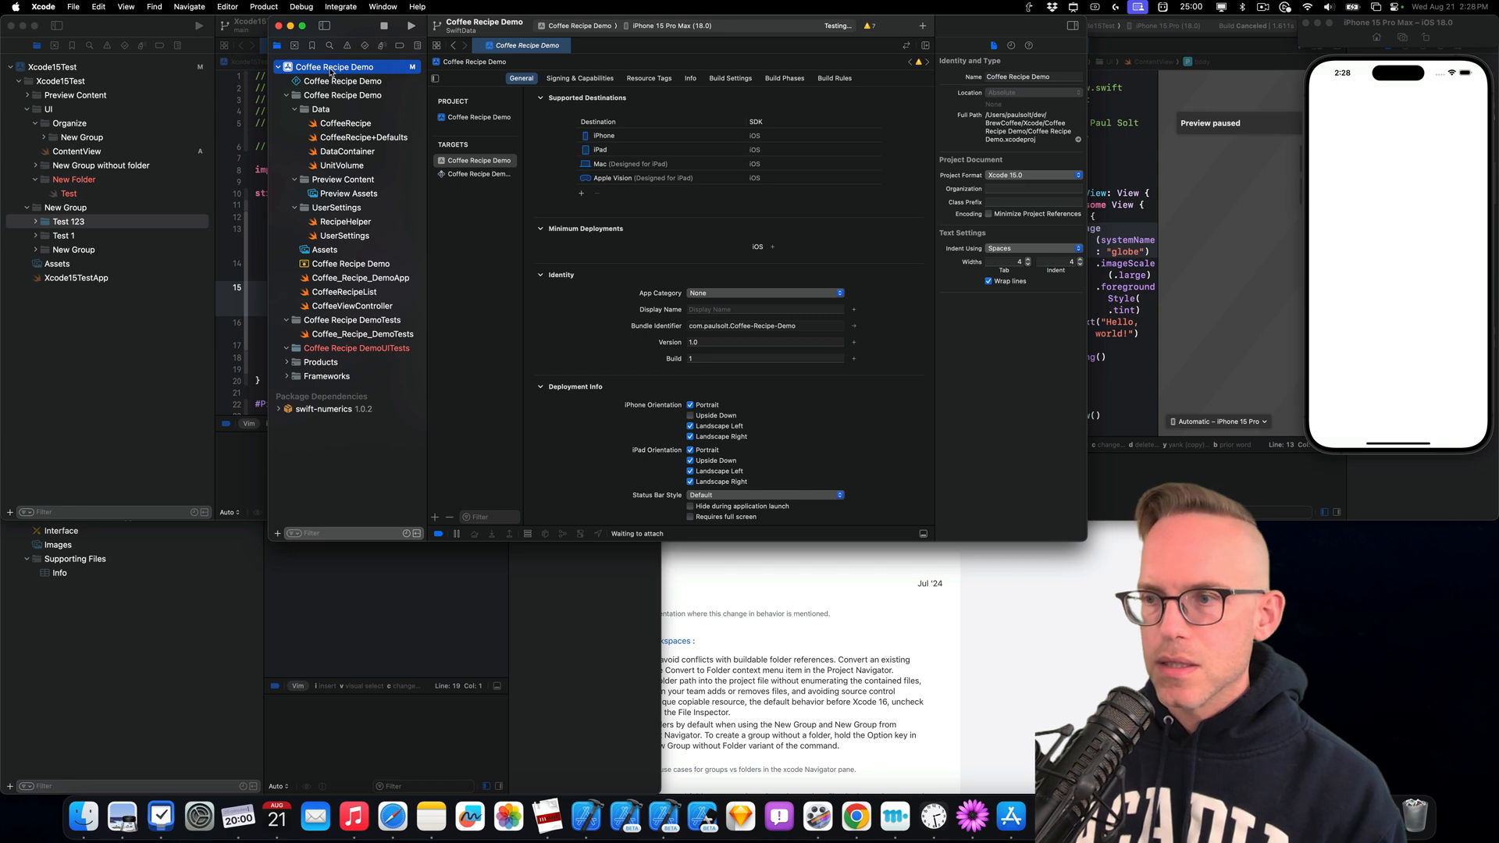
pyautogui.click(478, 174)
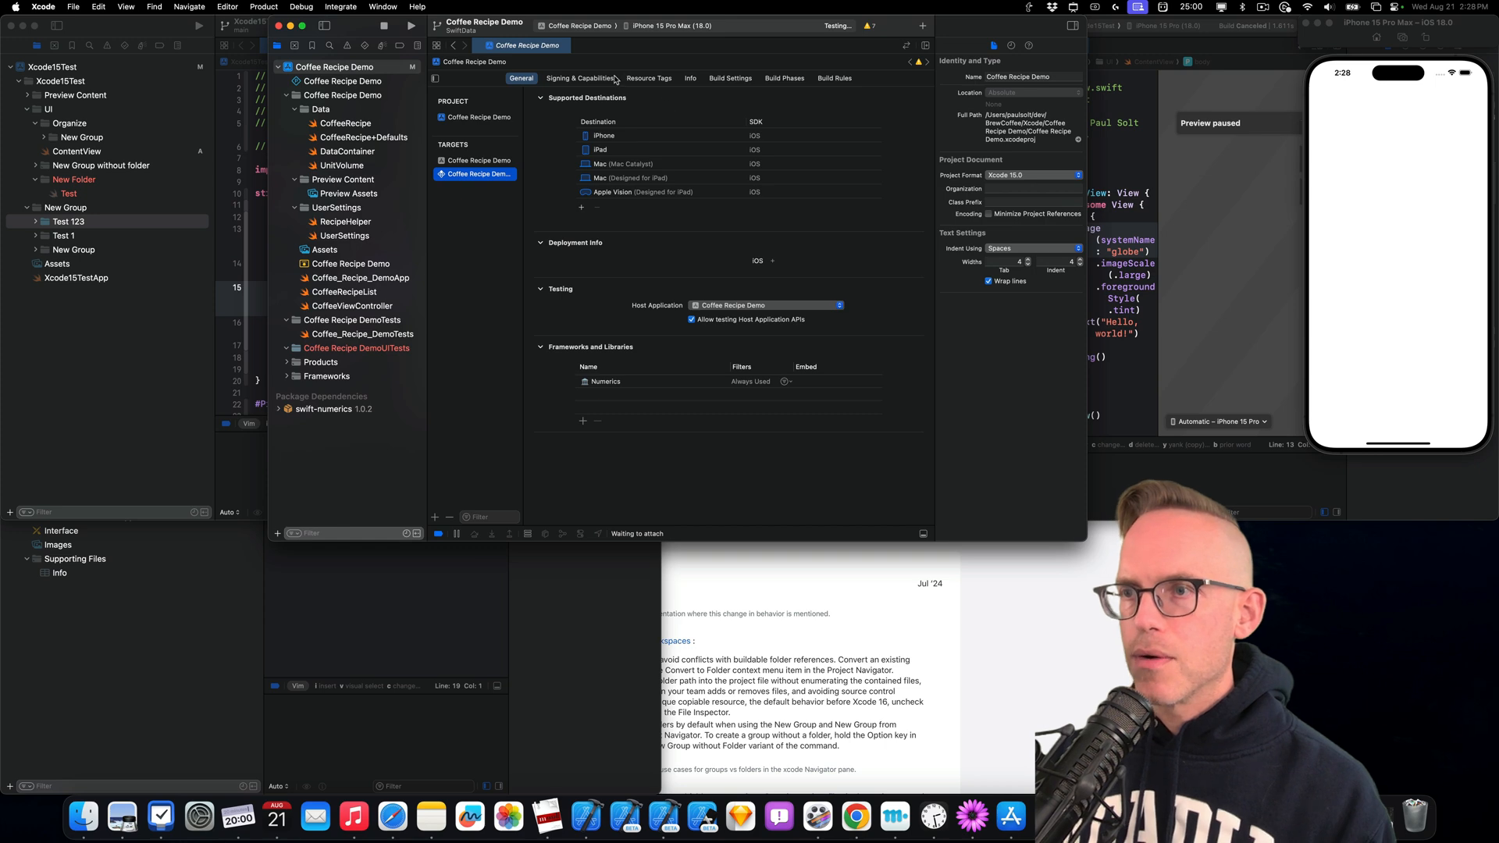
pyautogui.moveTo(315, 354)
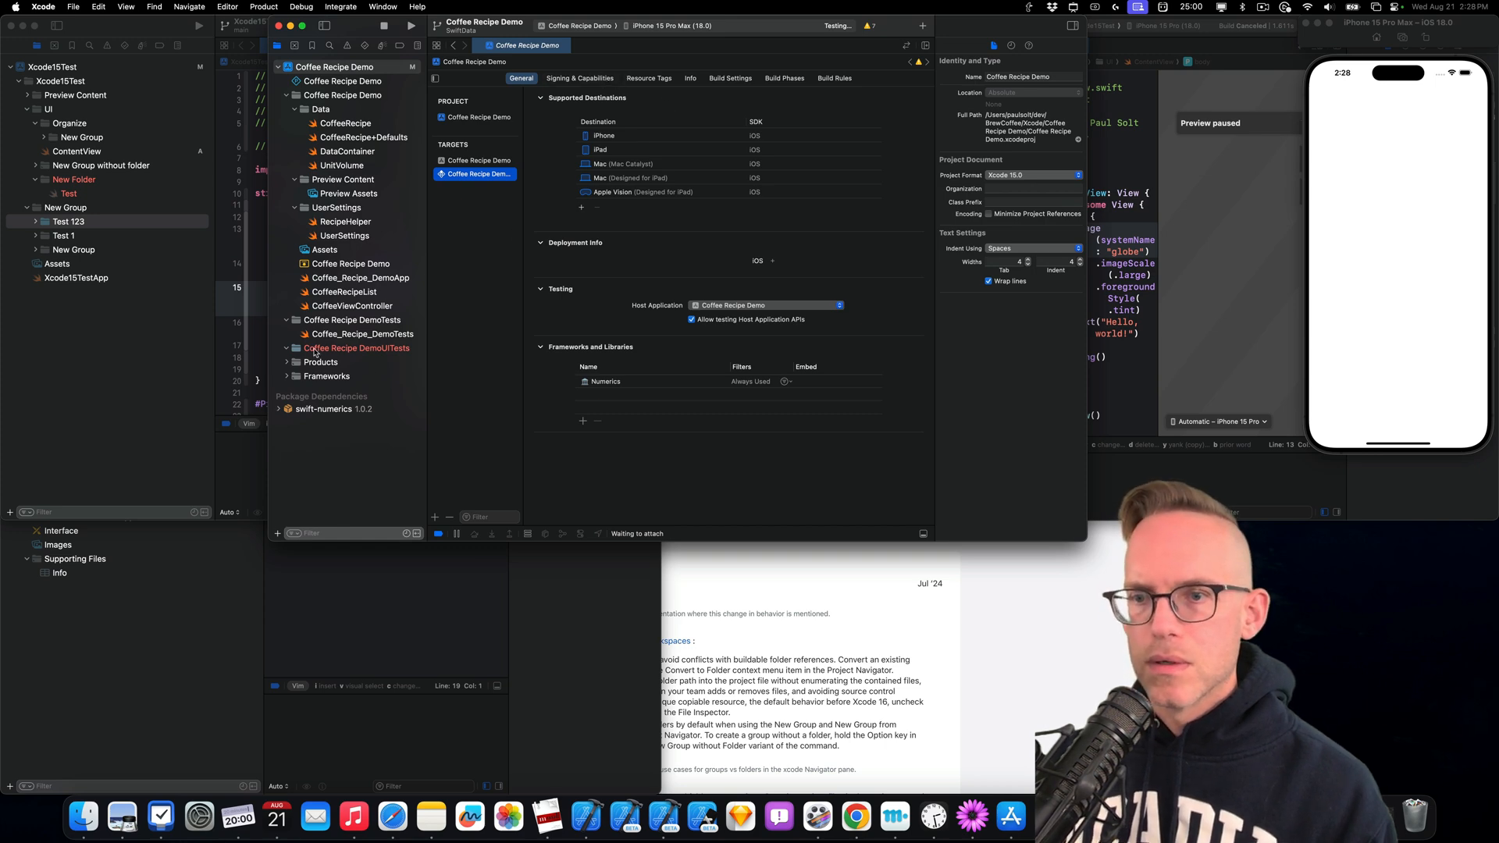
pyautogui.click(363, 333)
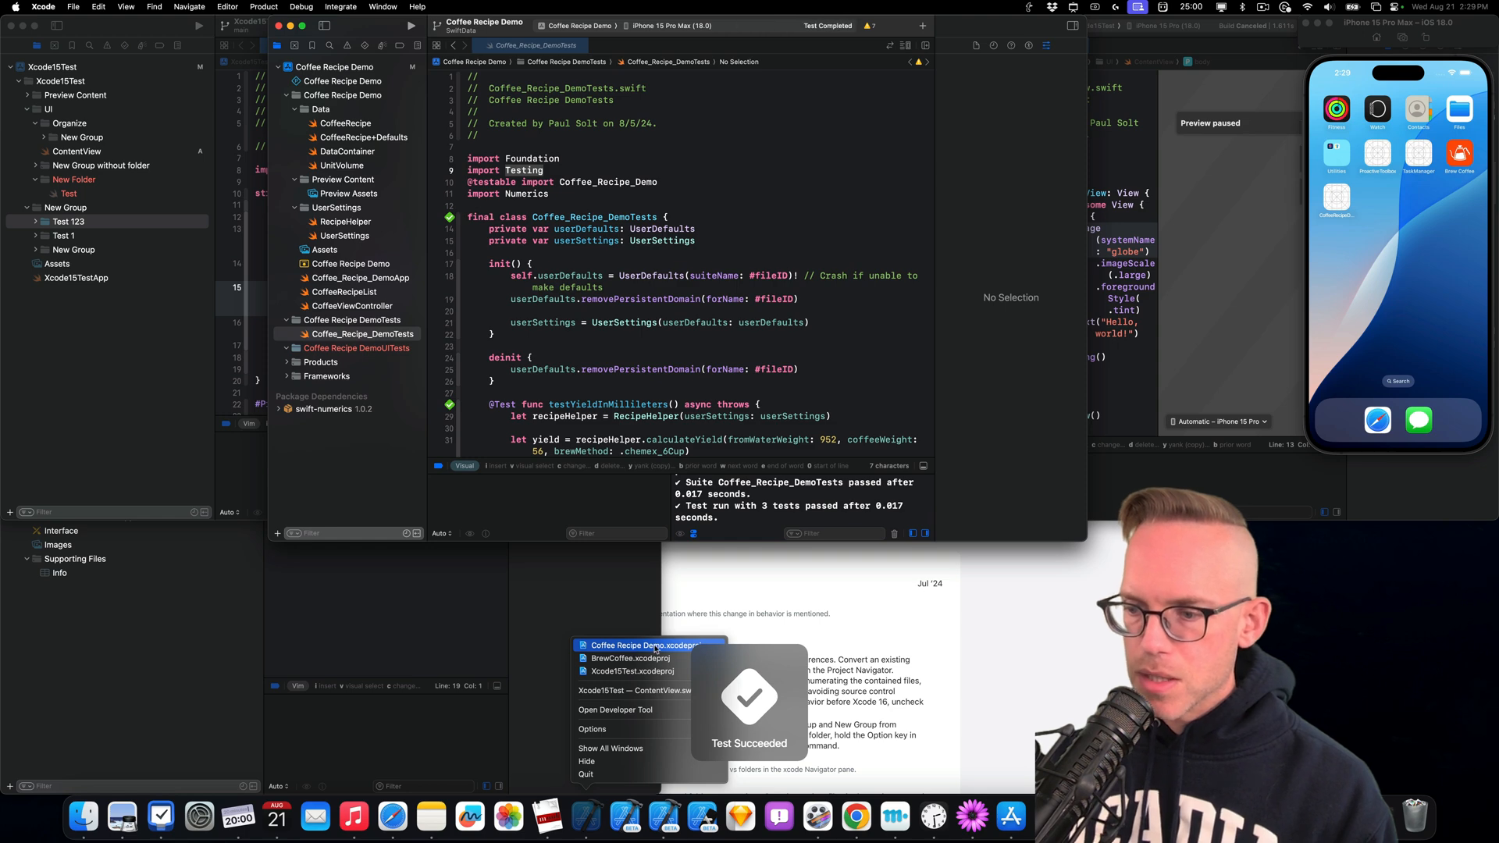
# Reopen Coffee Recipe Demo in Xcode 15.4 and dismiss the future-format warning
pyautogui.click(642, 646)
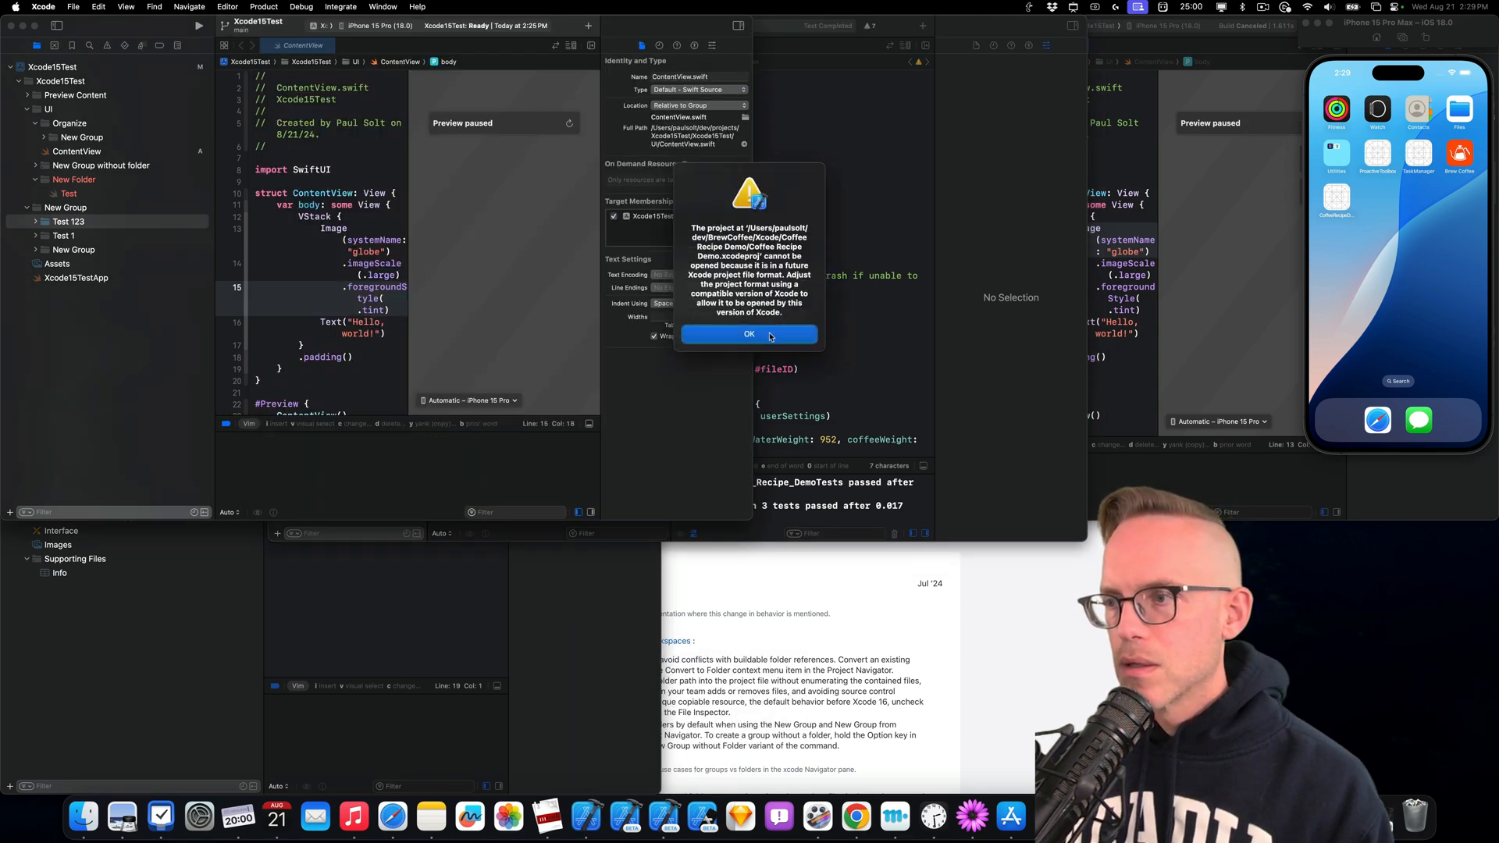
pyautogui.click(750, 335)
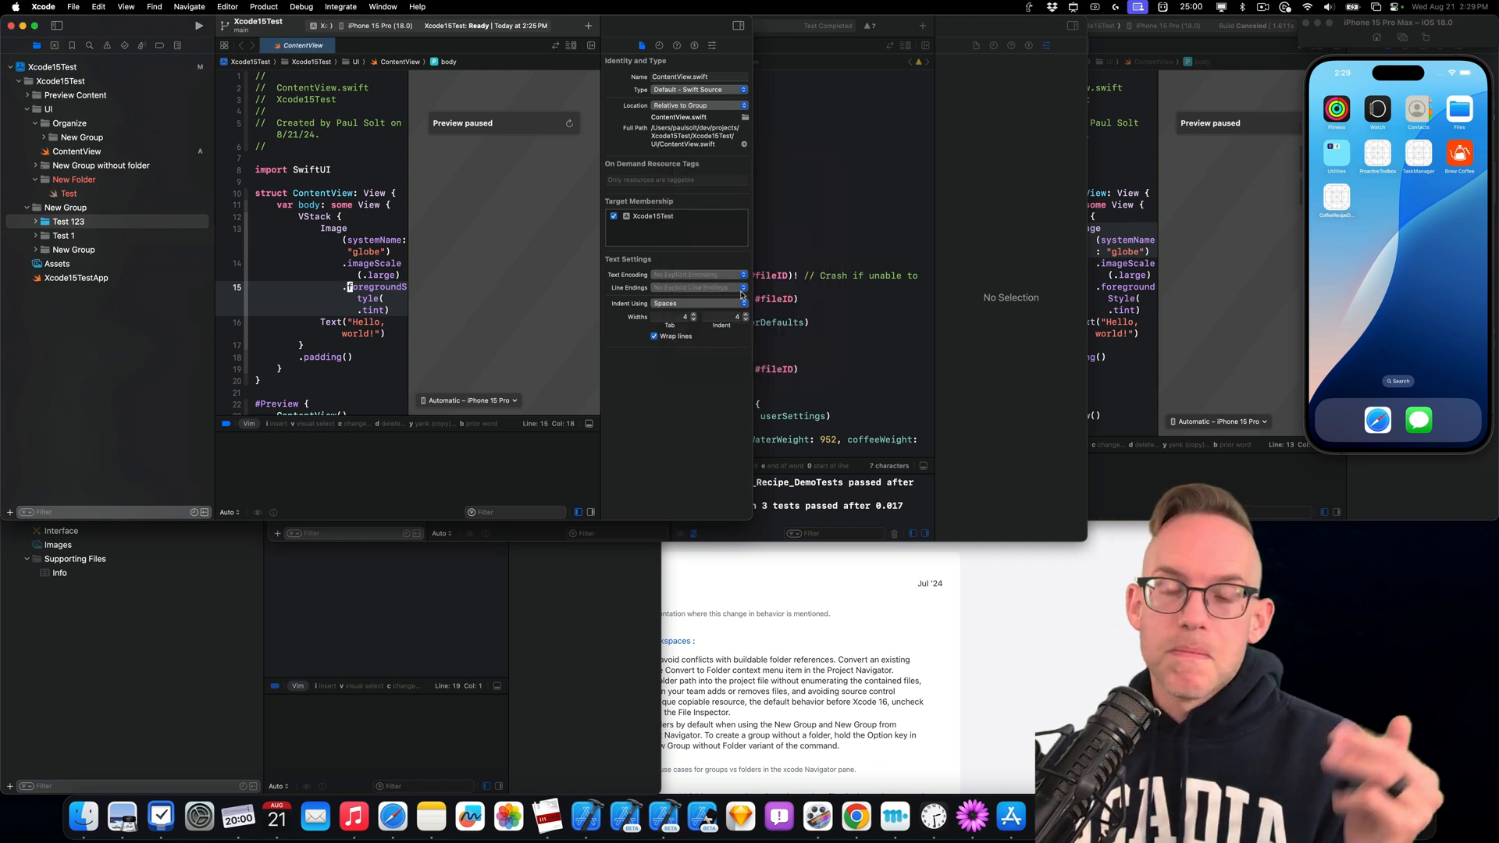
pyautogui.moveTo(853, 302)
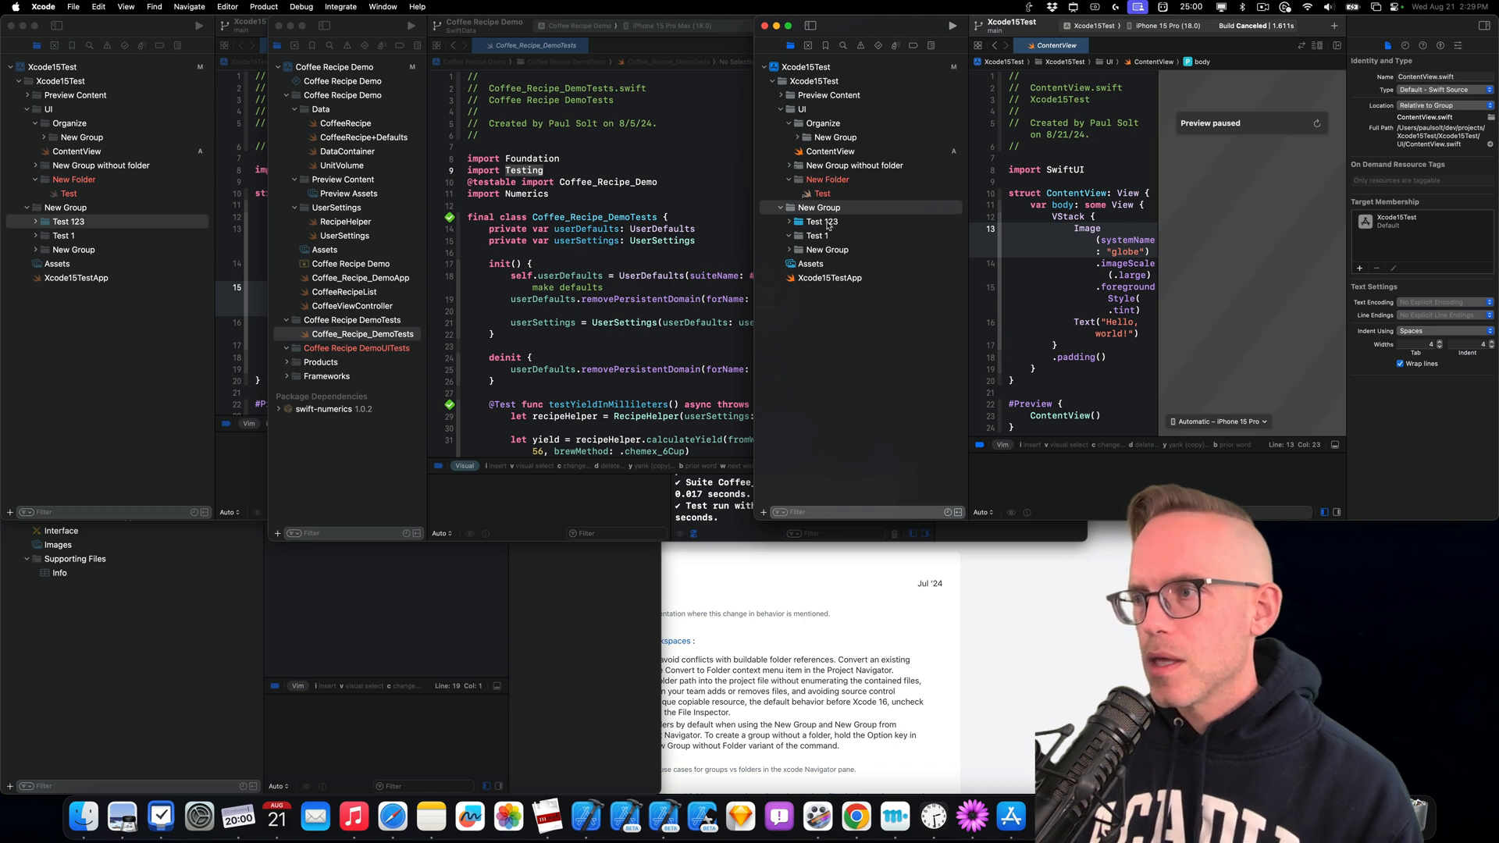
# Resolve the save conflict with Read From Disk and inspect the Test 123 item's type
pyautogui.rightClick(820, 221)
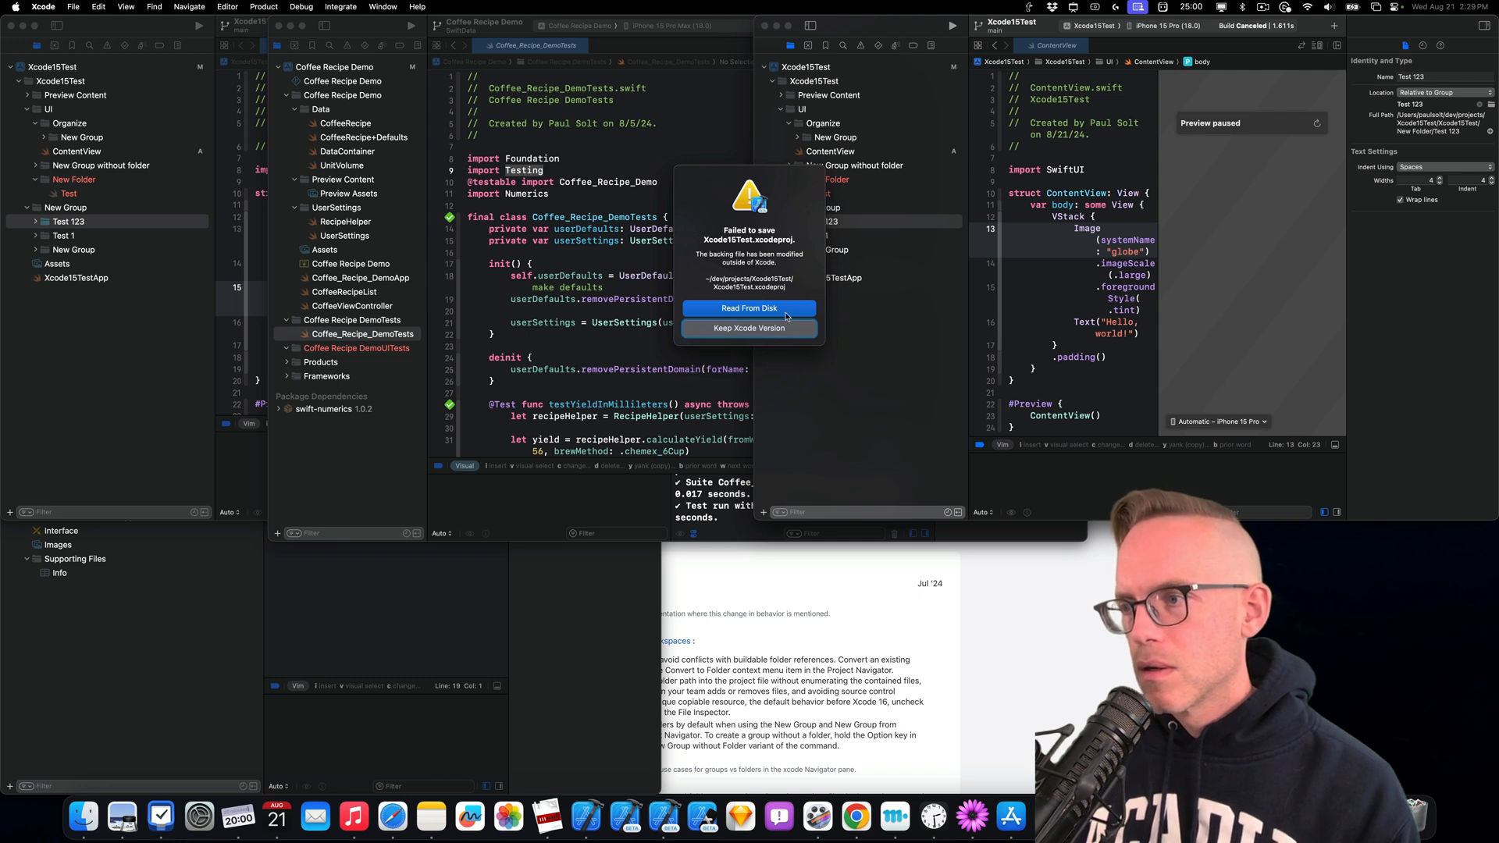
pyautogui.click(749, 308)
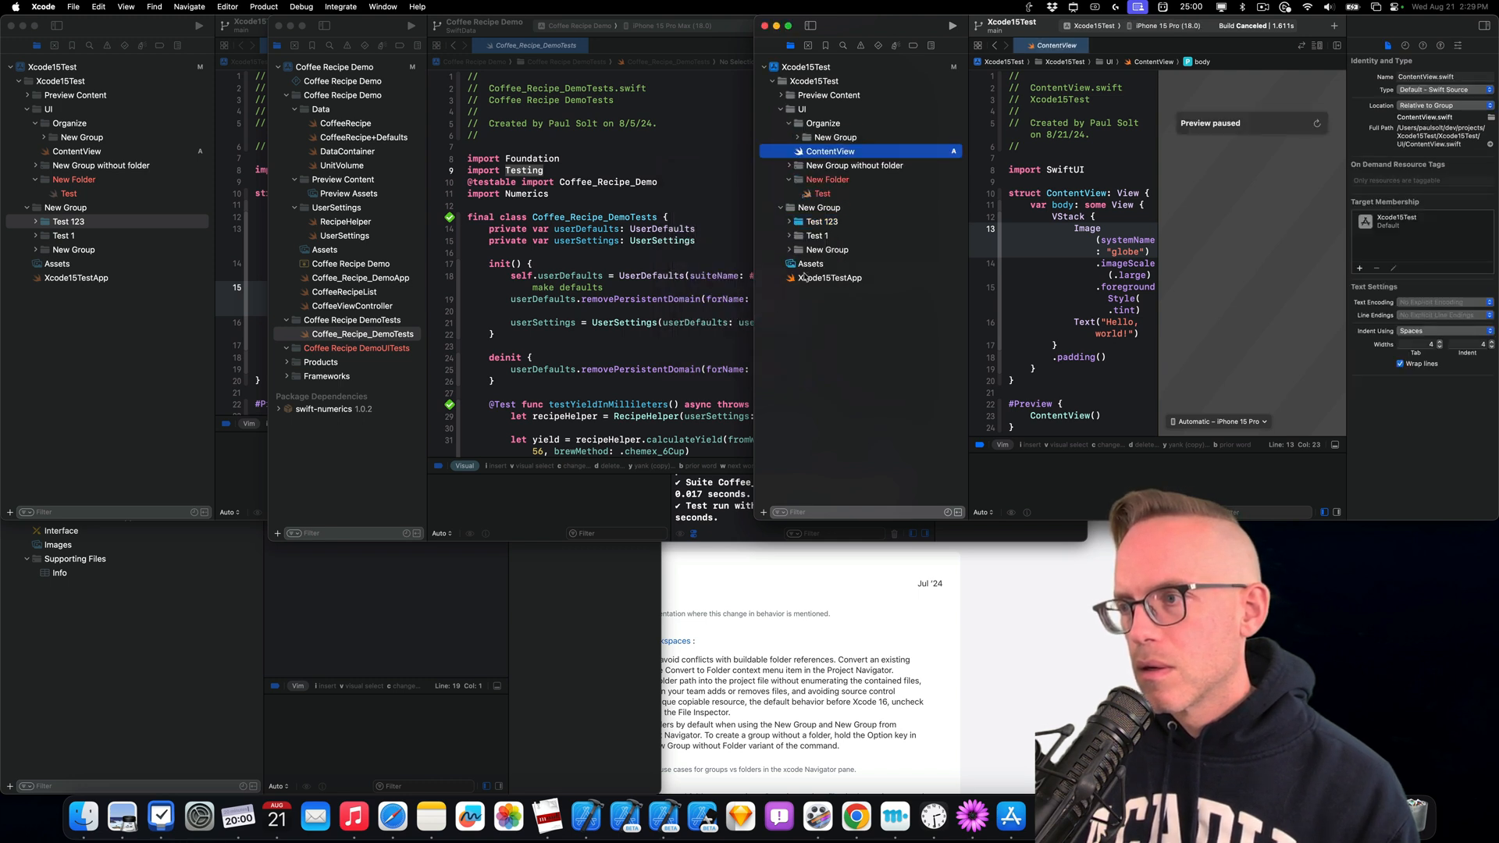
pyautogui.rightClick(818, 221)
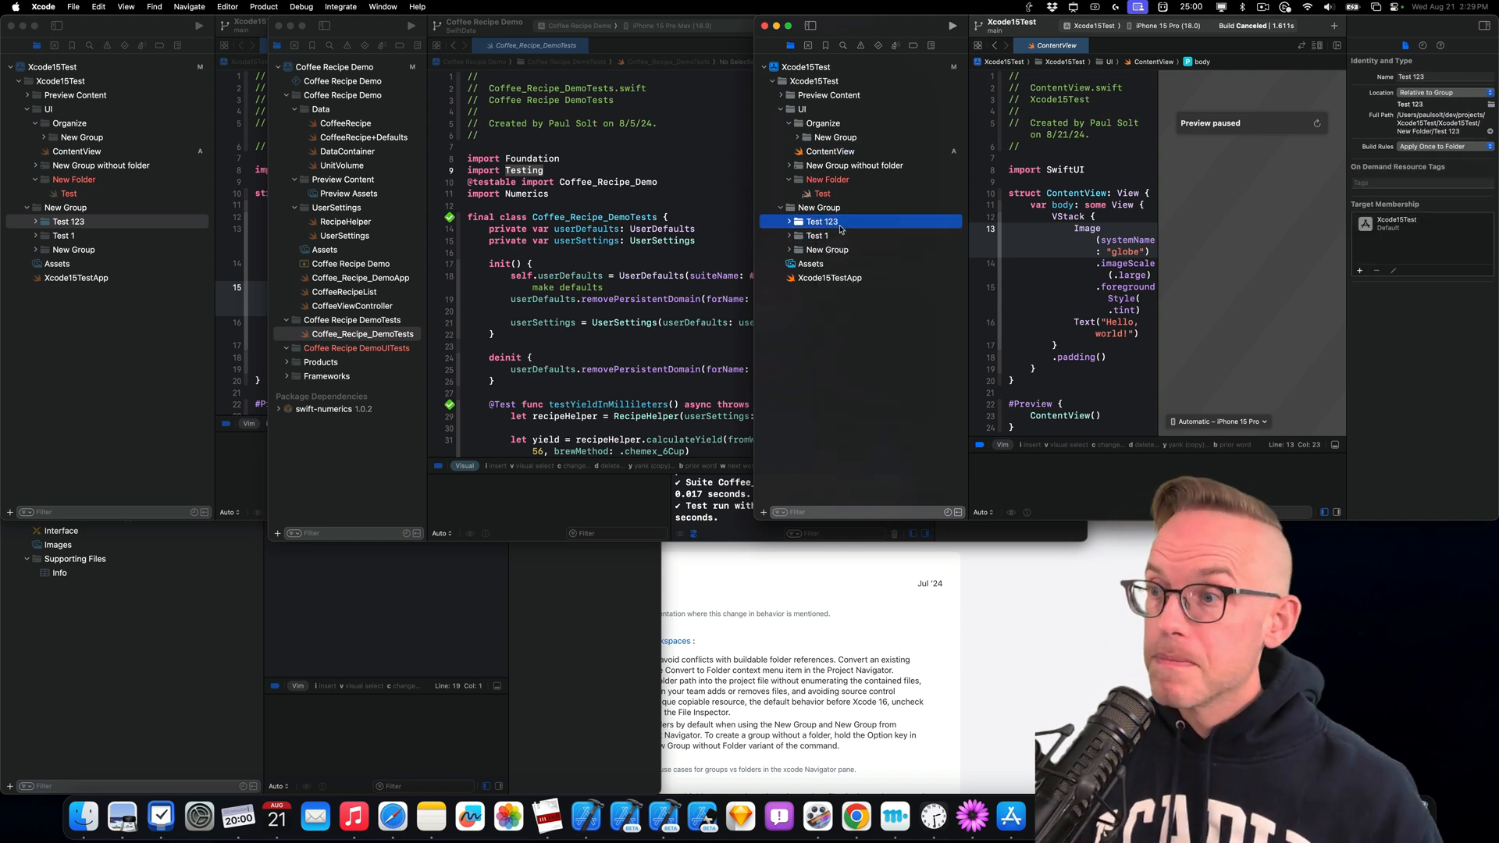
pyautogui.click(820, 193)
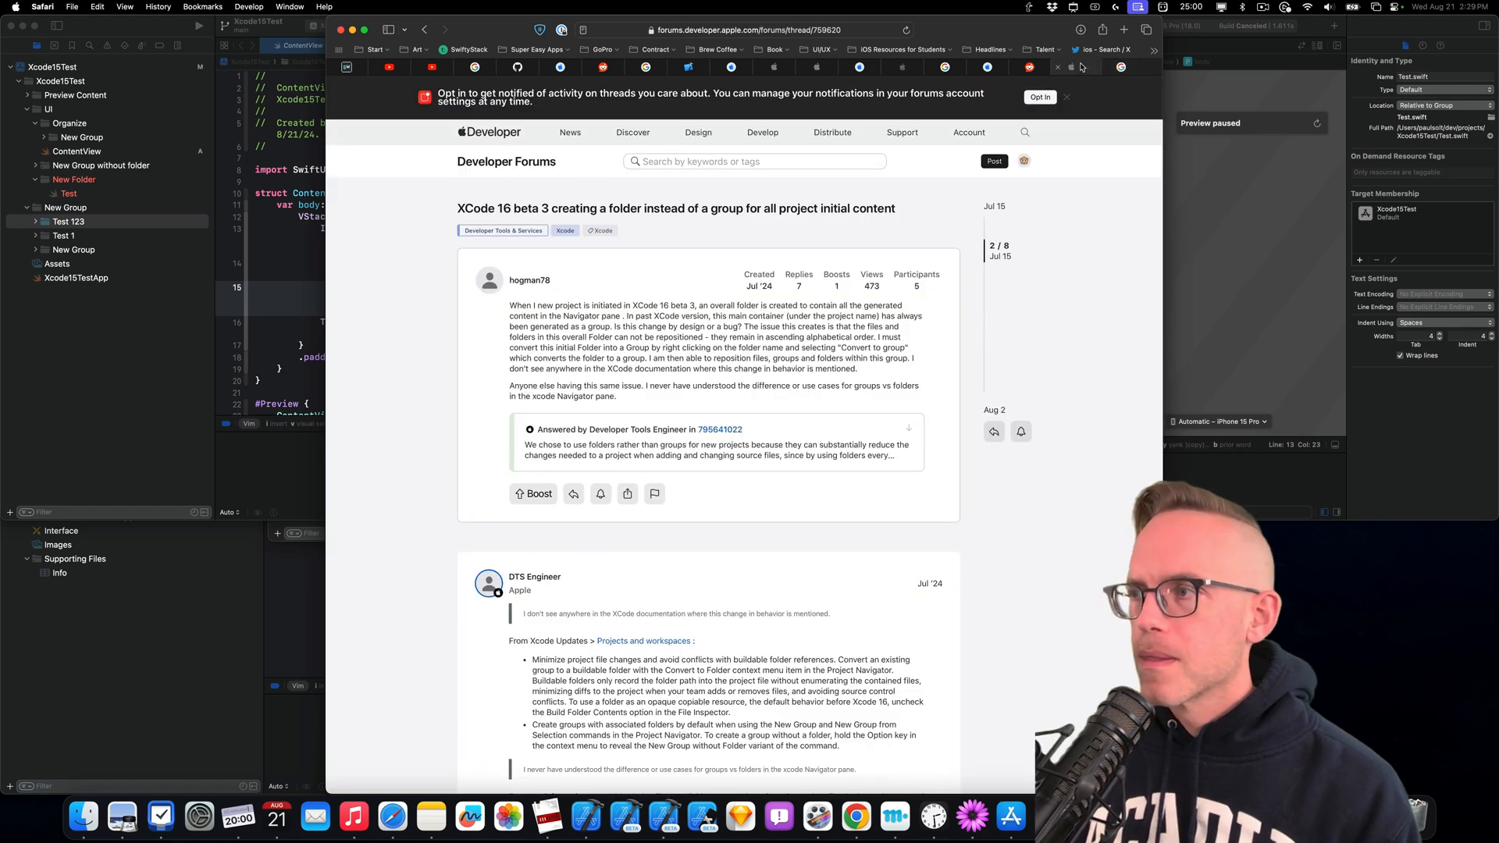
# Scroll through the forum replies about Xcode 16 beta 3 creating folders instead of groups
pyautogui.scroll(-3)
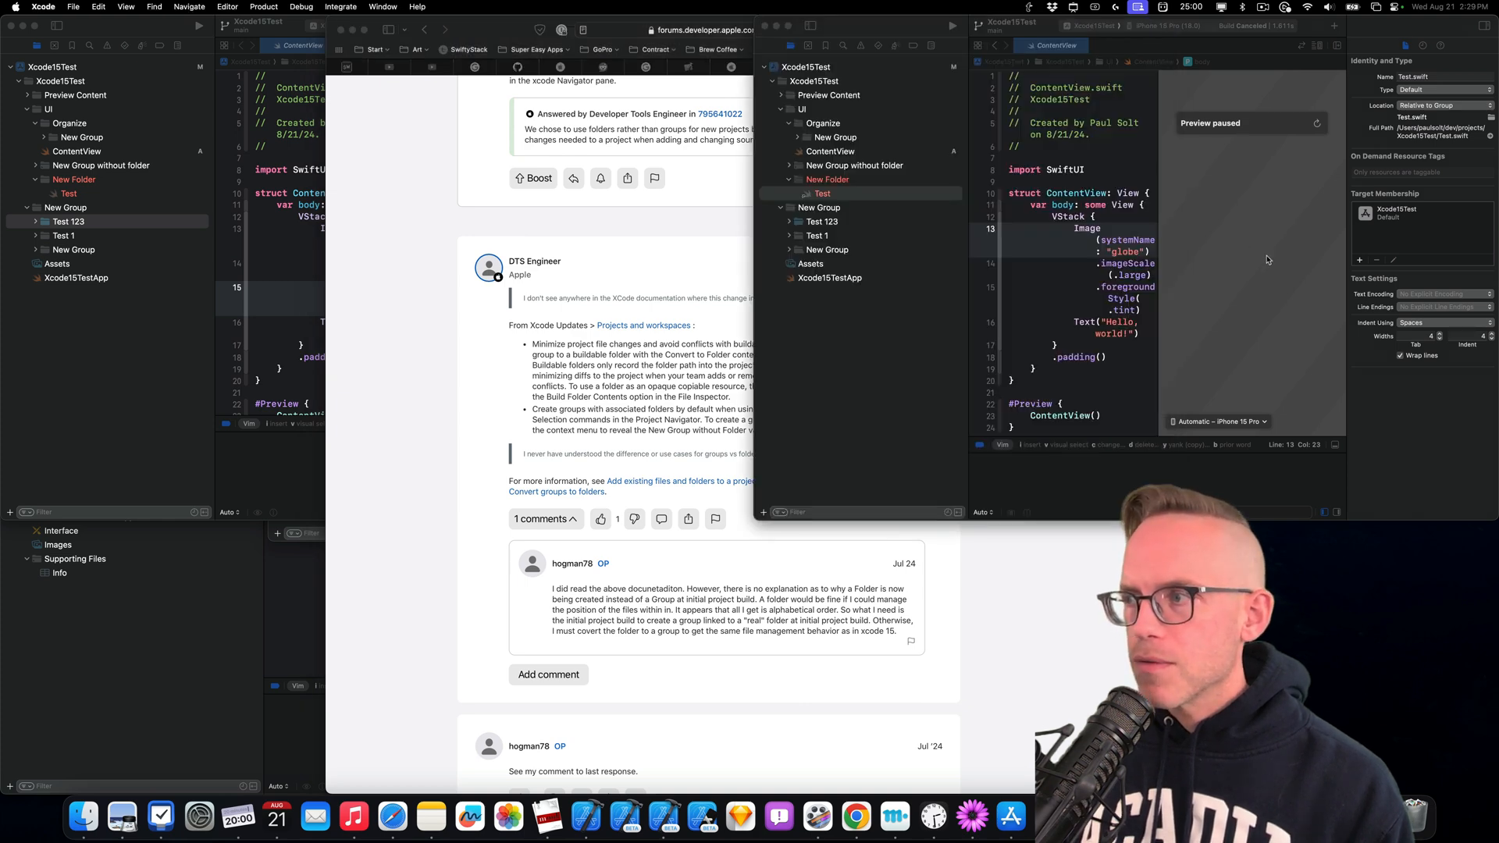
pyautogui.rightClick(805, 67)
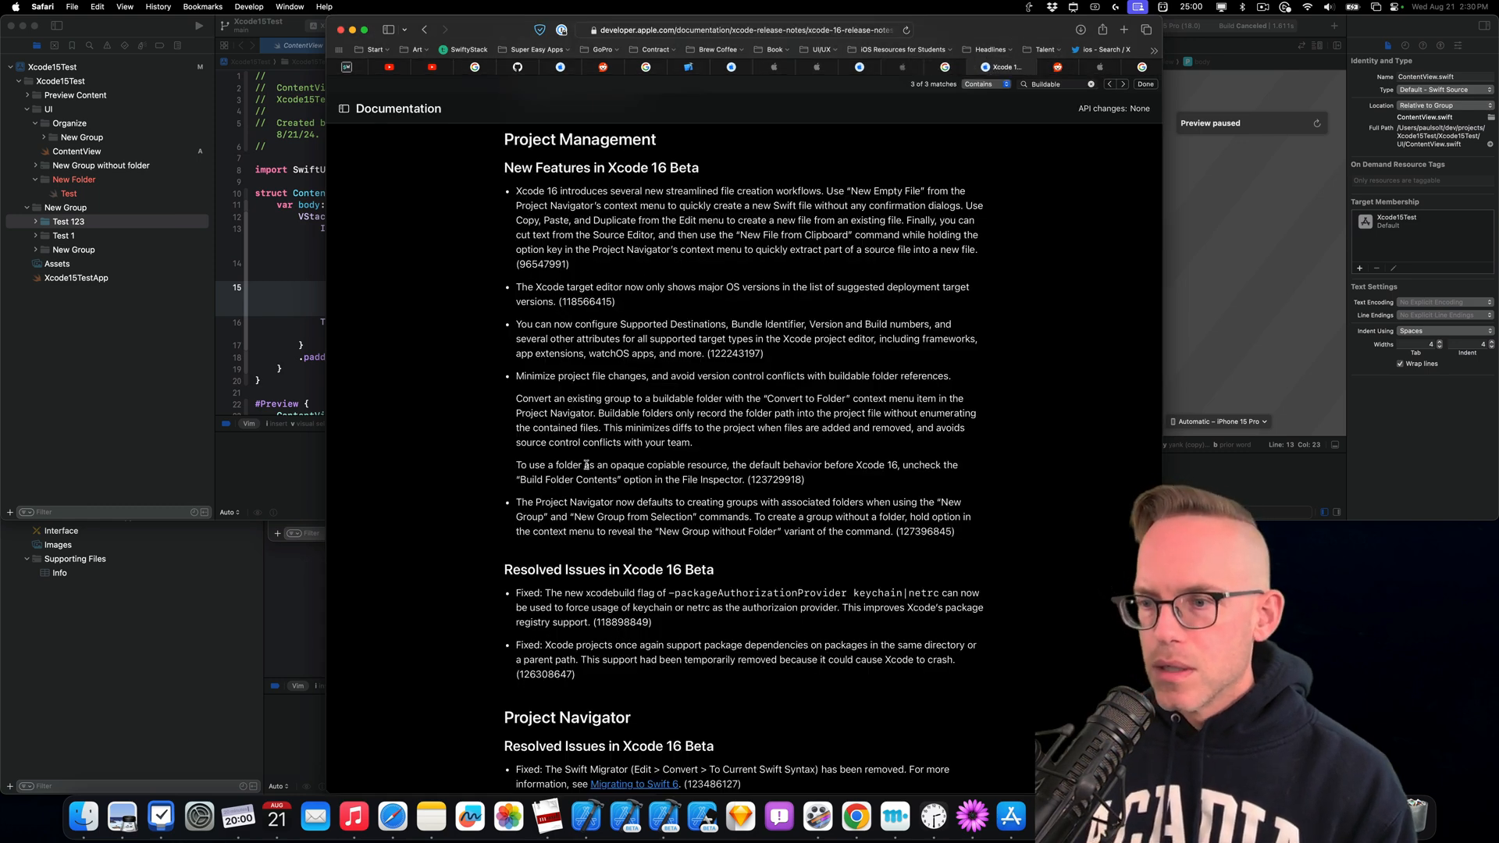
# Find 'folder' in the release notes, stepping through matches and scrolling past Project Management
pyautogui.write('folder')
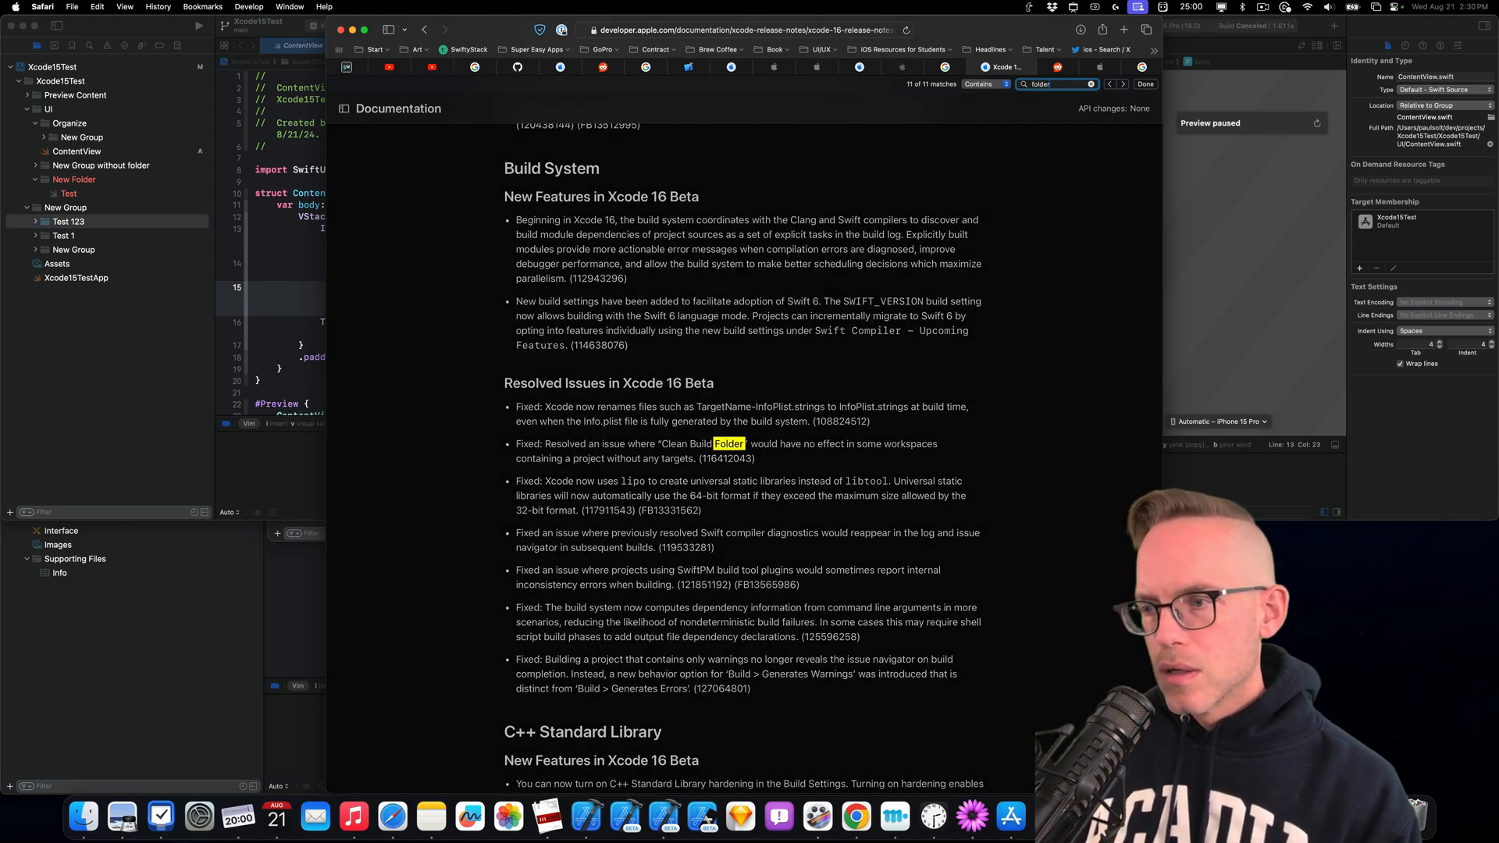
pyautogui.click(1119, 85)
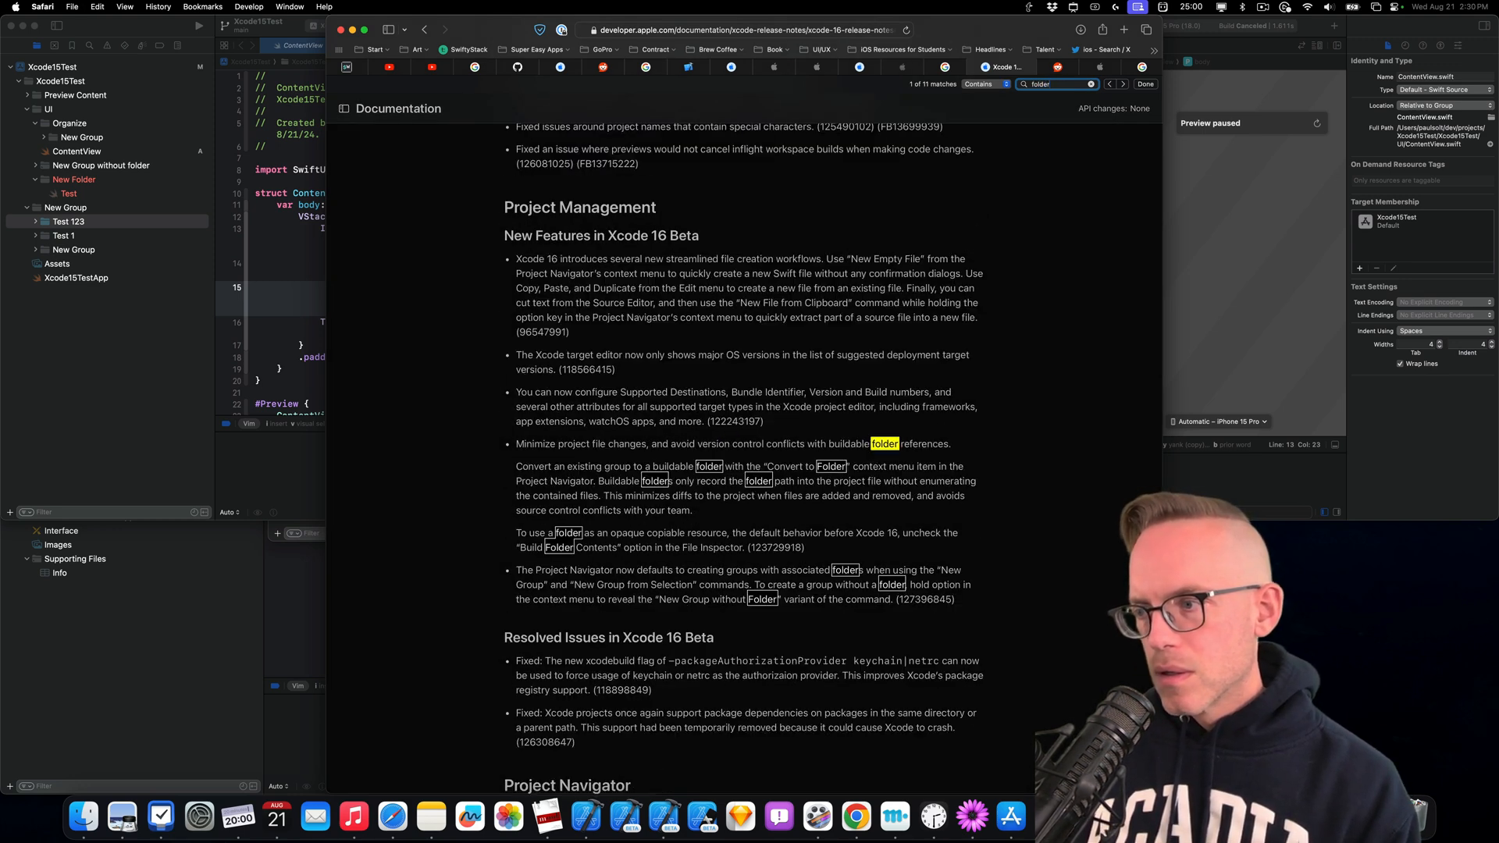
pyautogui.click(1123, 84)
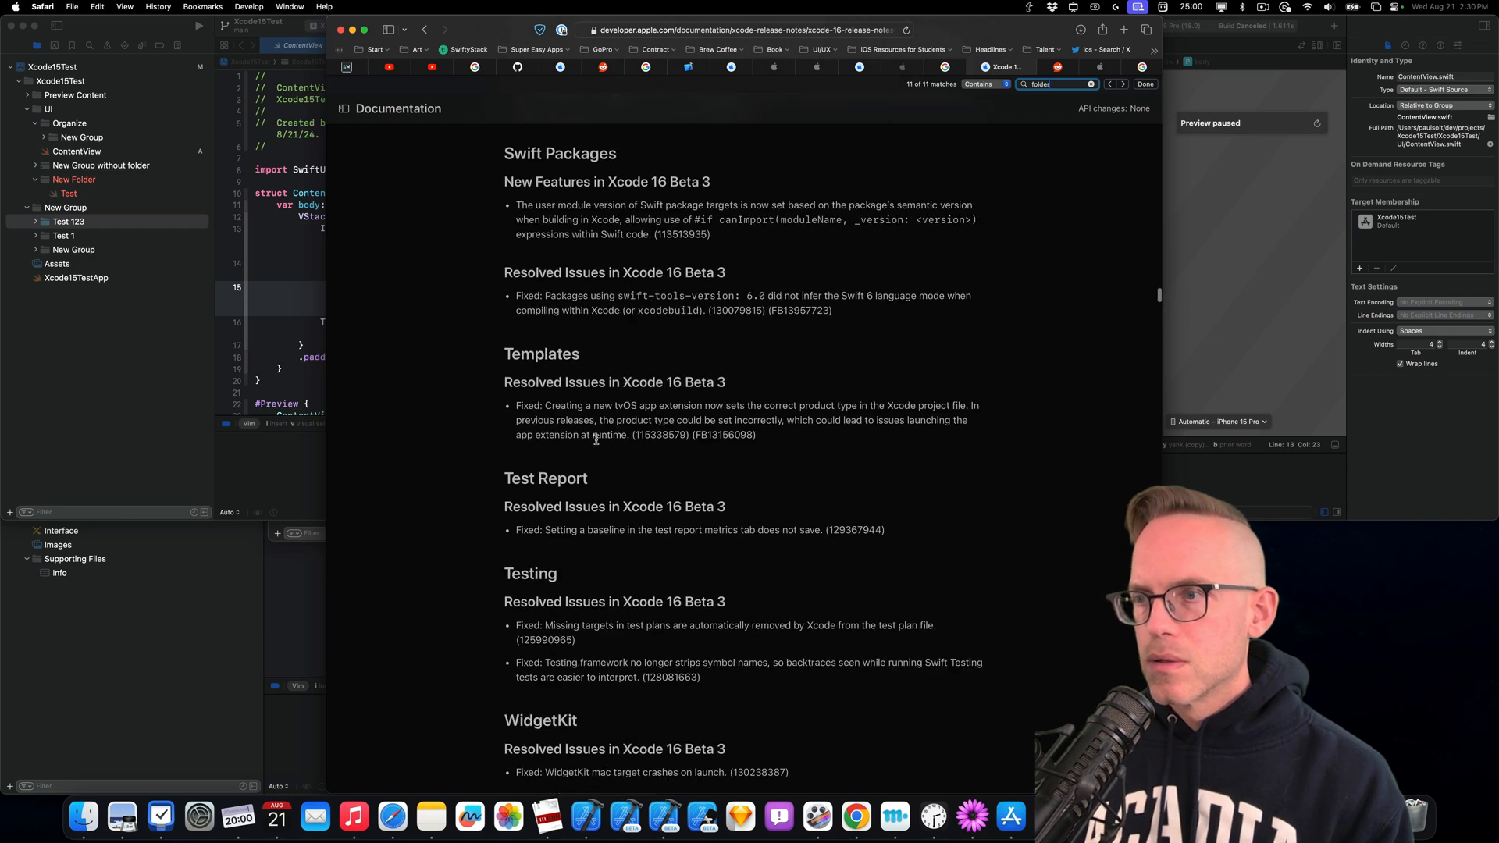
pyautogui.scroll(-3)
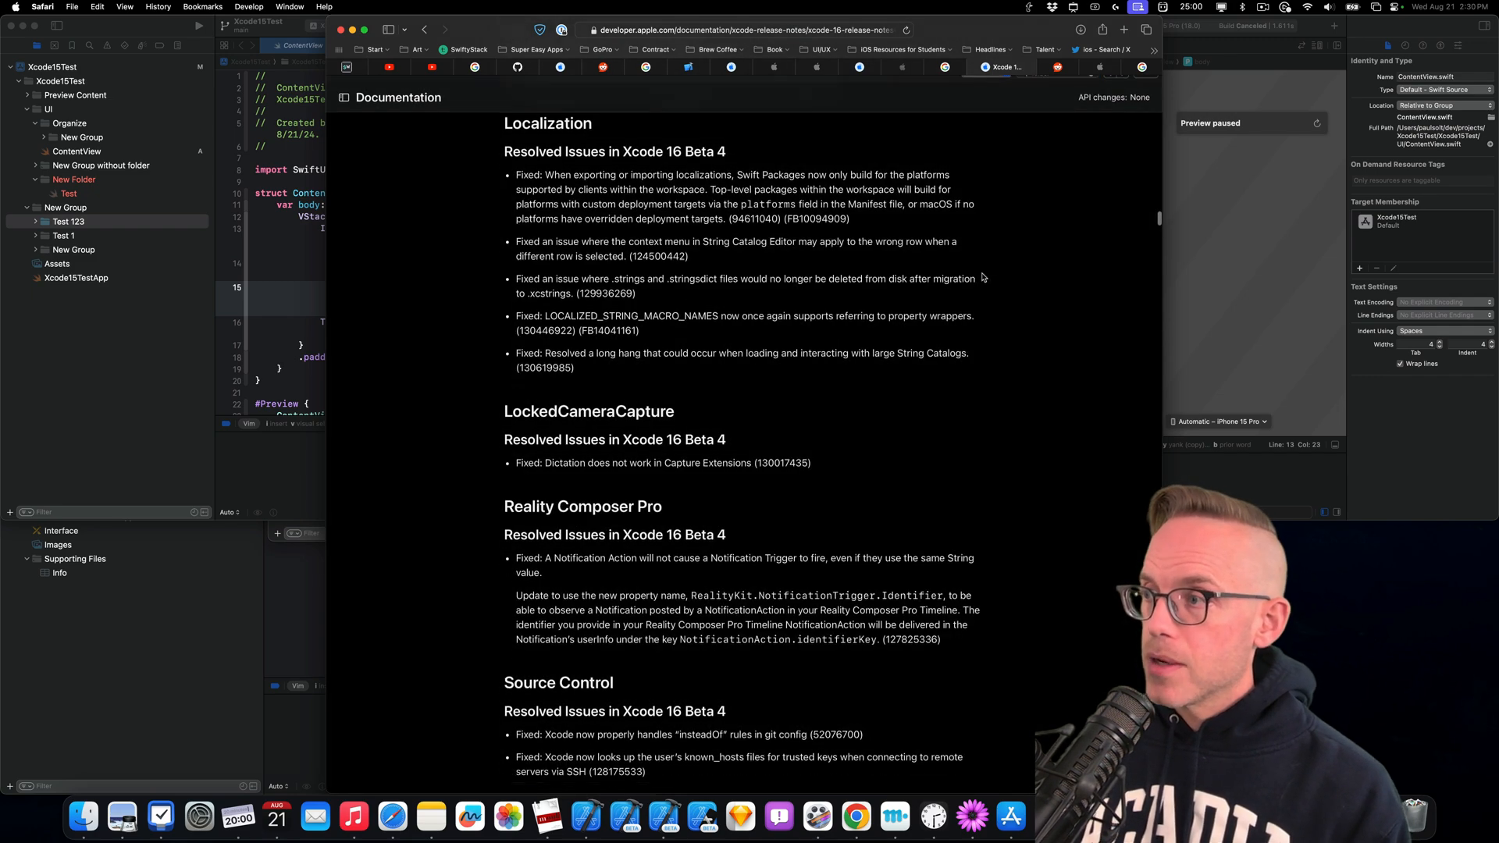
pyautogui.scroll(-3)
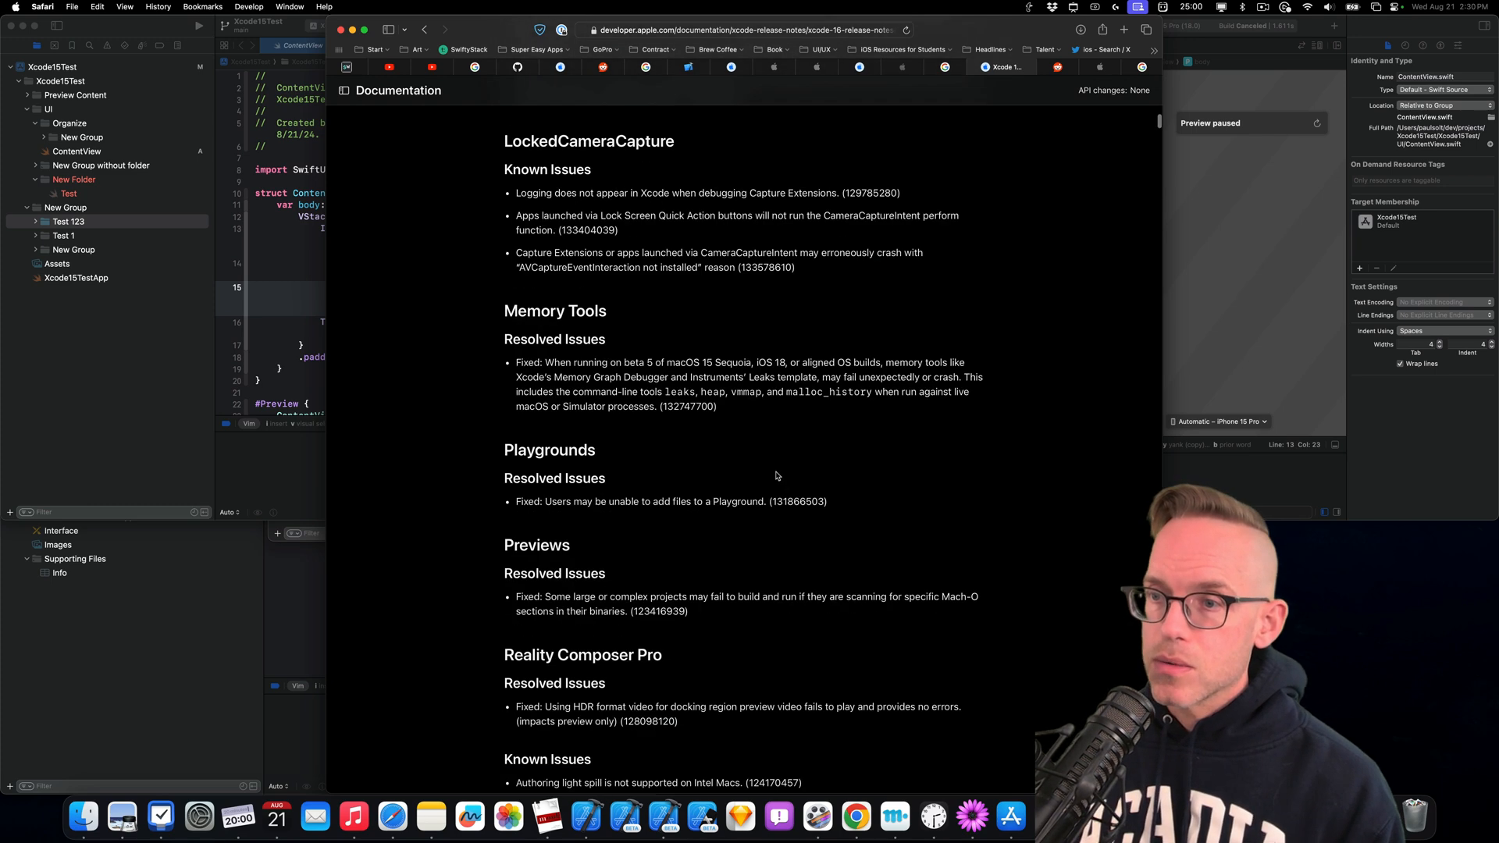